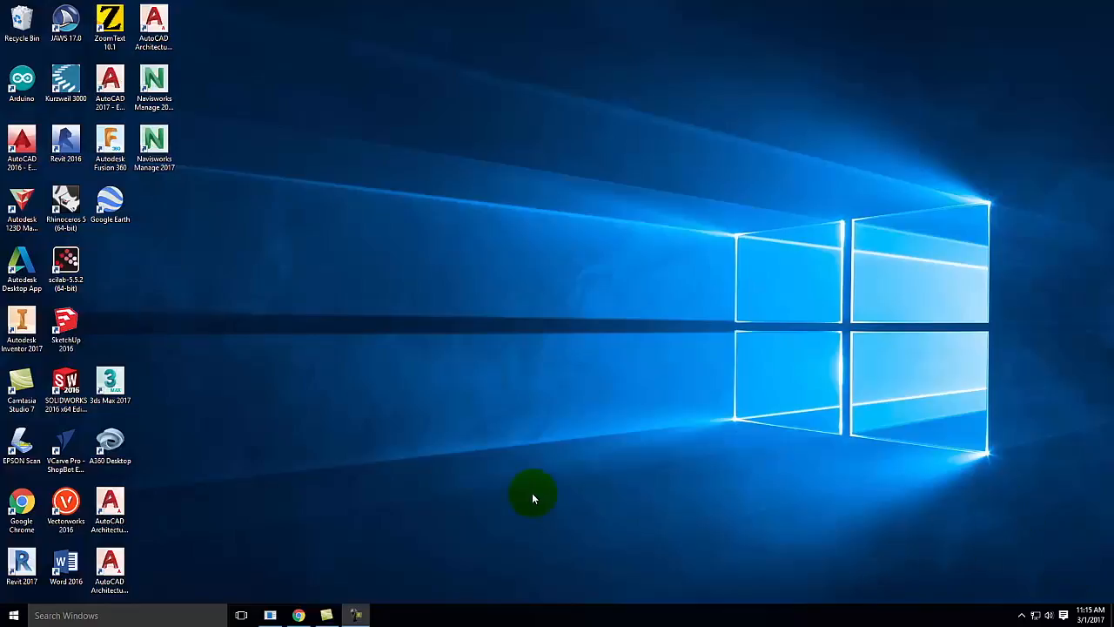
mouse_move(347, 367)
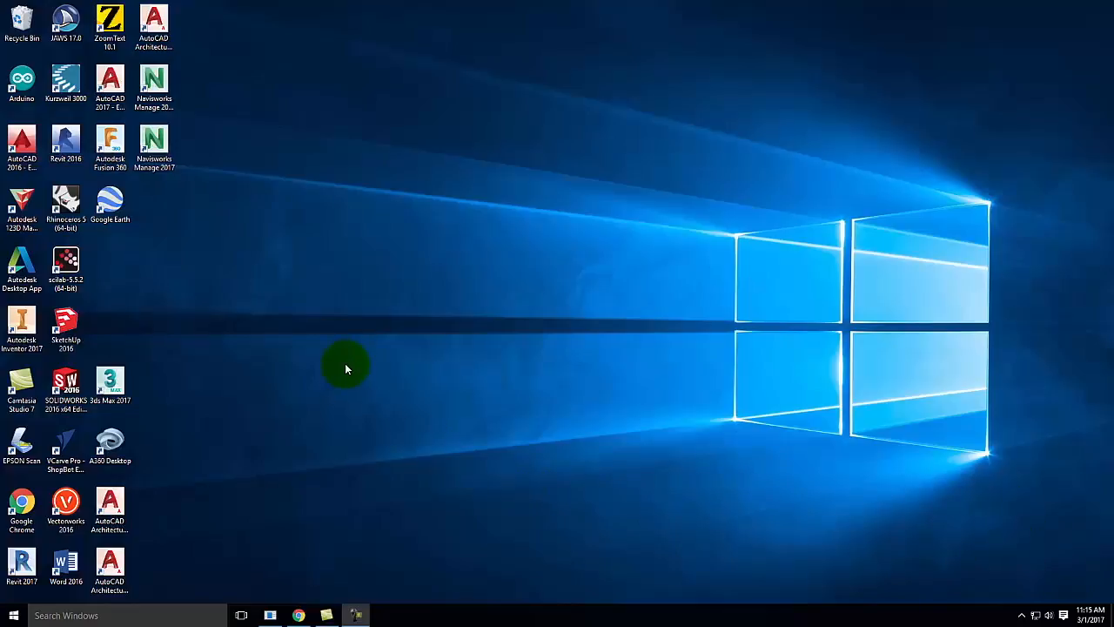
mouse_move(310, 357)
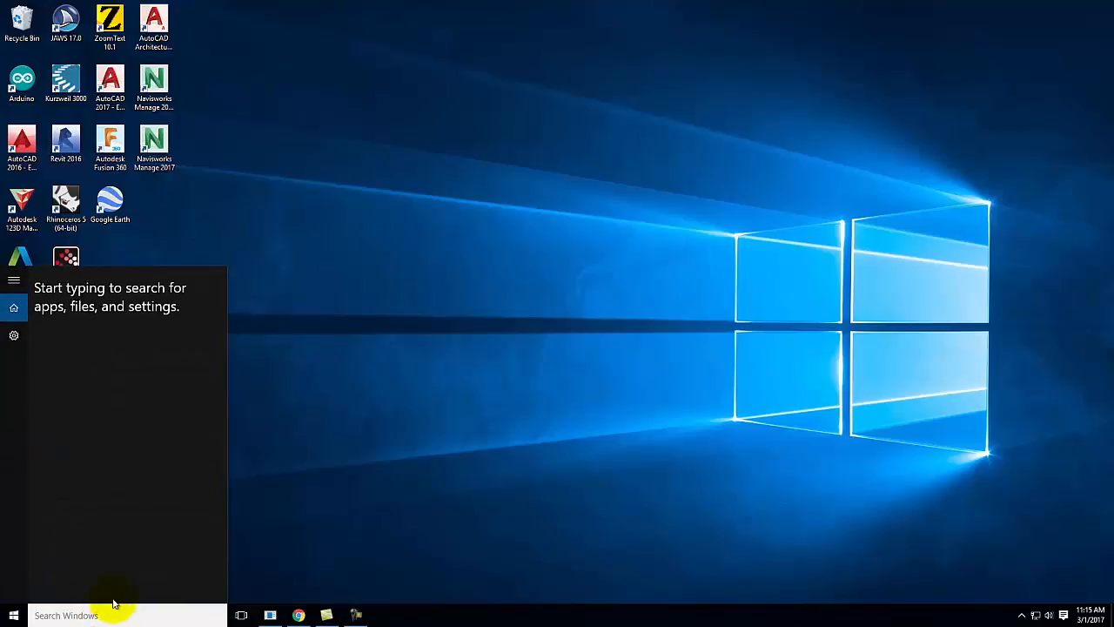
Search Windows for 'sketch' and launch SketchUp Pro 2016 from the desktop shortcut.
text(sketch)
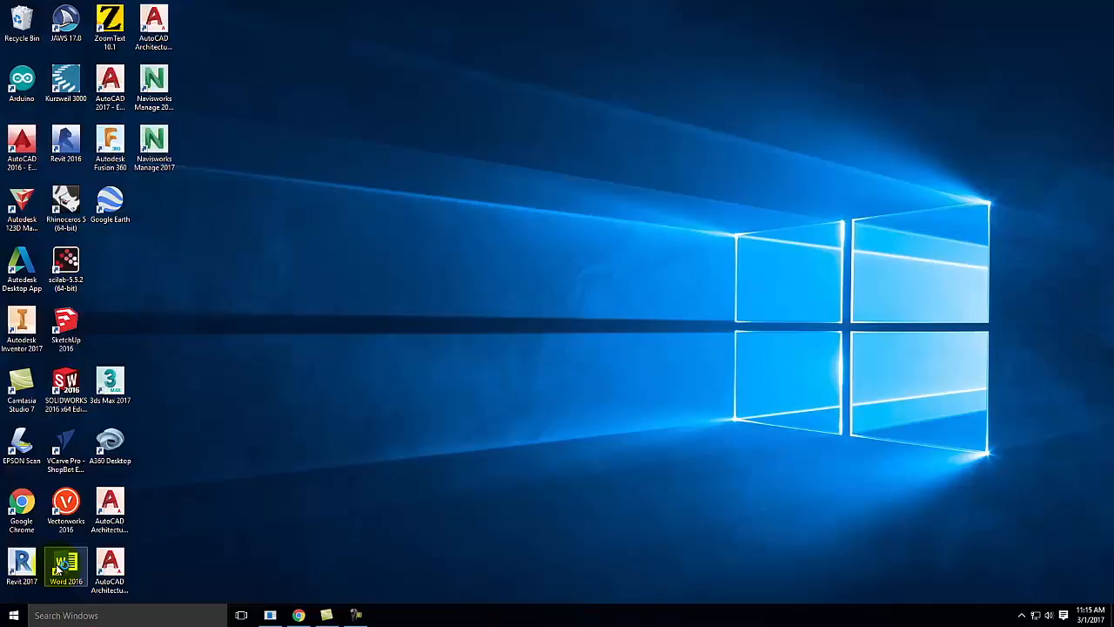
double_click(66, 329)
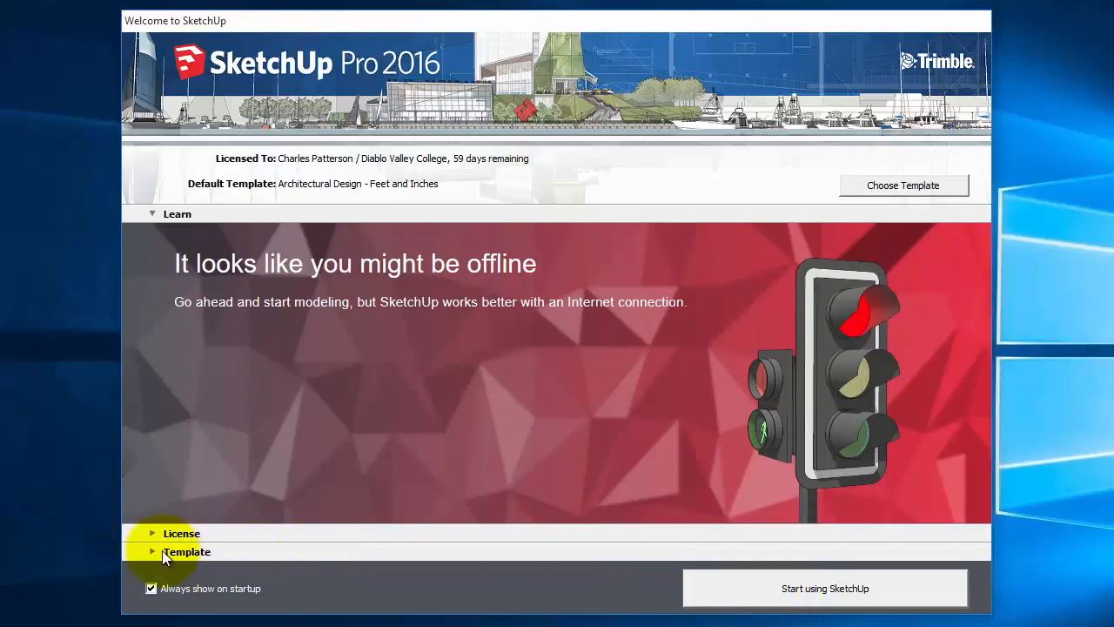
Start a new model from the Architectural Design – Feet and Inches template and dismiss the update notice.
click(187, 550)
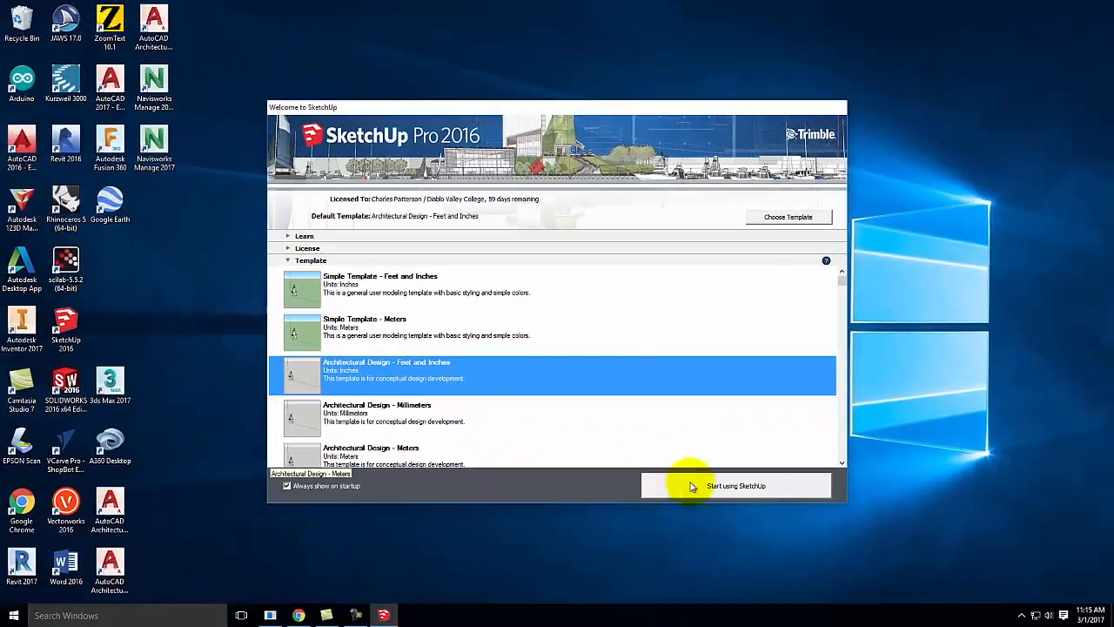
click(735, 486)
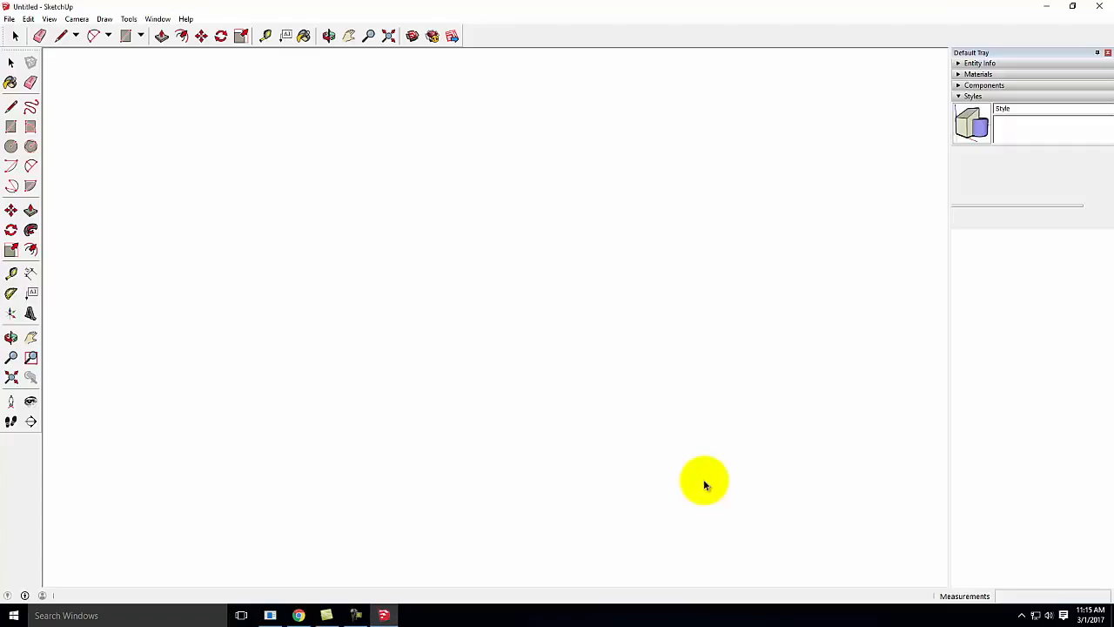
mouse_move(700, 477)
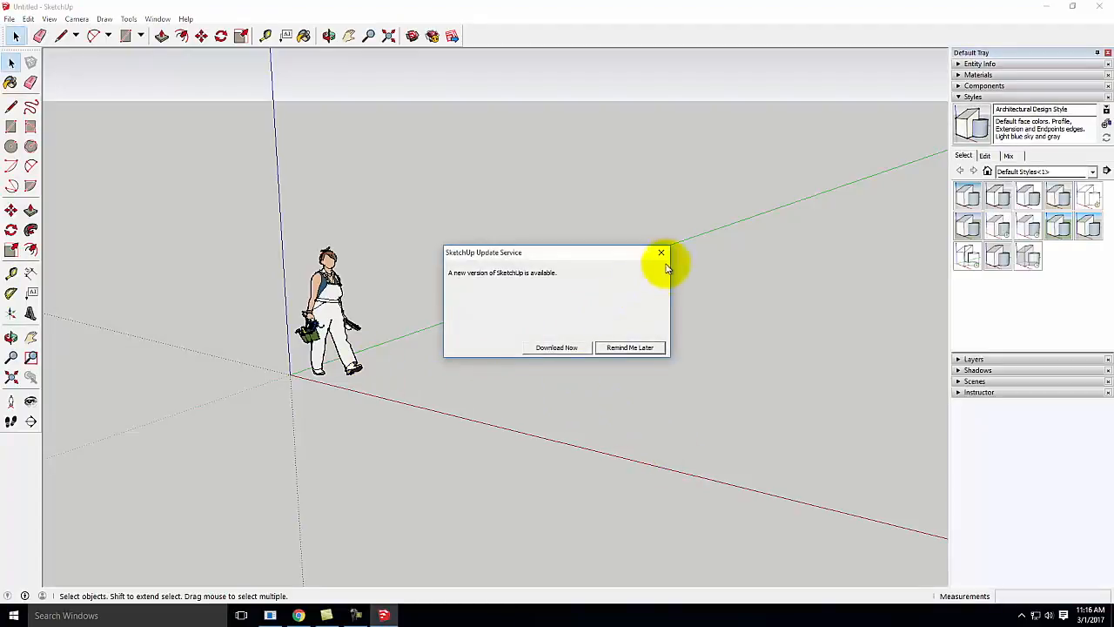
click(662, 253)
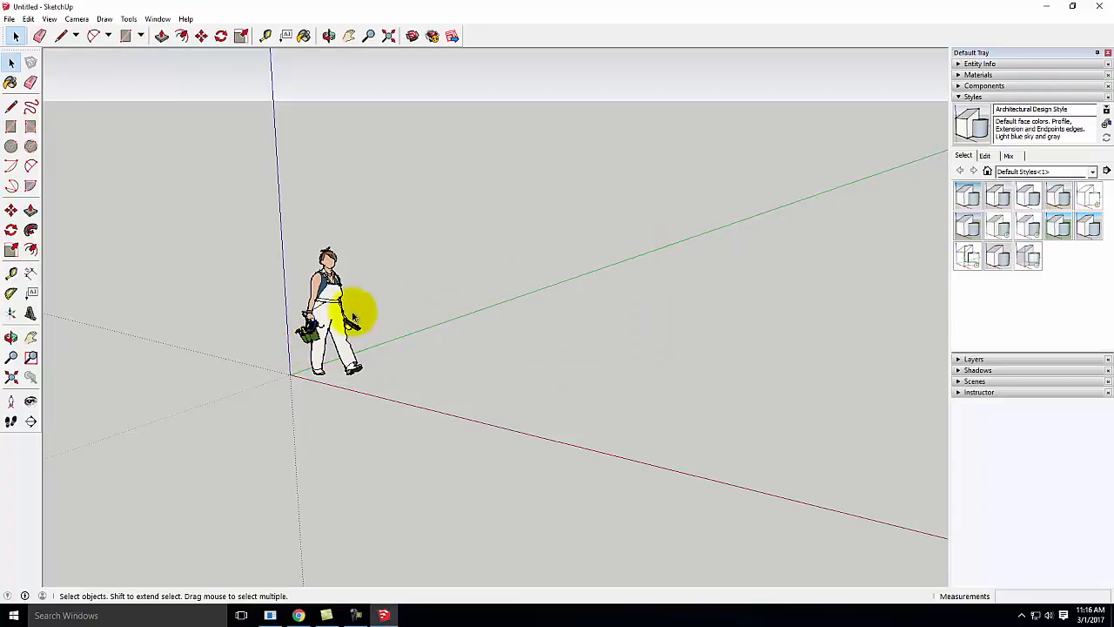
Delete the default human scale figure, leaving an empty scene.
click(329, 310)
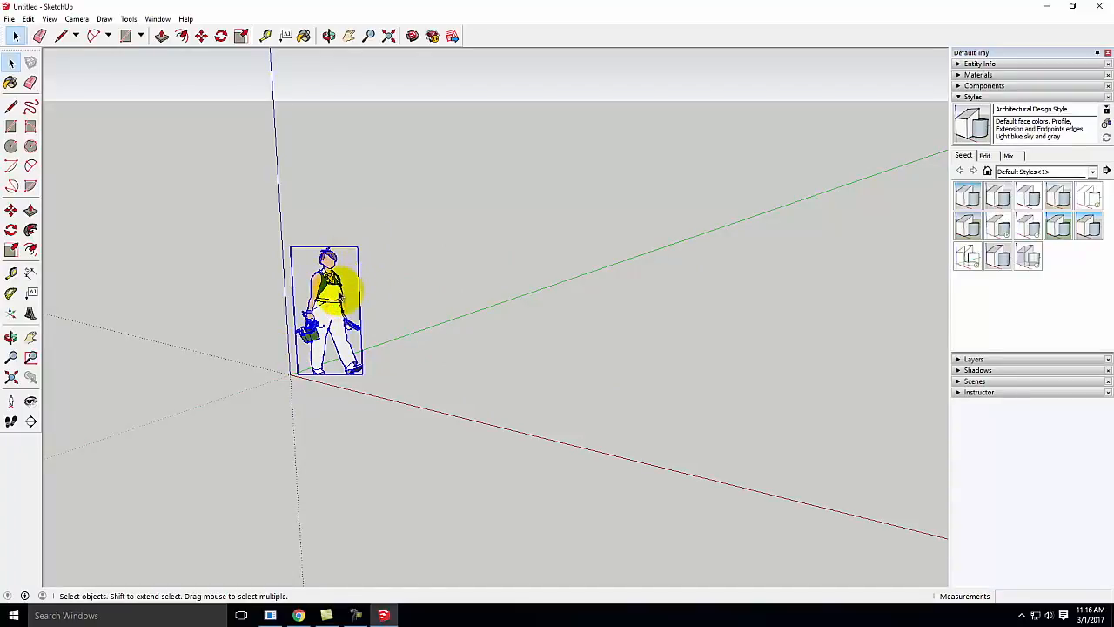
key(Delete)
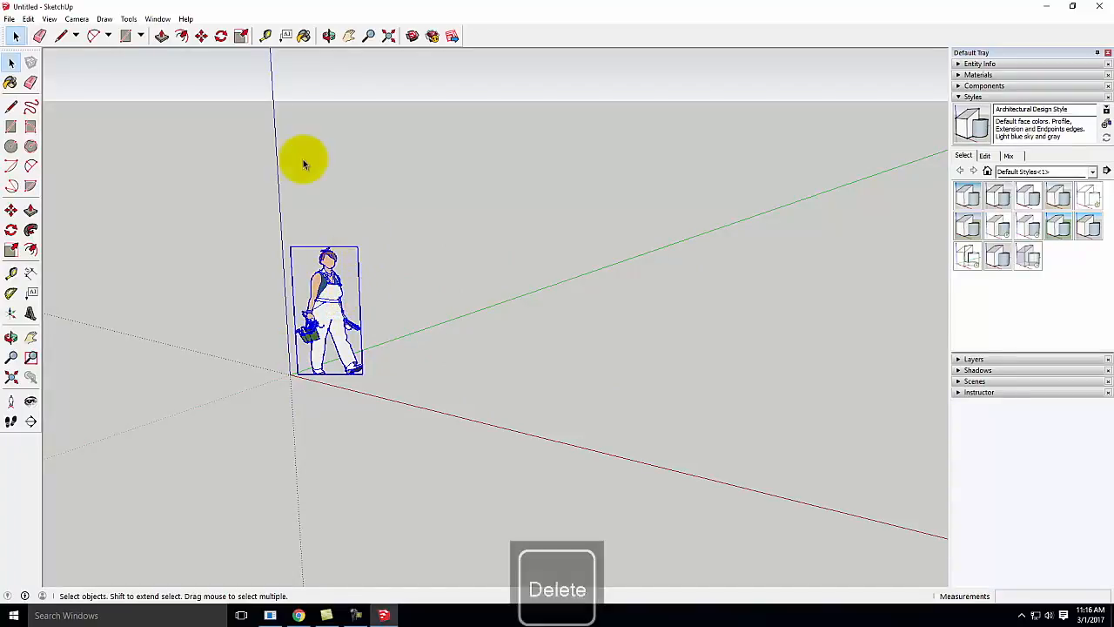
key(Delete)
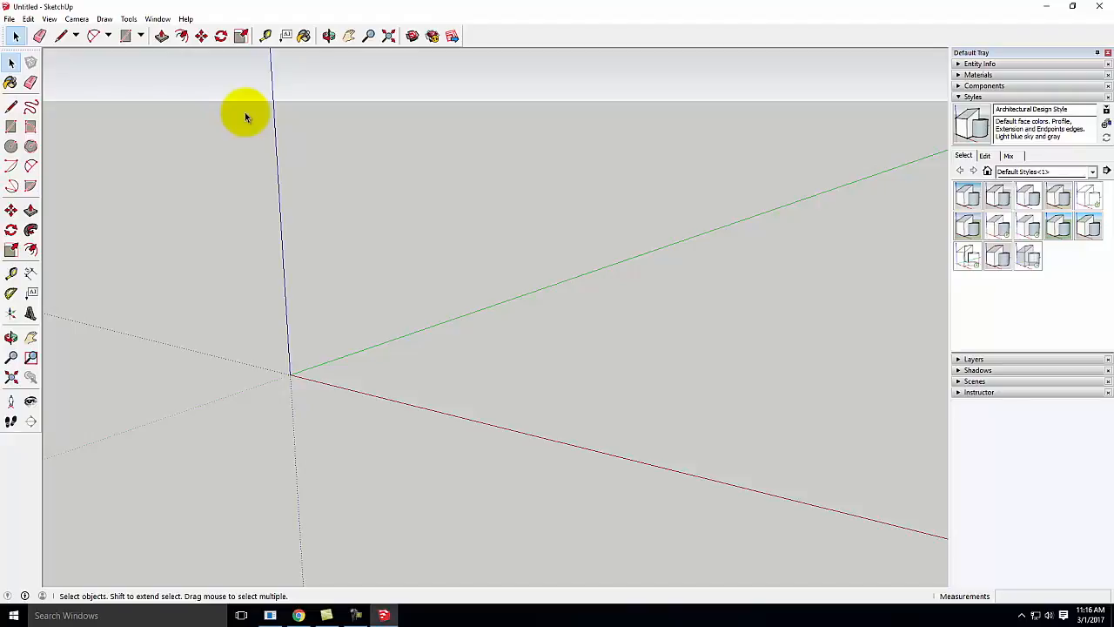
Search the Geo-location Add Location map for 'maui hawaii'.
click(9, 17)
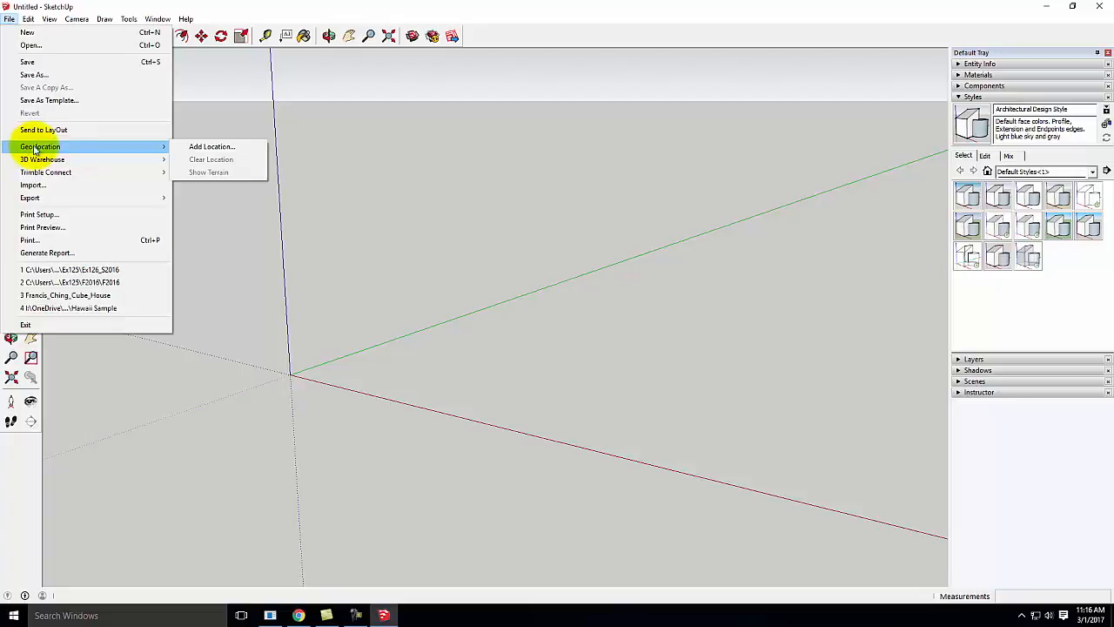
click(199, 148)
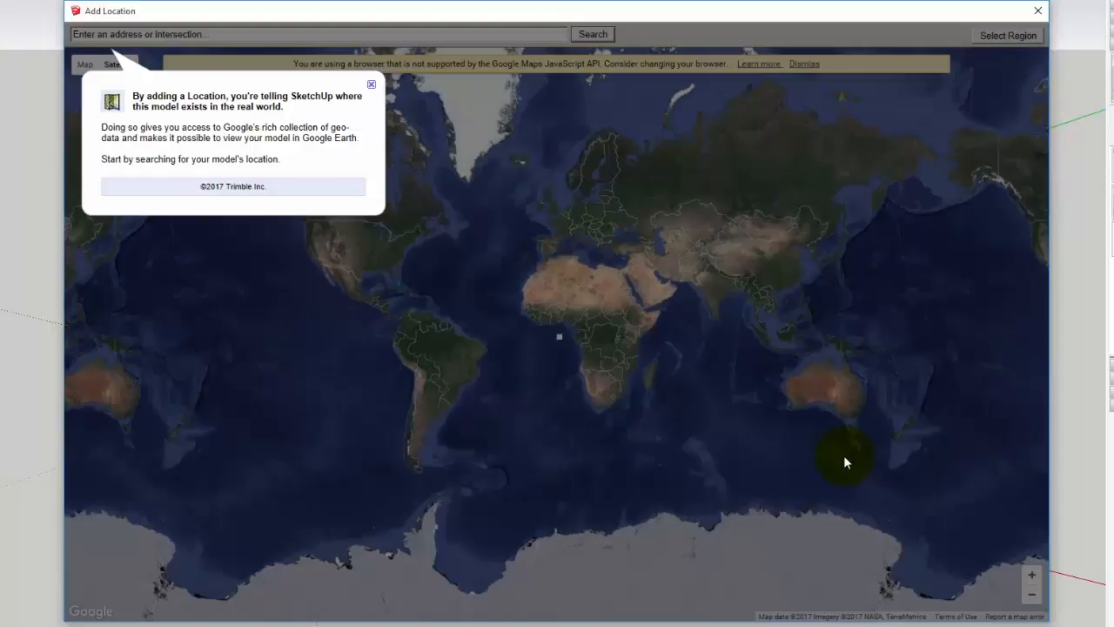
click(208, 42)
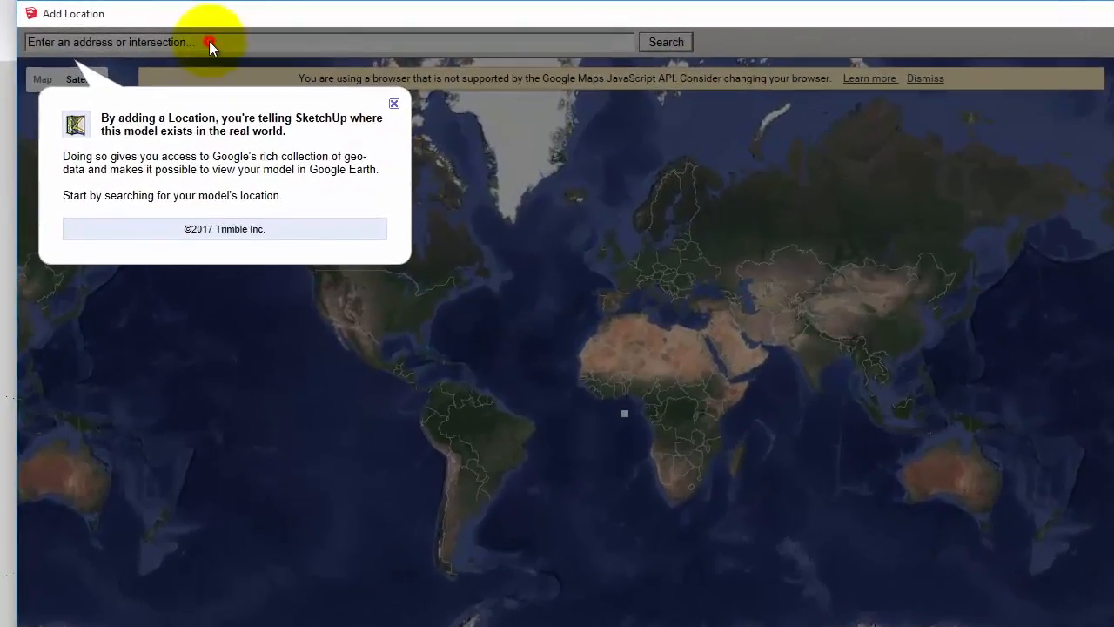
mouse_move(396, 106)
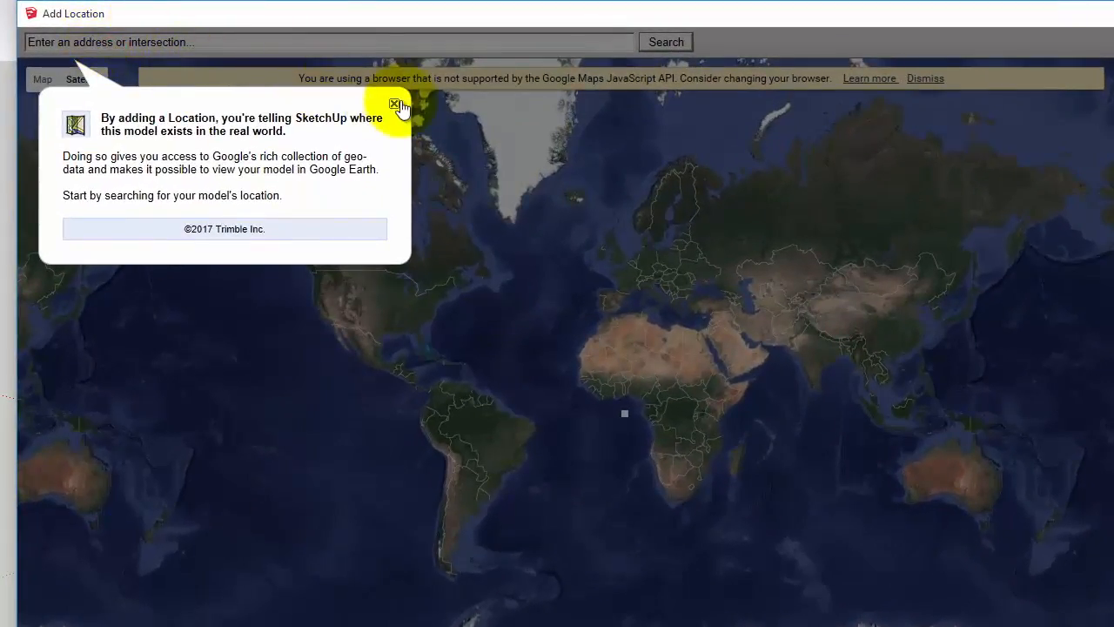
click(397, 105)
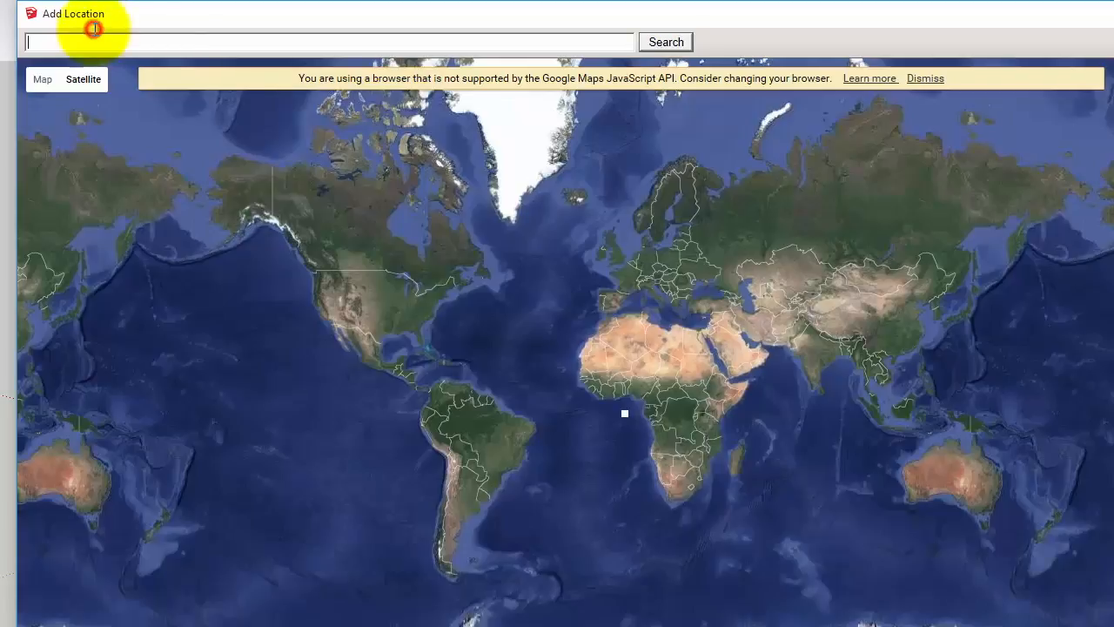
text(maui)
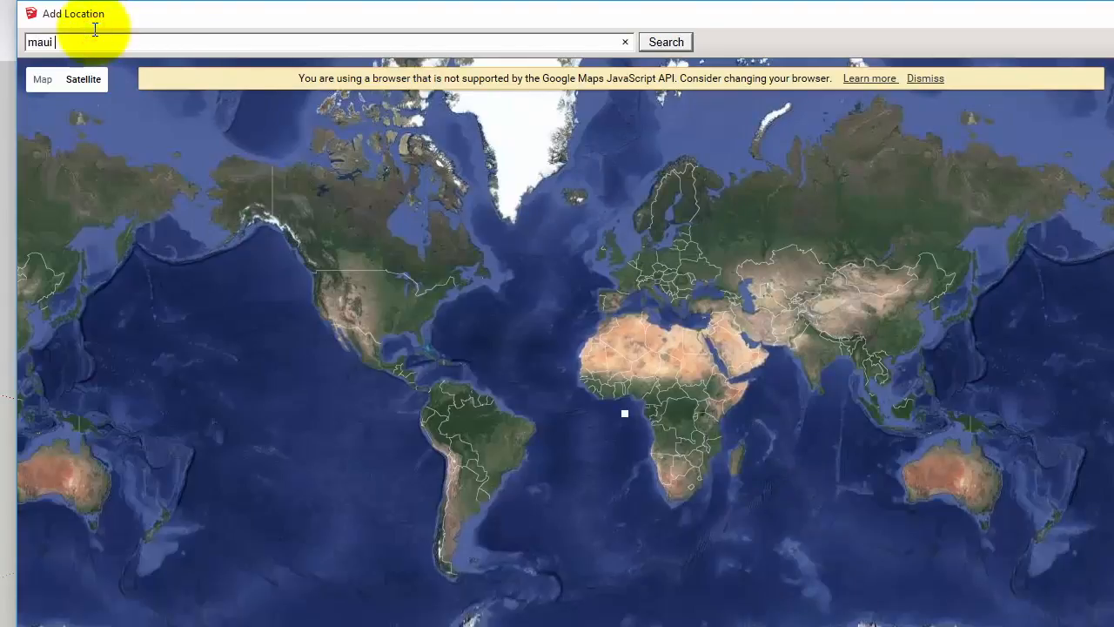
text(hawaii)
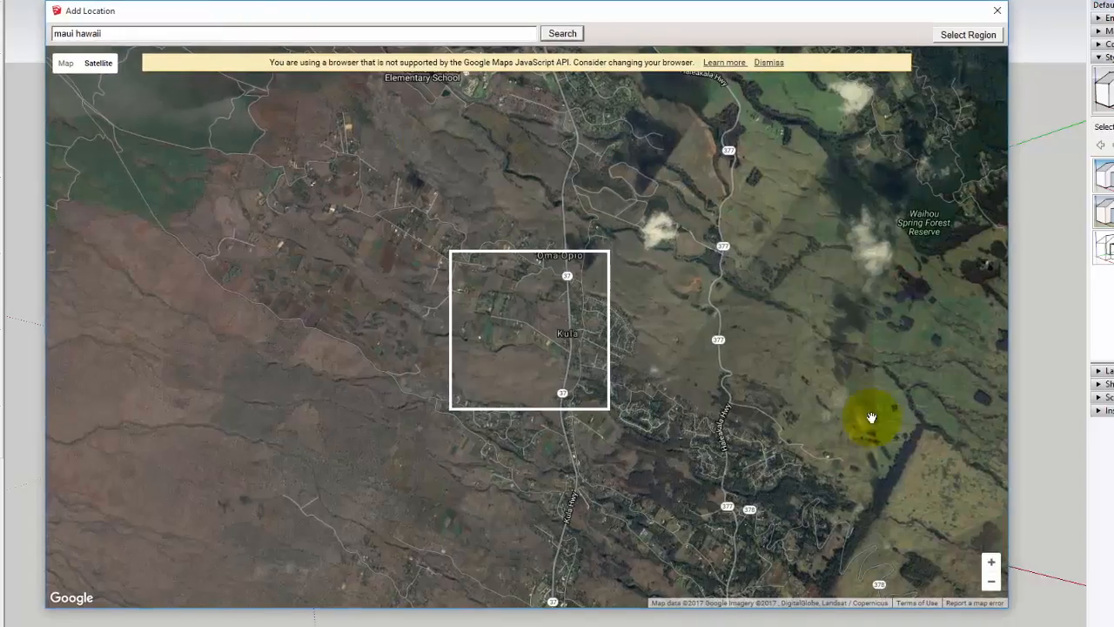
mouse_move(968, 578)
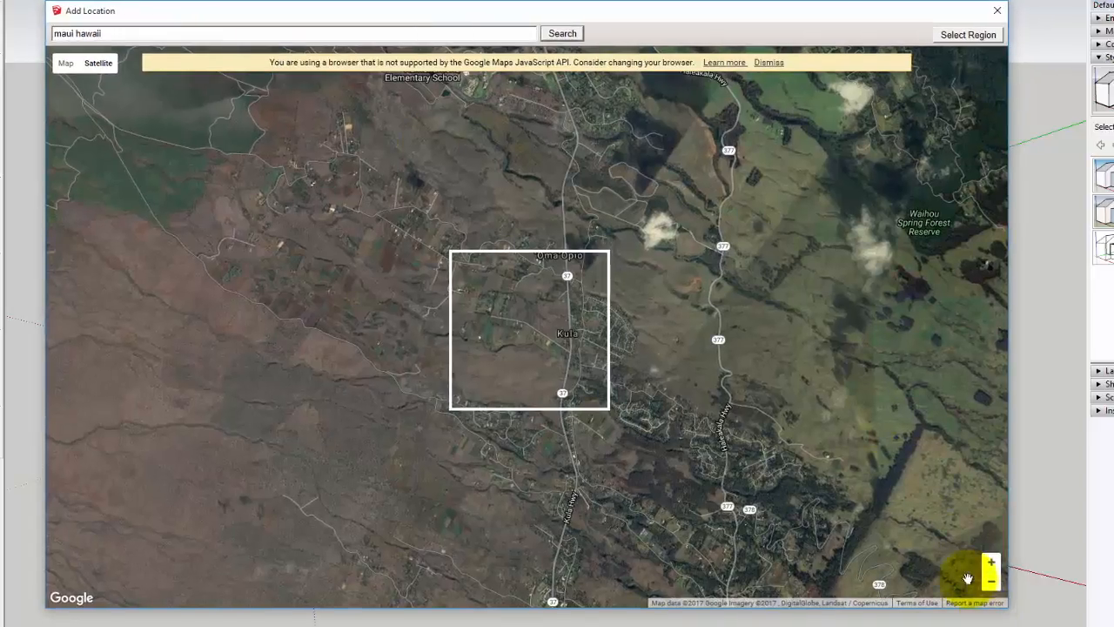
mouse_move(1009, 609)
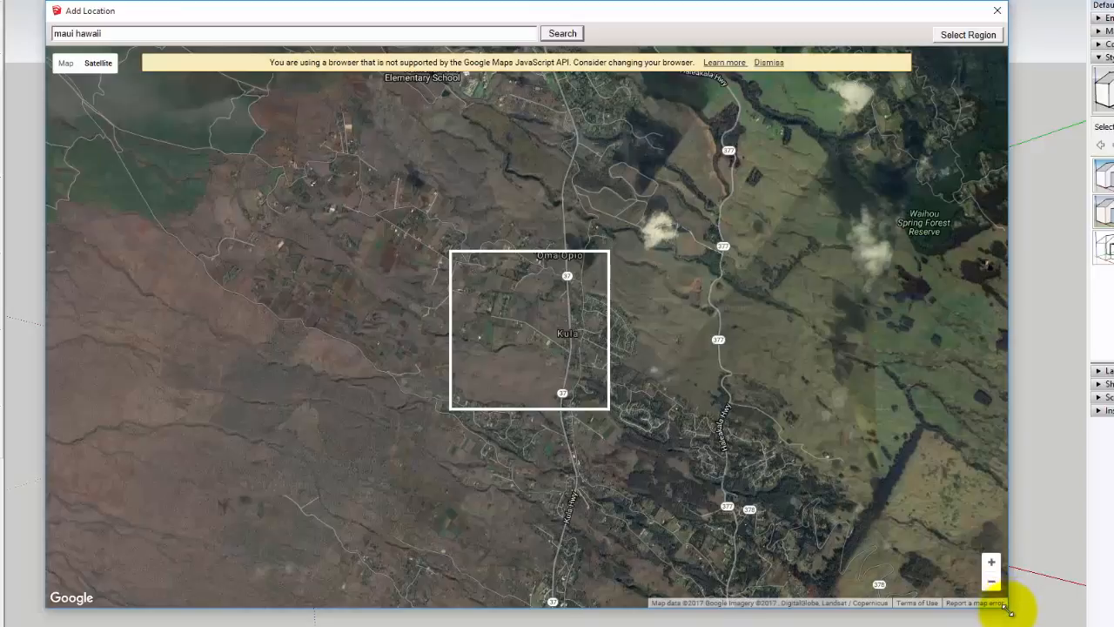
Enlarge the Add Location window and pan the zoomed map to frame the Maui mountain ridges.
drag(1009, 609, 461, 461)
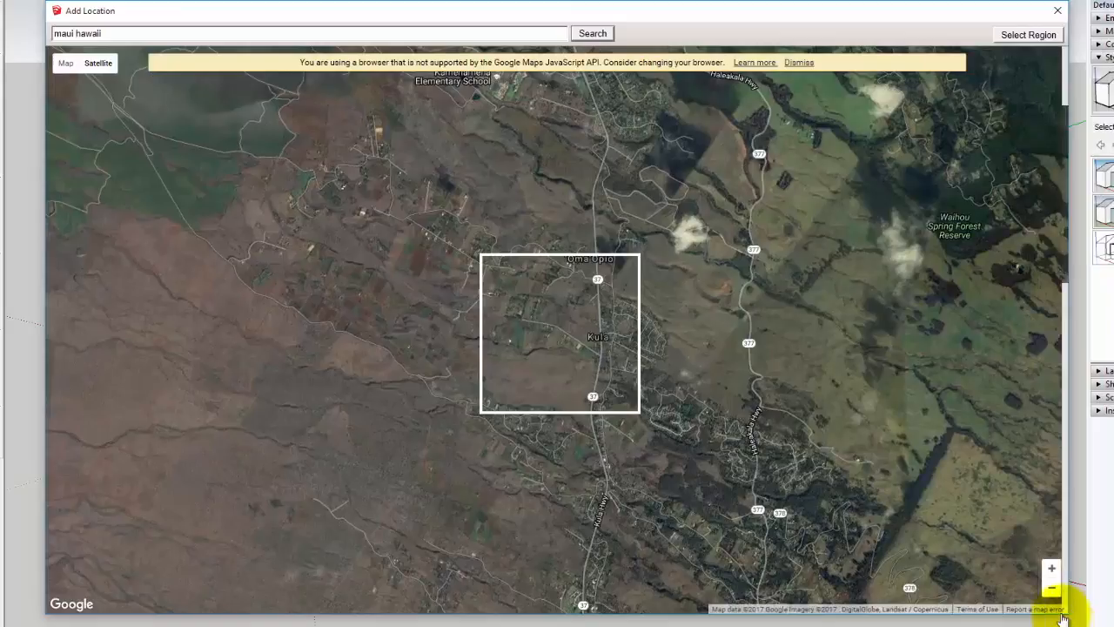
mouse_move(653, 261)
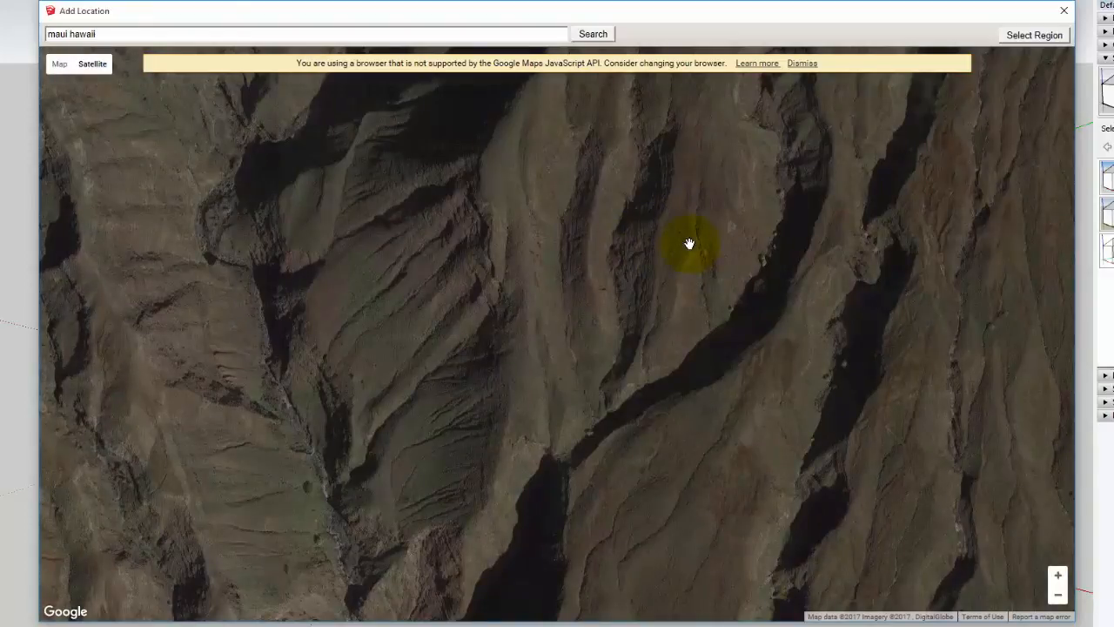
mouse_move(829, 319)
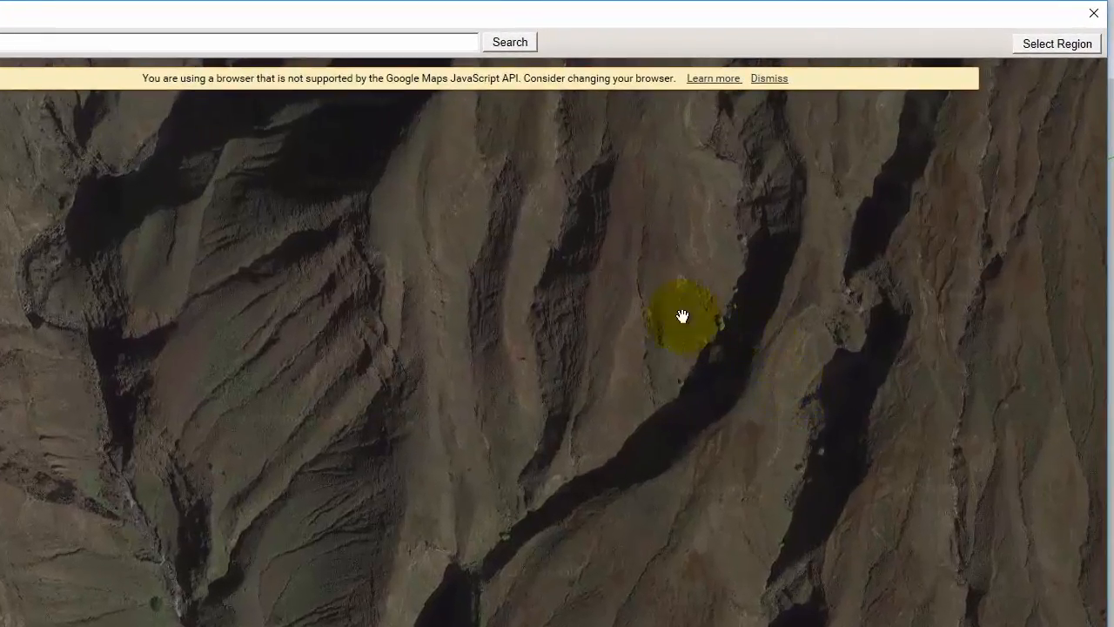
drag(682, 313, 125, 115)
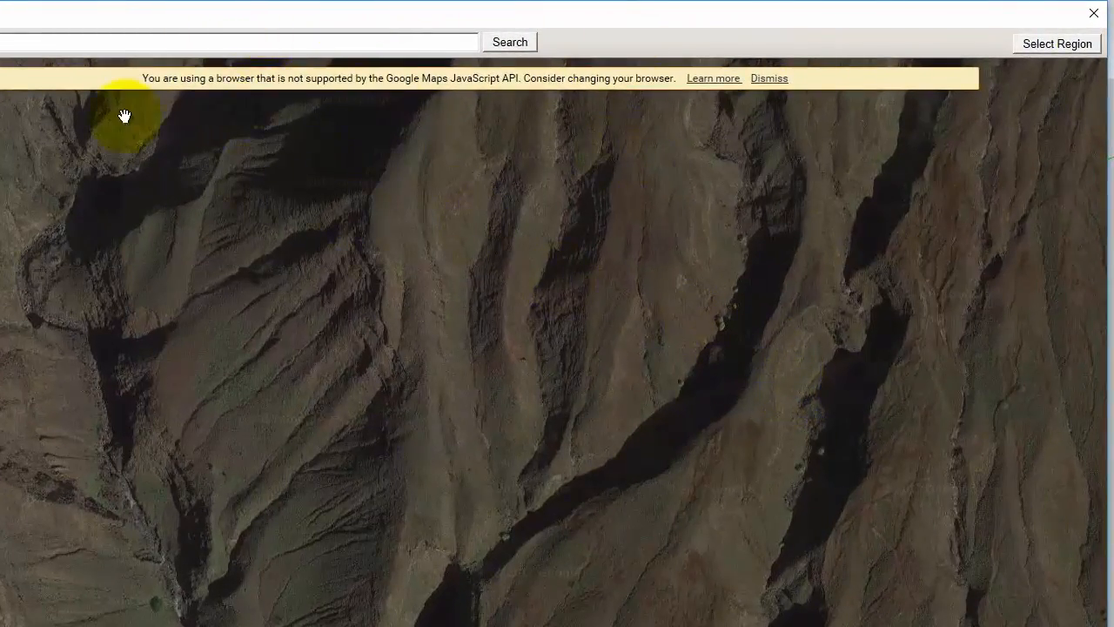
drag(126, 115, 1013, 135)
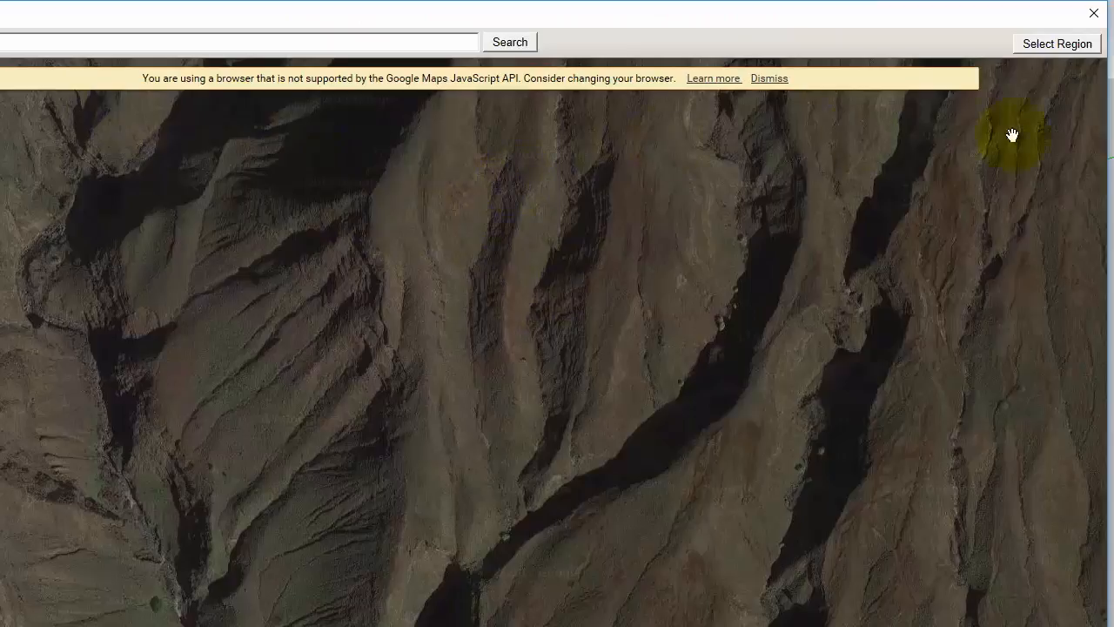
mouse_move(1038, 46)
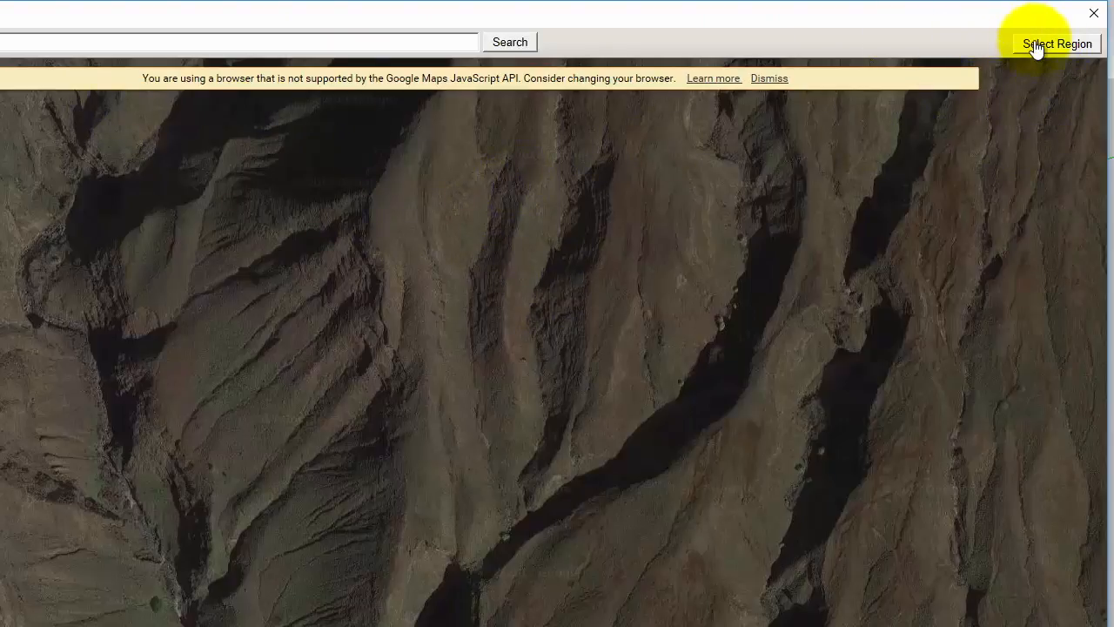
Select the ridge region and grab it into the model as a flat terrain image.
click(1057, 44)
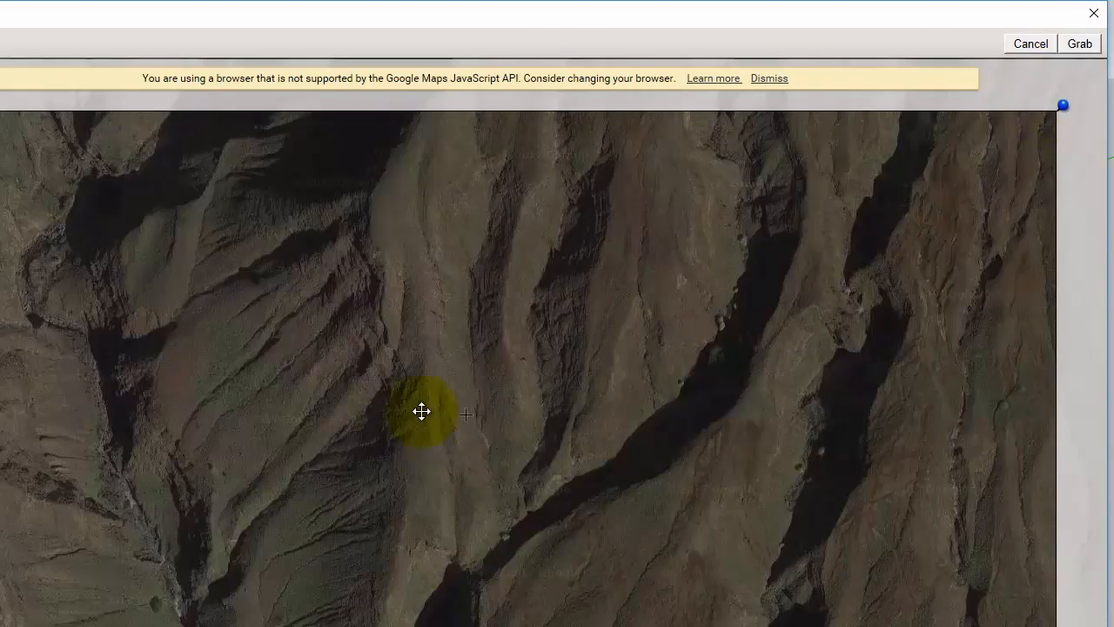
mouse_move(1036, 31)
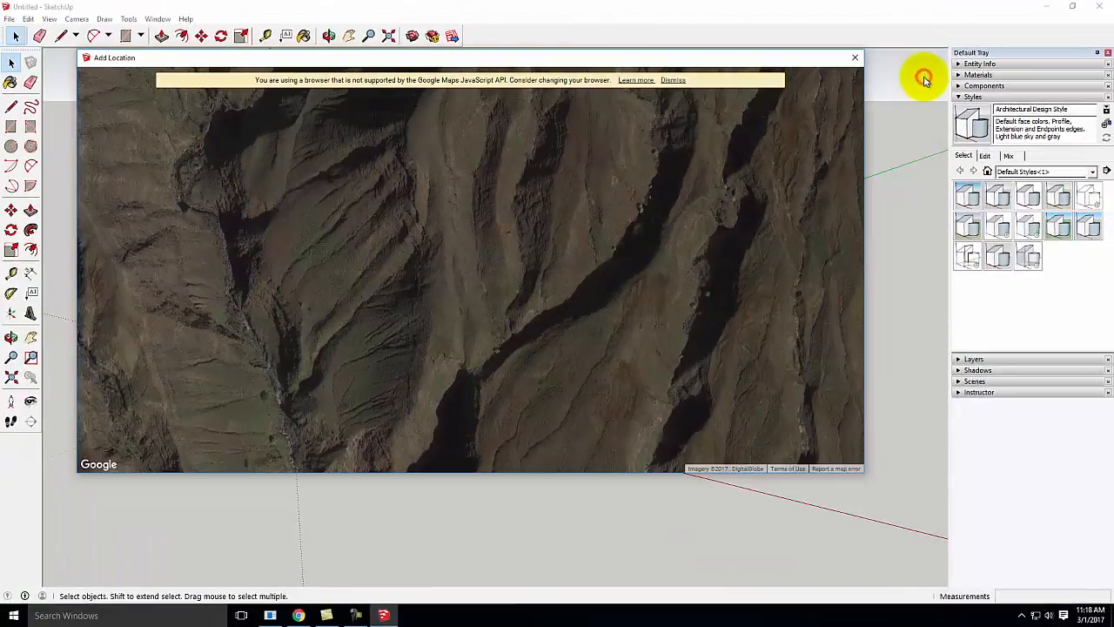
mouse_move(923, 78)
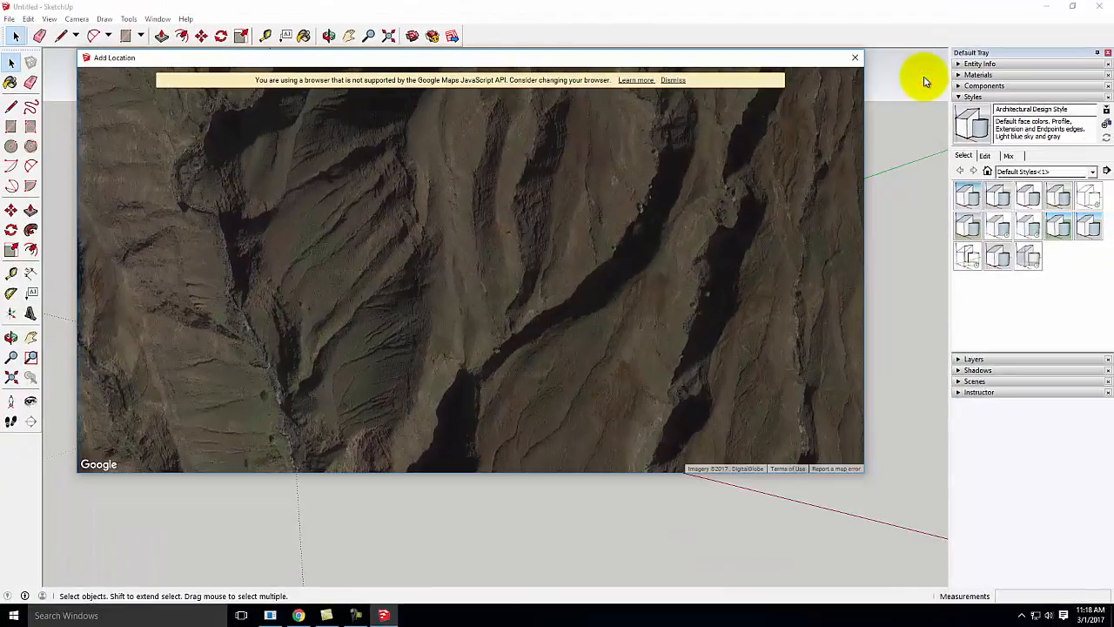
click(853, 58)
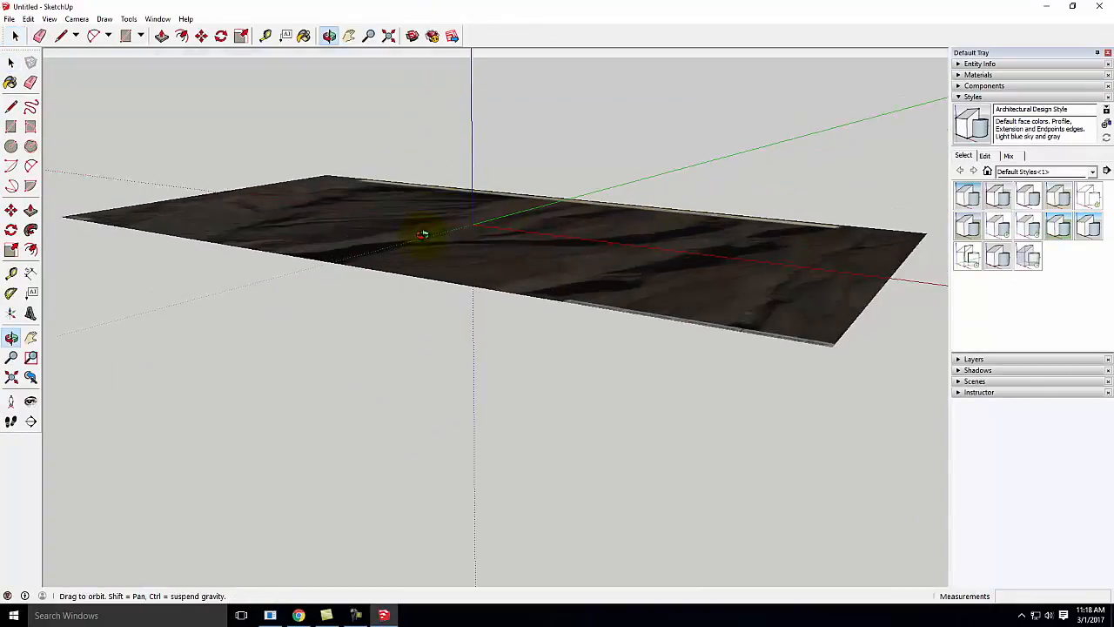
drag(425, 235, 605, 399)
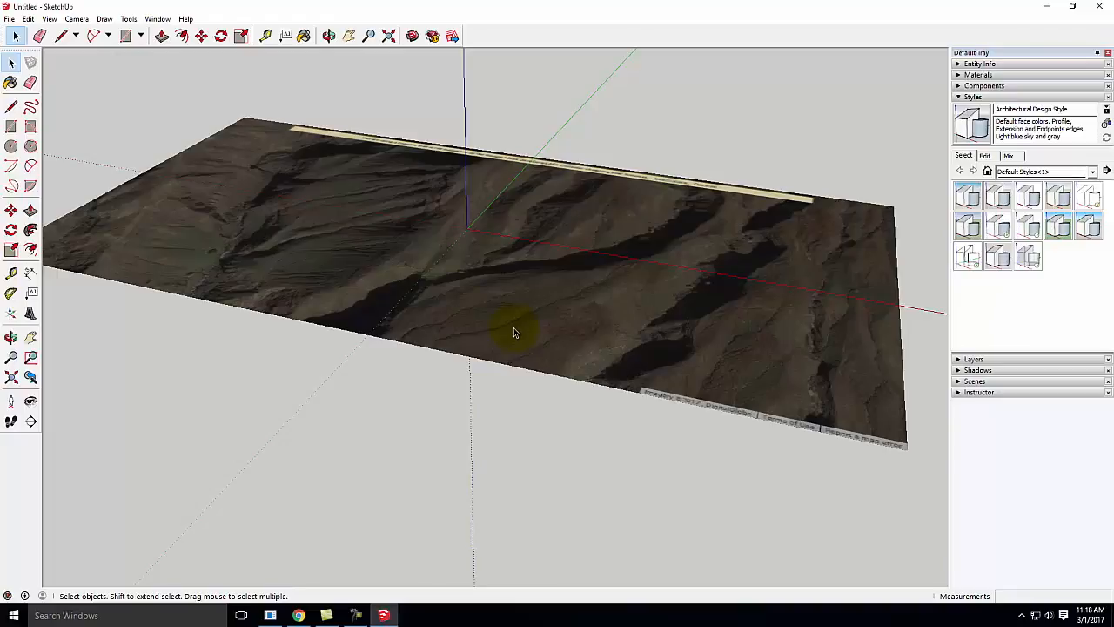
click(10, 18)
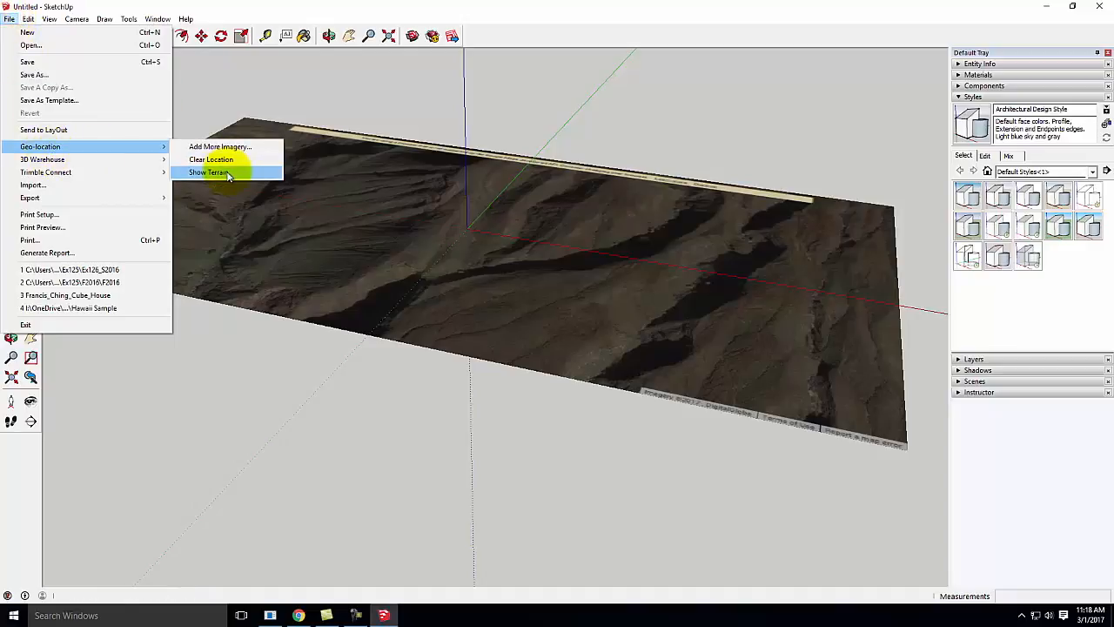
Show the location as 3D terrain and orbit to inspect the ridges and slopes.
click(207, 172)
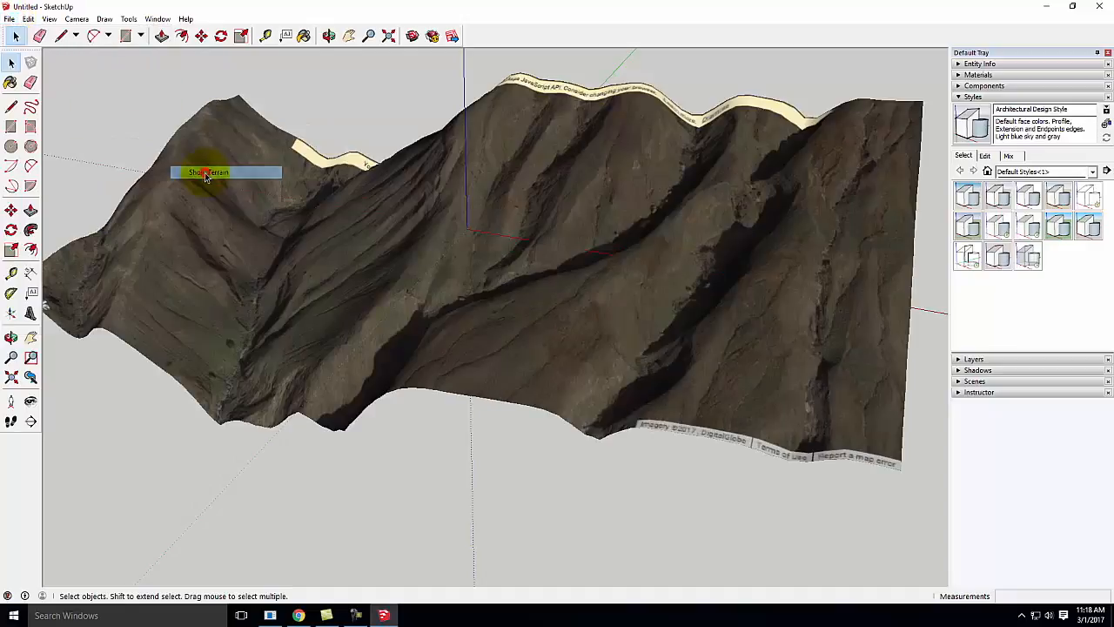
drag(226, 174, 635, 111)
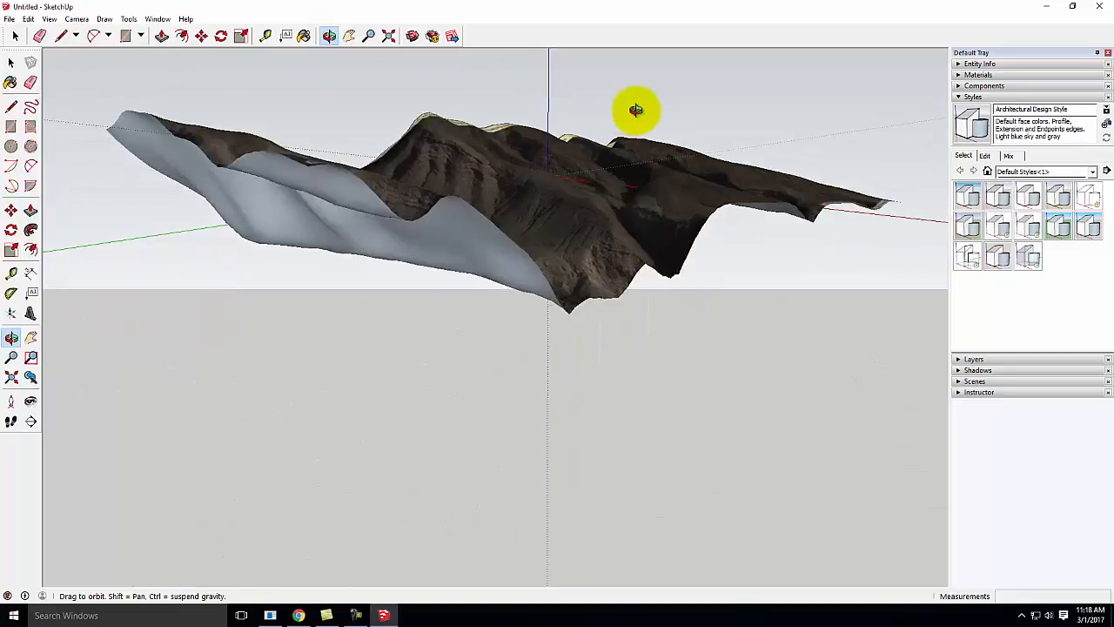
drag(635, 111, 626, 205)
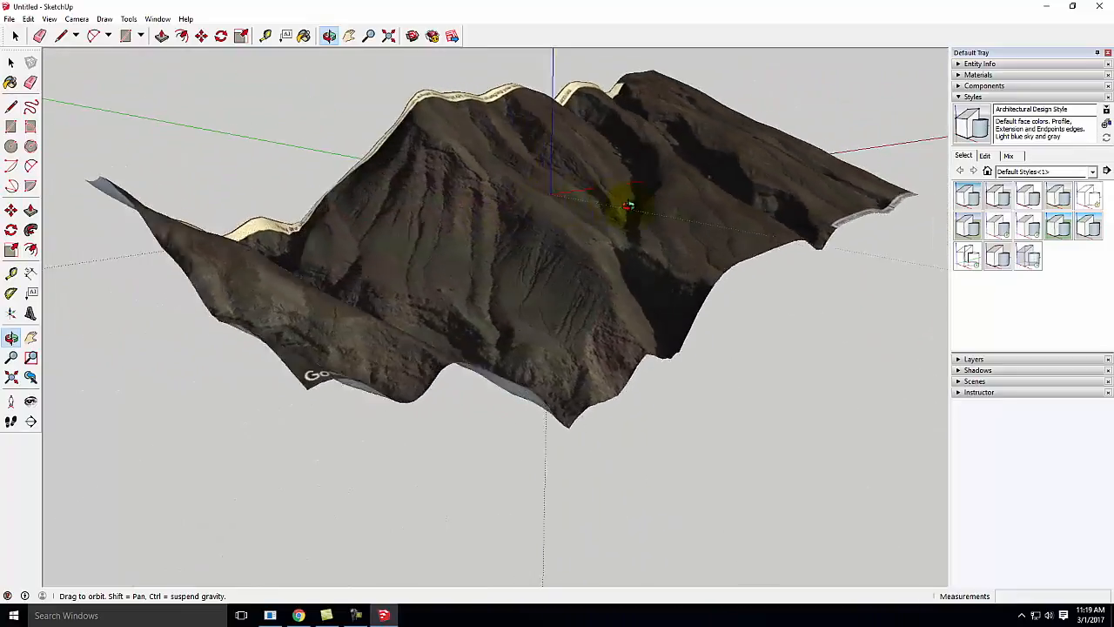
drag(630, 205, 426, 237)
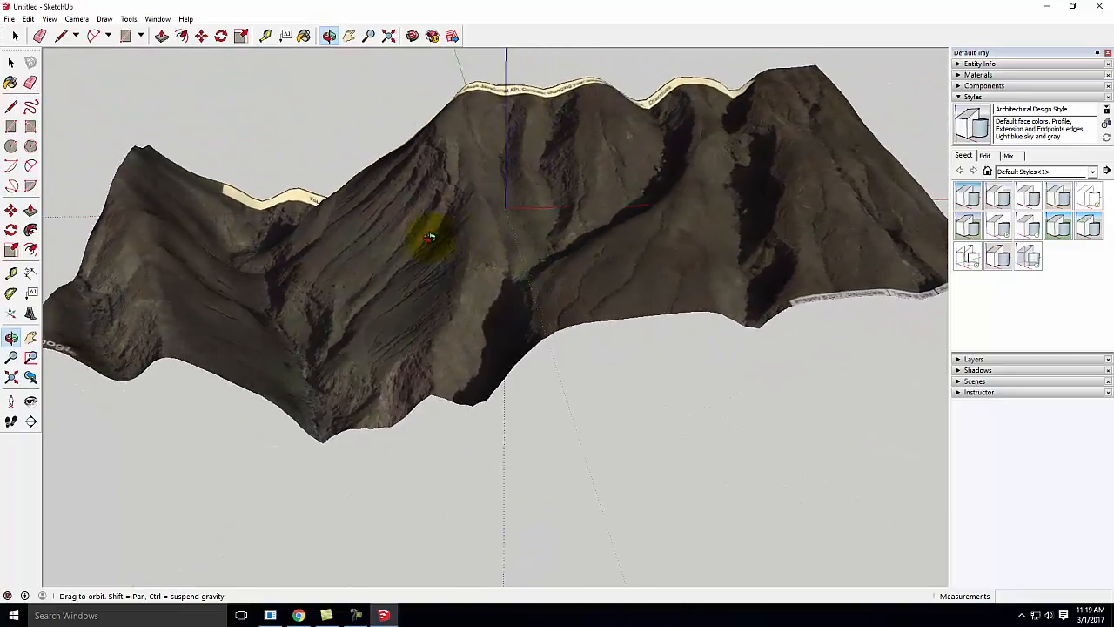
drag(431, 240, 317, 261)
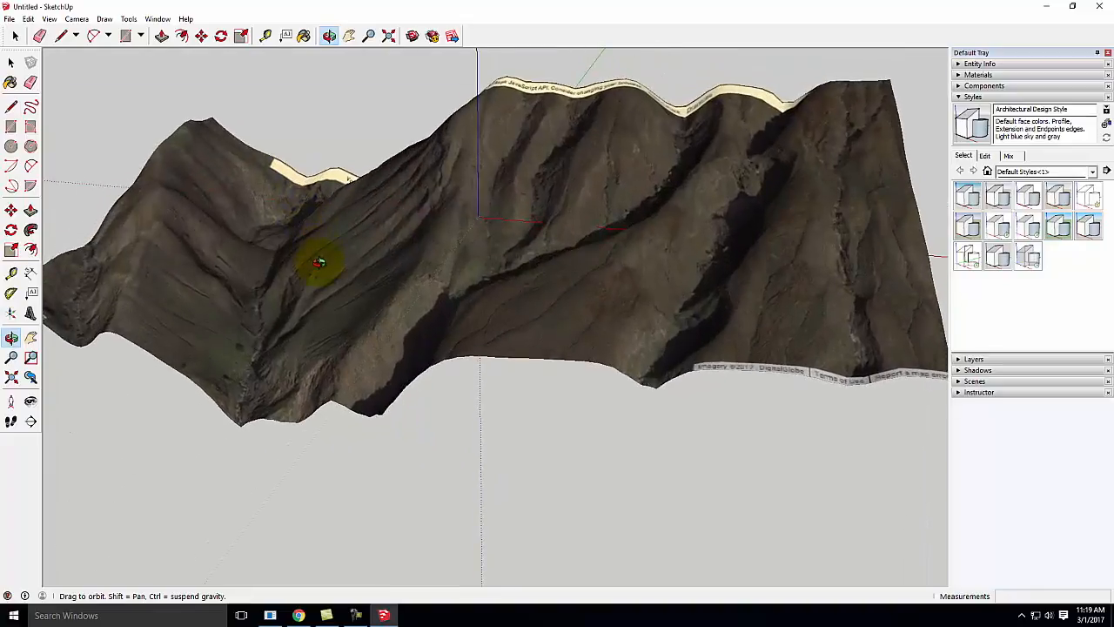
drag(316, 261, 815, 282)
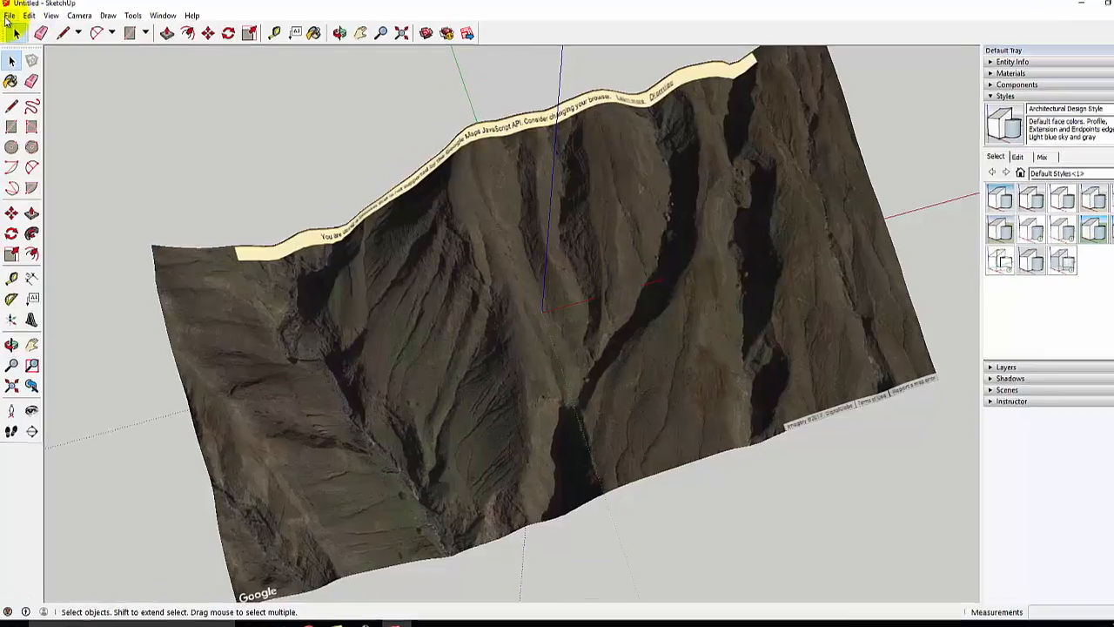
Start Save As and set the save format to SketchUp Version 2013.
click(11, 14)
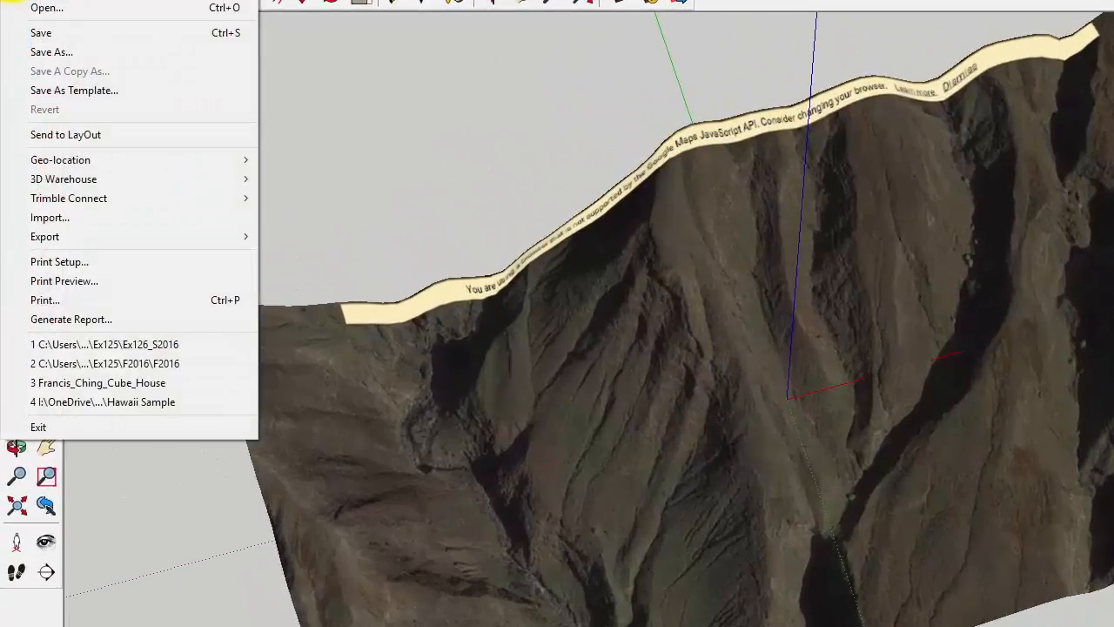
mouse_move(52, 52)
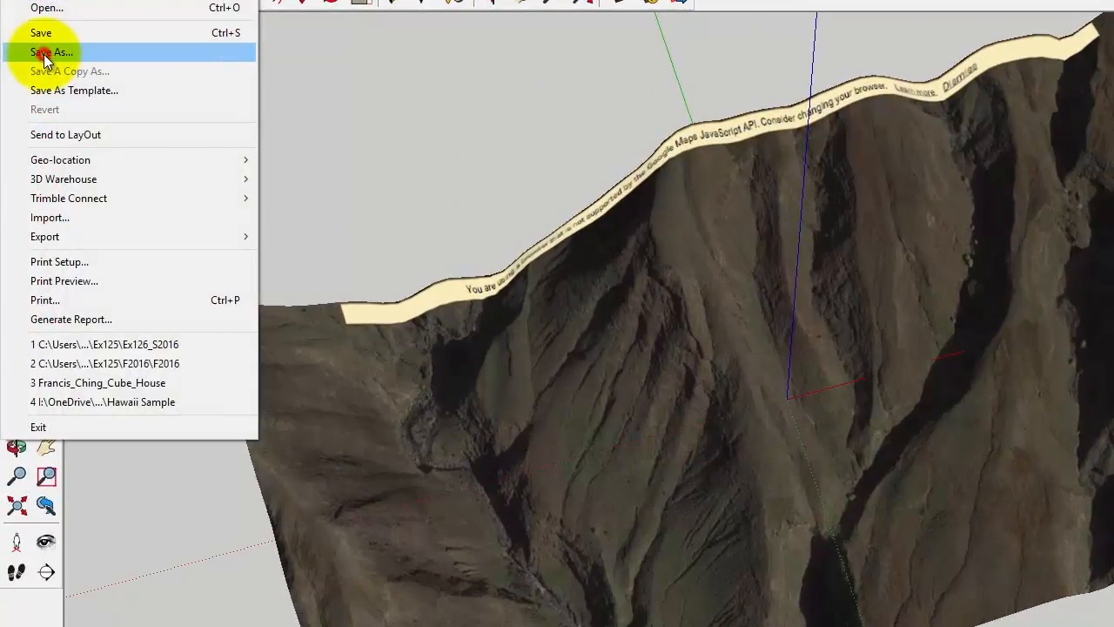
click(53, 52)
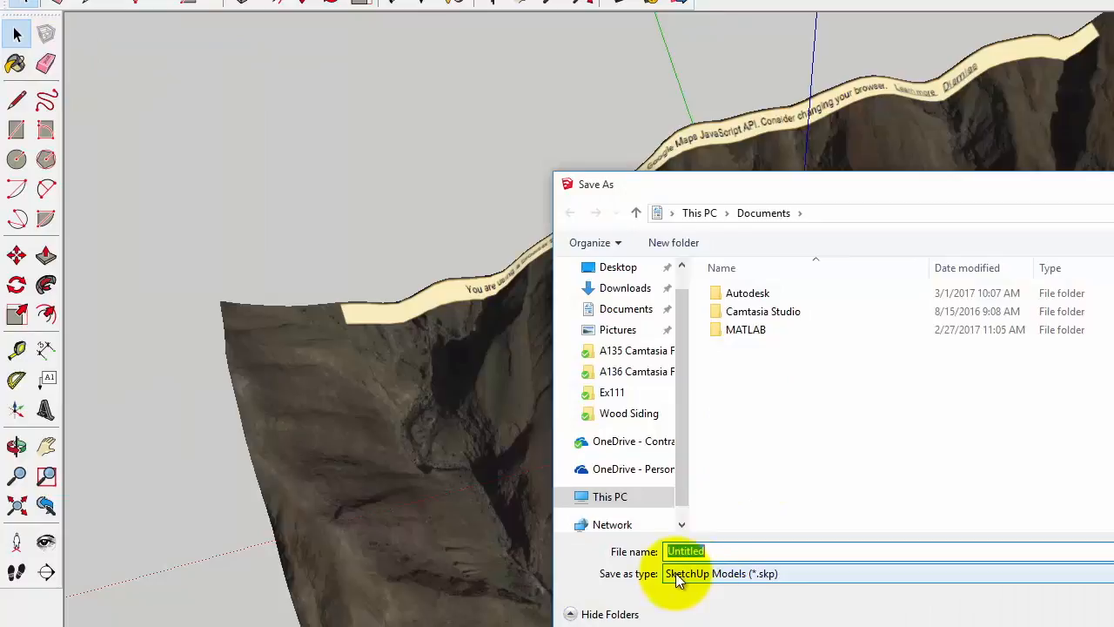
click(884, 573)
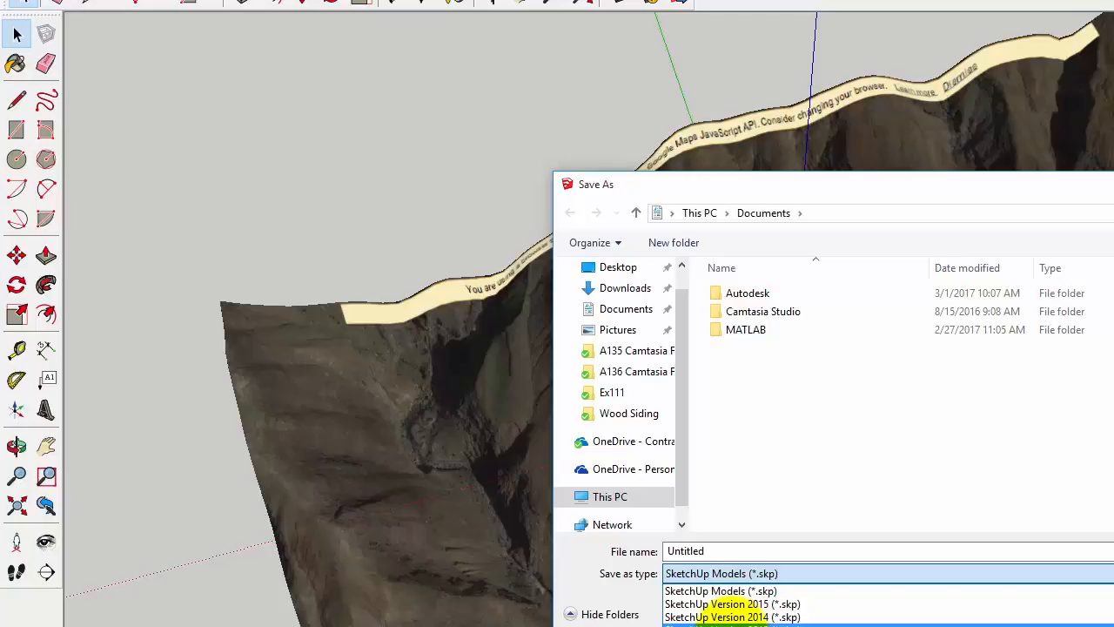
mouse_move(731, 616)
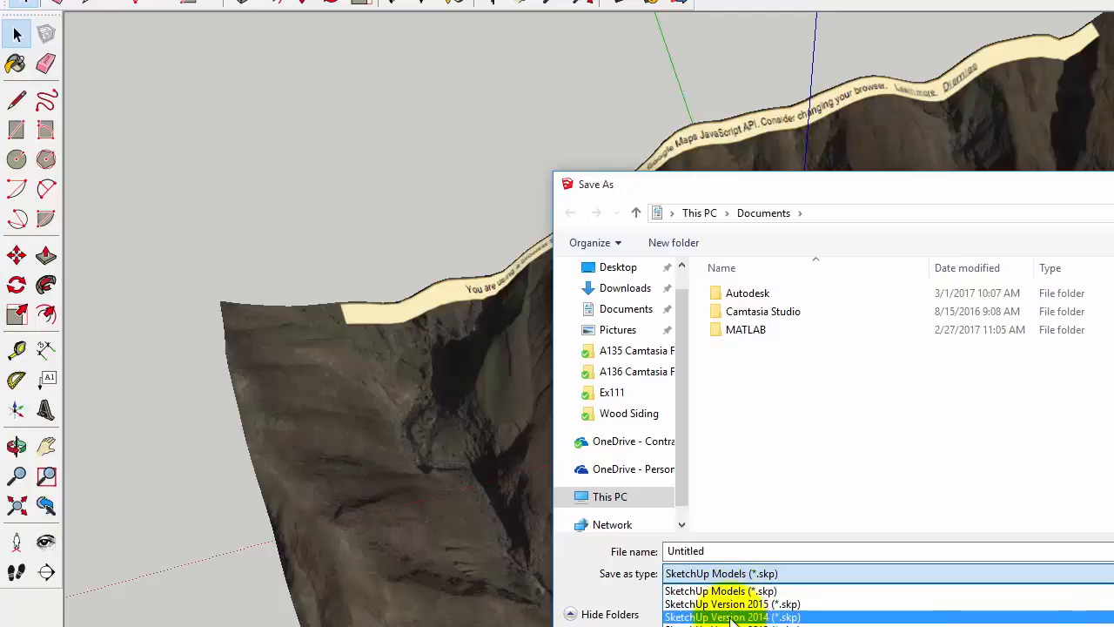
mouse_move(730, 604)
text(Hawaii Topography)
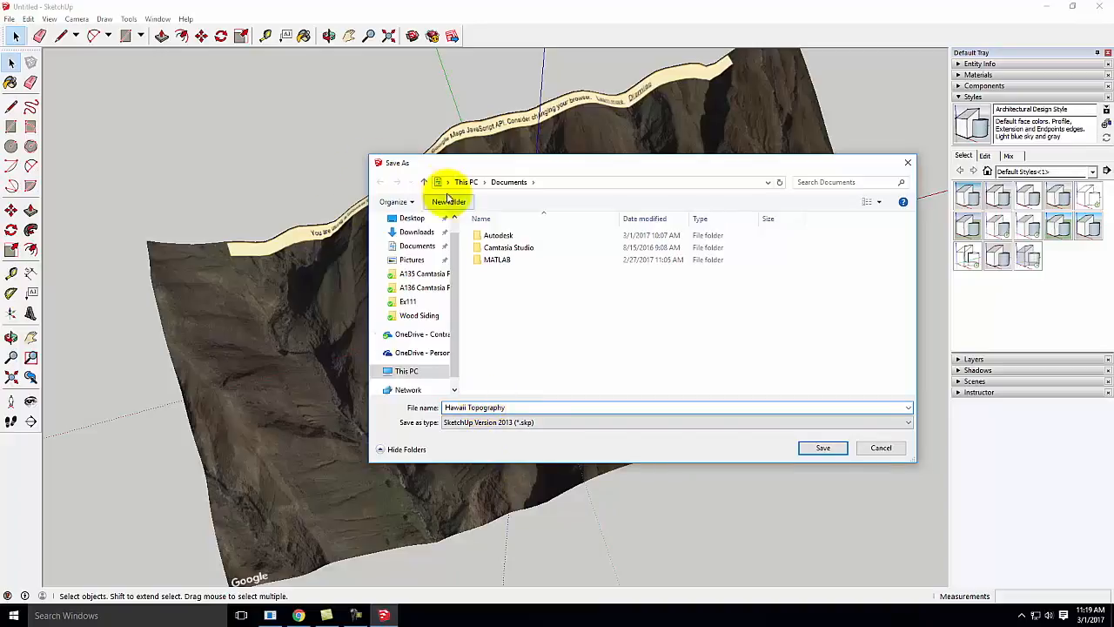
Create folder S2017 under OneDrive > Live Demonstrations > A136 > Ex211 and save the model as Hawaii Topography there.
click(421, 335)
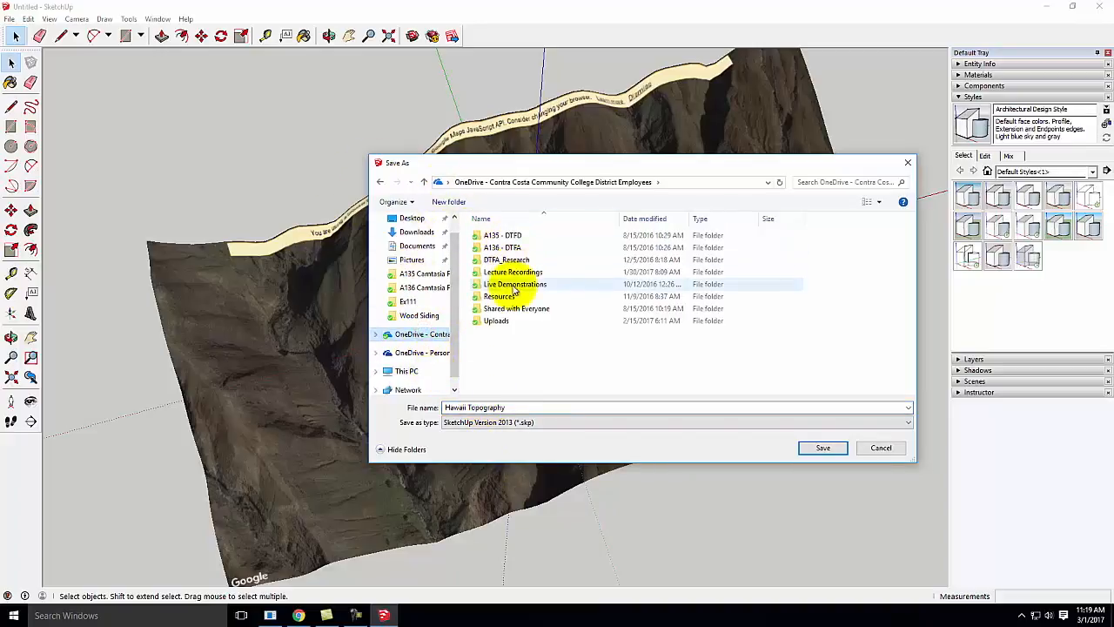
double_click(516, 284)
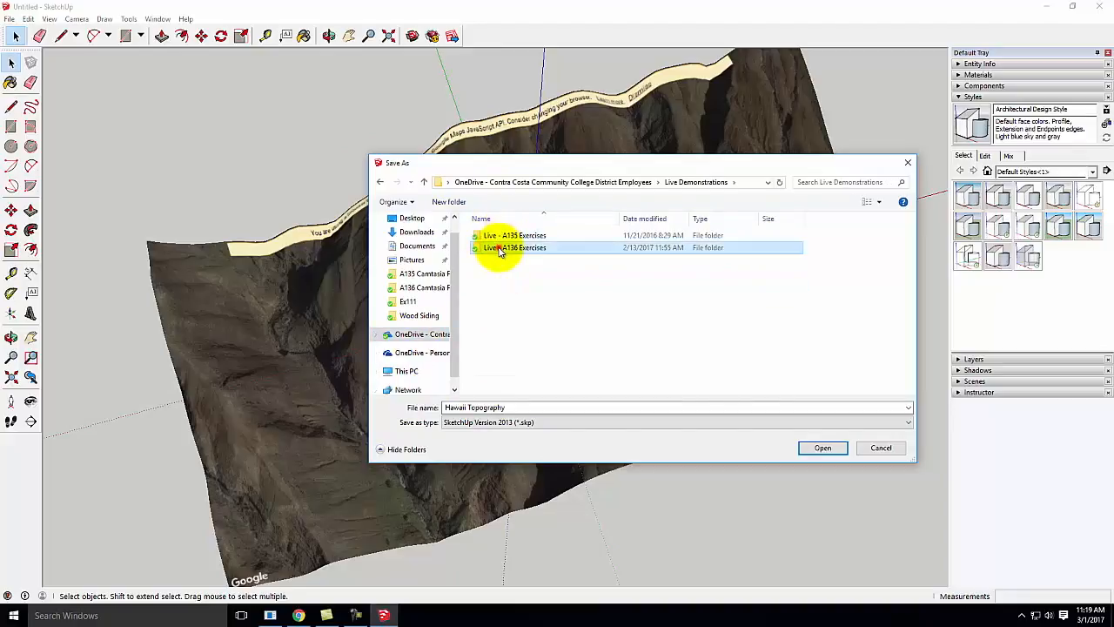
double_click(513, 247)
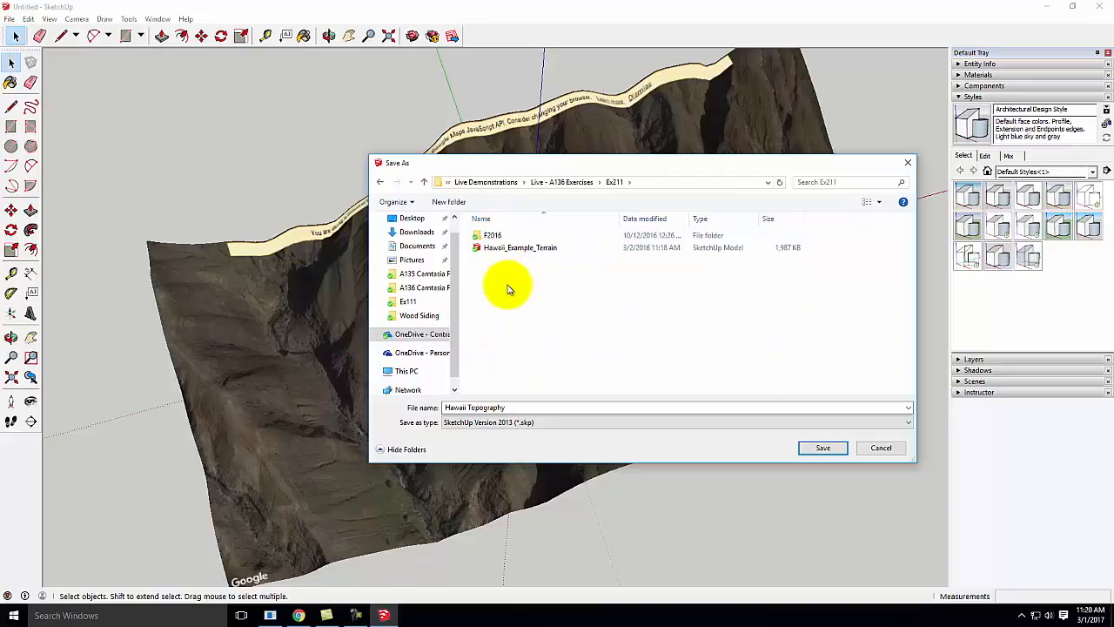
click(449, 202)
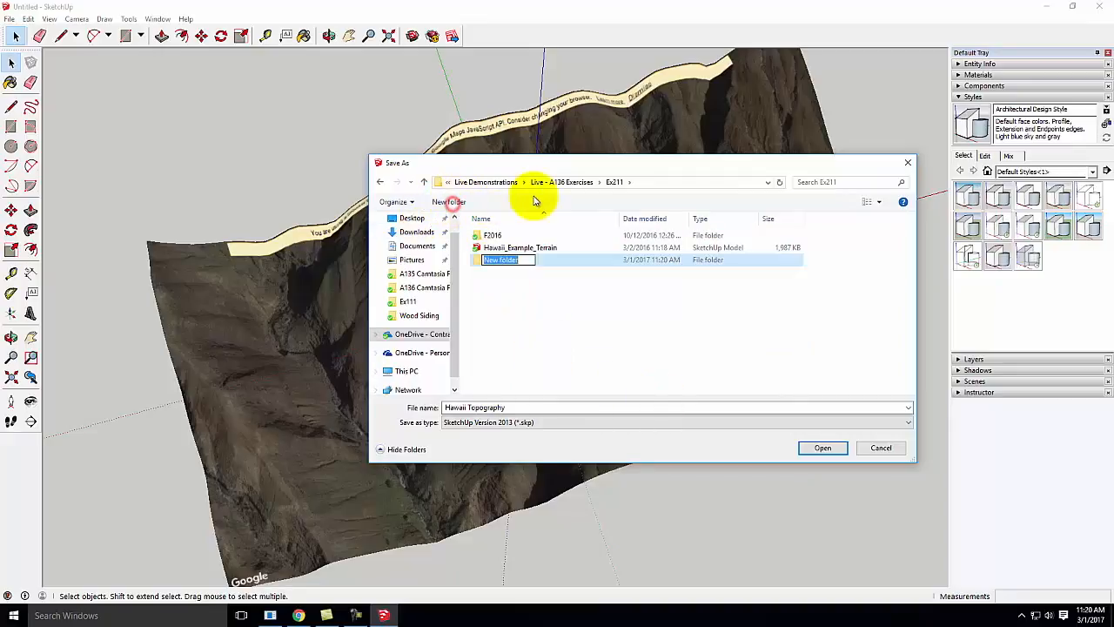
text(S20147)
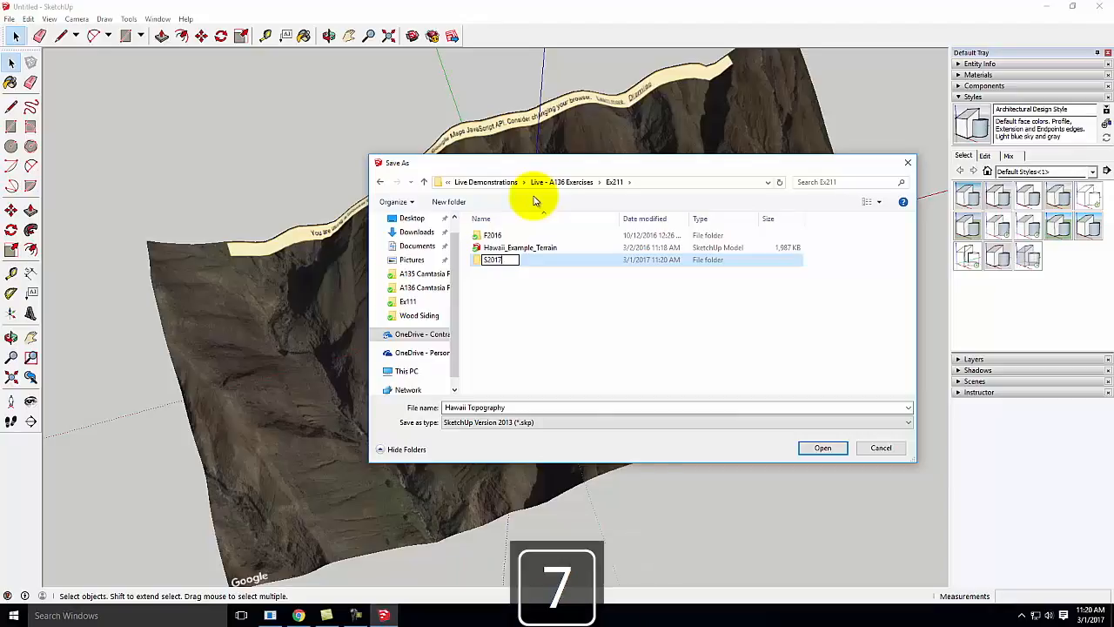
key(Return)
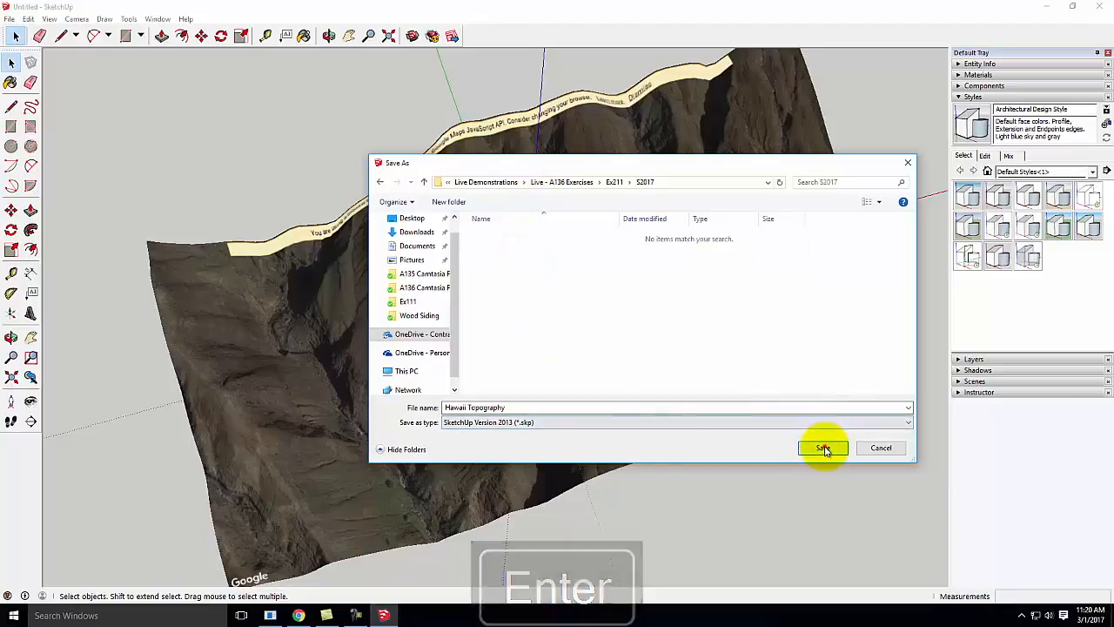
click(822, 447)
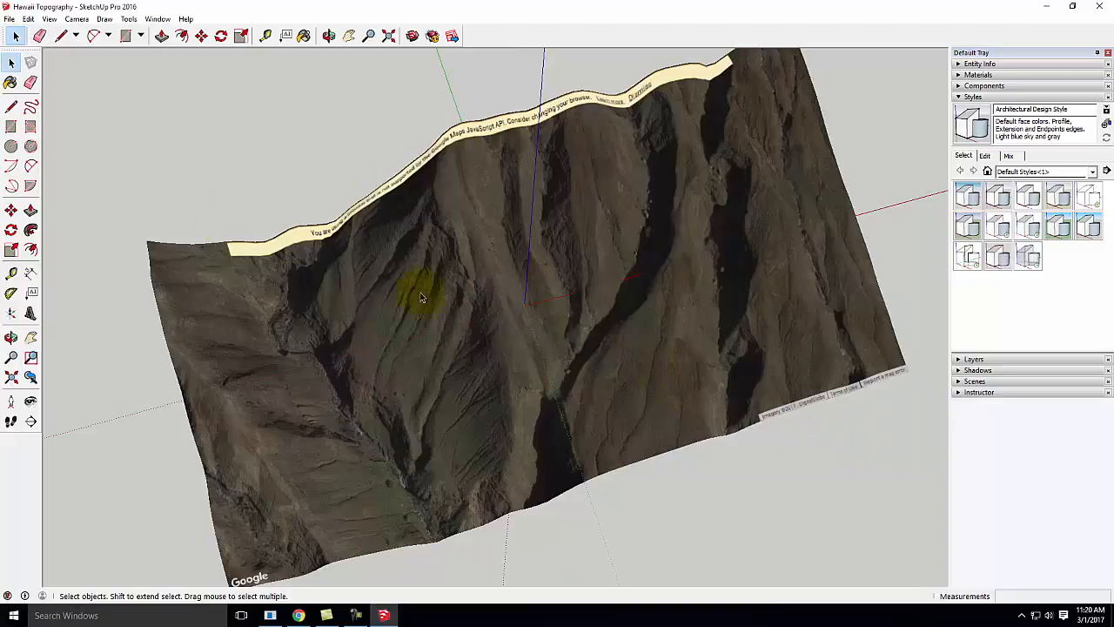
mouse_move(245, 359)
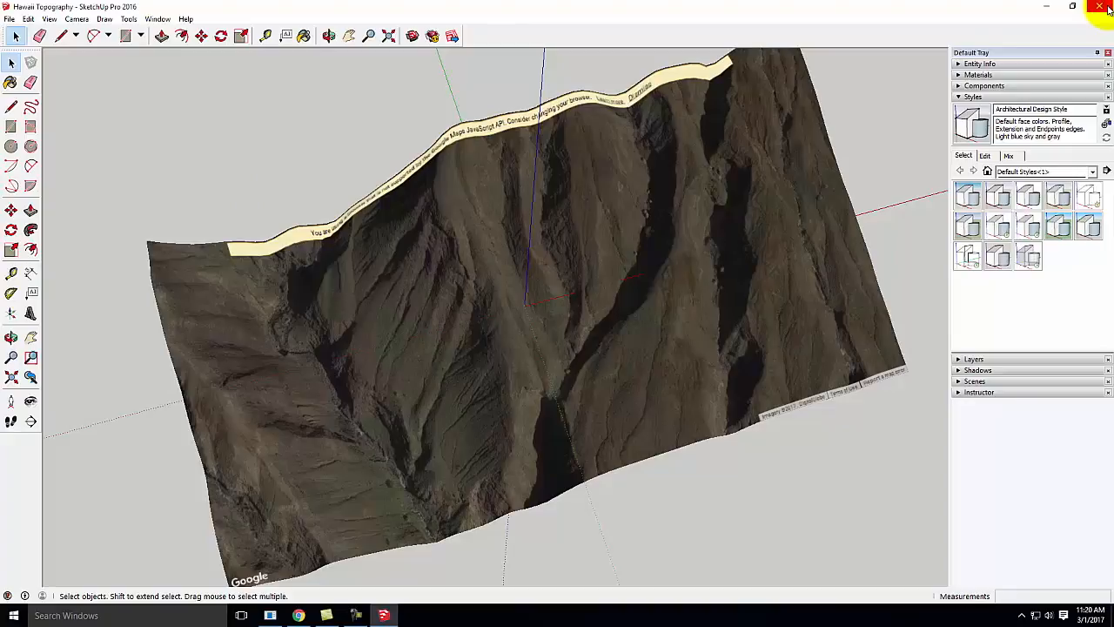
Close SketchUp and launch Rhinoceros 5 from the desktop shortcut.
click(1072, 6)
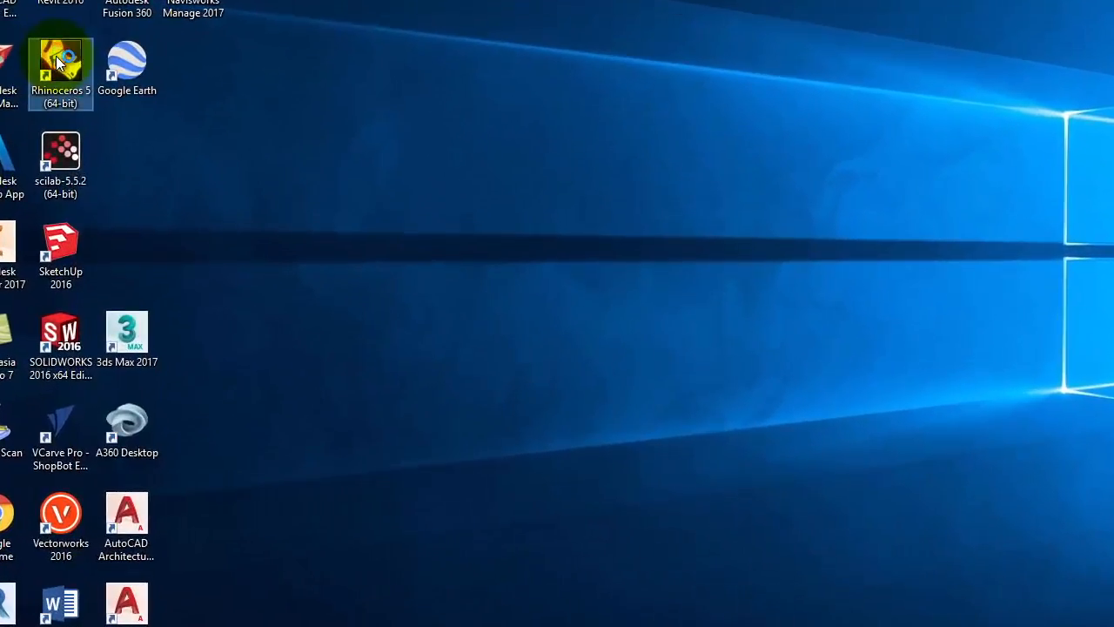
double_click(60, 66)
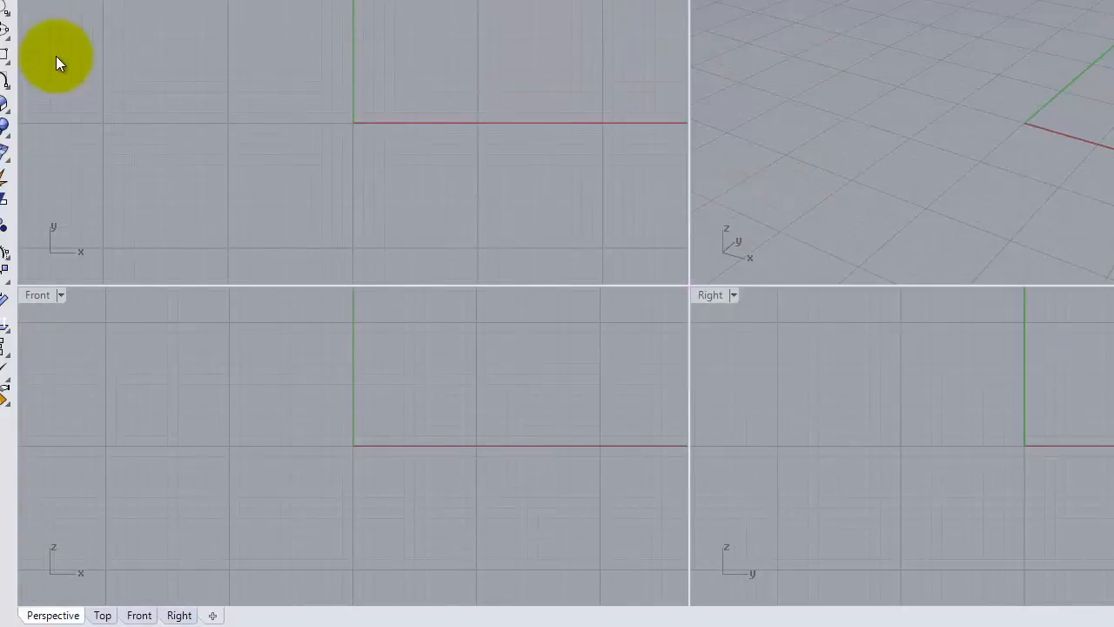
mouse_move(156, 35)
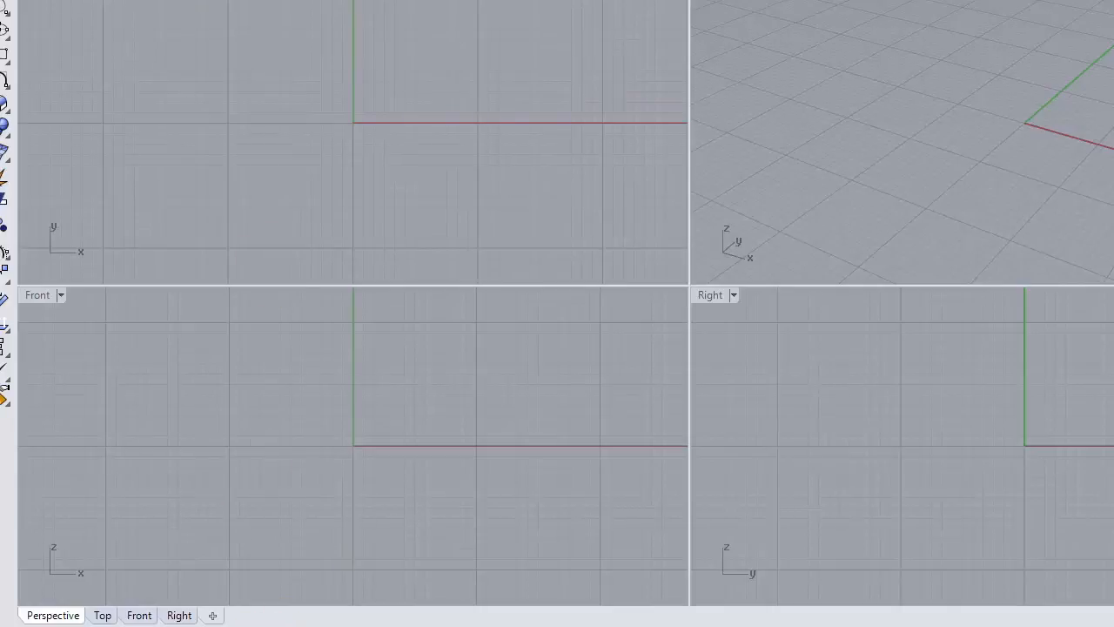
Import the Hawaii Topography SketchUp file from OneDrive > Live Demonstrations > Live - A136 Exercises > Ex211 > S2017.
click(11, 18)
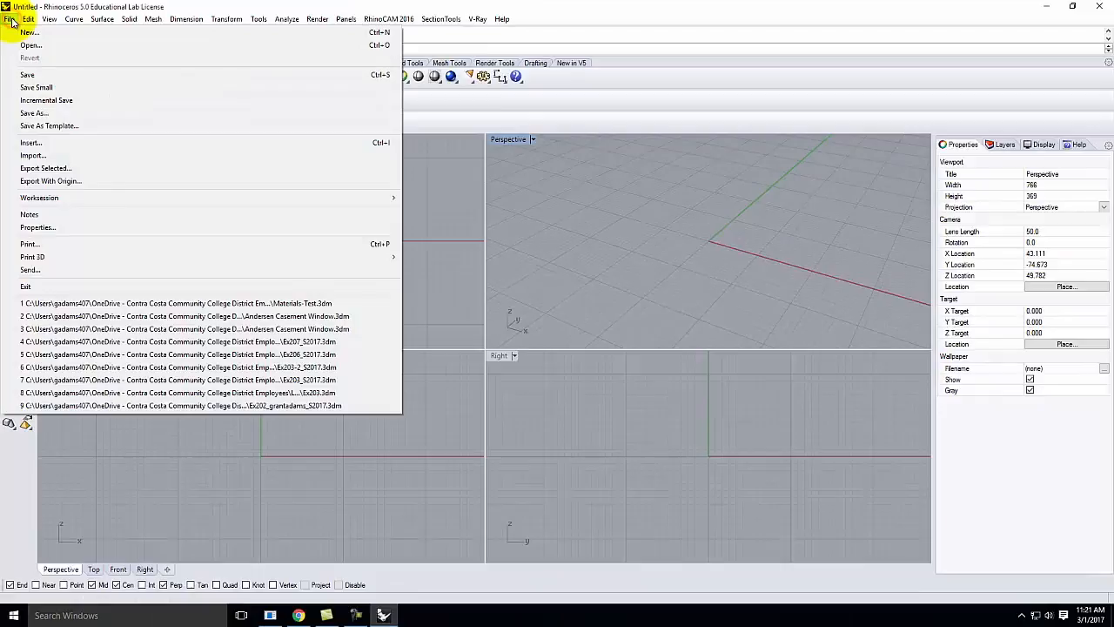
mouse_move(31, 155)
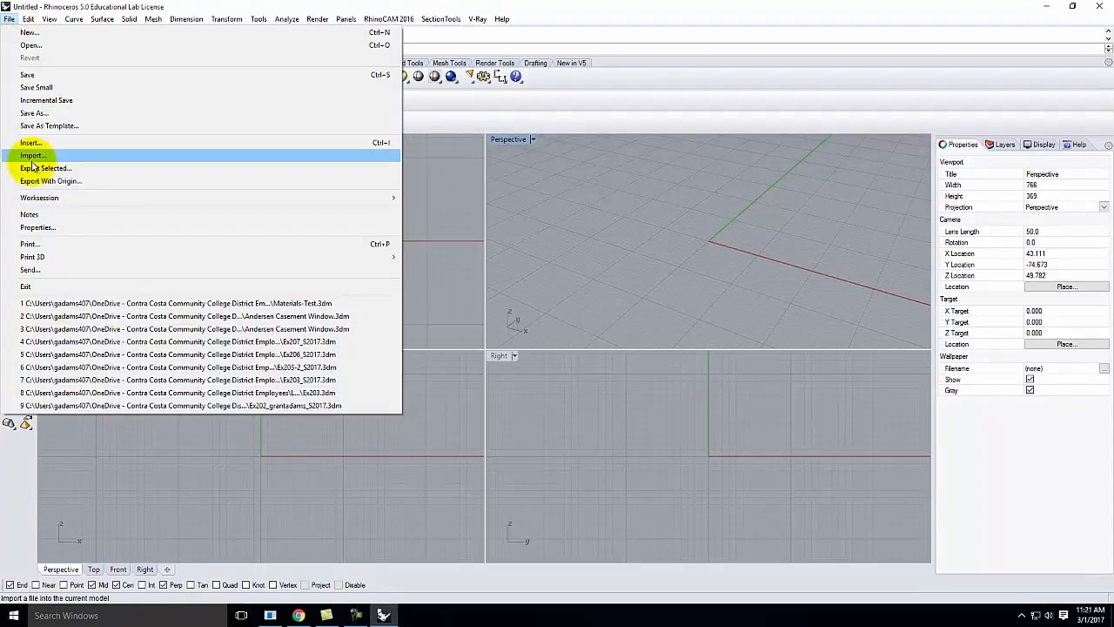
mouse_move(32, 143)
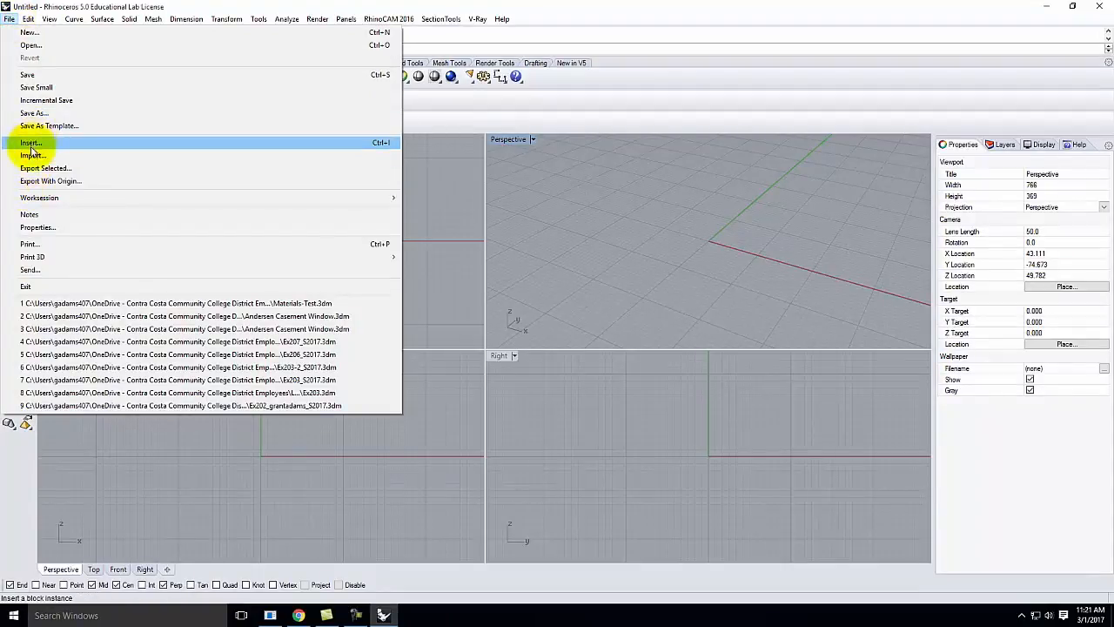
mouse_move(46, 167)
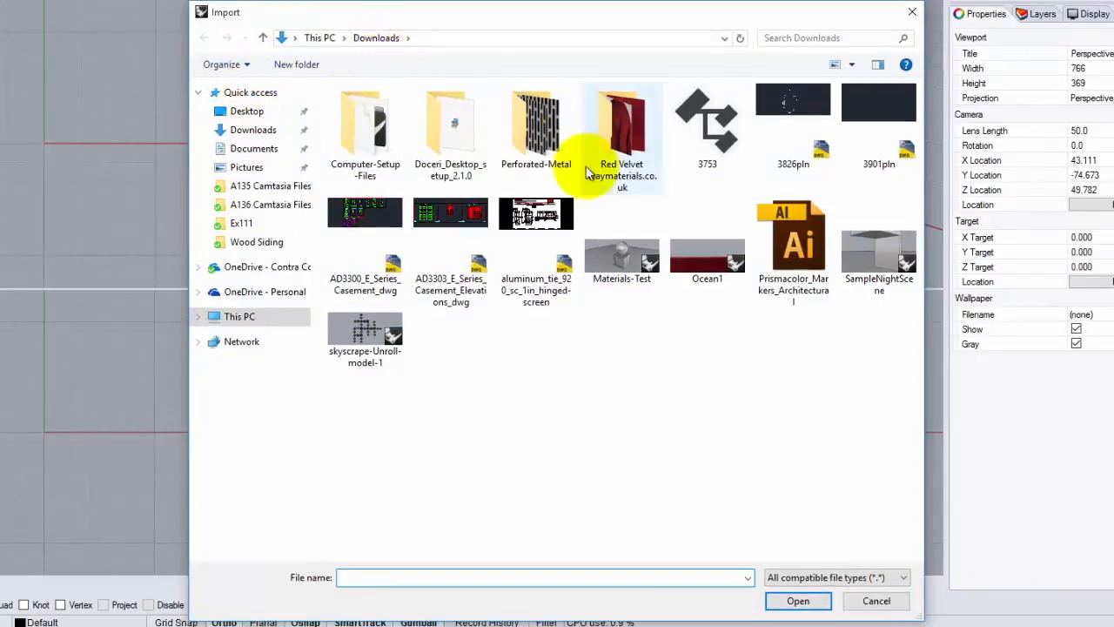
click(268, 266)
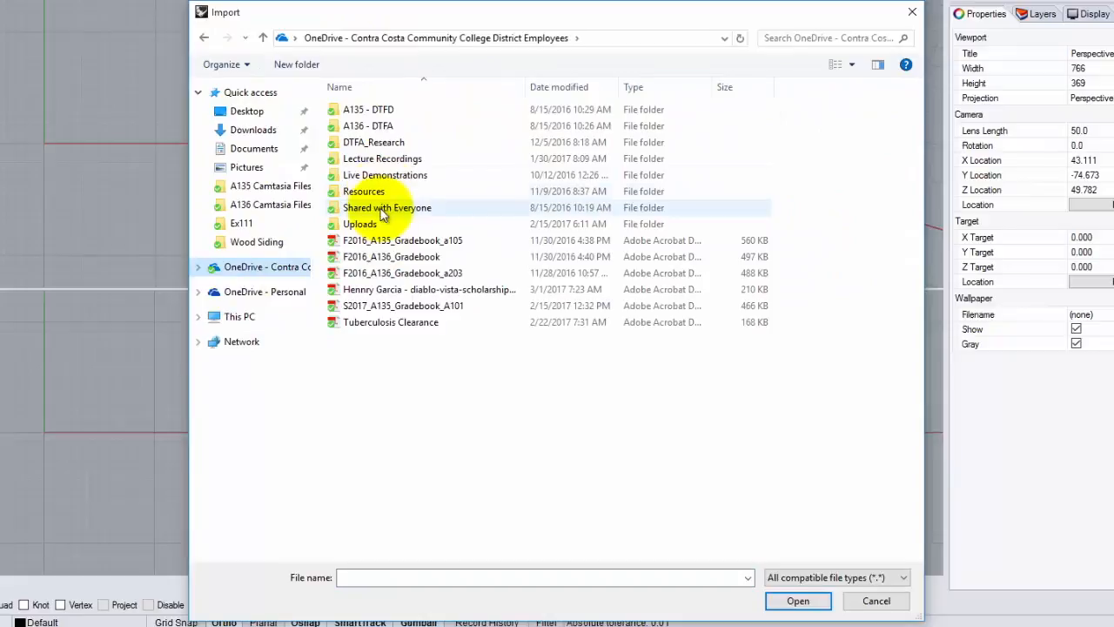
double_click(384, 174)
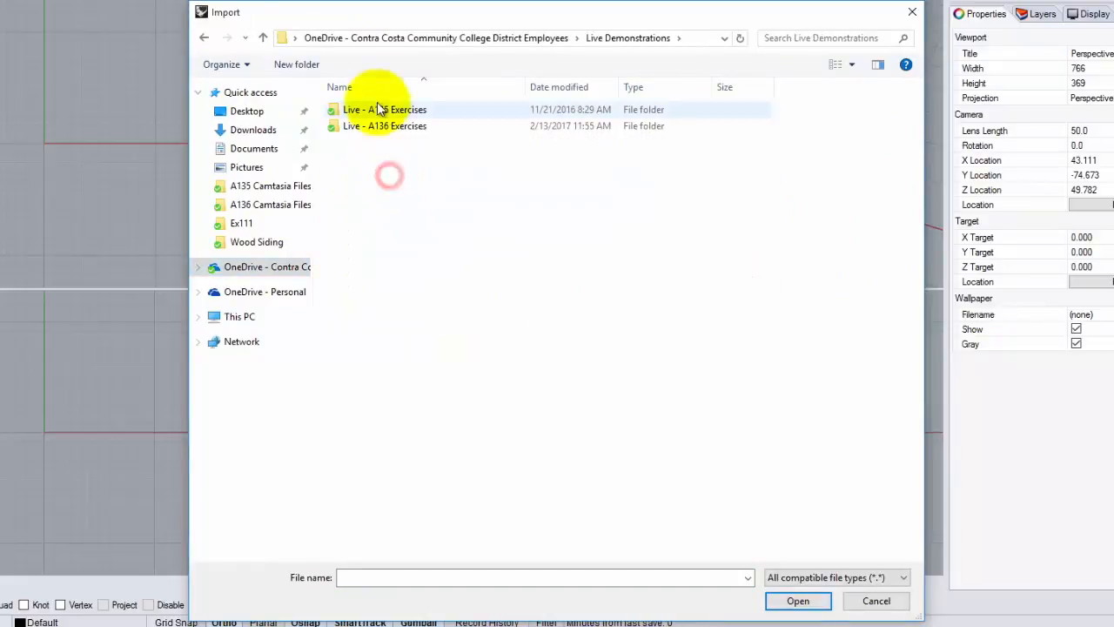
double_click(383, 125)
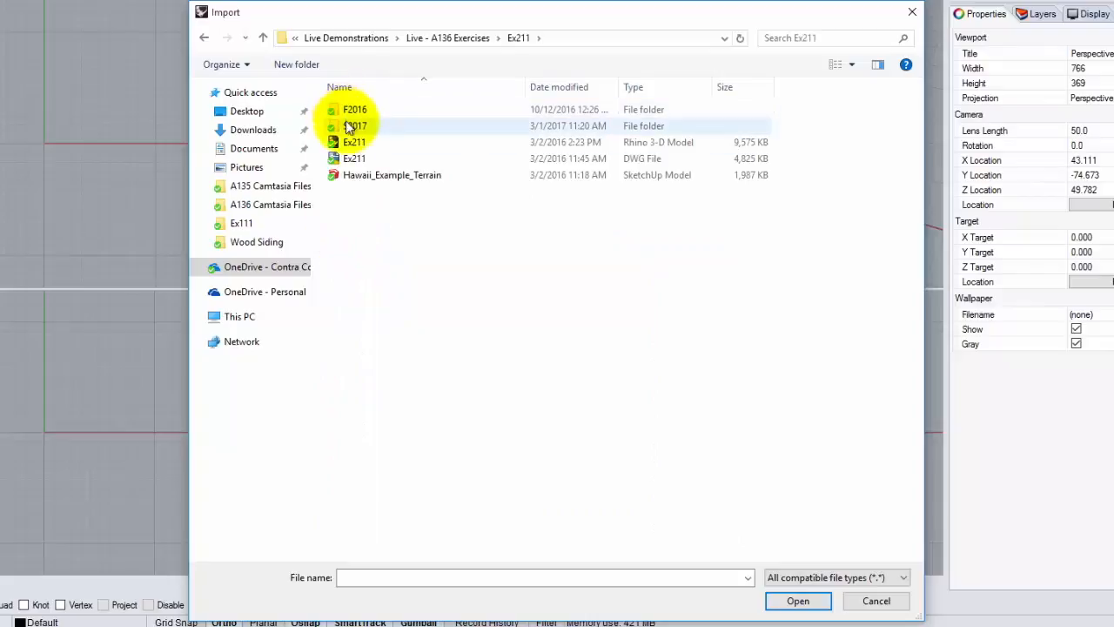
double_click(355, 125)
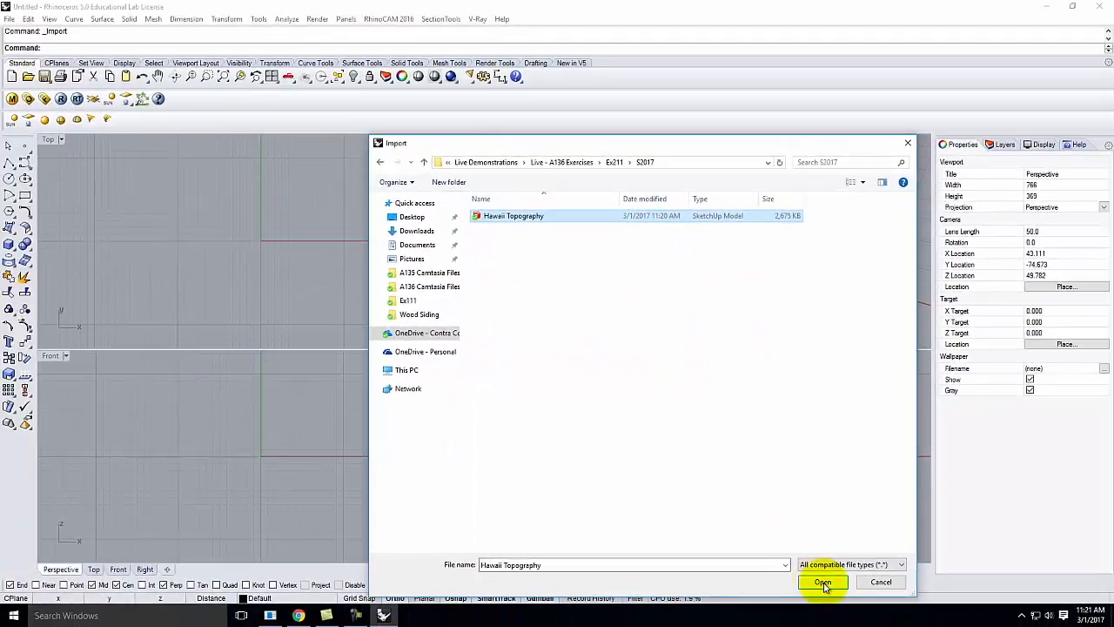
click(822, 581)
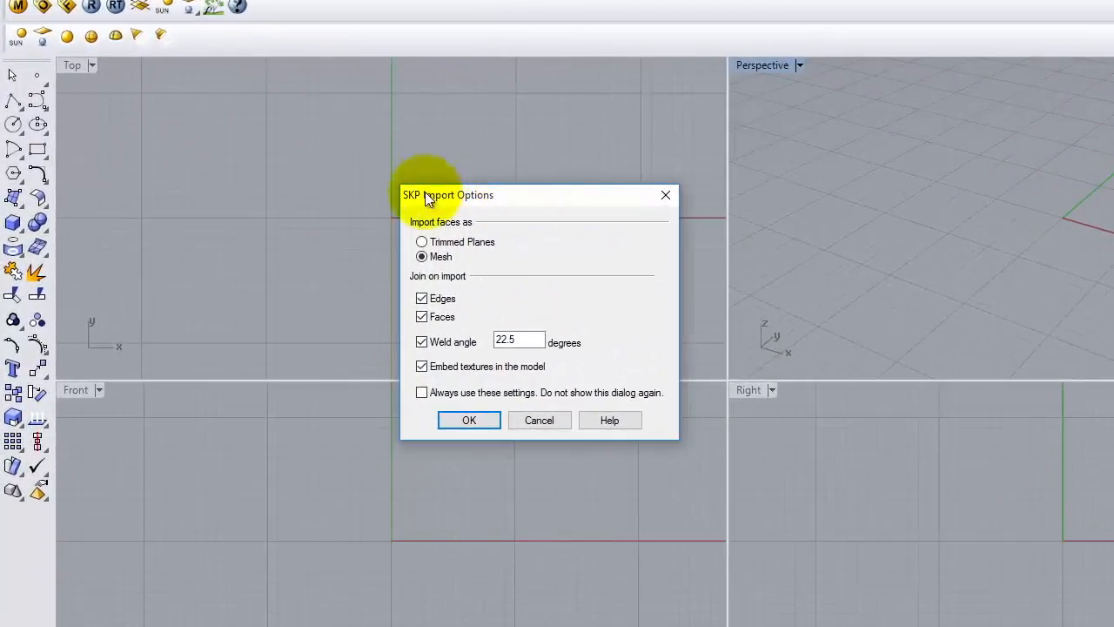
mouse_move(508, 209)
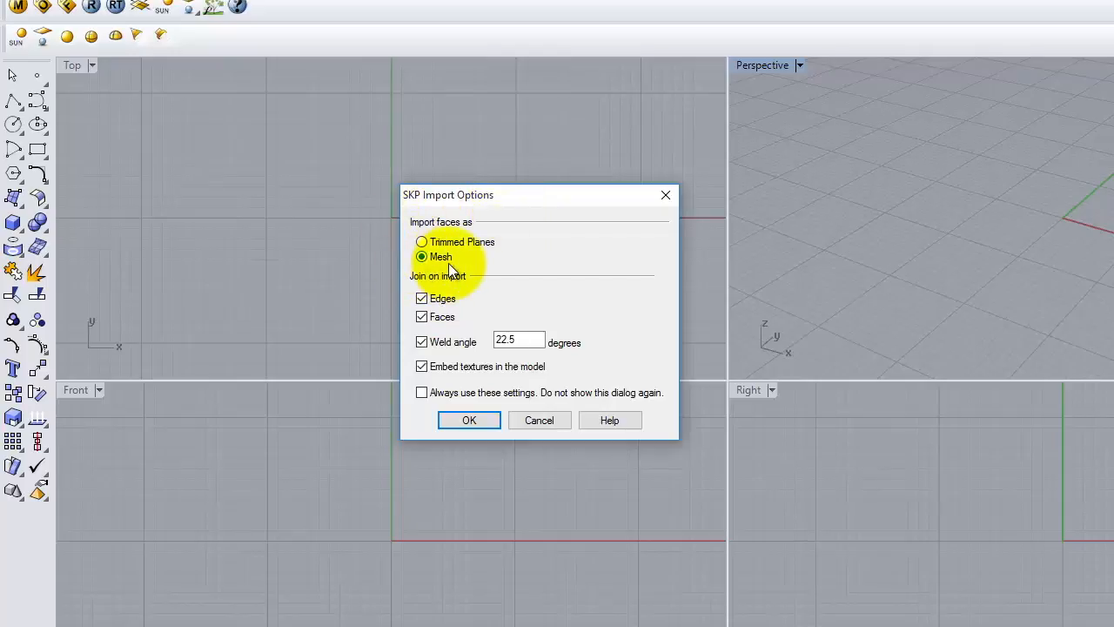
mouse_move(451, 313)
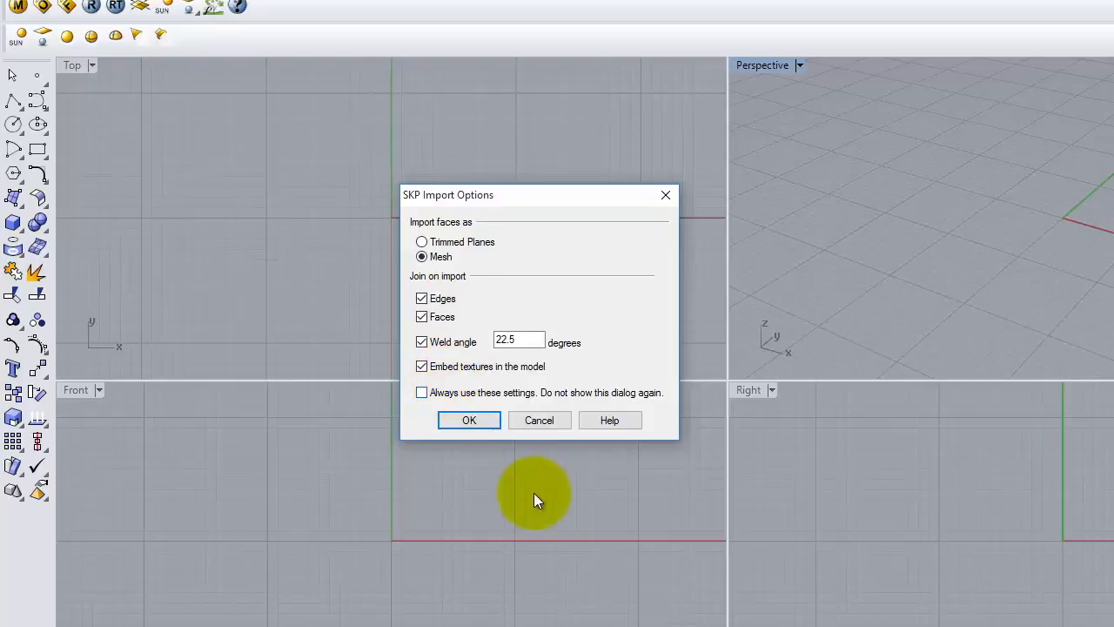
Accept the SKP import options to bring the terrain in as a mesh.
click(468, 419)
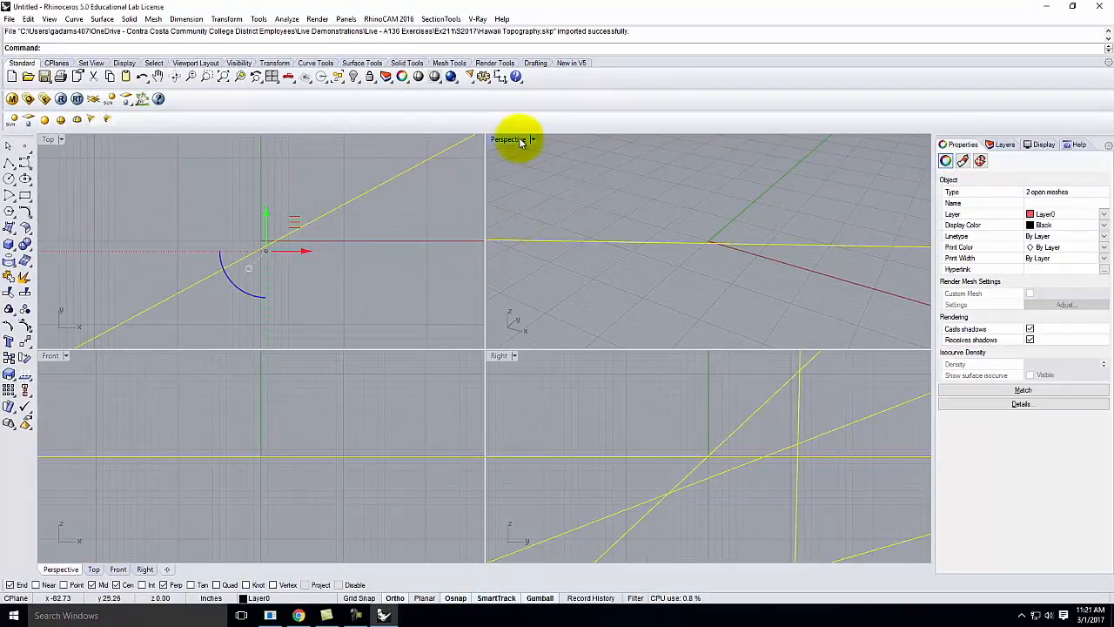
Maximize the Perspective view and orbit to find the flat plane beneath the shaded terrain.
double_click(508, 139)
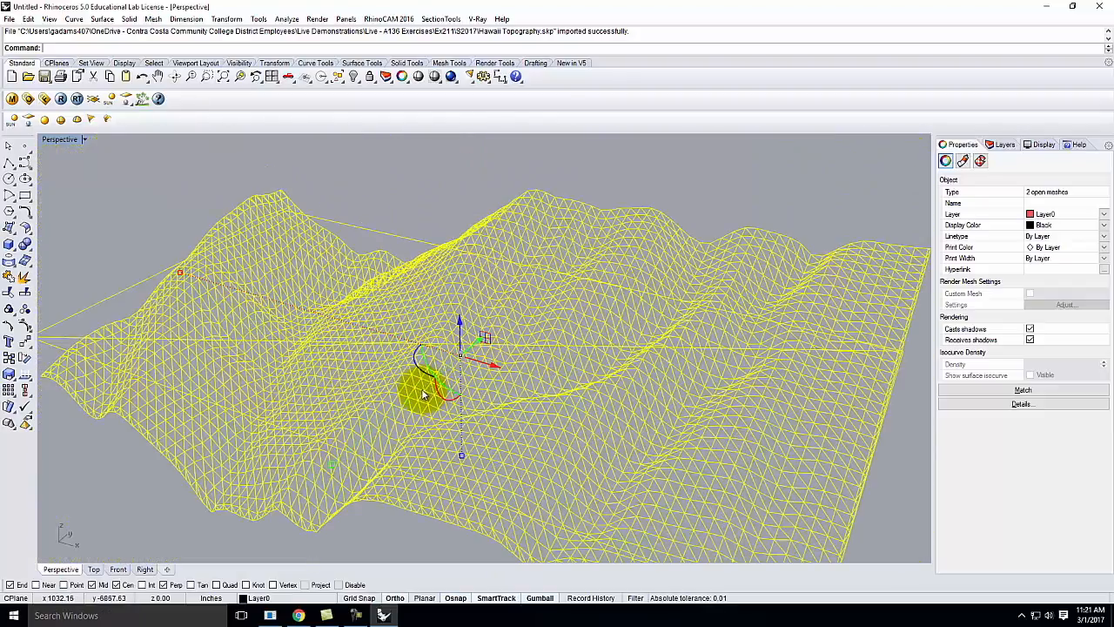
drag(421, 391, 600, 269)
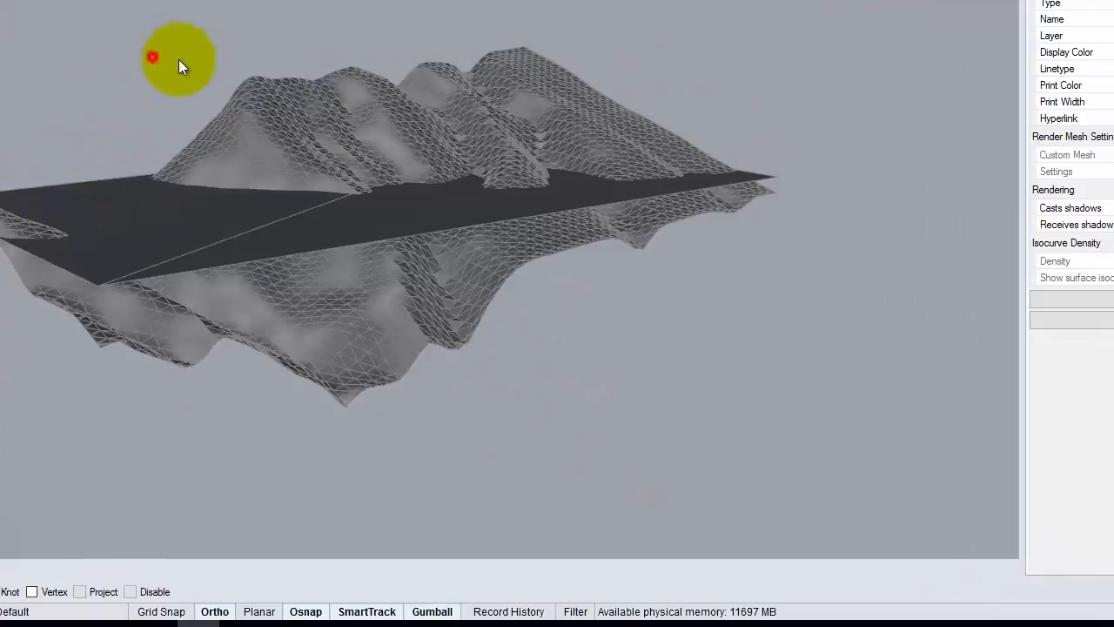
drag(182, 66, 296, 216)
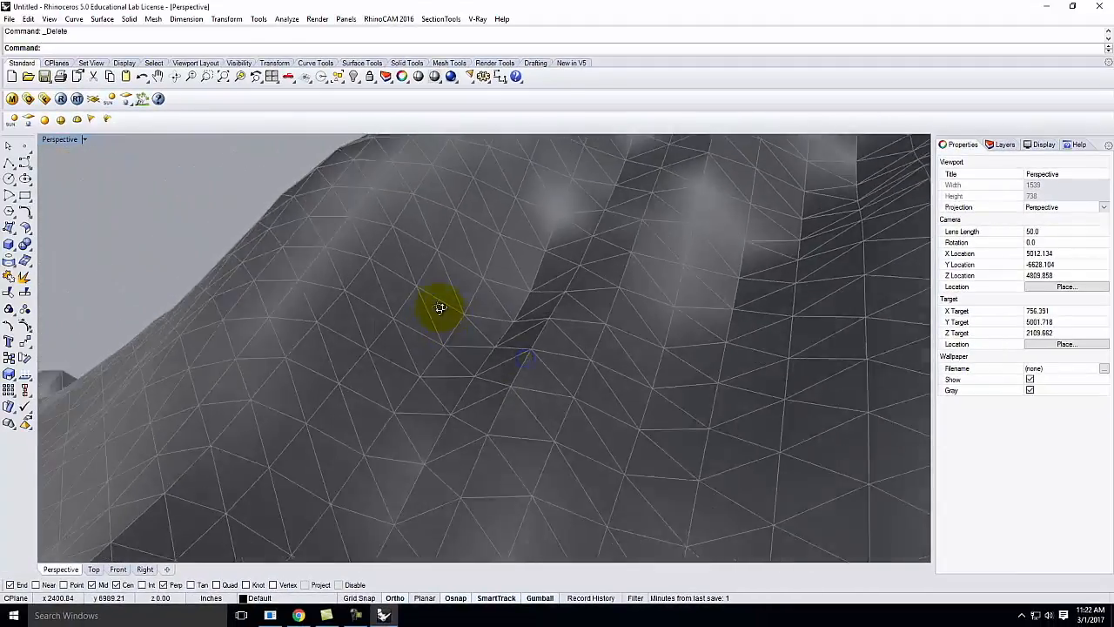
drag(439, 306, 670, 398)
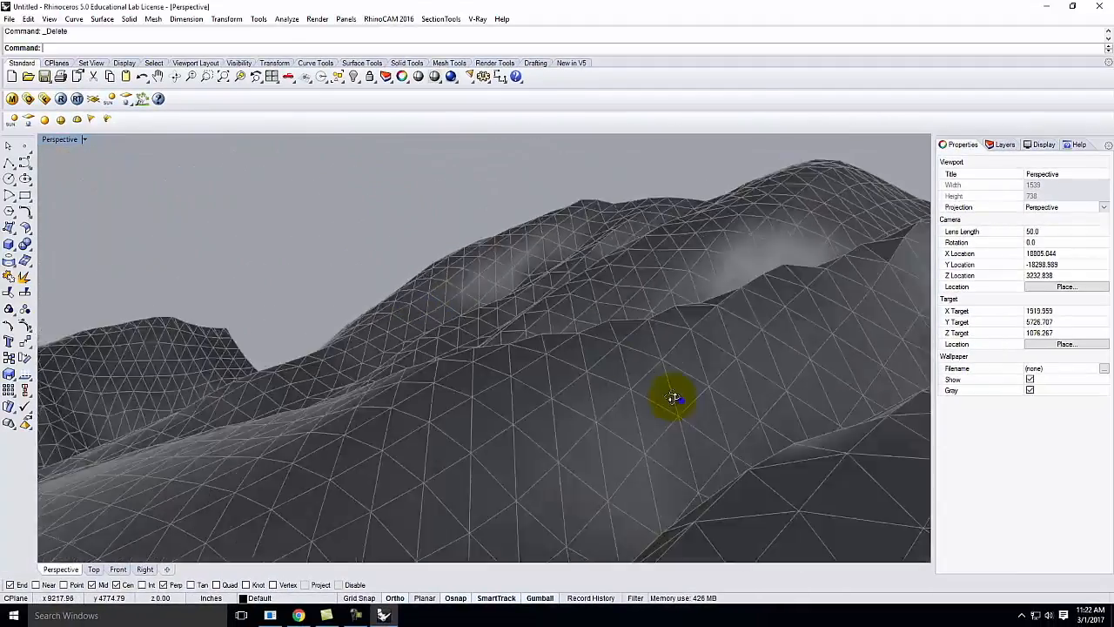
drag(672, 397, 565, 393)
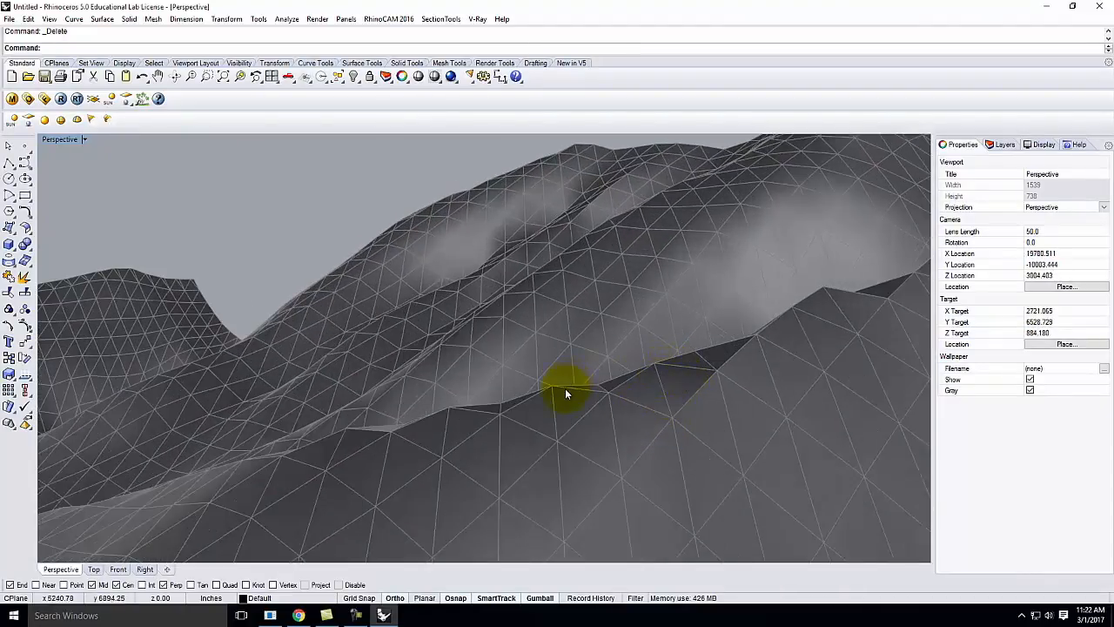
mouse_move(313, 438)
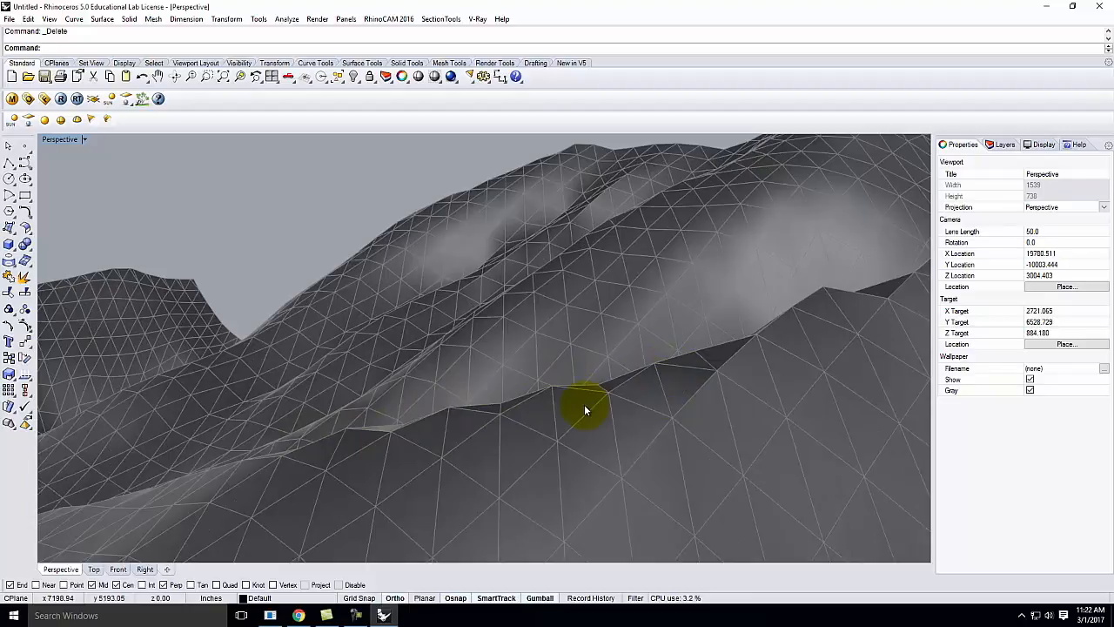
mouse_move(564, 386)
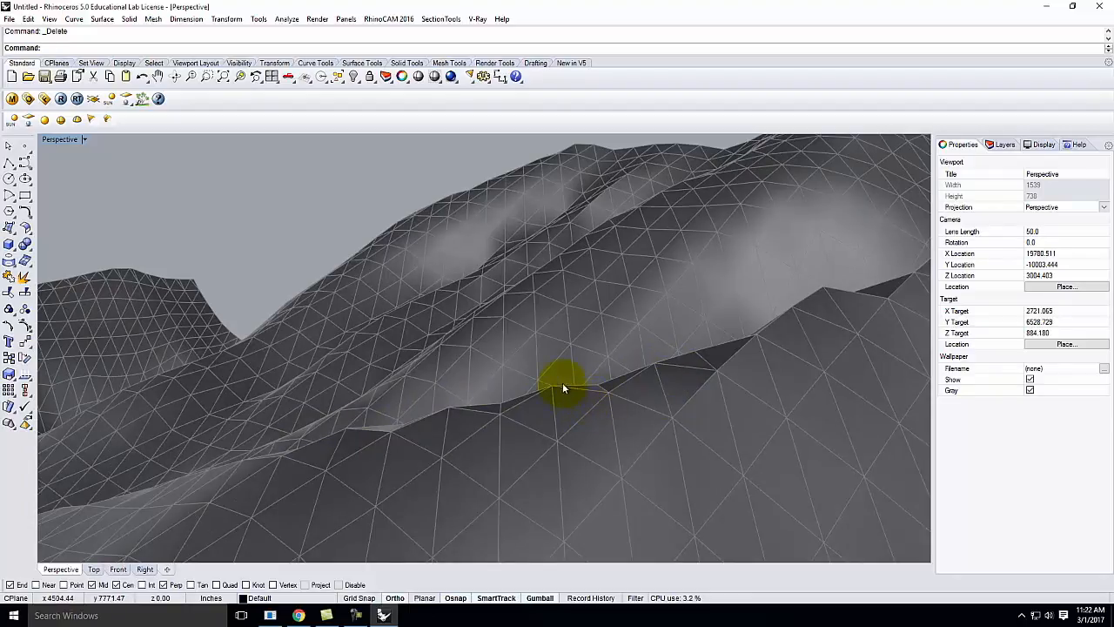
mouse_move(936, 296)
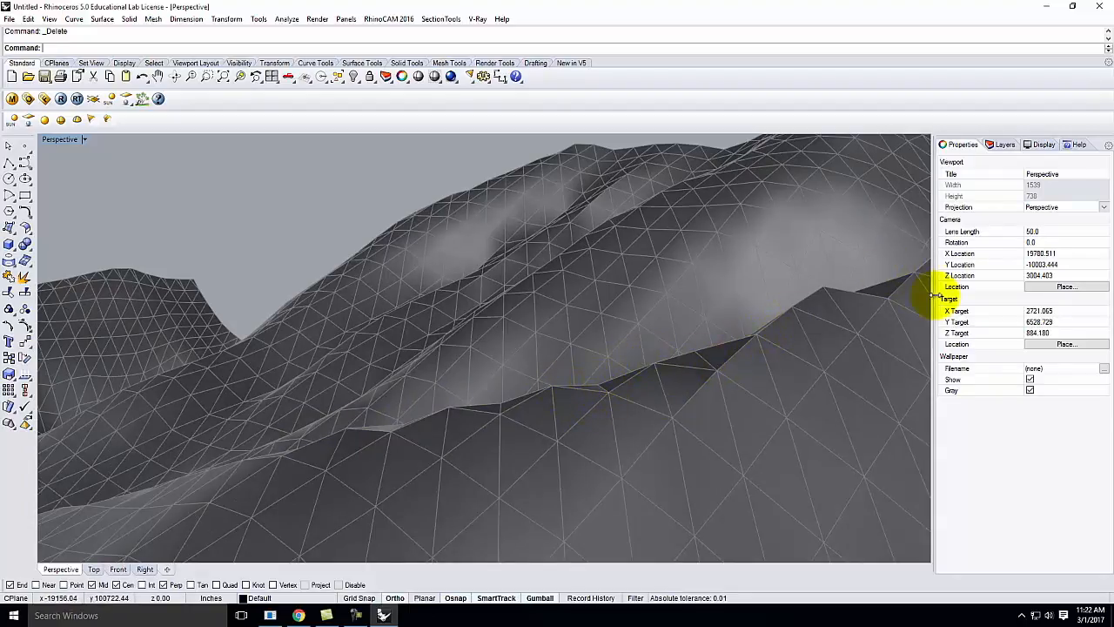
drag(922, 296, 630, 357)
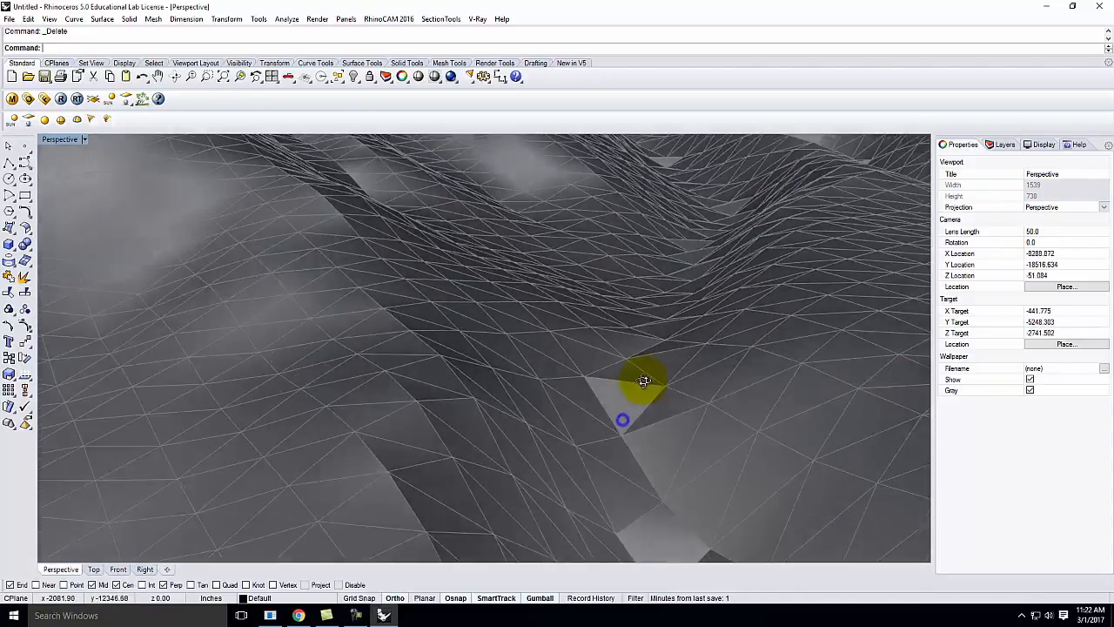
drag(644, 380, 623, 404)
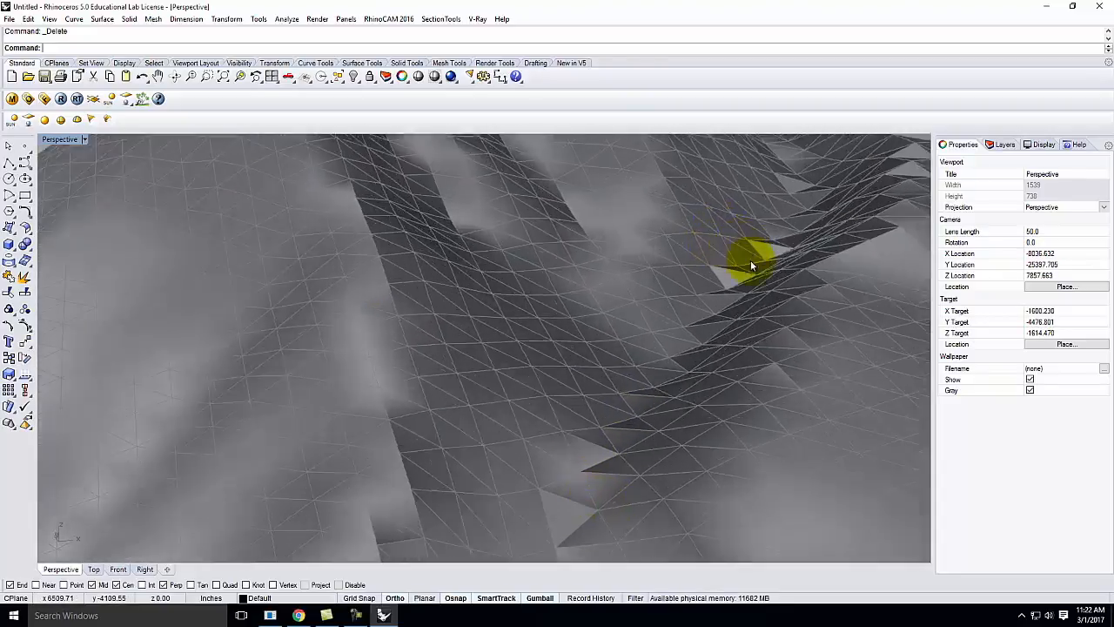
drag(752, 264, 623, 459)
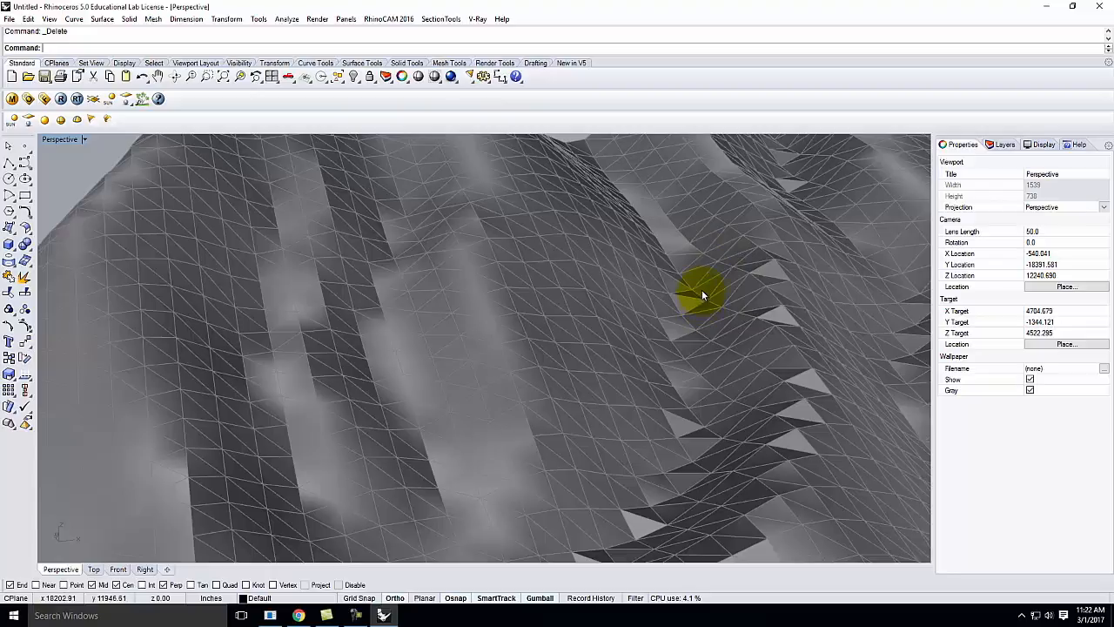
drag(703, 294, 681, 315)
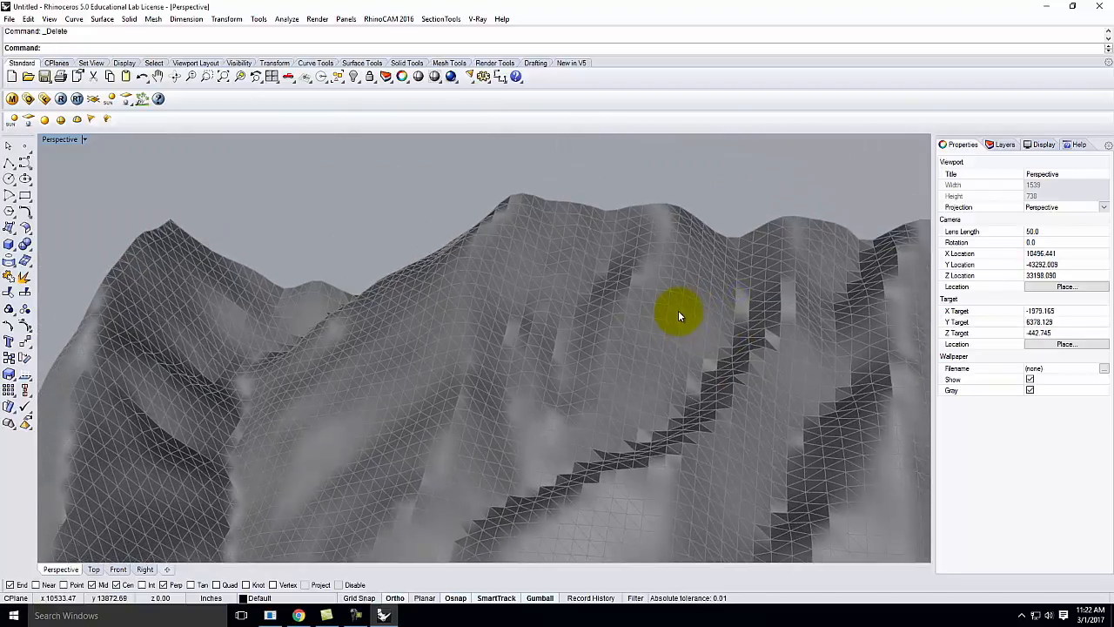
drag(679, 317, 511, 327)
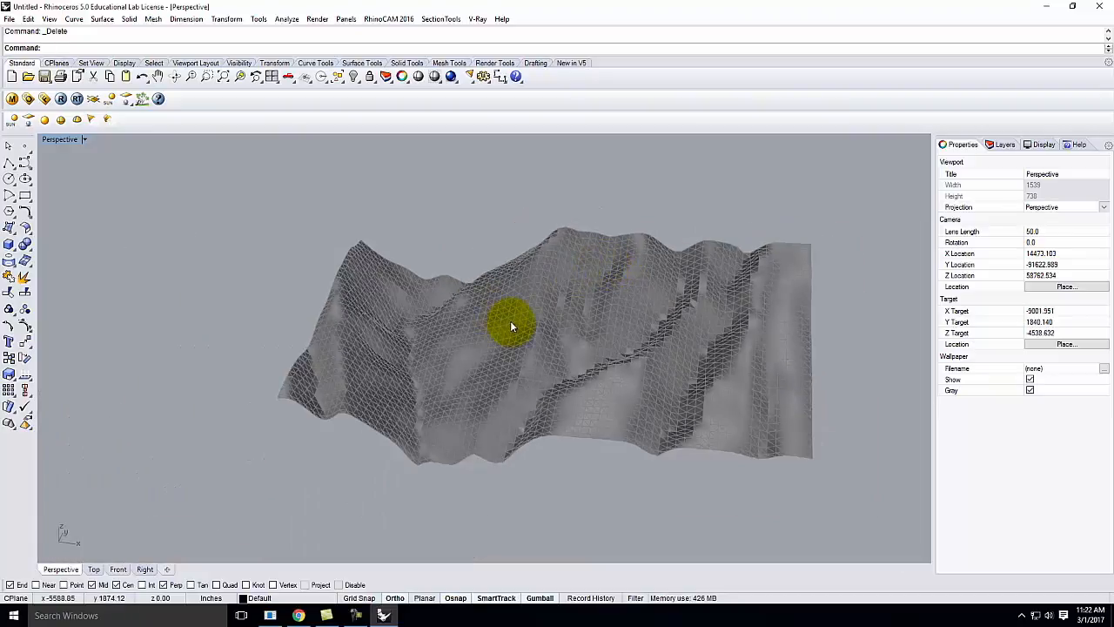
mouse_move(583, 303)
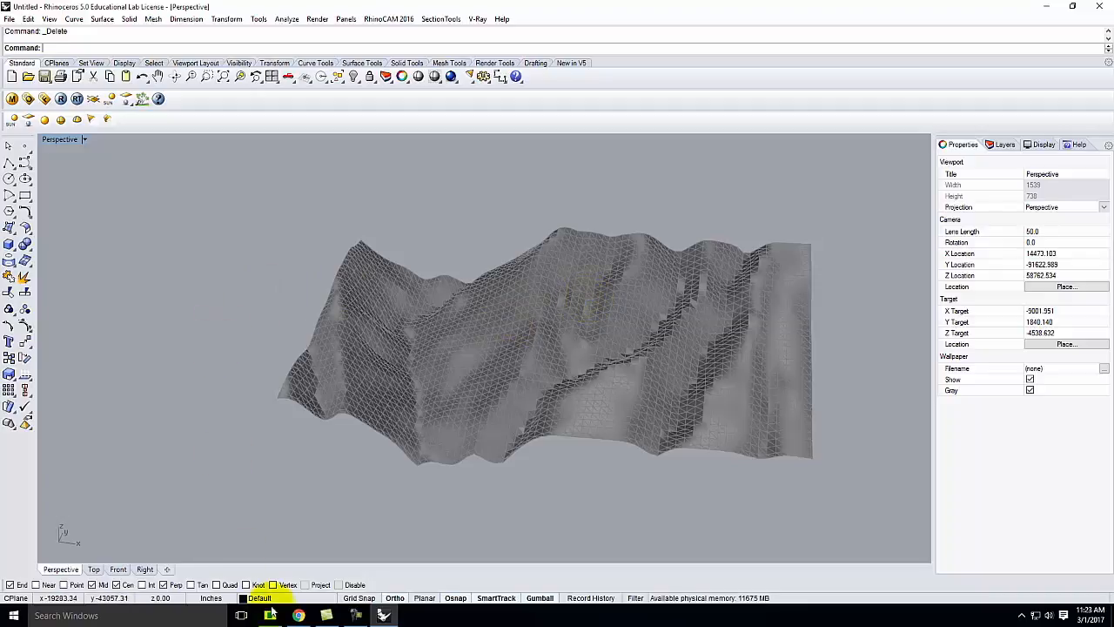
click(297, 616)
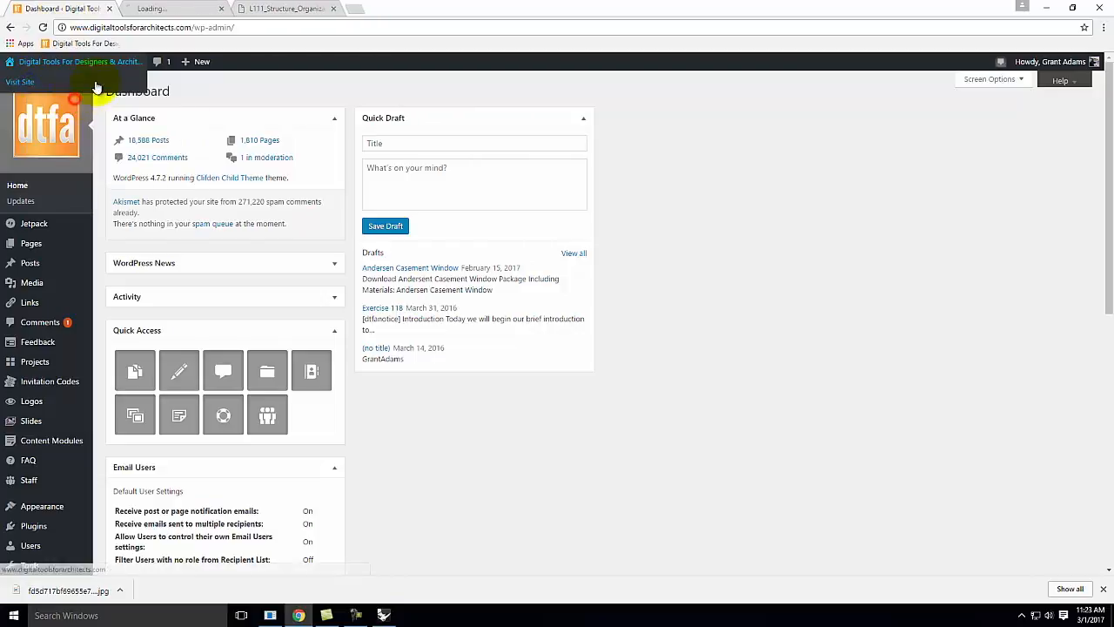
From the site homepage, open the Rhino 5.23 SketchUp Topography tutorial and scroll its steps.
click(19, 82)
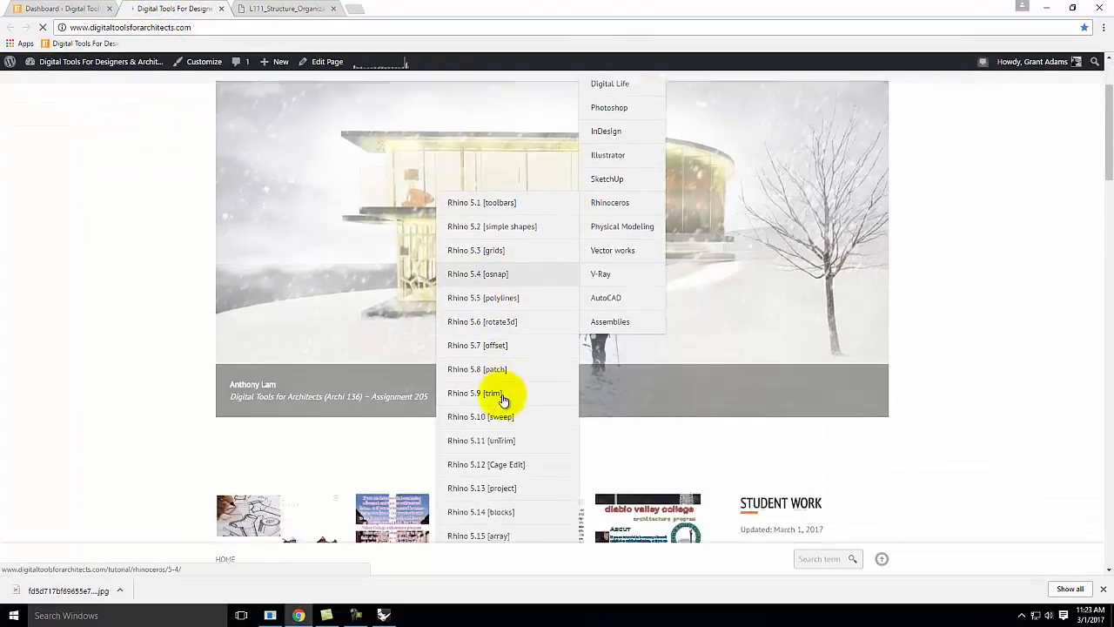
scroll(down, 3)
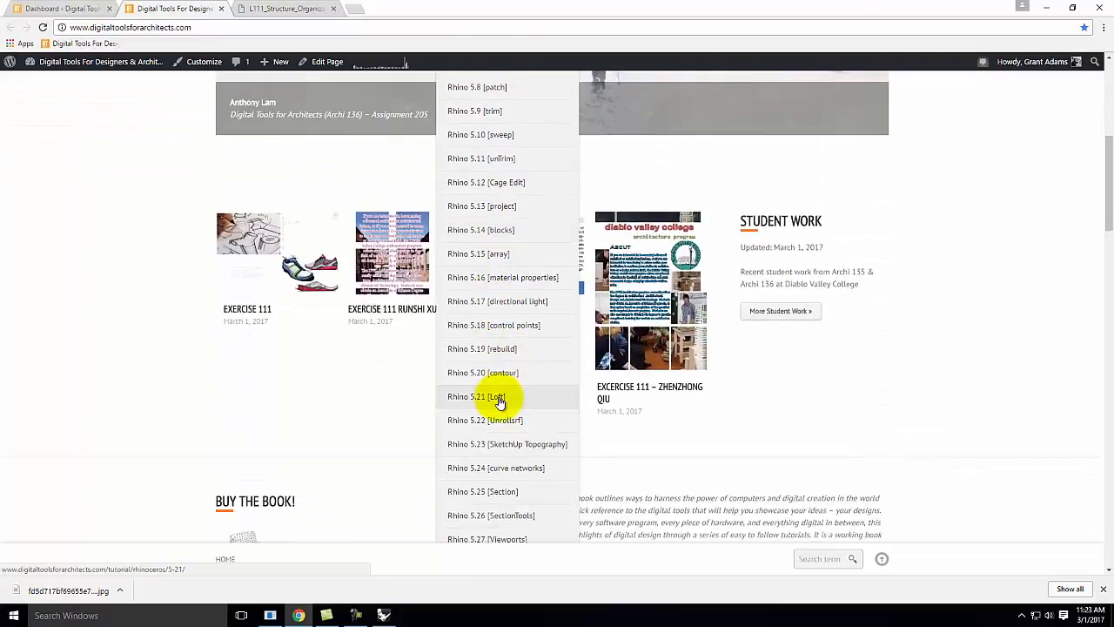
click(508, 443)
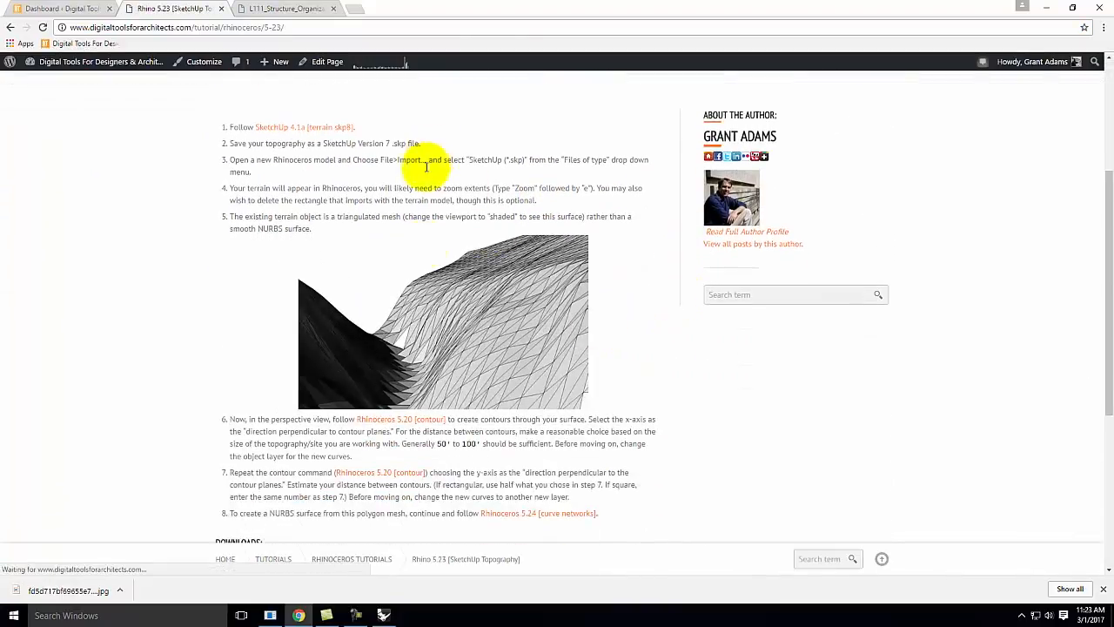
scroll(down, 3)
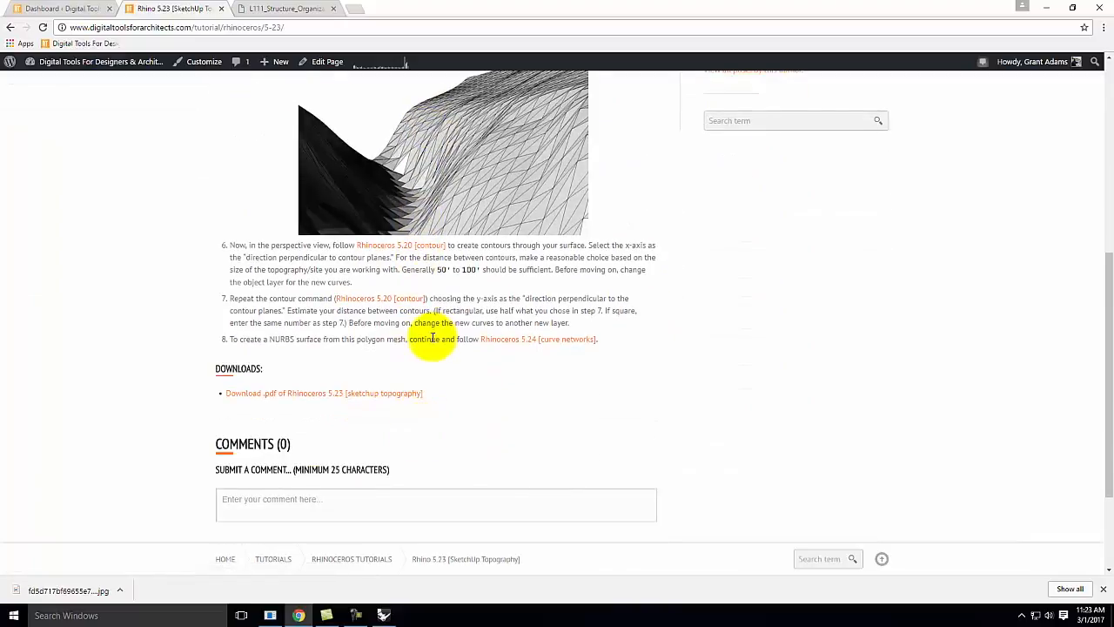
Switch back to the Rhino model, deselect the terrain mesh and orbit closer to it.
click(383, 616)
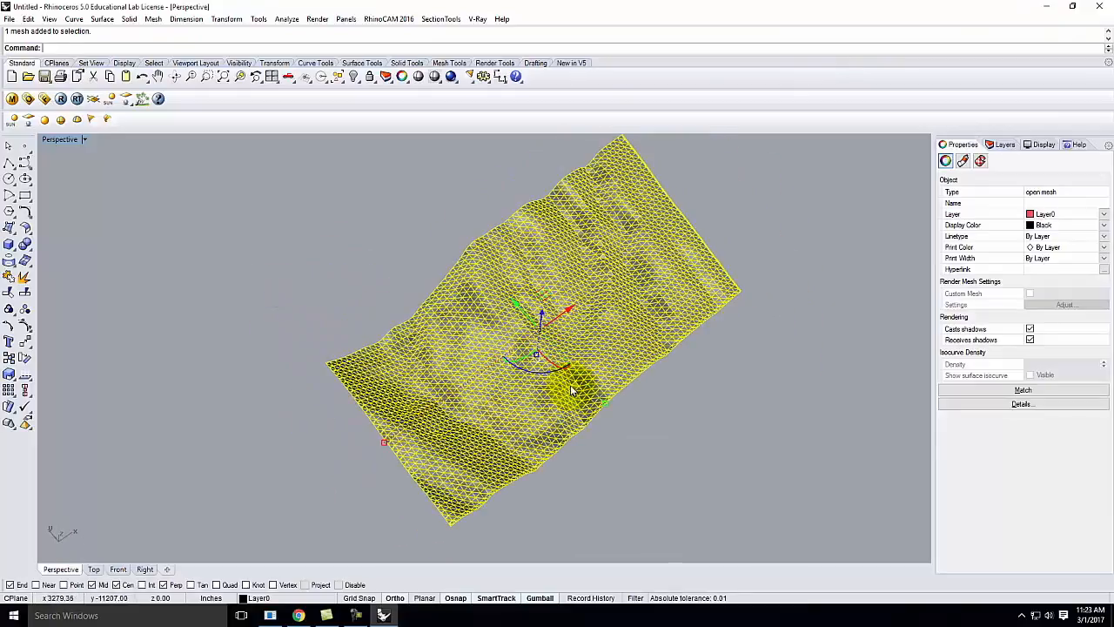
click(745, 363)
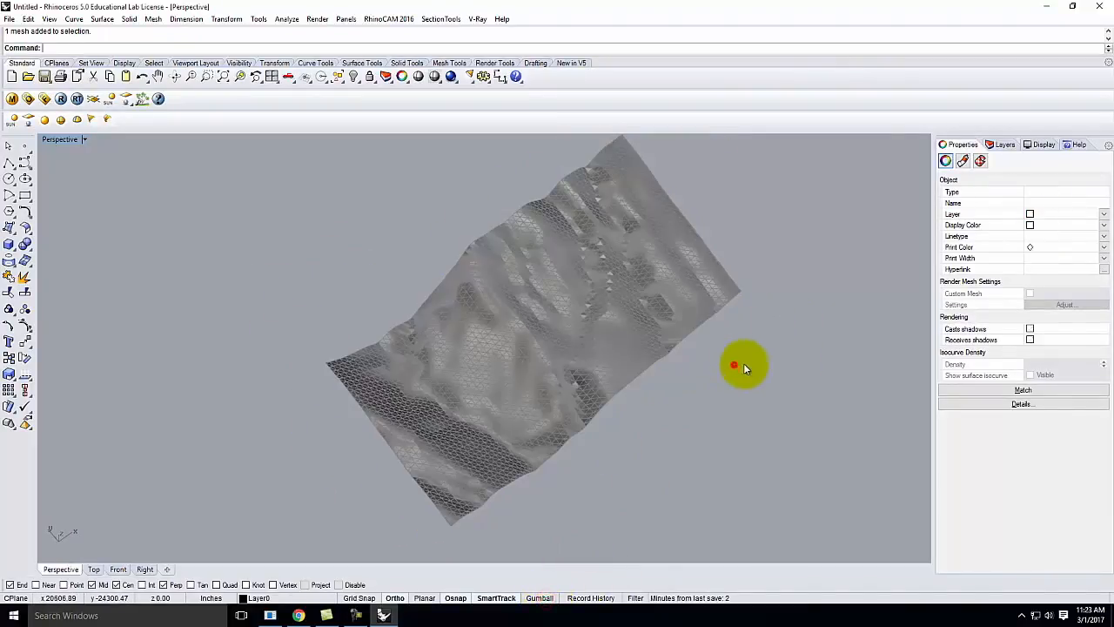
drag(745, 365, 675, 261)
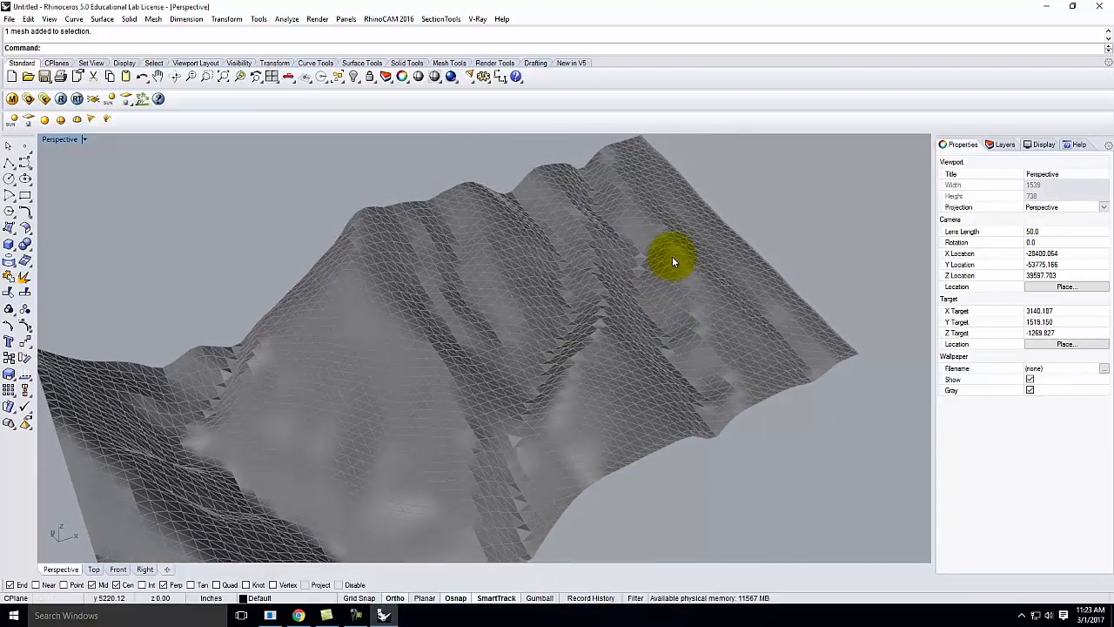
Check which layer holds the mesh and rename the terrain layer to 'SketchUp Mesh'.
click(950, 54)
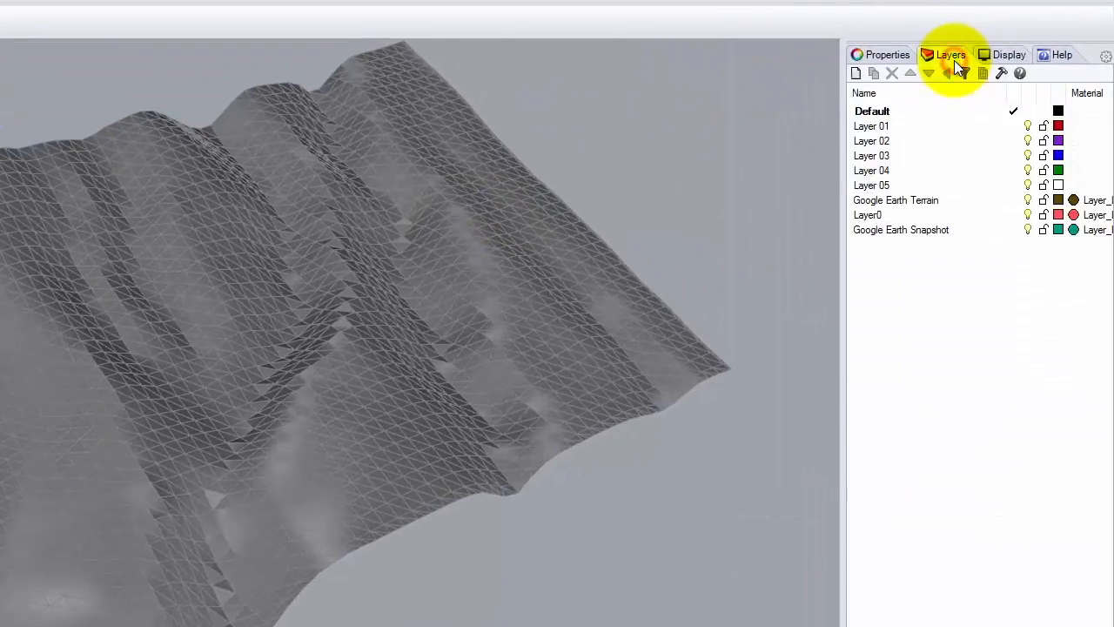
mouse_move(856, 261)
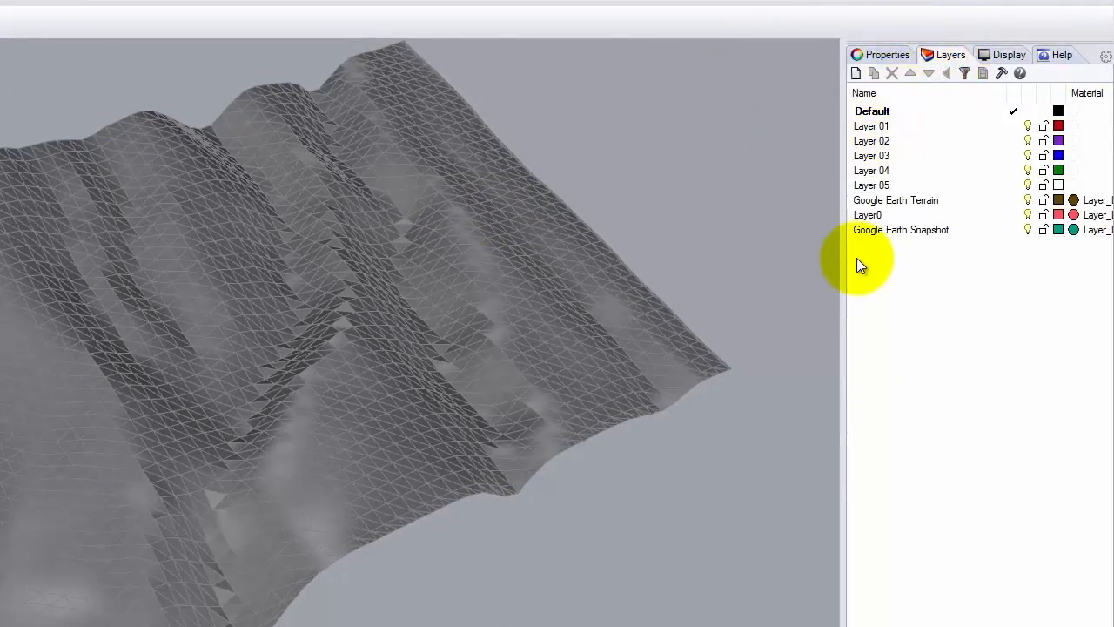
click(894, 198)
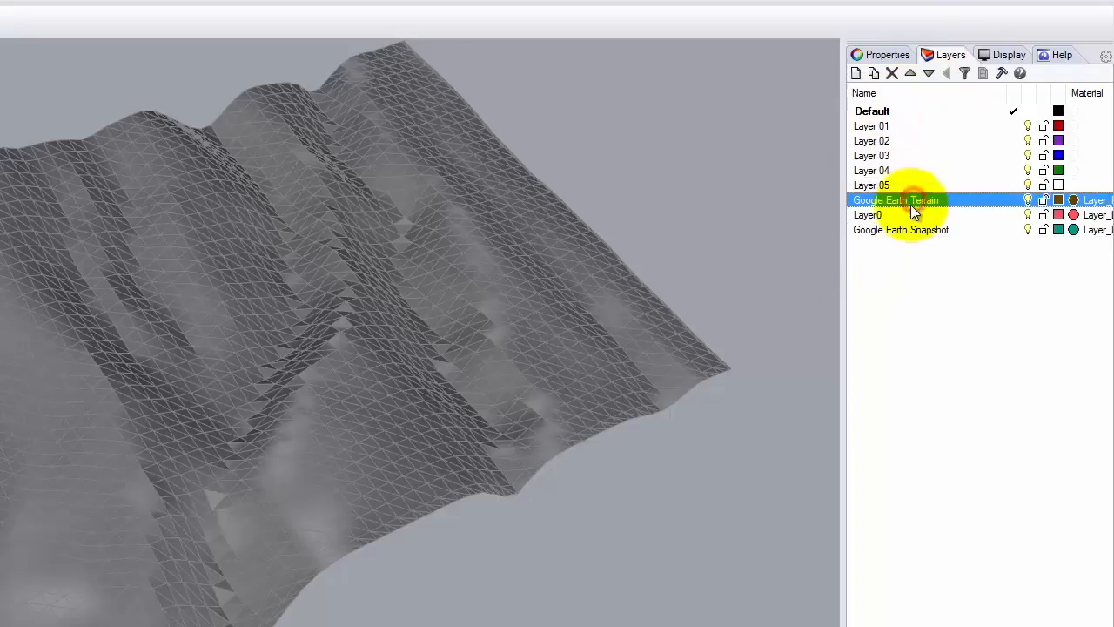
click(1027, 216)
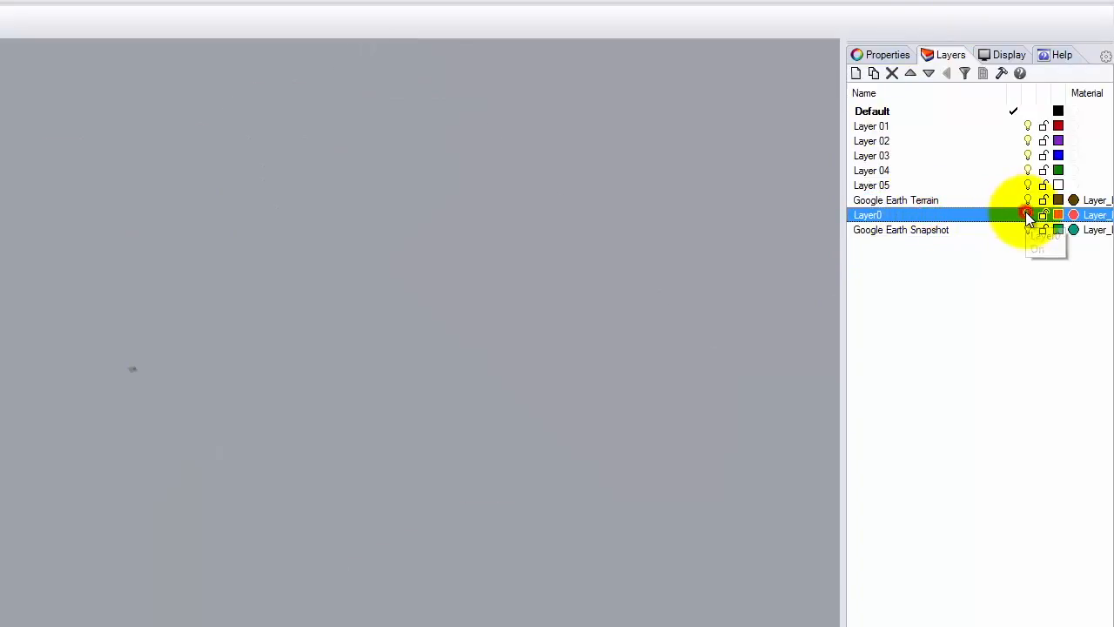
click(1027, 215)
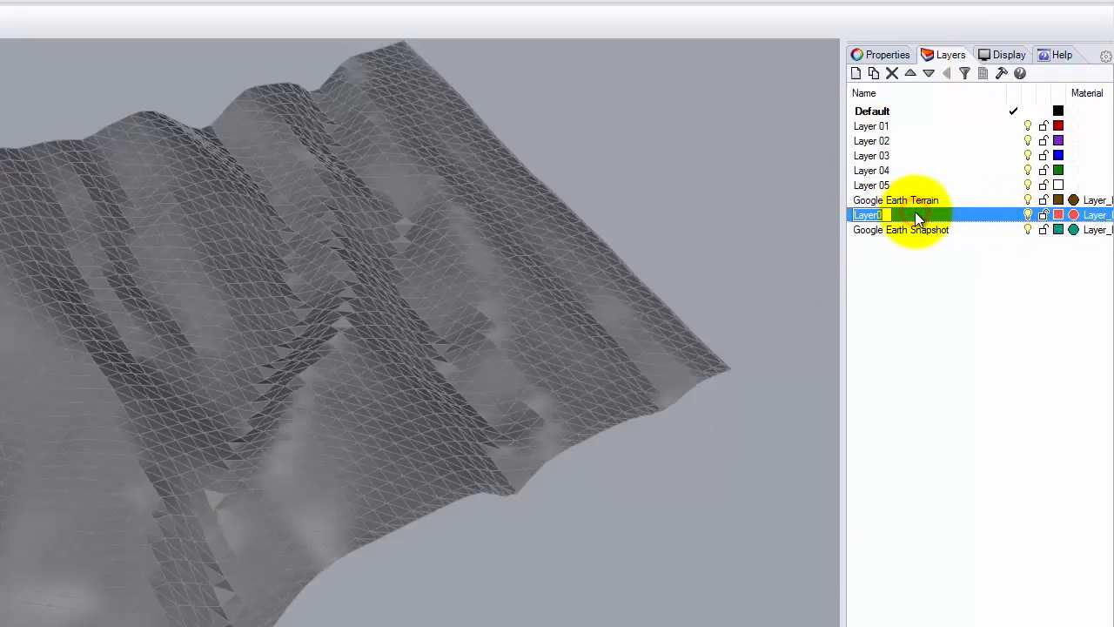
mouse_move(818, 271)
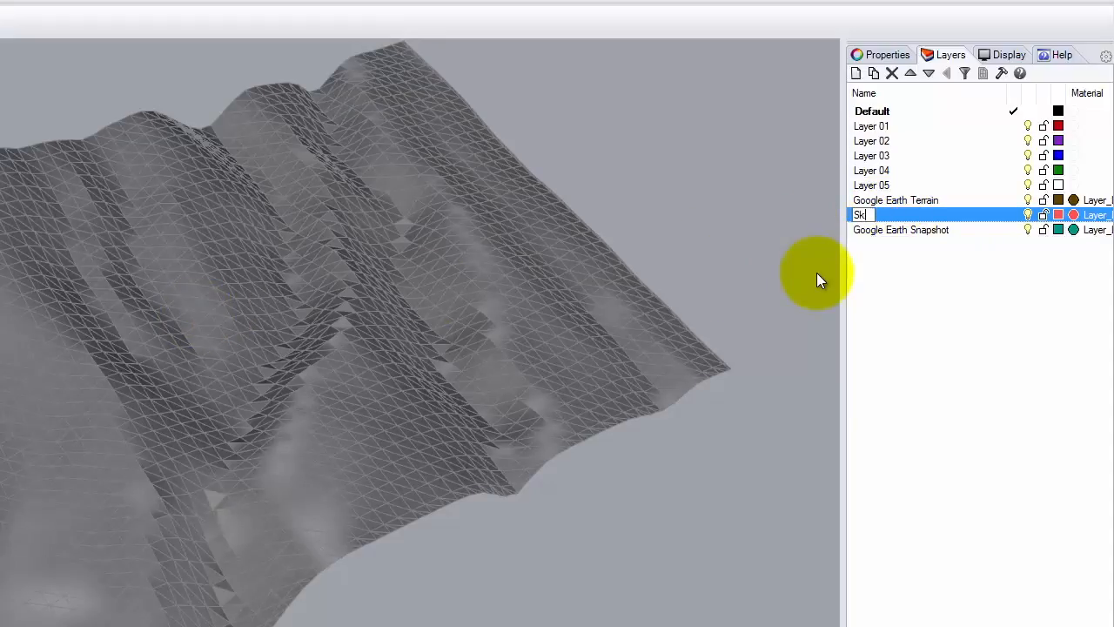
text(SketchUp Me)
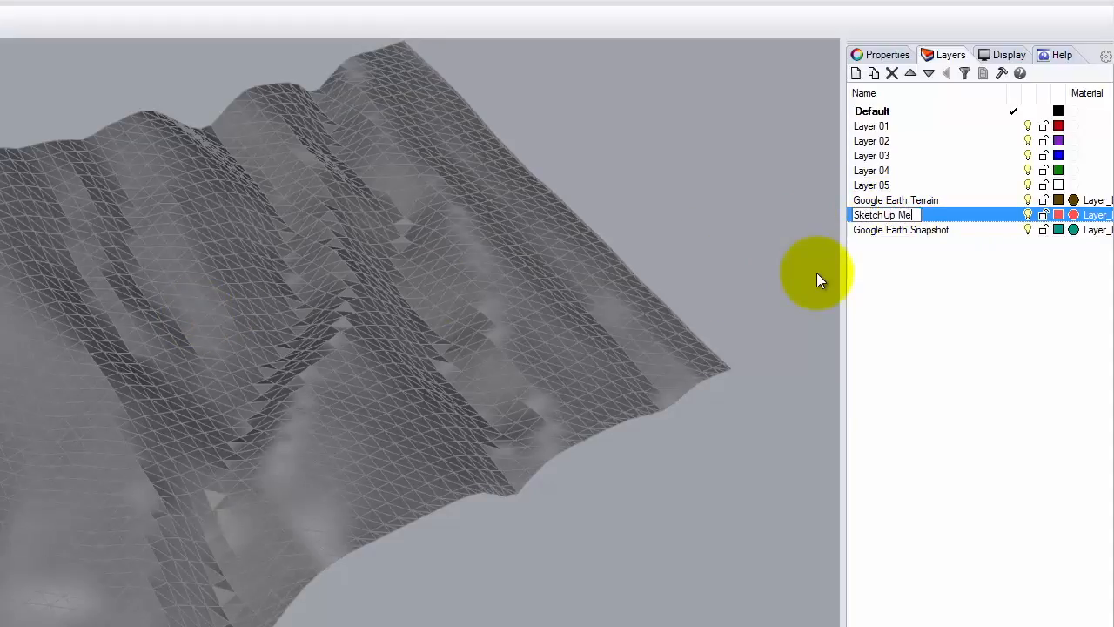
key(Enter)
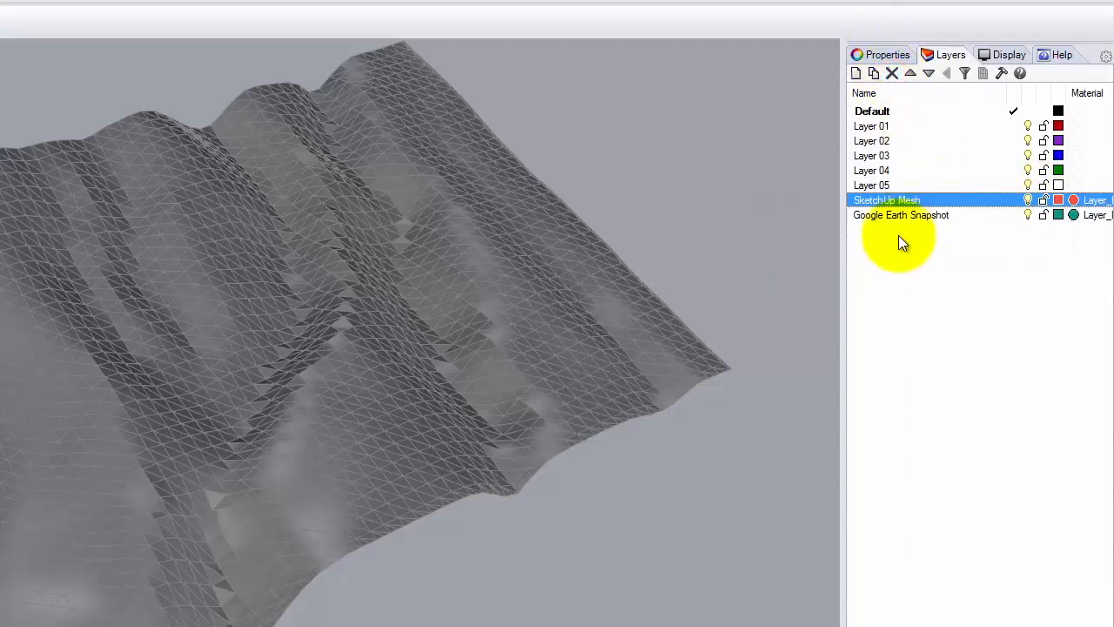
Delete the Google Earth Snapshot and numbered layers, then rename Default to 'Contour X'.
click(891, 73)
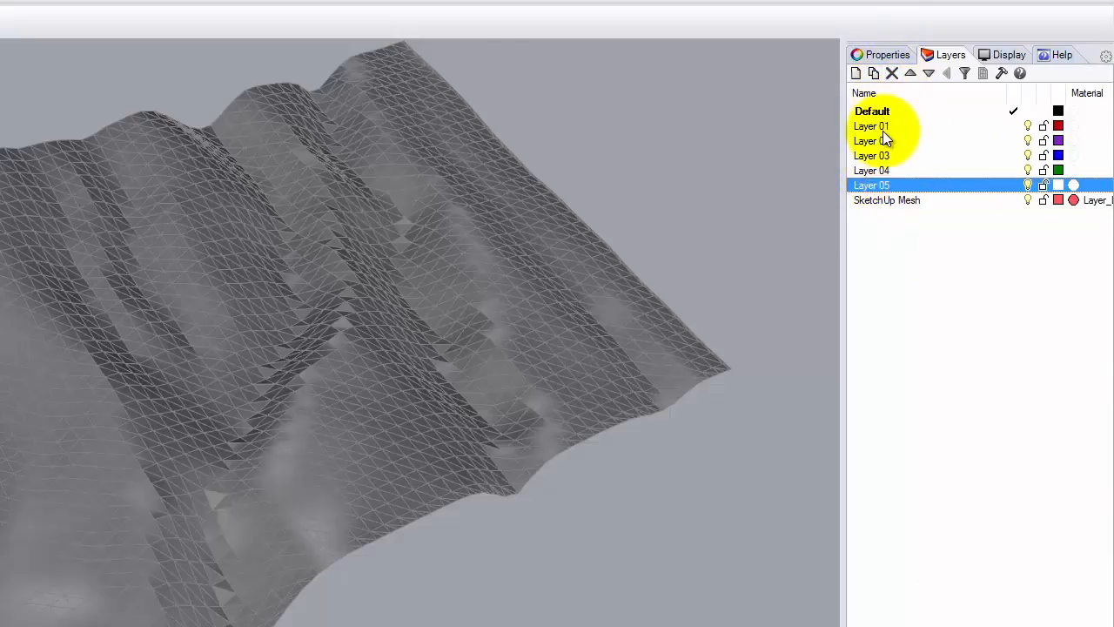
click(891, 73)
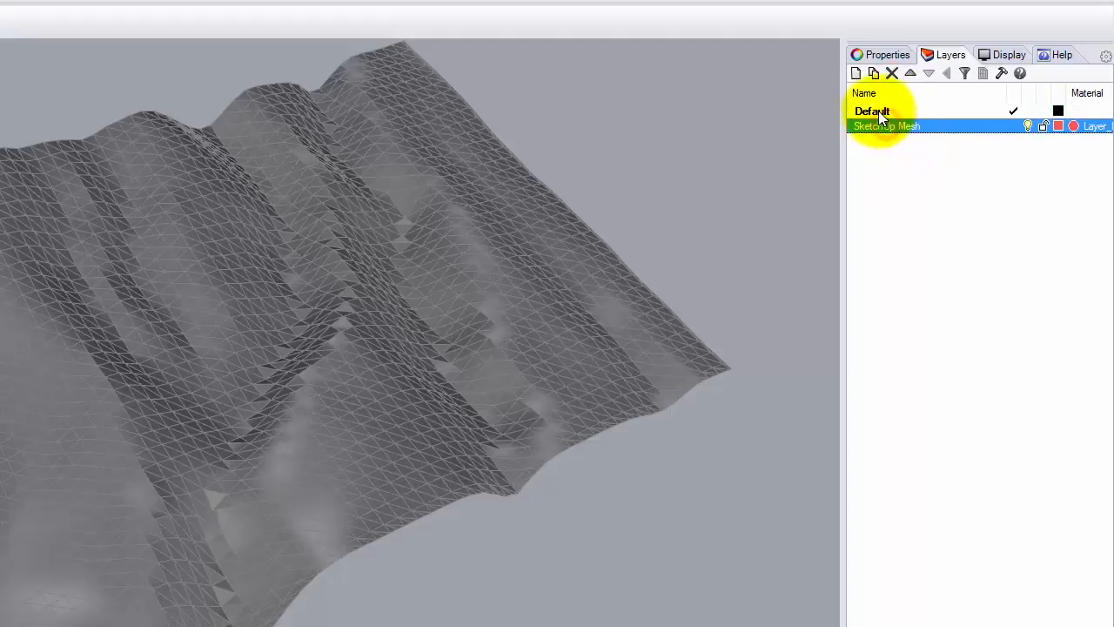
click(872, 112)
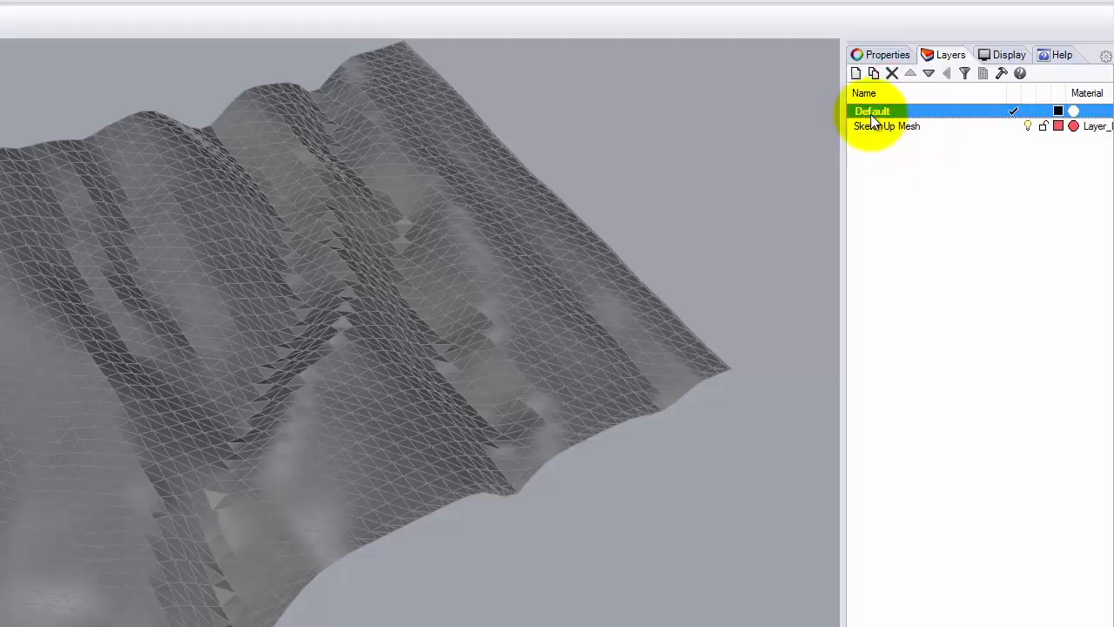
double_click(870, 112)
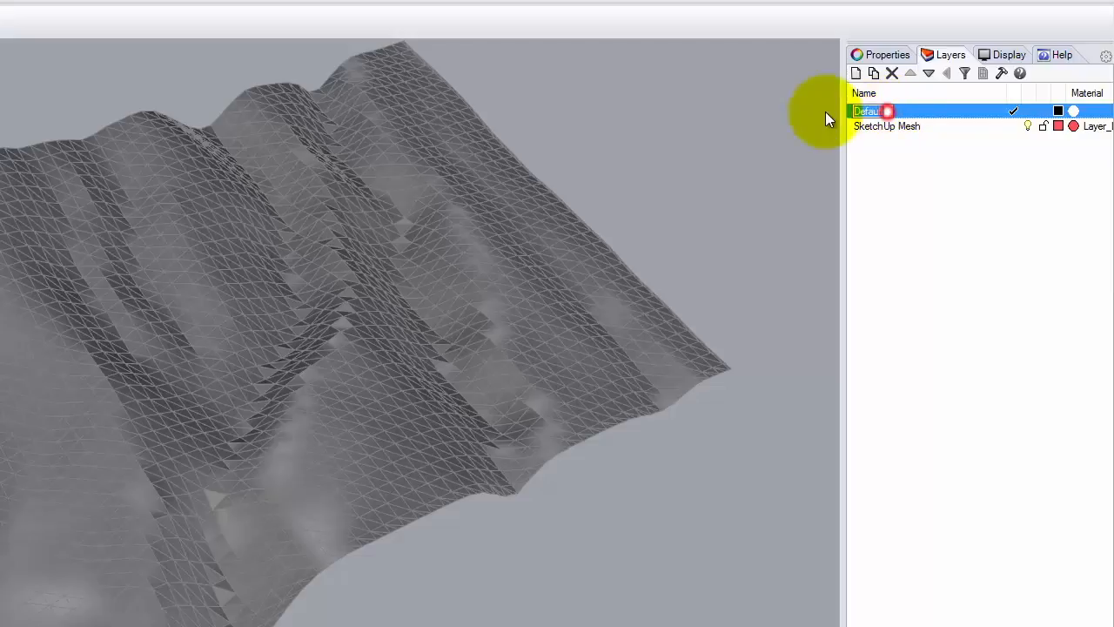
text(Contour)
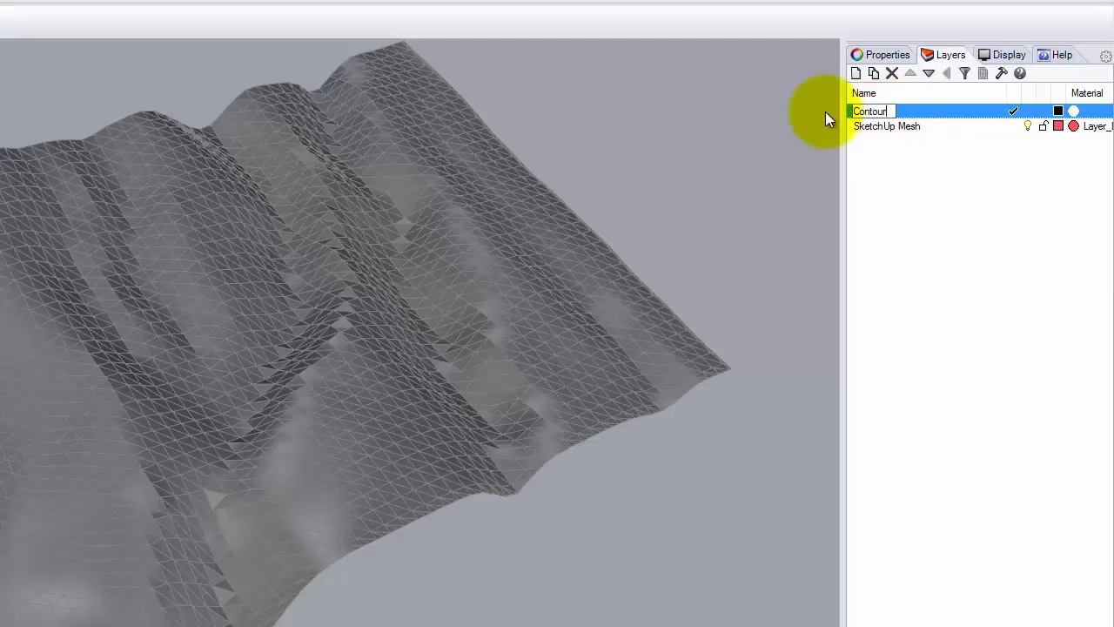
text(X)
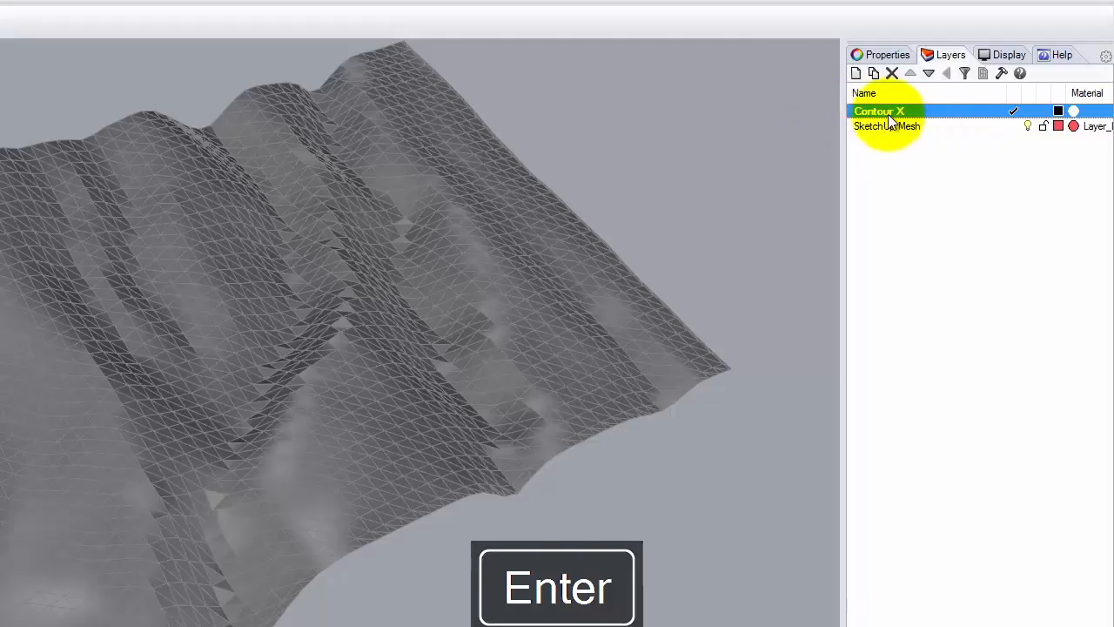
key(Enter)
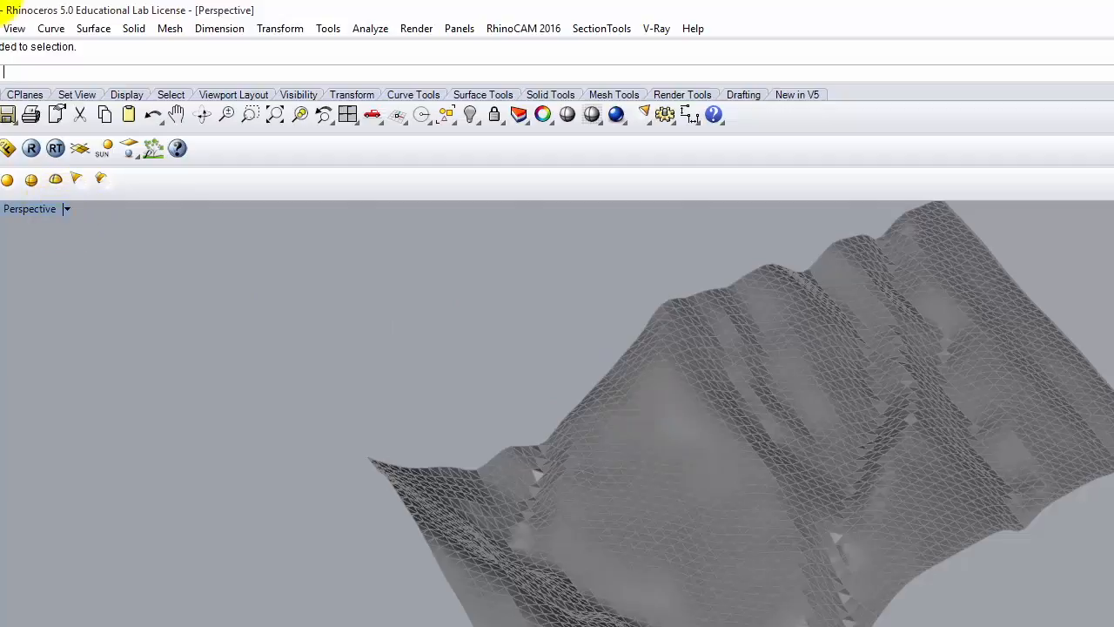
Start Curve From Objects > Contour on the terrain mesh and proceed to the base point prompt.
click(51, 28)
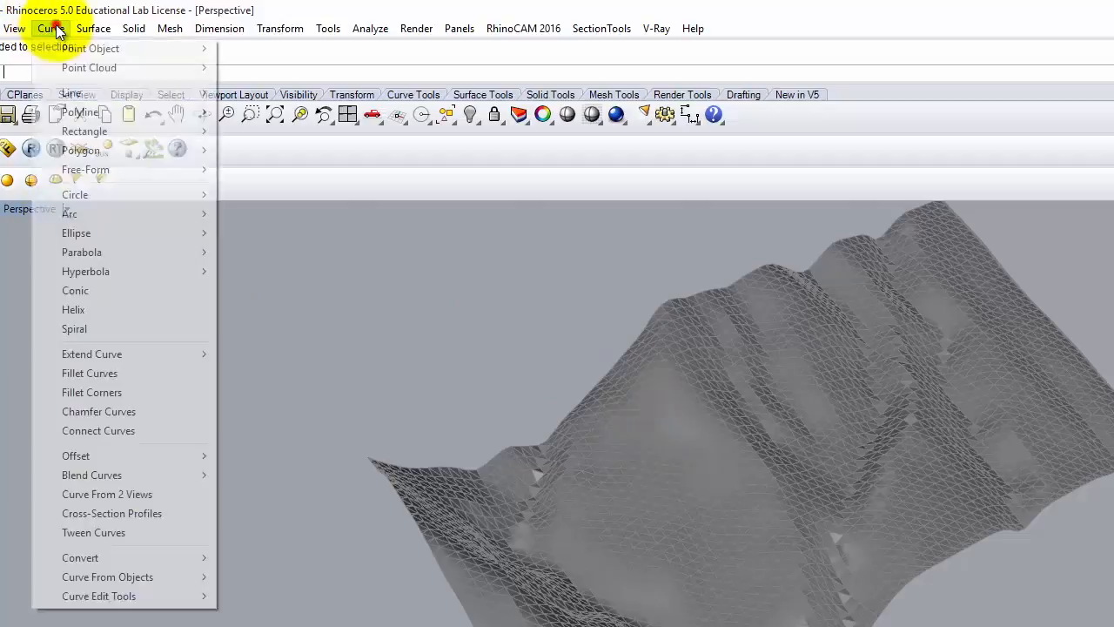
mouse_move(108, 576)
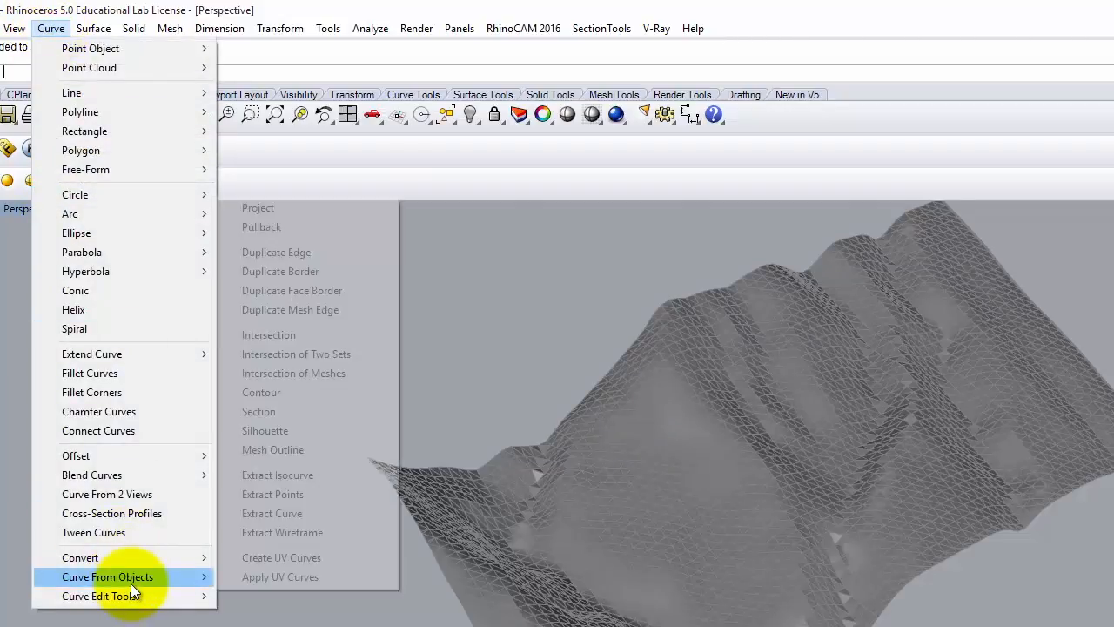
mouse_move(337, 393)
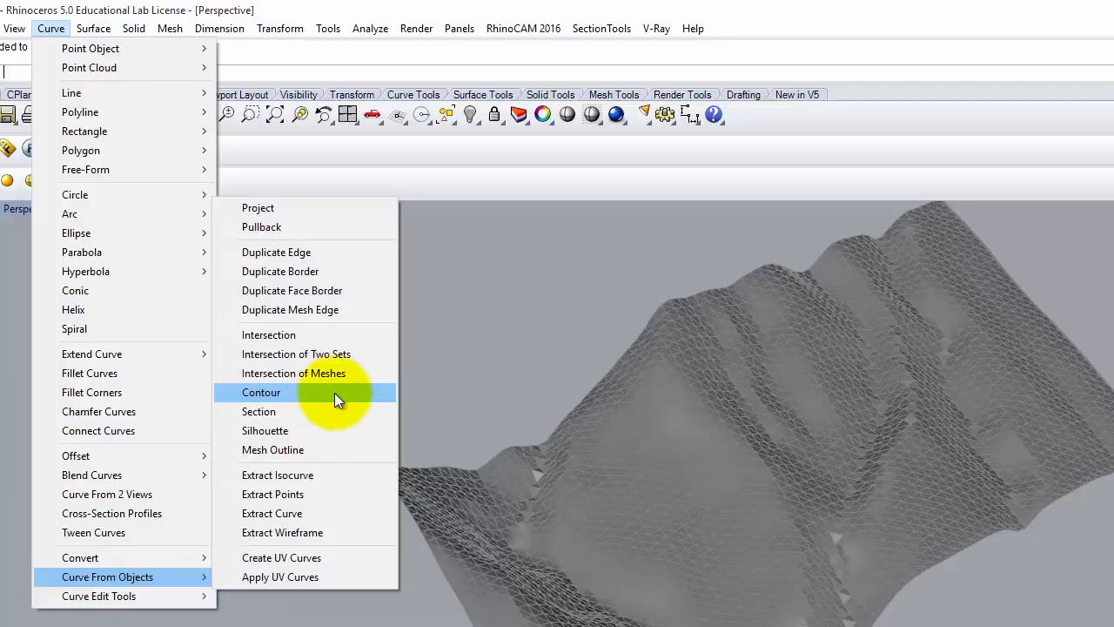
click(261, 391)
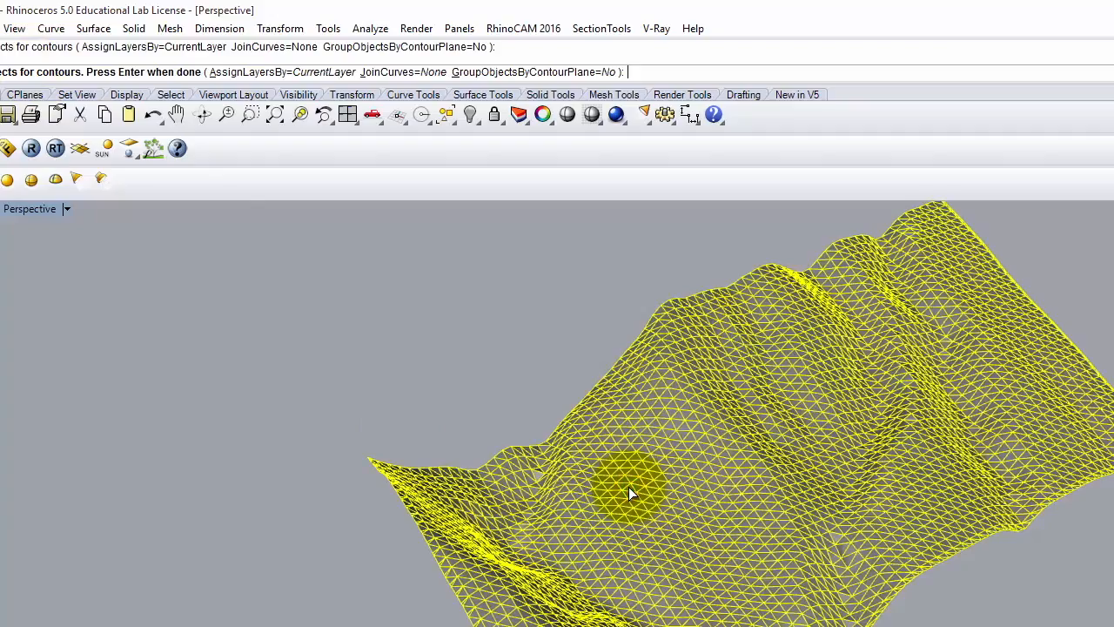
key(Return)
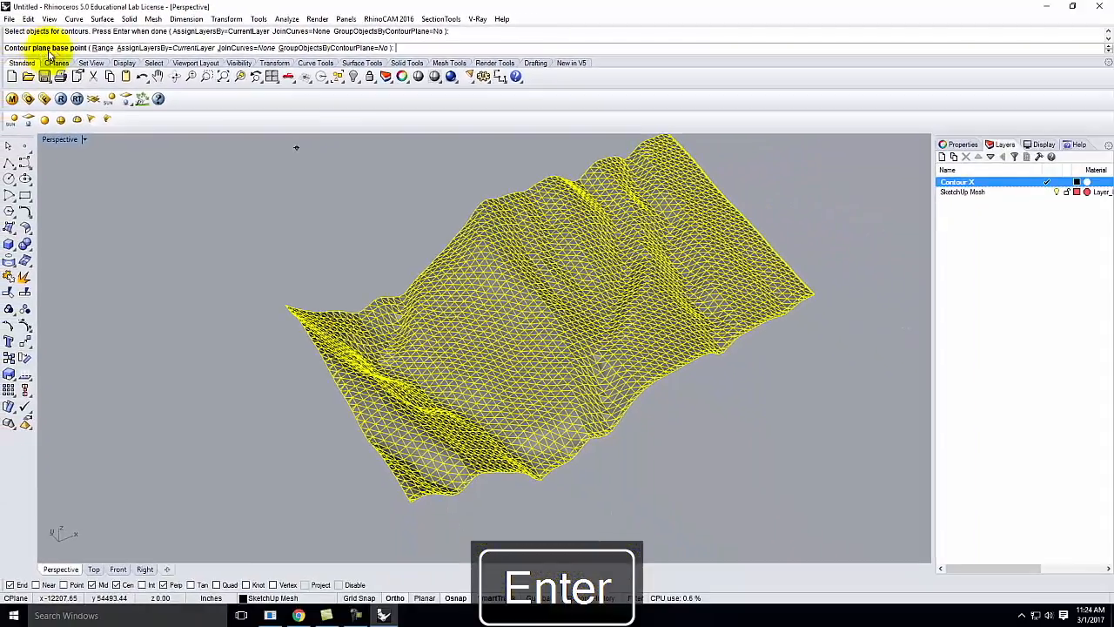
key(Enter)
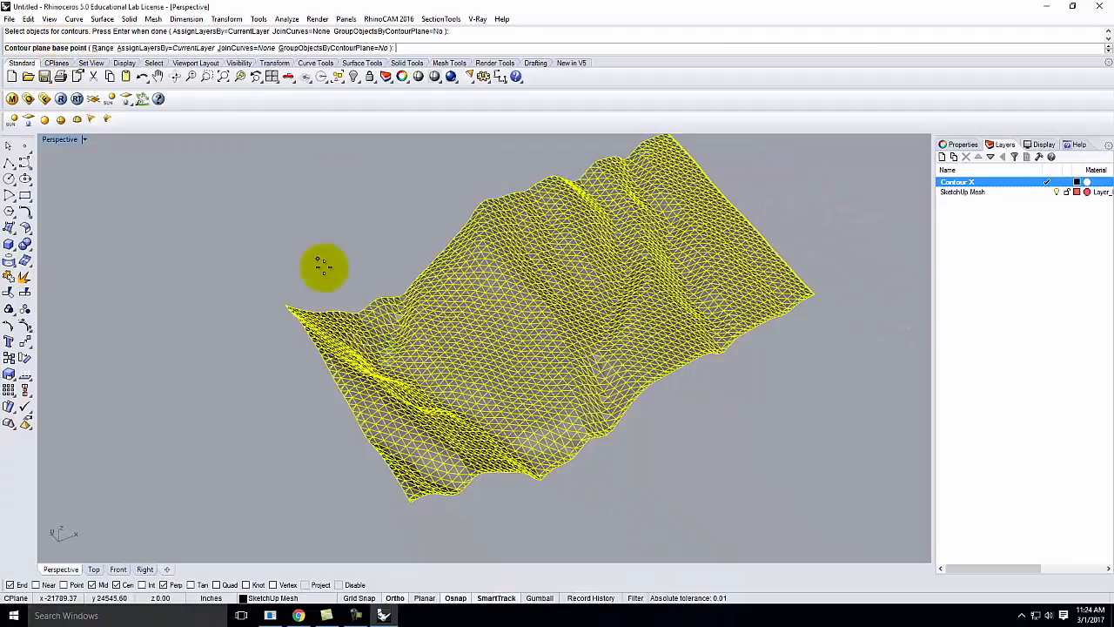
mouse_move(409, 501)
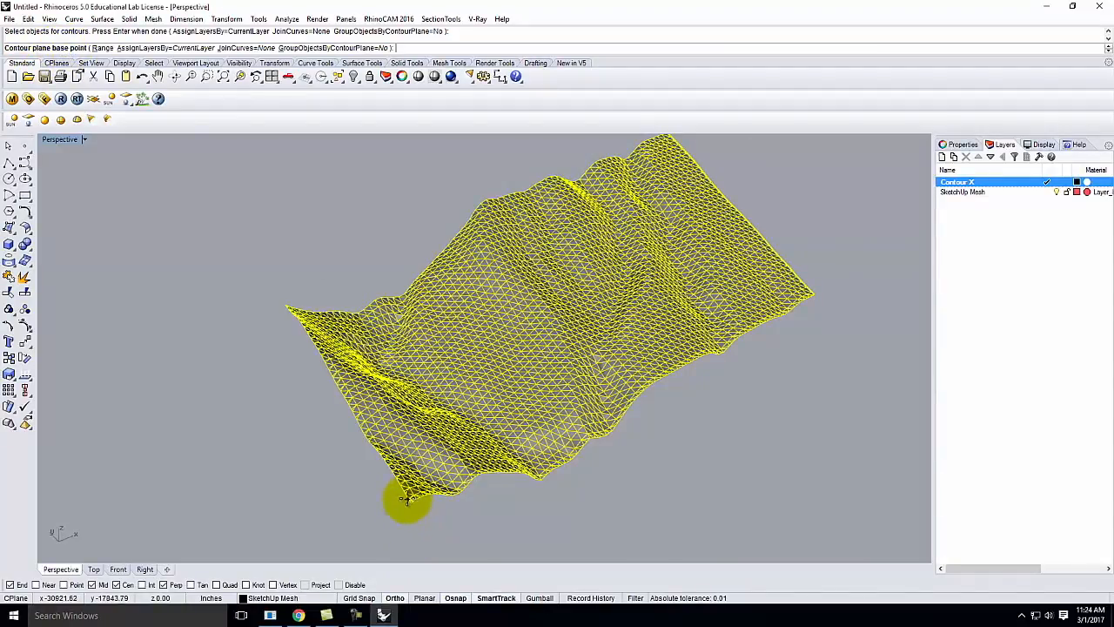
mouse_move(271, 532)
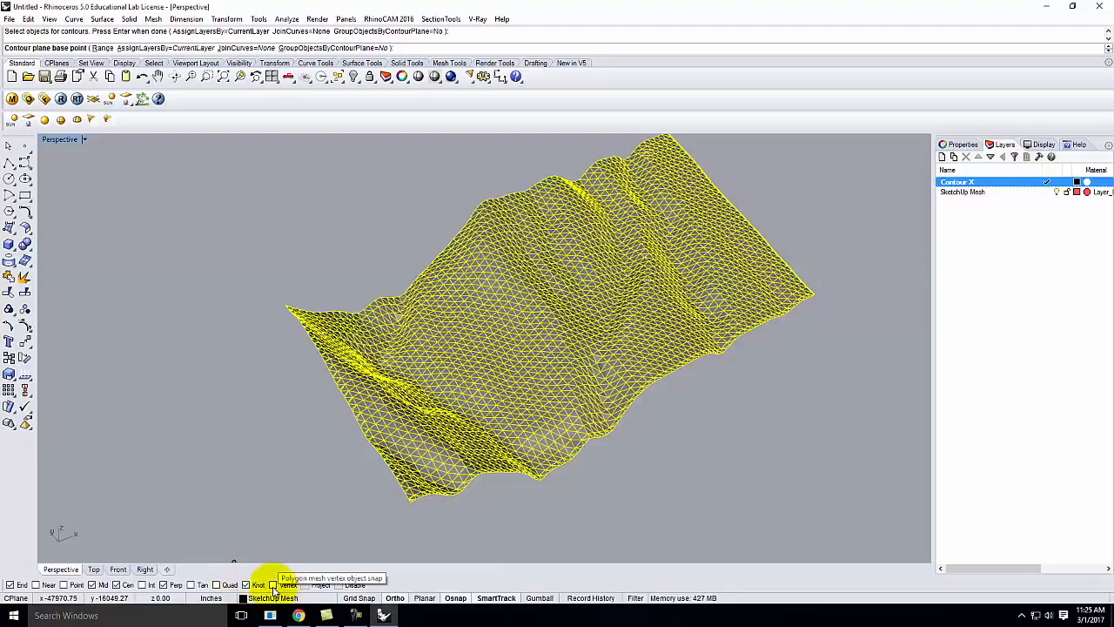
mouse_move(421, 531)
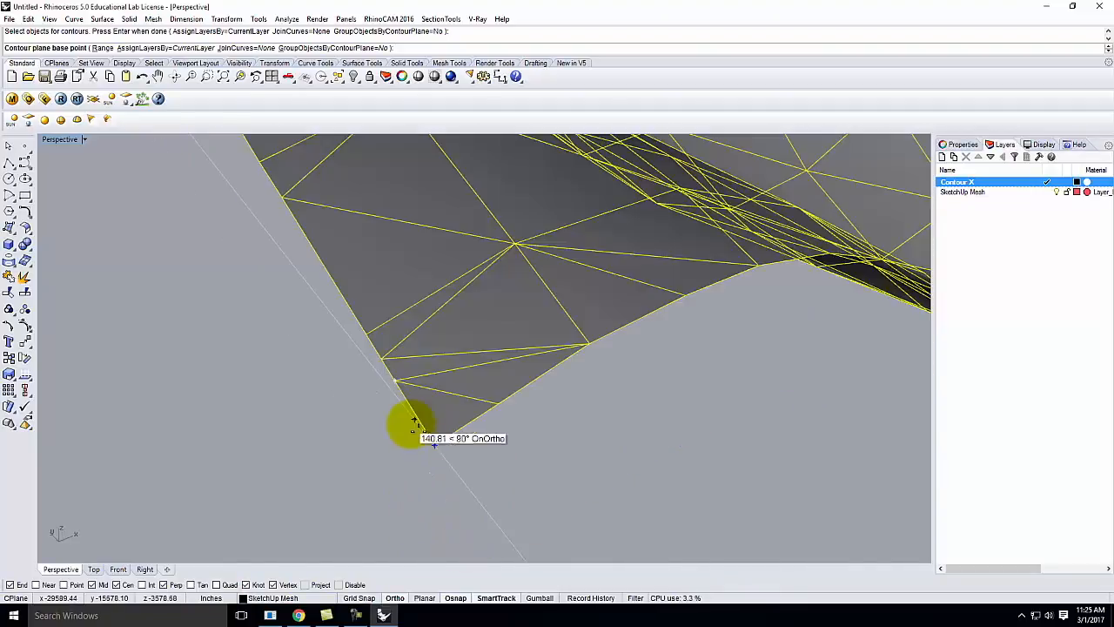
mouse_move(433, 438)
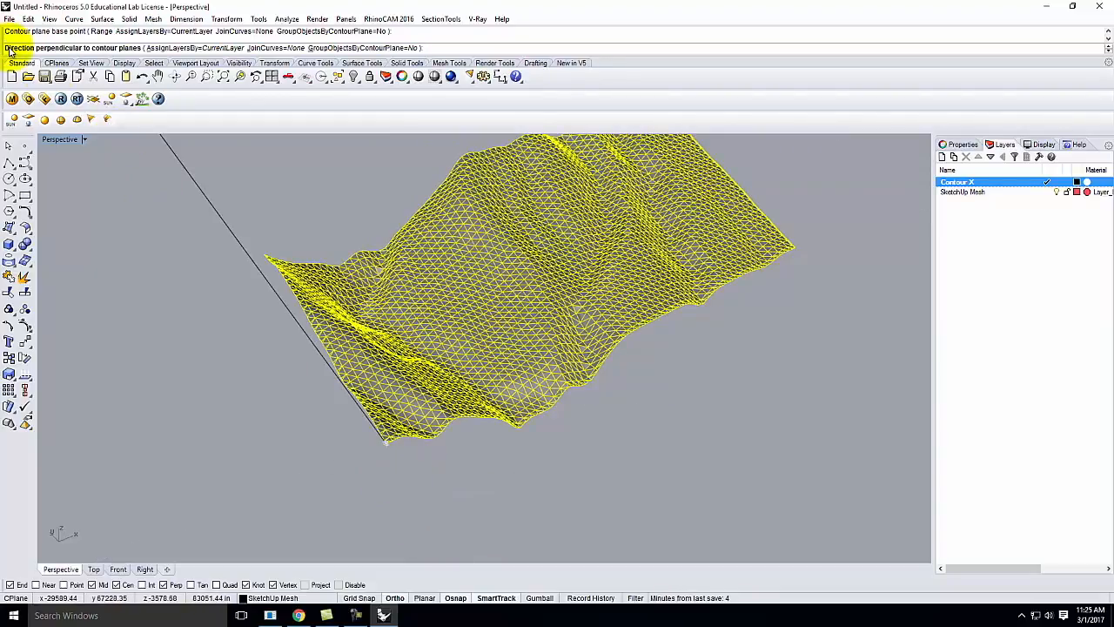
mouse_move(121, 52)
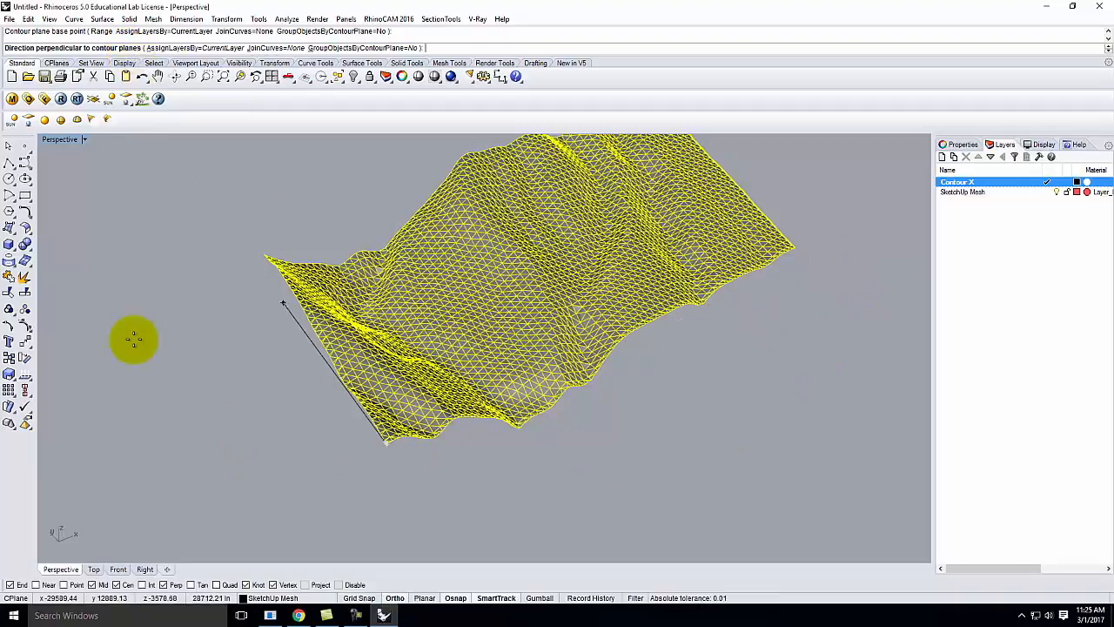
mouse_move(870, 253)
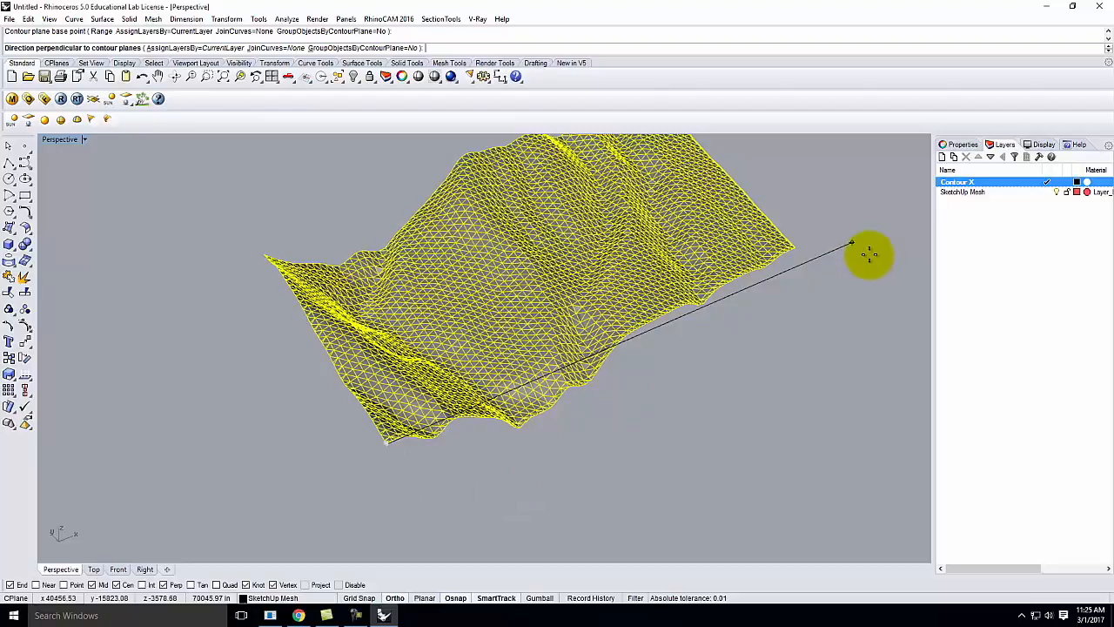
mouse_move(397, 226)
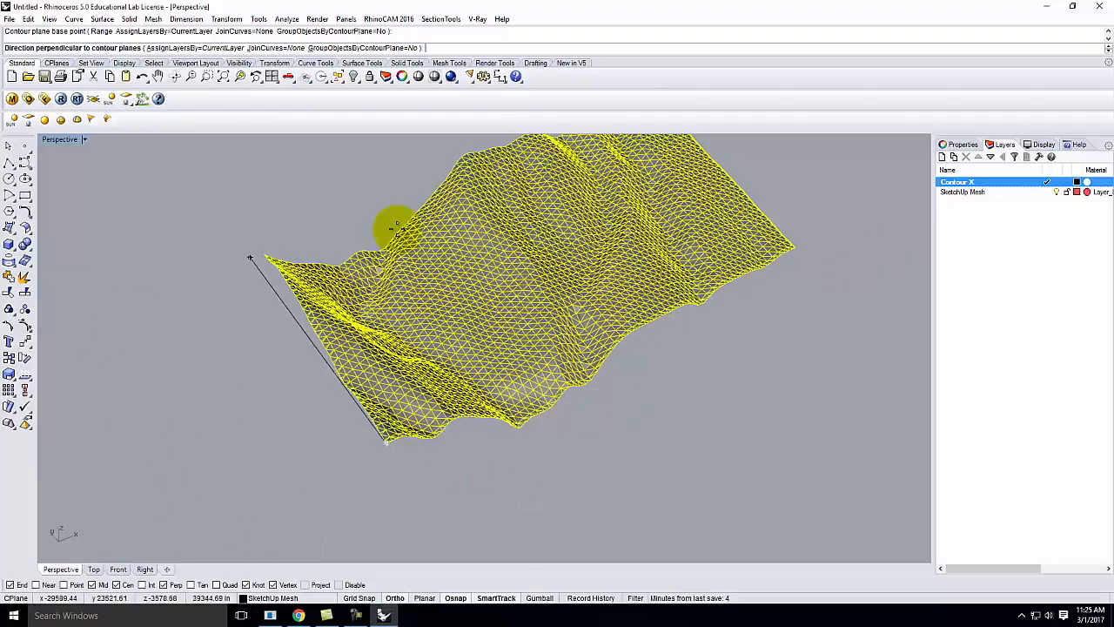
mouse_move(385, 212)
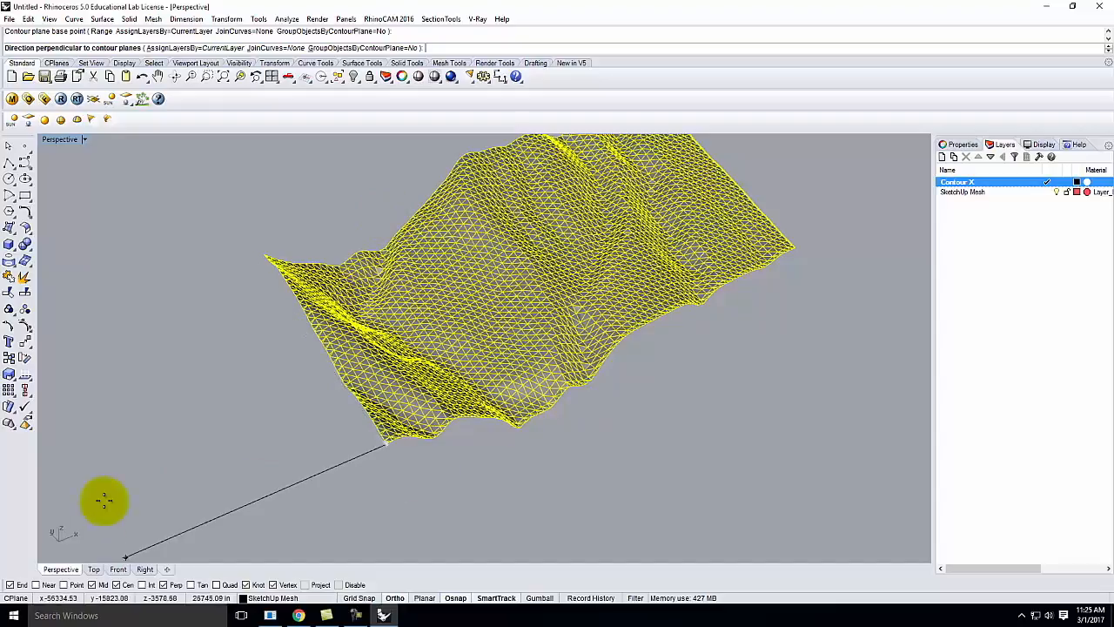
mouse_move(168, 543)
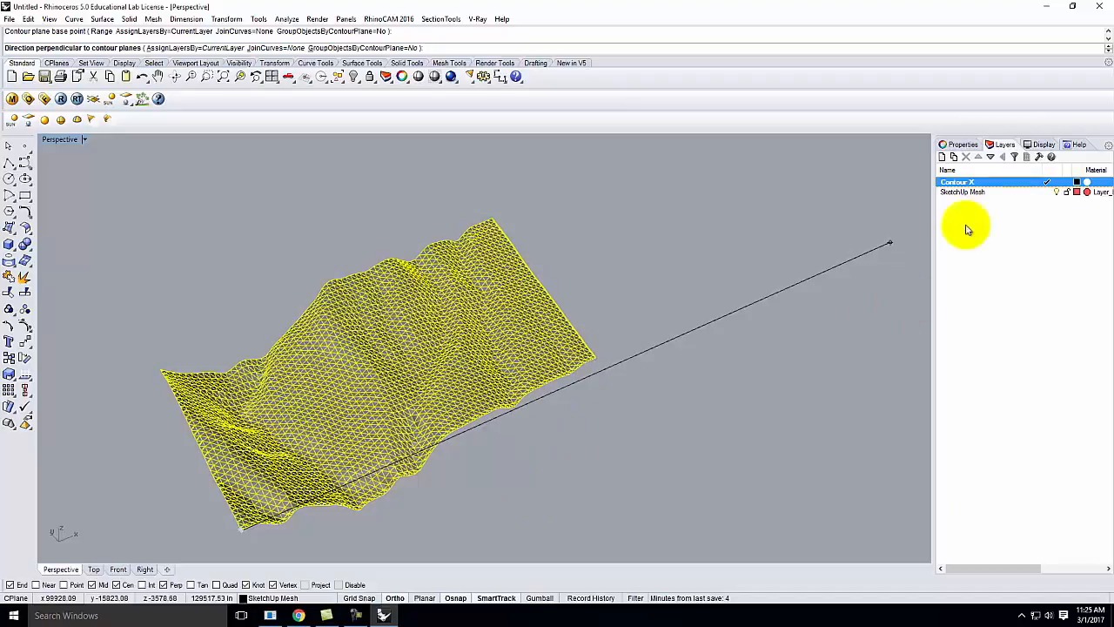
mouse_move(860, 264)
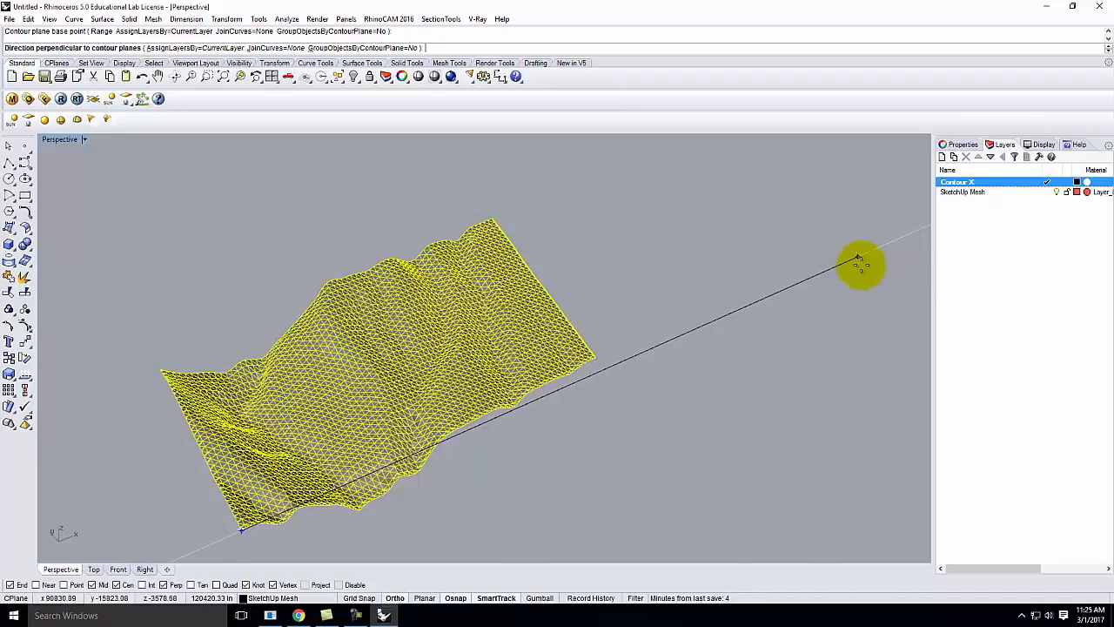
mouse_move(865, 282)
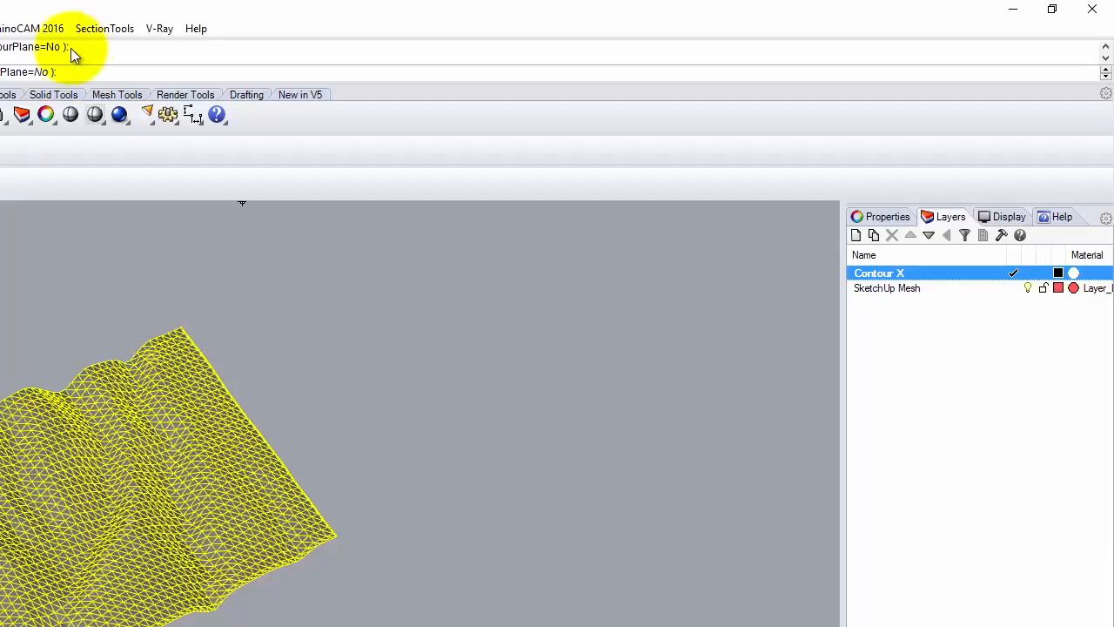
Generate contours across the mesh at a spacing of 100 and orbit to inspect them.
text(100)
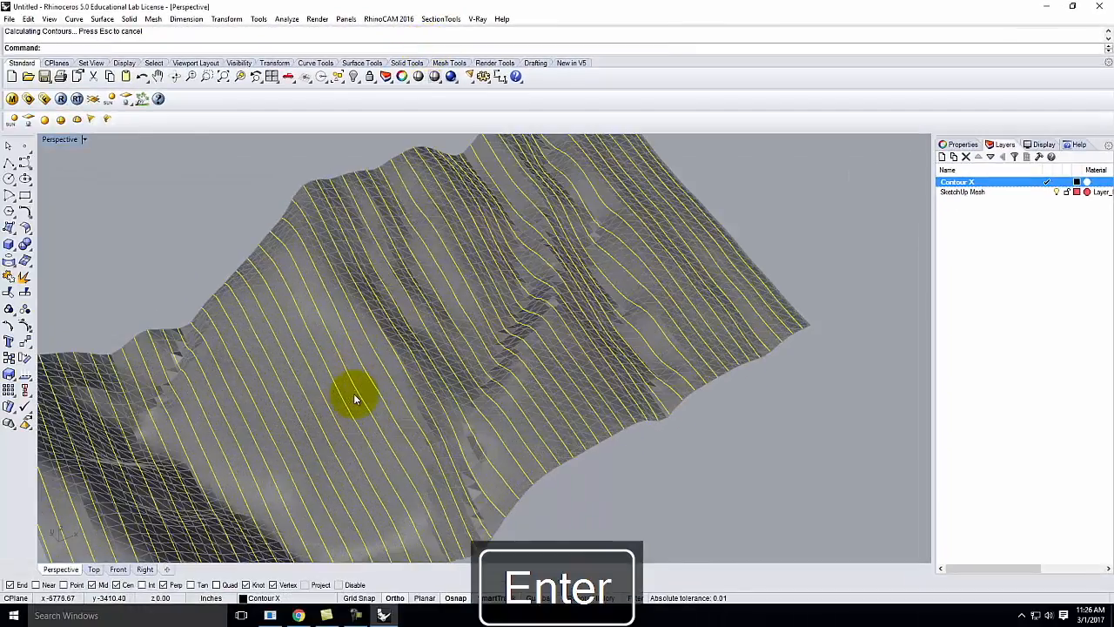
key(Enter)
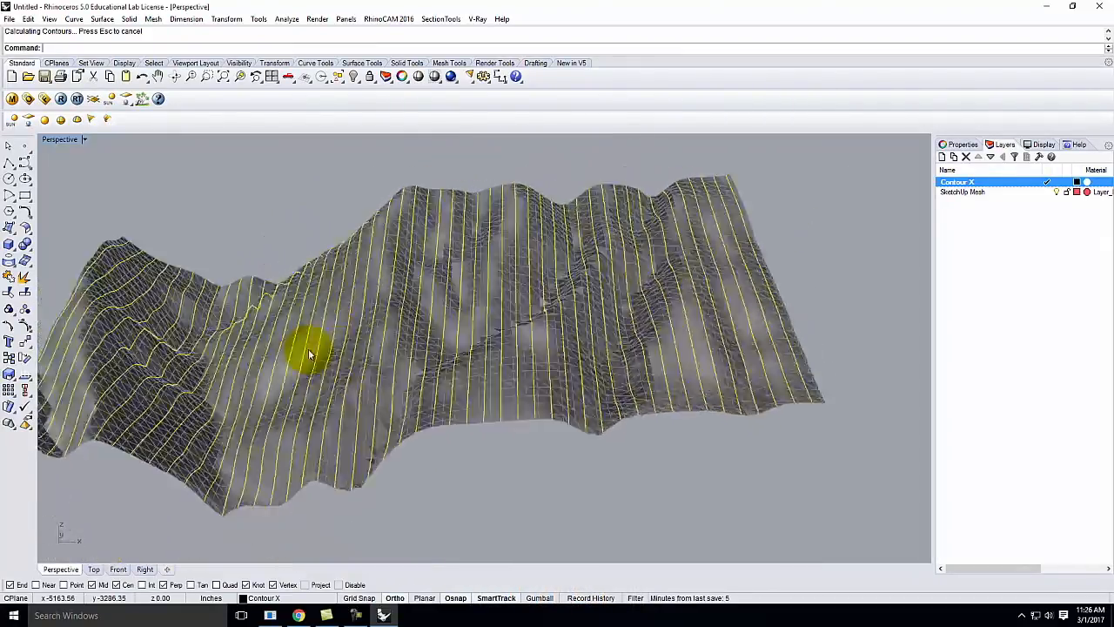
drag(348, 348, 505, 313)
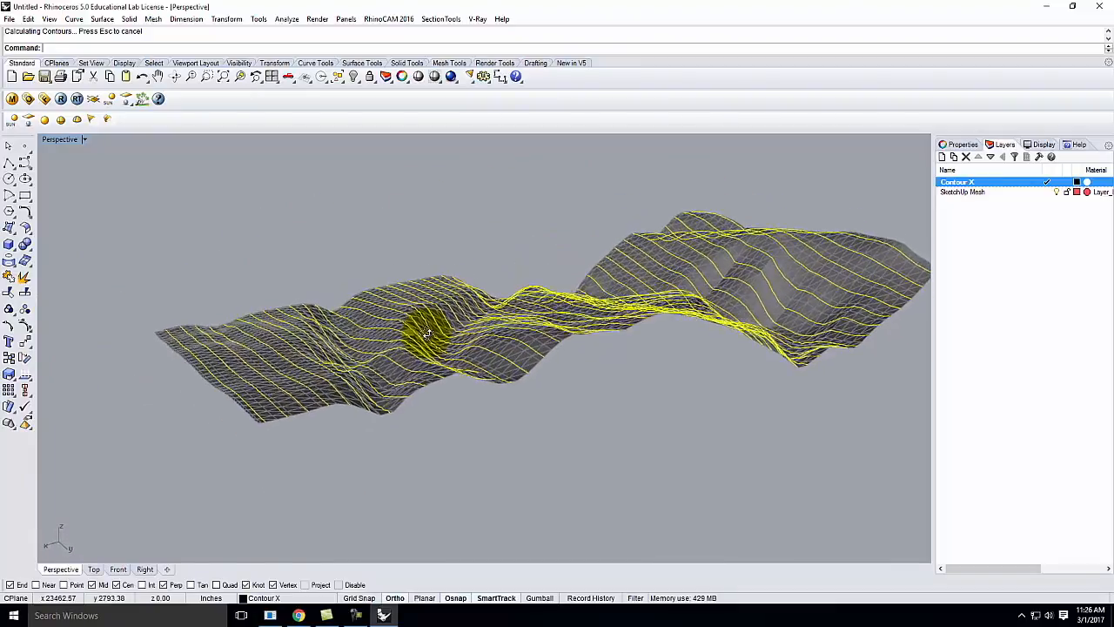
drag(426, 334, 444, 317)
text(Contour)
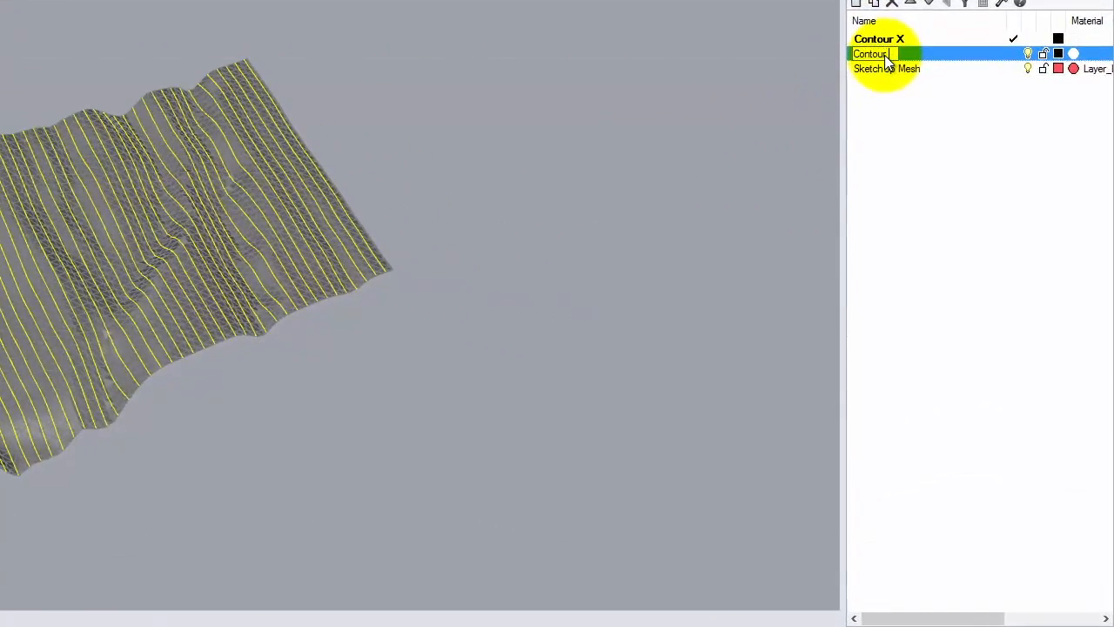
Confirm the Contour Y layer name and select the terrain mesh for the next contour set.
text( Y)
key(Enter)
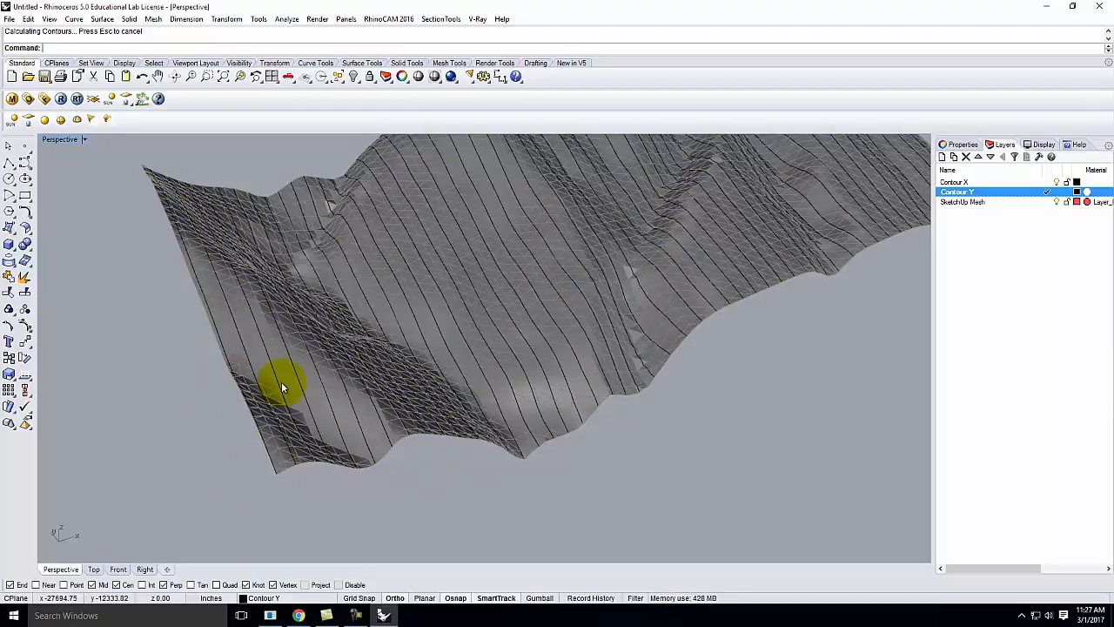
click(279, 386)
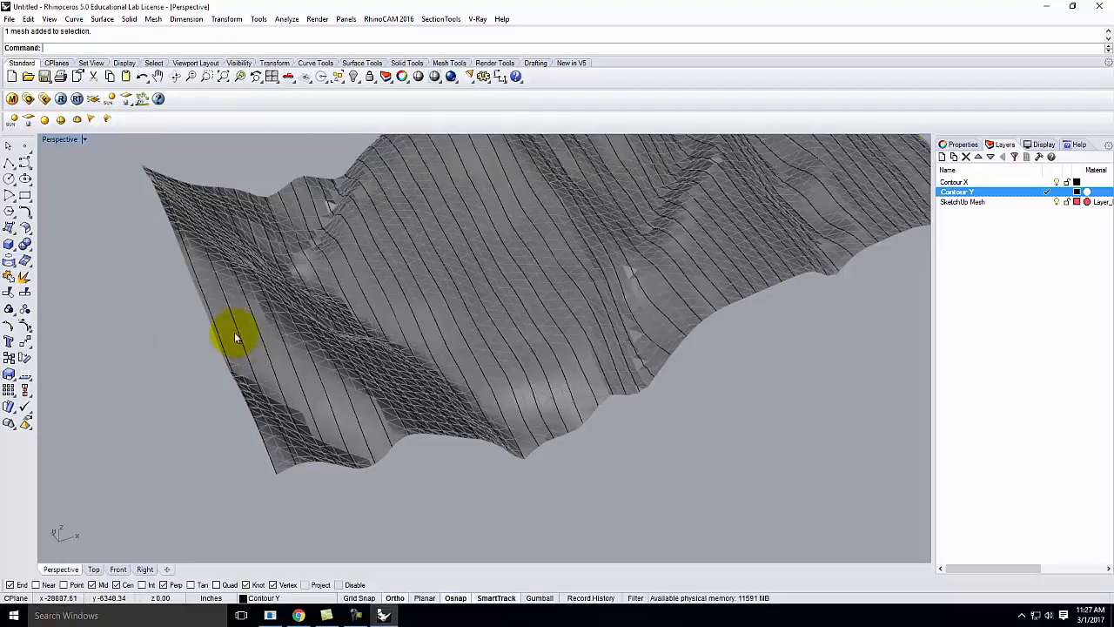
mouse_move(230, 357)
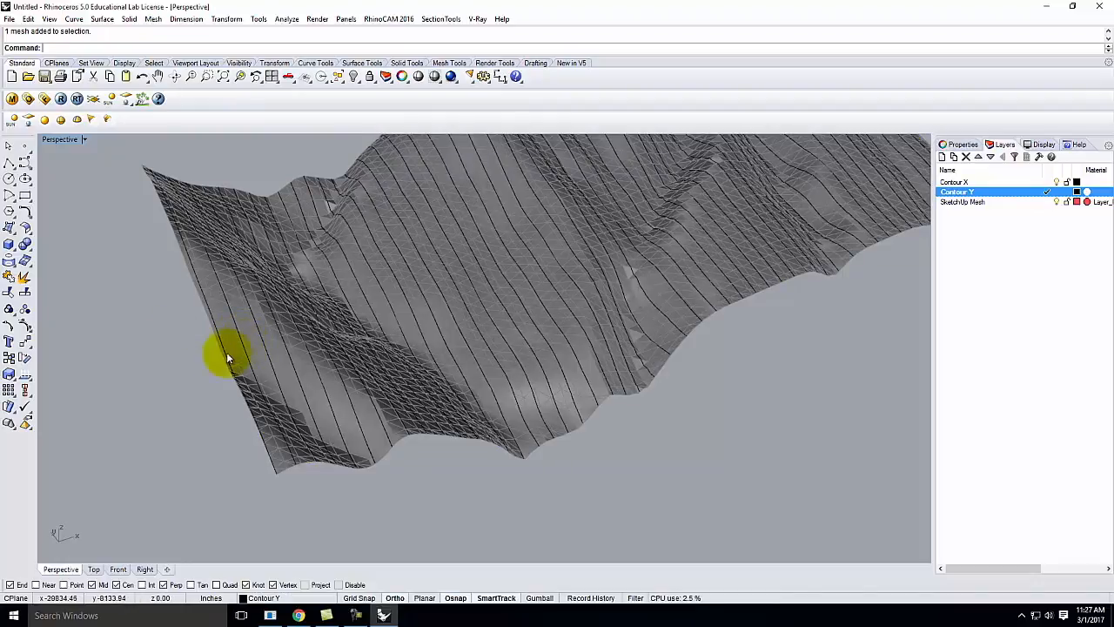
mouse_move(223, 360)
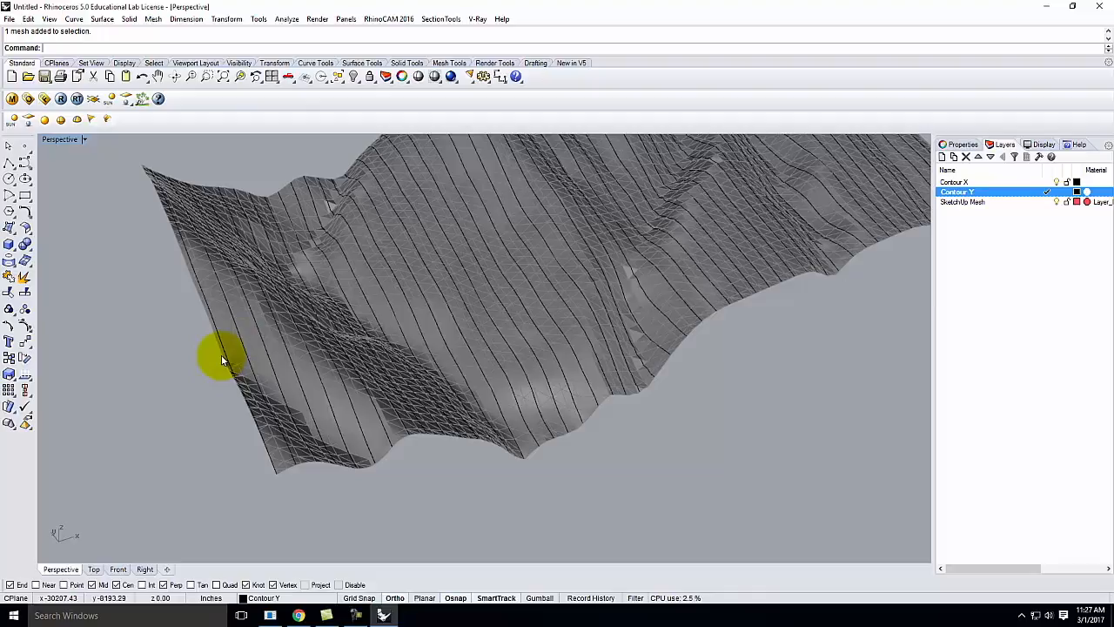
mouse_move(228, 356)
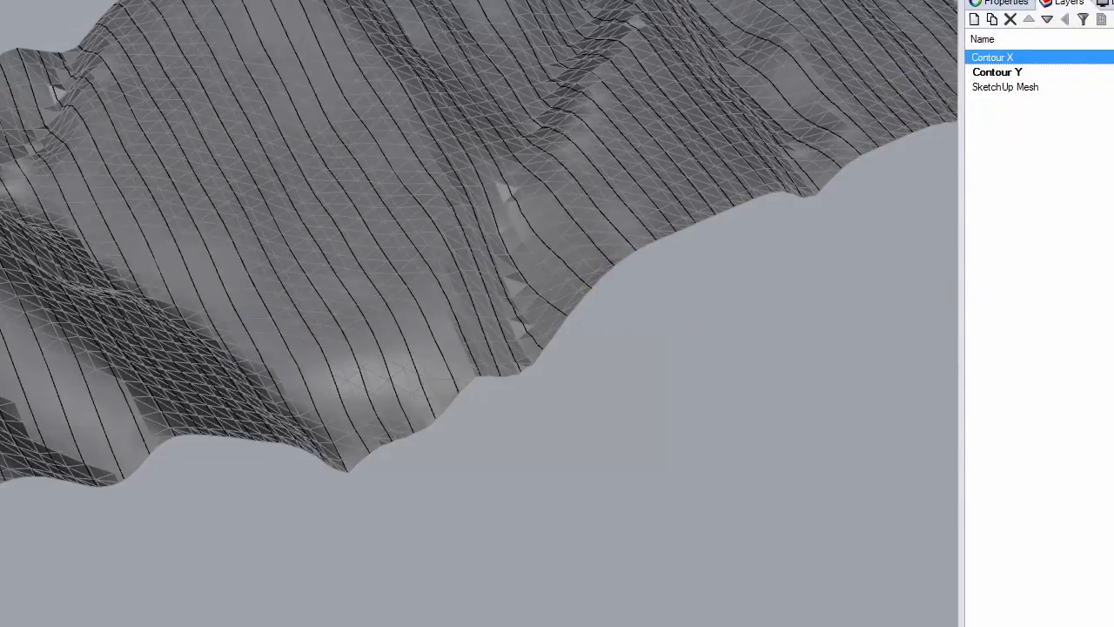
Contour the terrain mesh again along a new base point and direction, forming a crossing grid of curves.
click(153, 27)
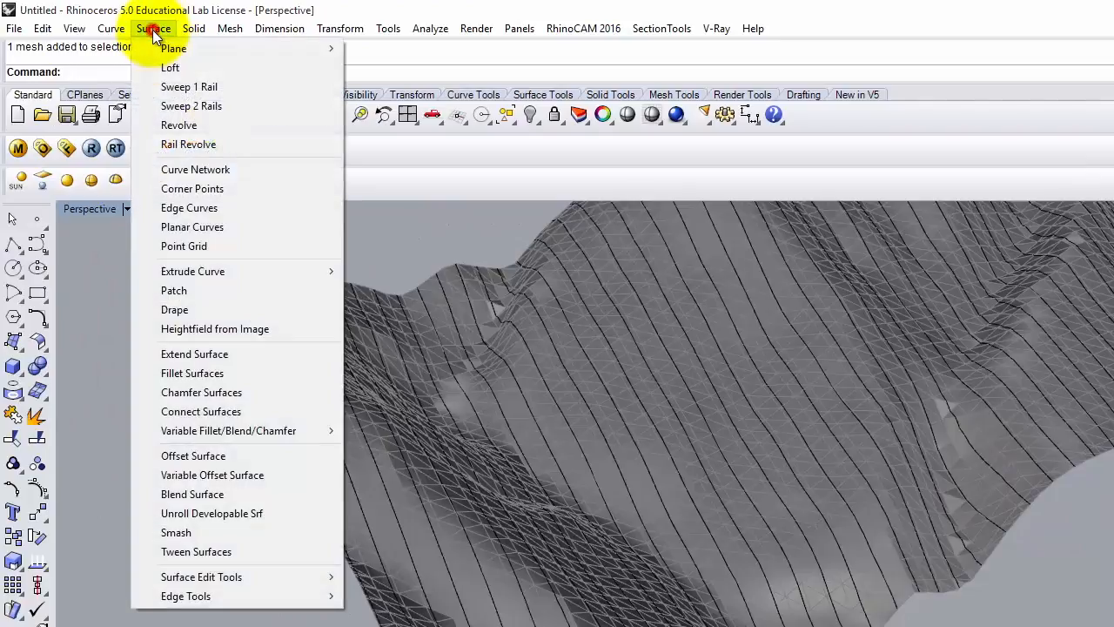
click(111, 27)
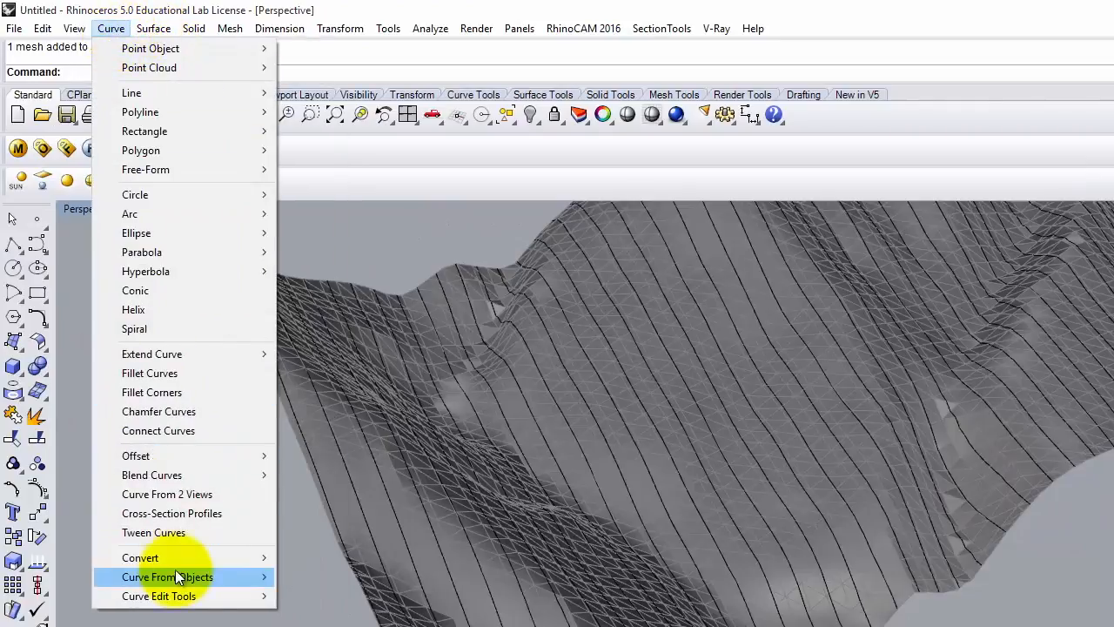
click(167, 576)
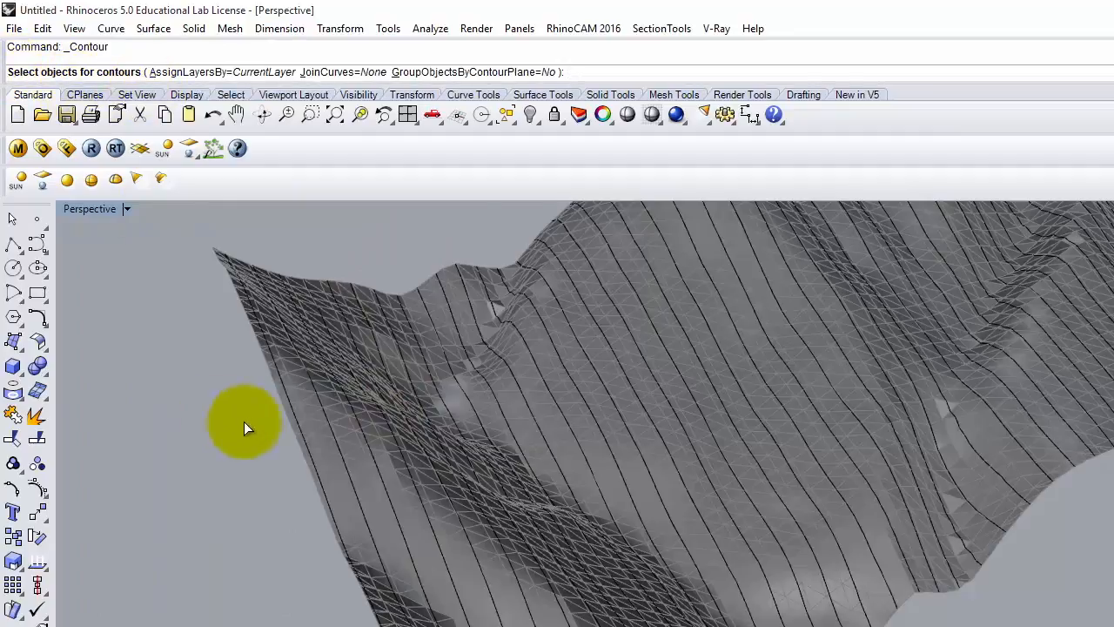
click(314, 439)
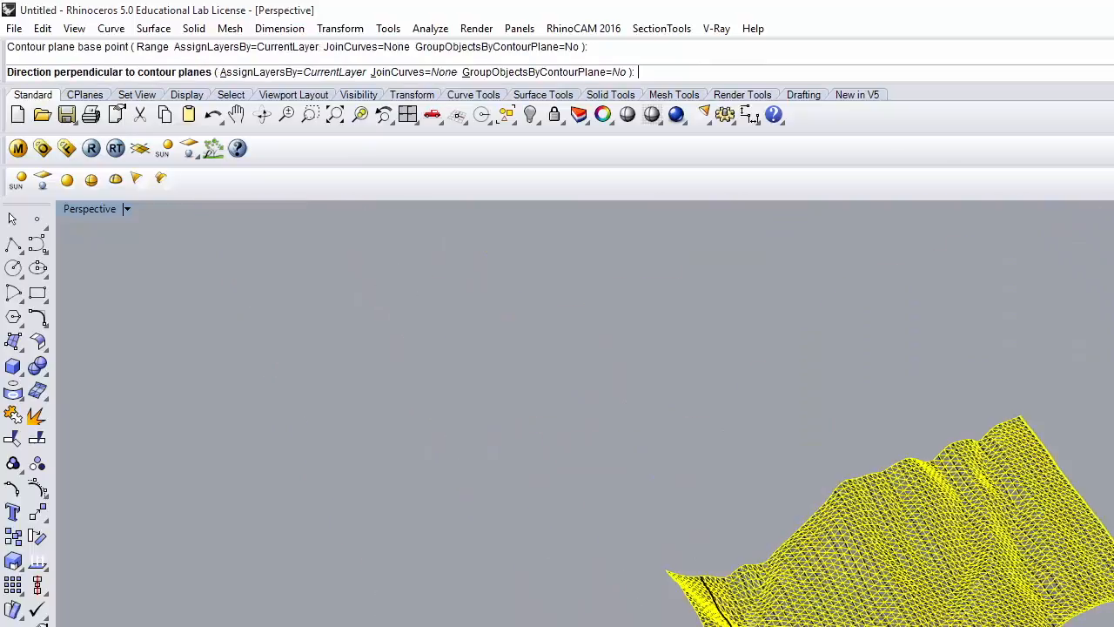
click(373, 515)
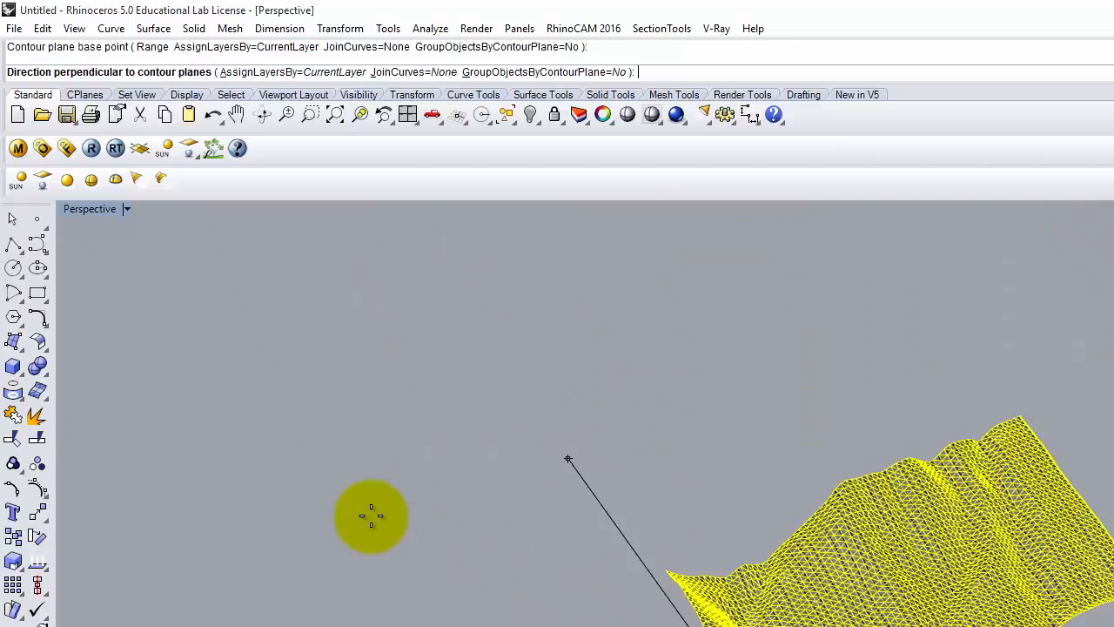
click(567, 460)
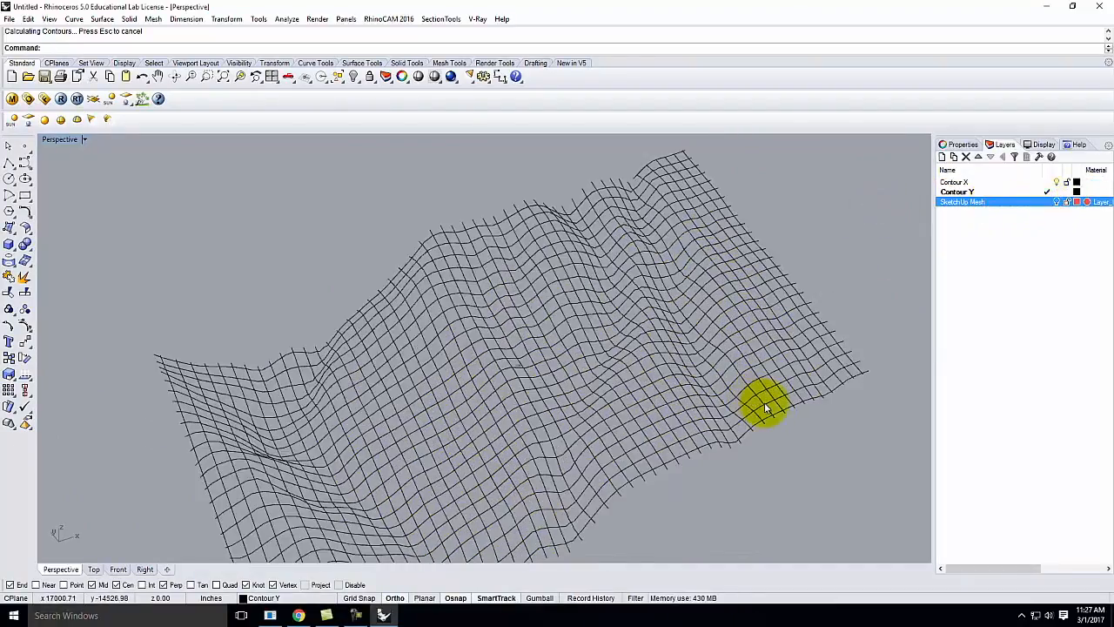
Orbit the gridded terrain and add a new Layer 05 as the current layer.
drag(766, 409, 491, 351)
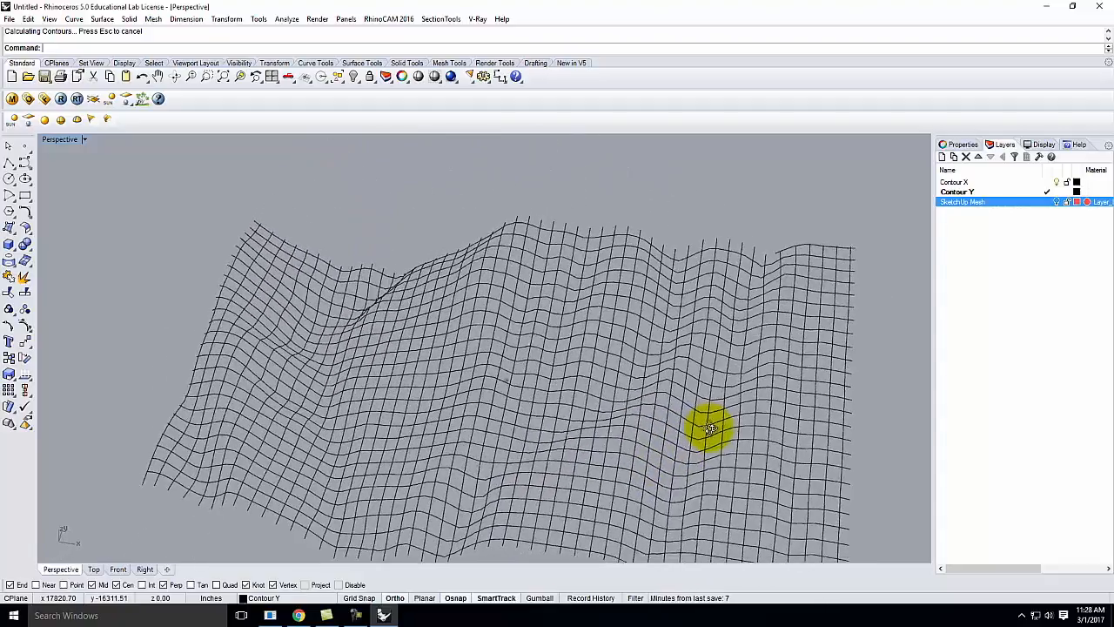
drag(710, 426, 827, 321)
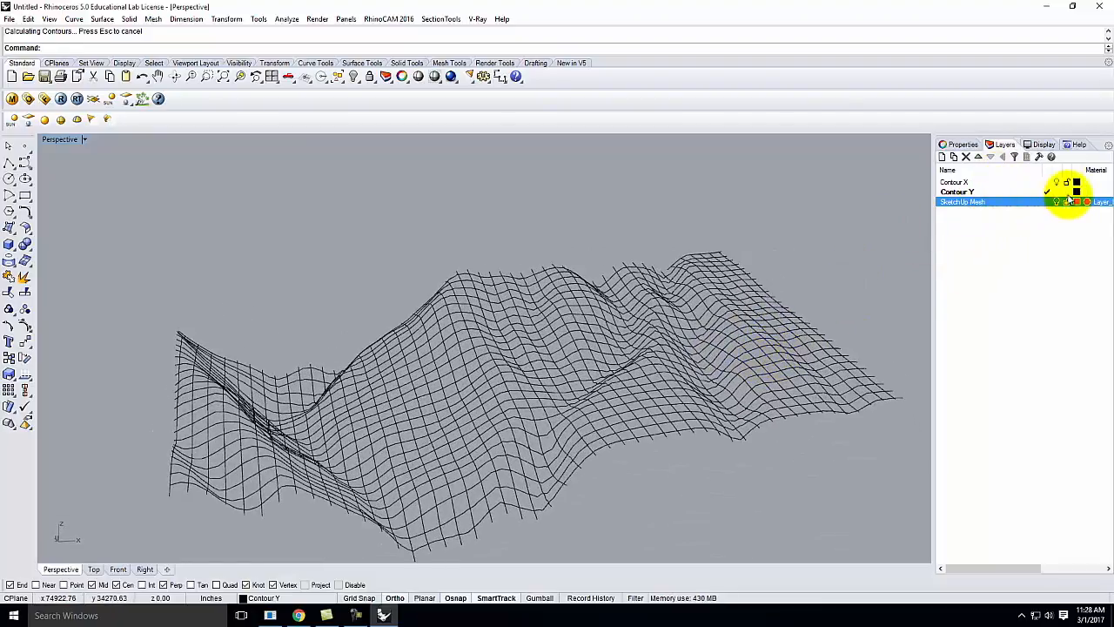
click(941, 157)
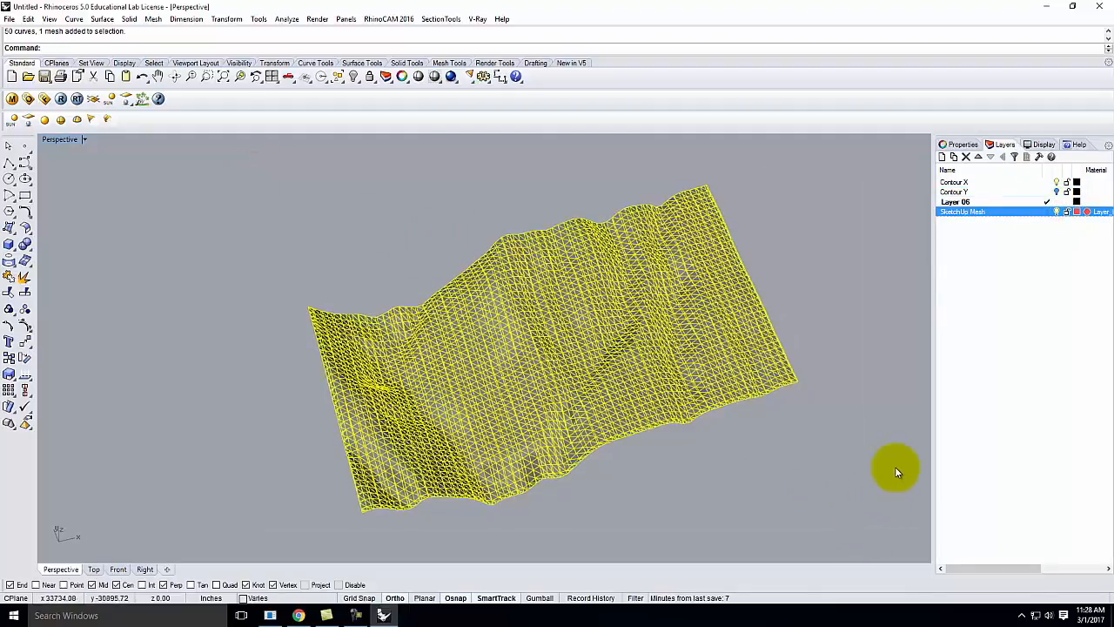
Delete the selected contour curves, leaving one set of parallel lines, and orbit the result.
click(508, 369)
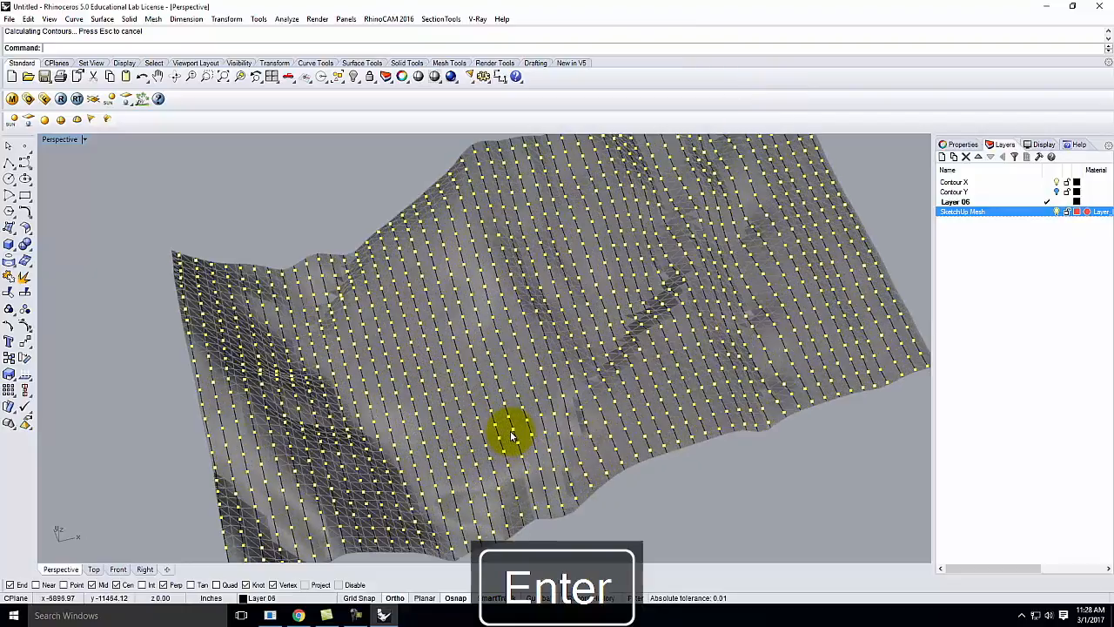
key(Return)
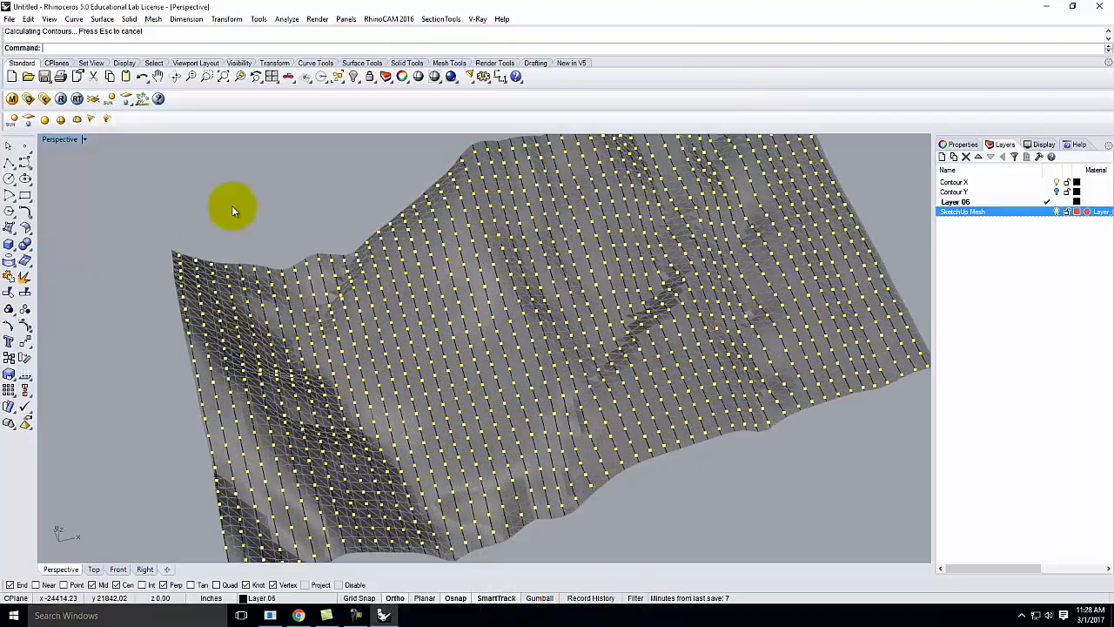
mouse_move(264, 219)
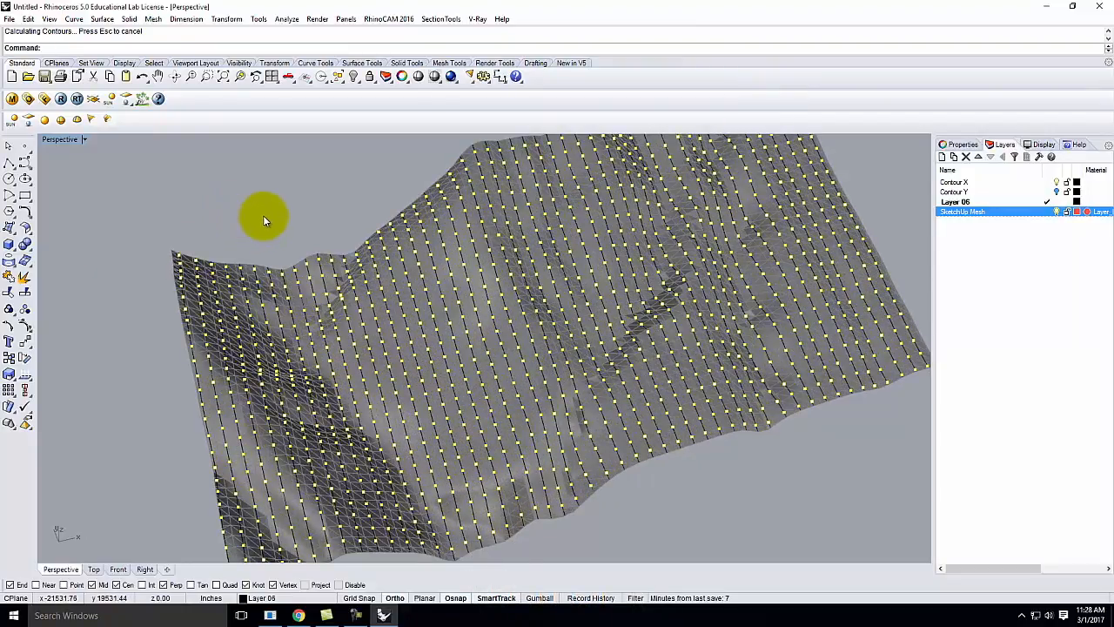
drag(265, 218, 335, 409)
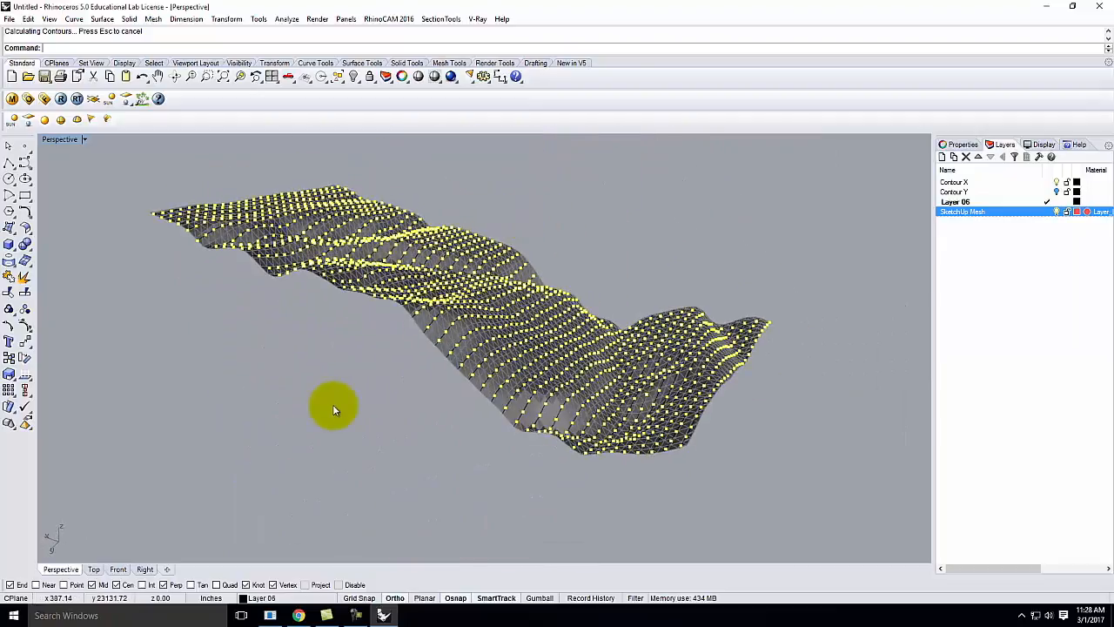
drag(334, 409, 488, 357)
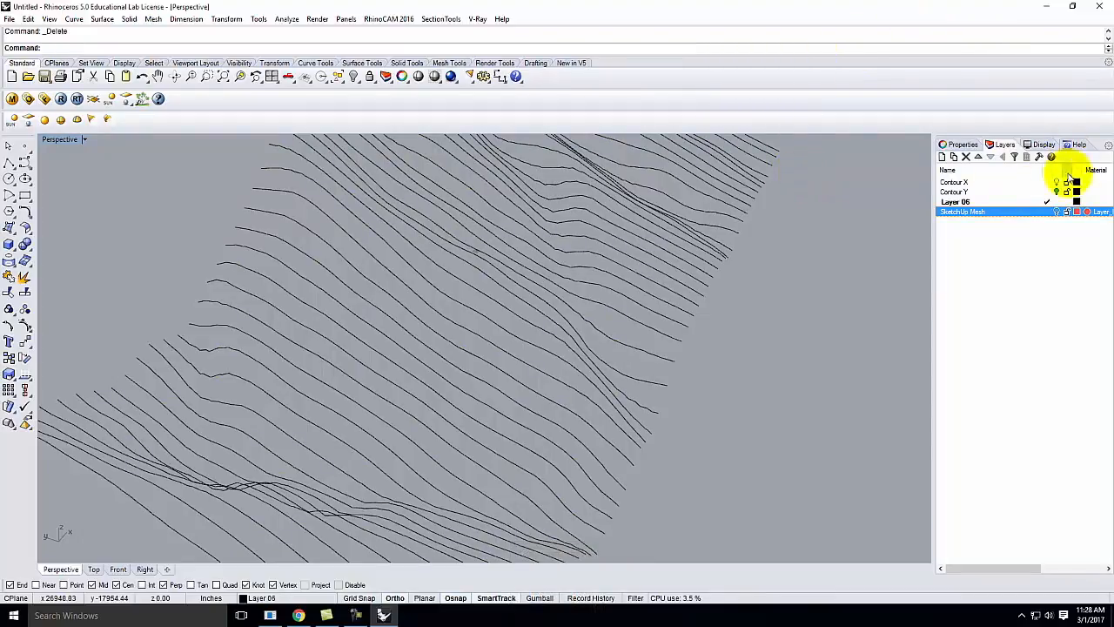
Turn the terrain mesh layer back on and rename Layer 05 to Terrain.
click(956, 202)
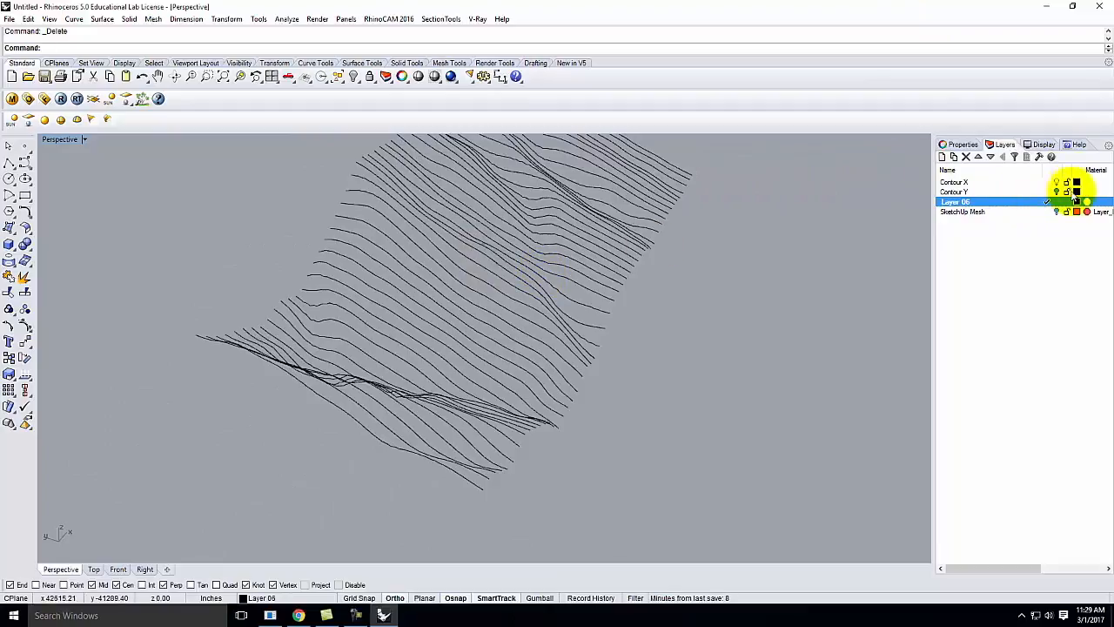
click(953, 192)
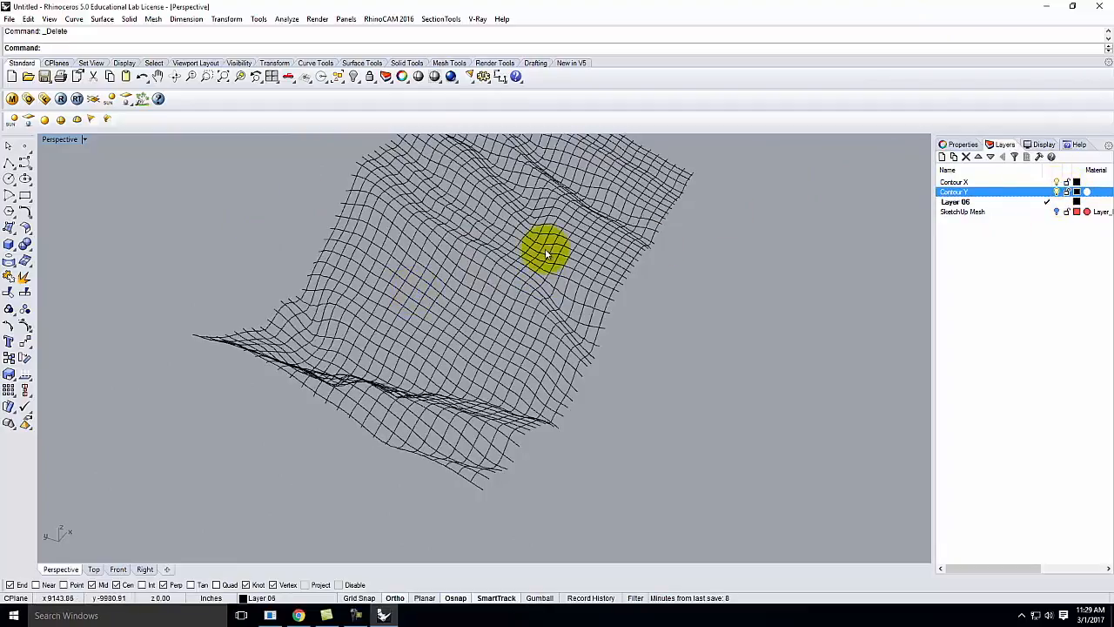
click(957, 202)
text(Terrain)
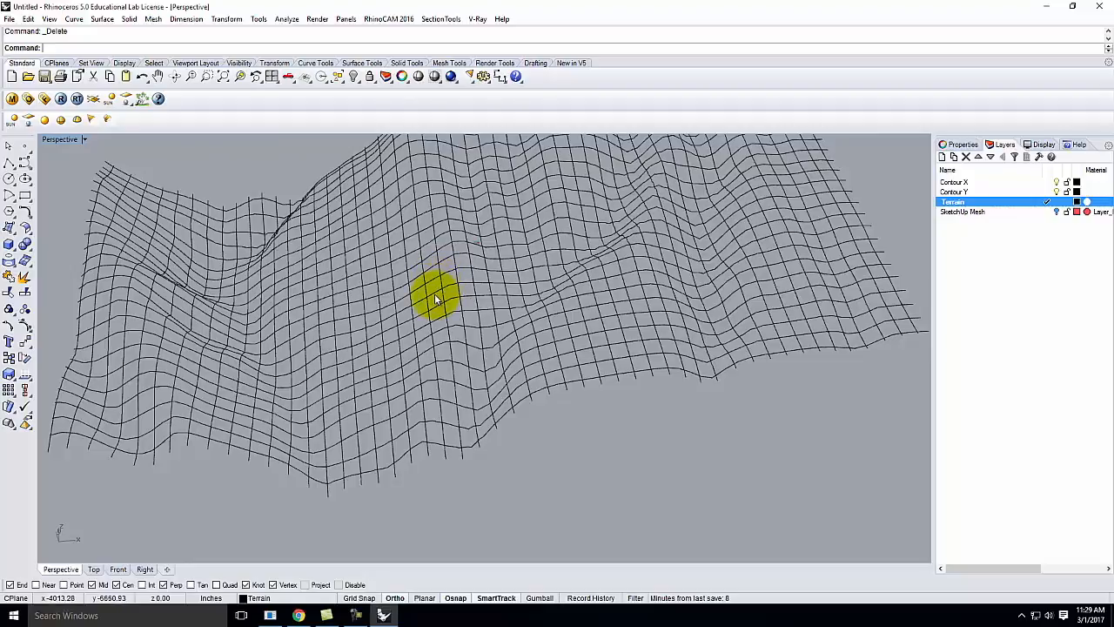
drag(435, 296, 502, 296)
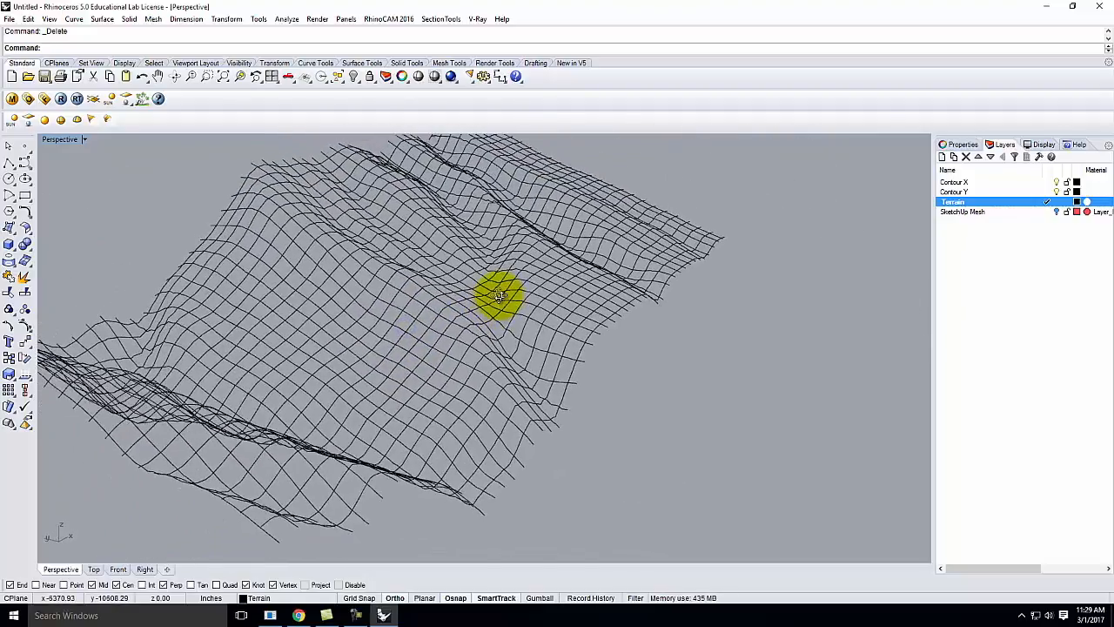
drag(501, 295, 501, 316)
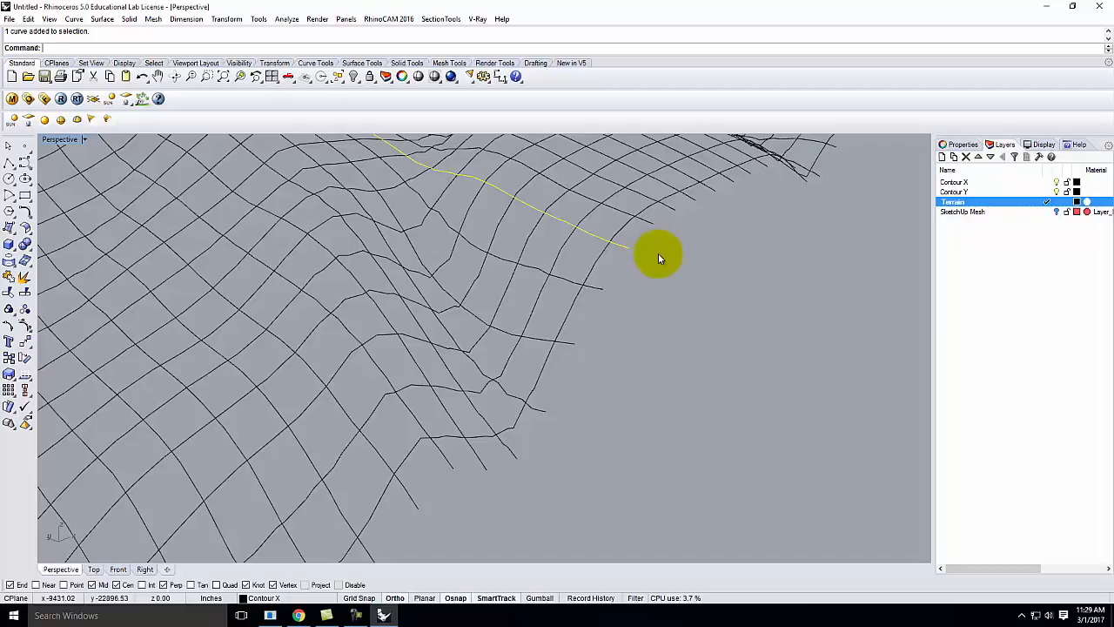
drag(657, 258, 712, 294)
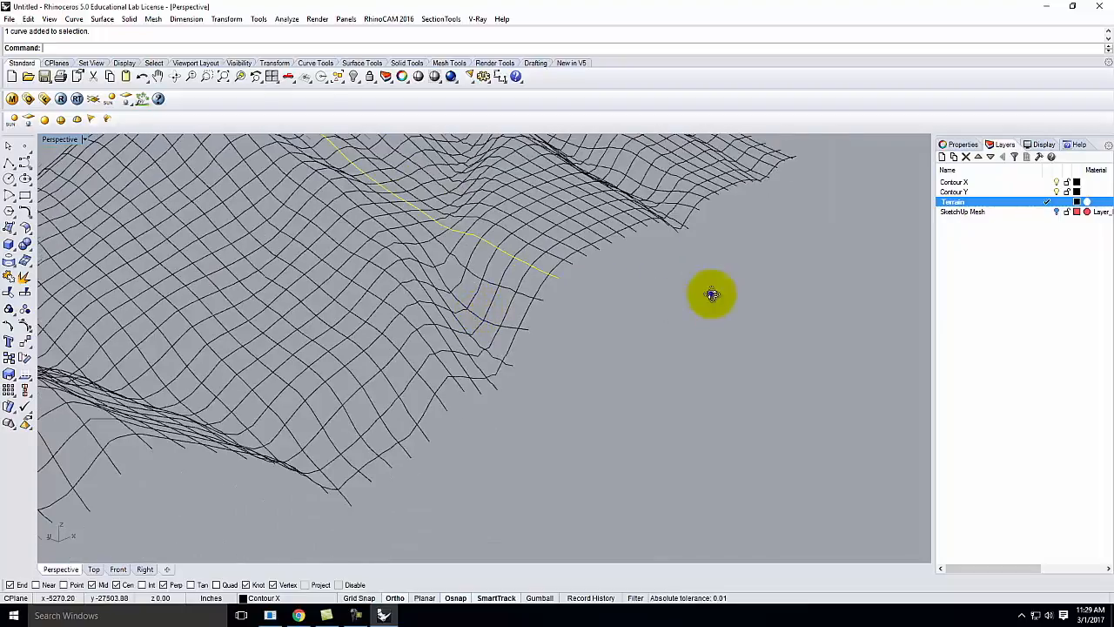
drag(711, 294, 339, 438)
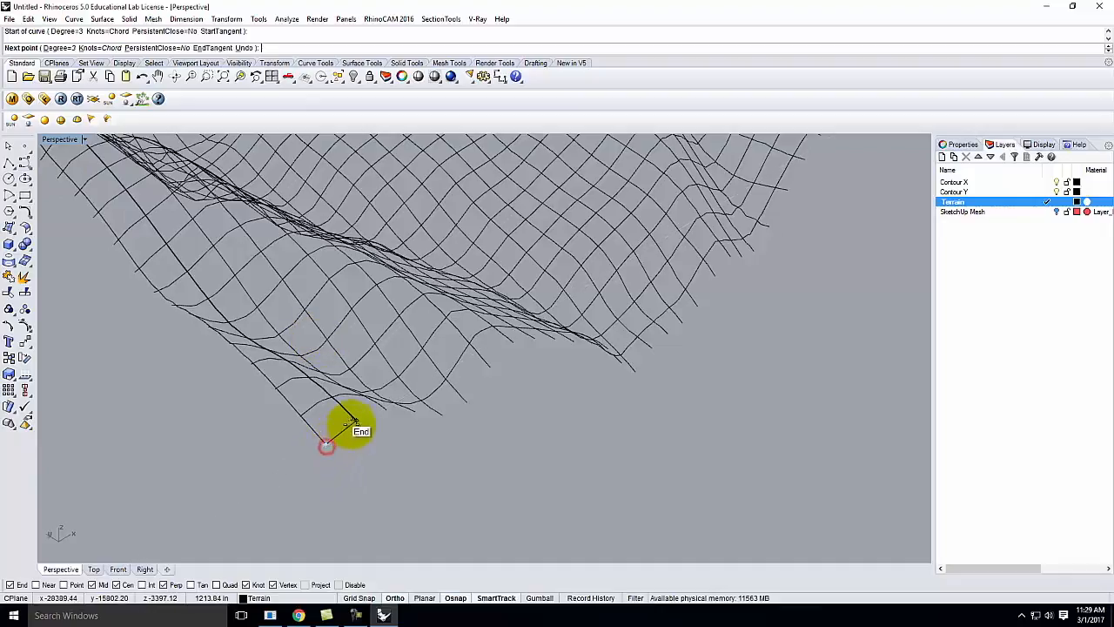
key(ctrl+z)
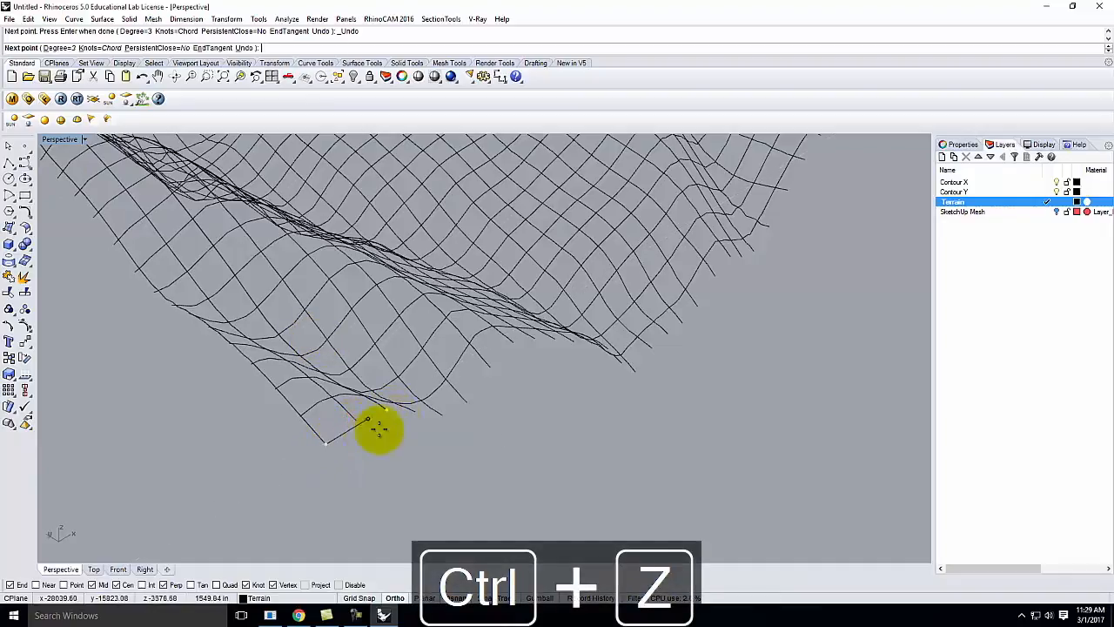
key(ctrl+z)
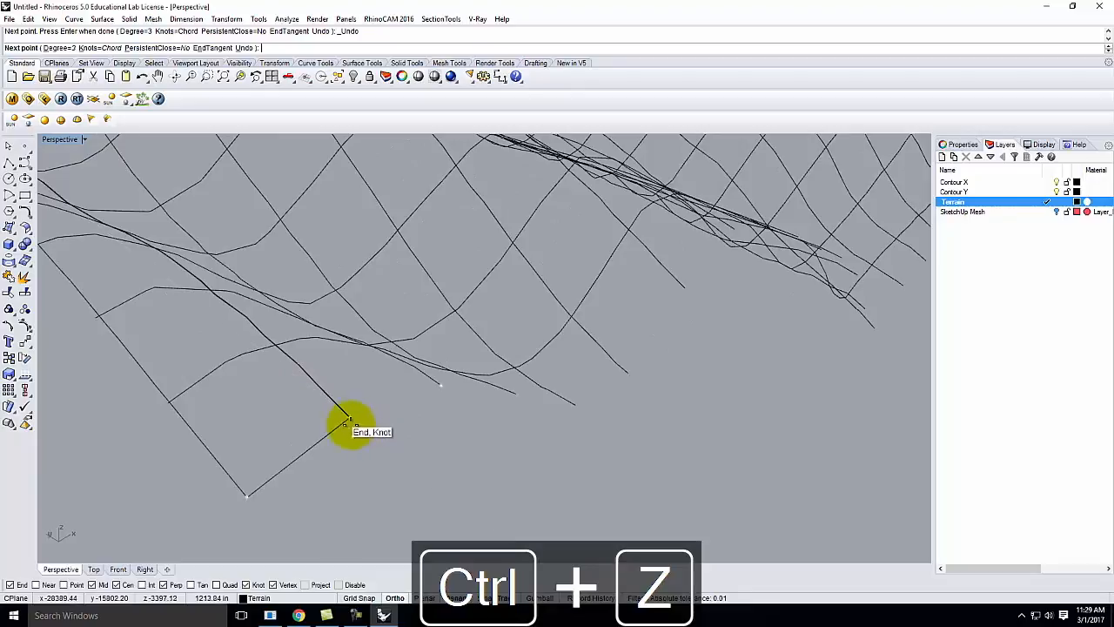
key(ctrl+z)
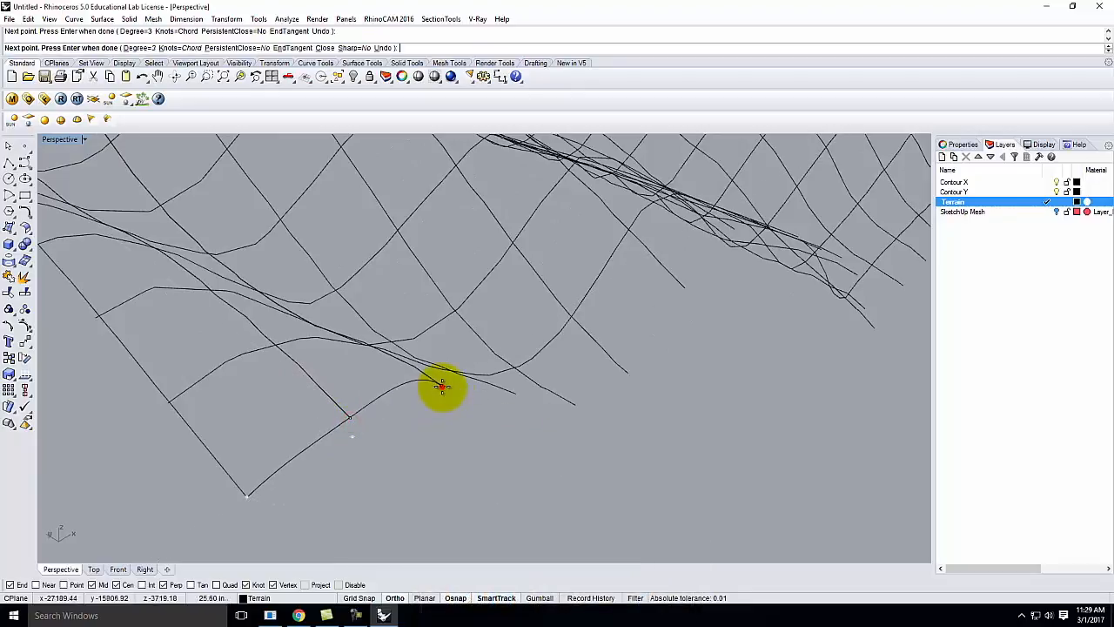
click(515, 399)
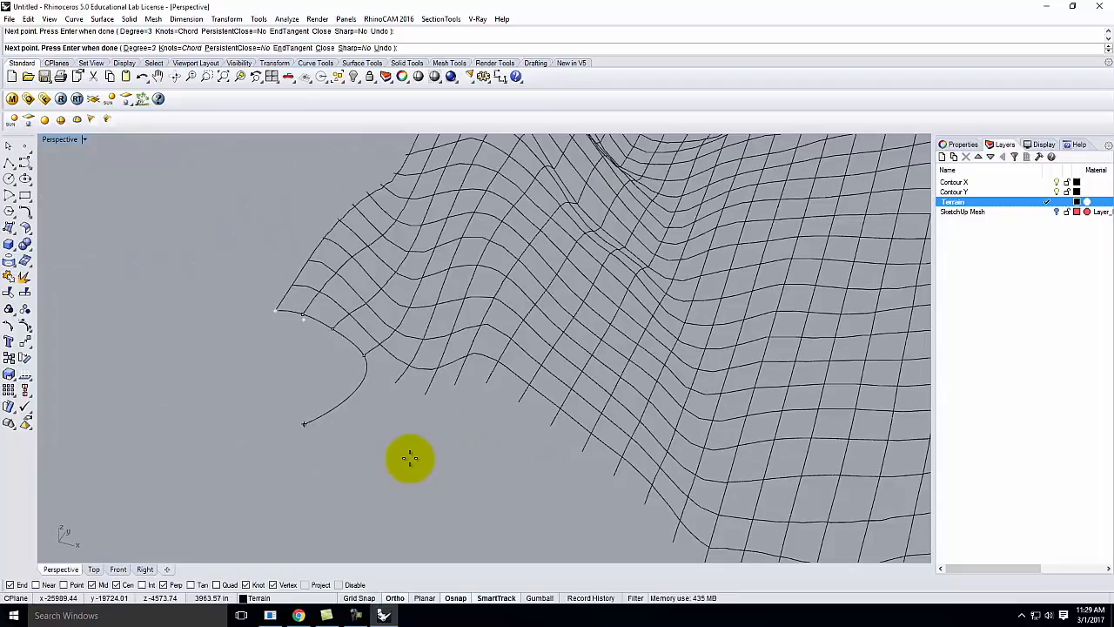
key(ctrl+z)
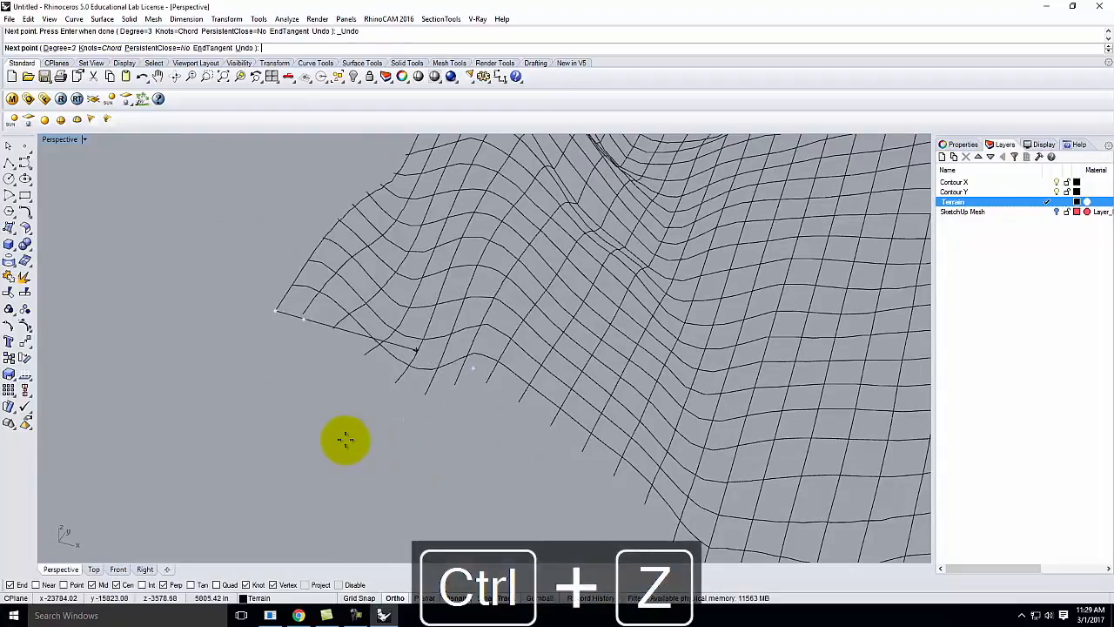
key(ctrl+z)
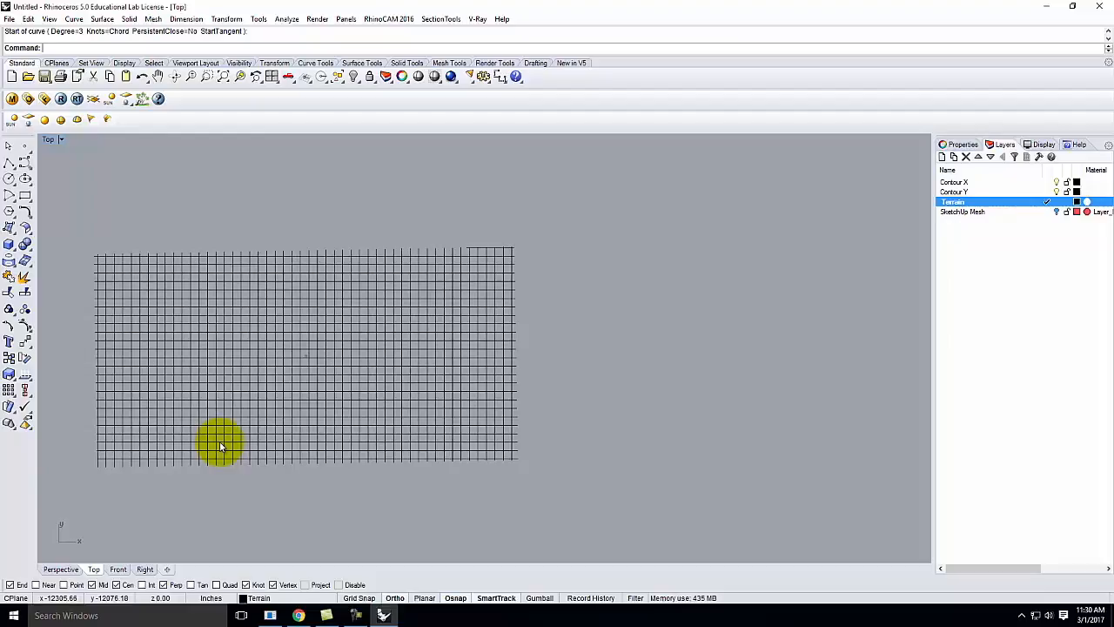
mouse_move(118, 263)
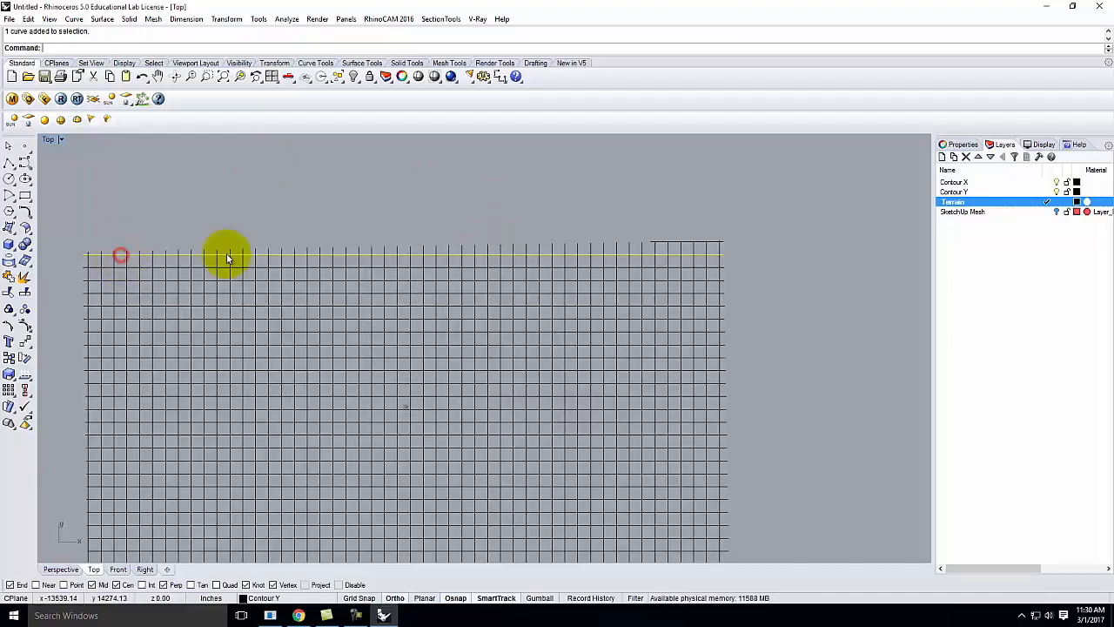
Trim the overhanging contour grid ends against the boundary curves, repeating for each edge.
key(enter)
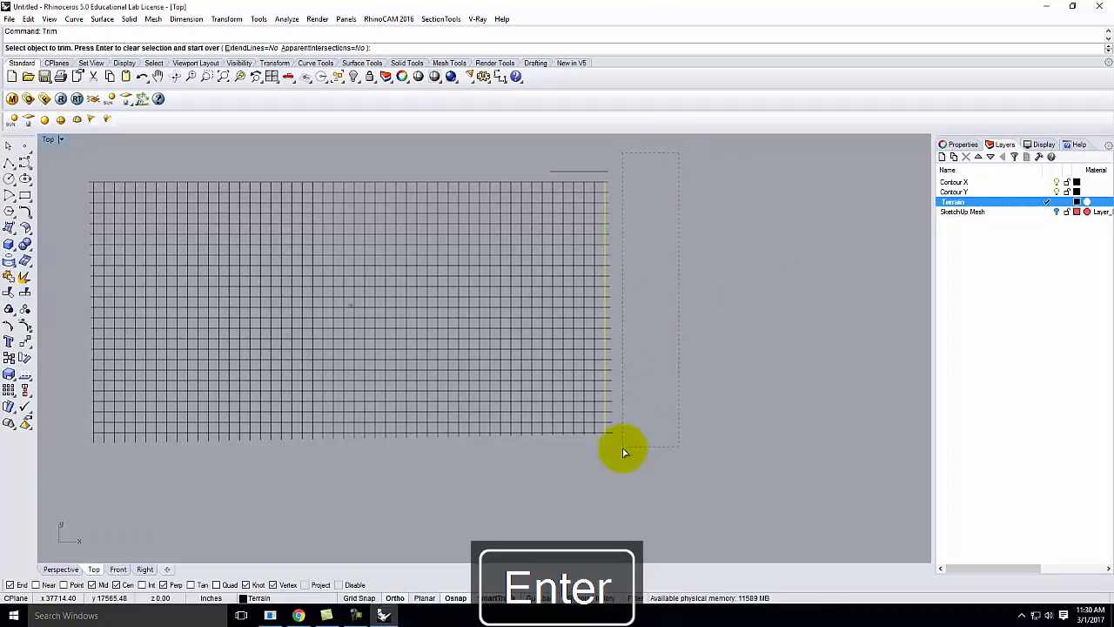
key(Return)
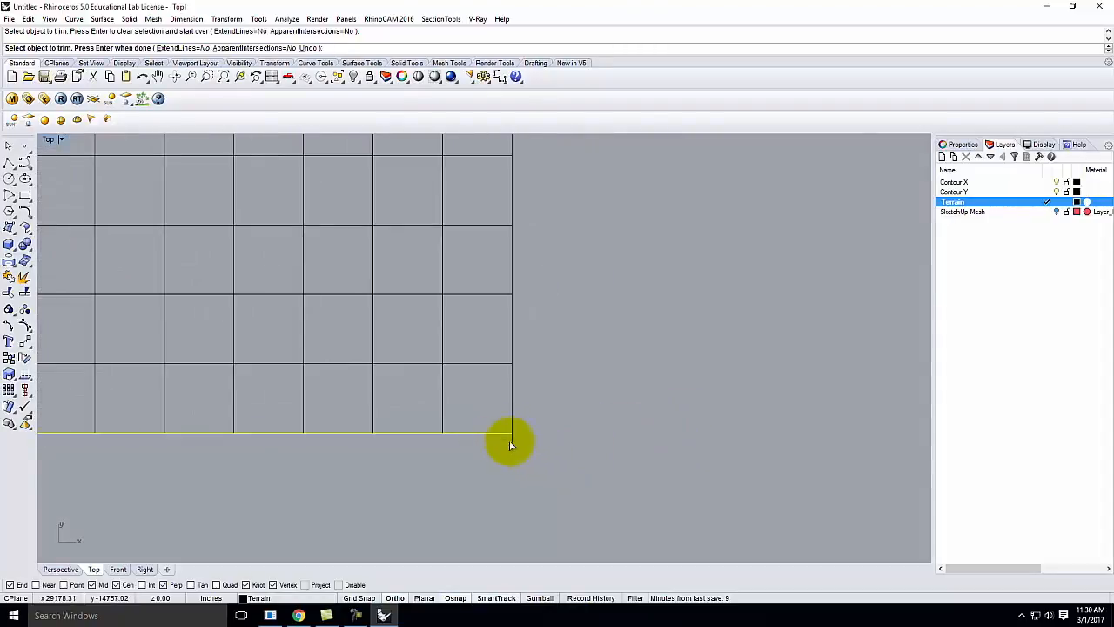
key(Enter)
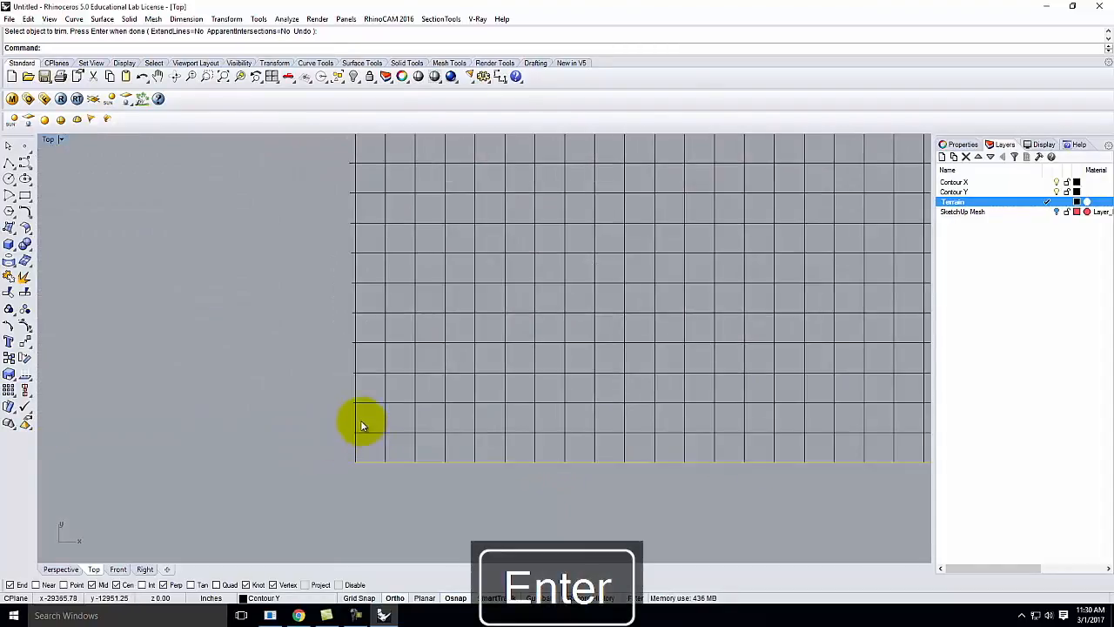
key(Enter)
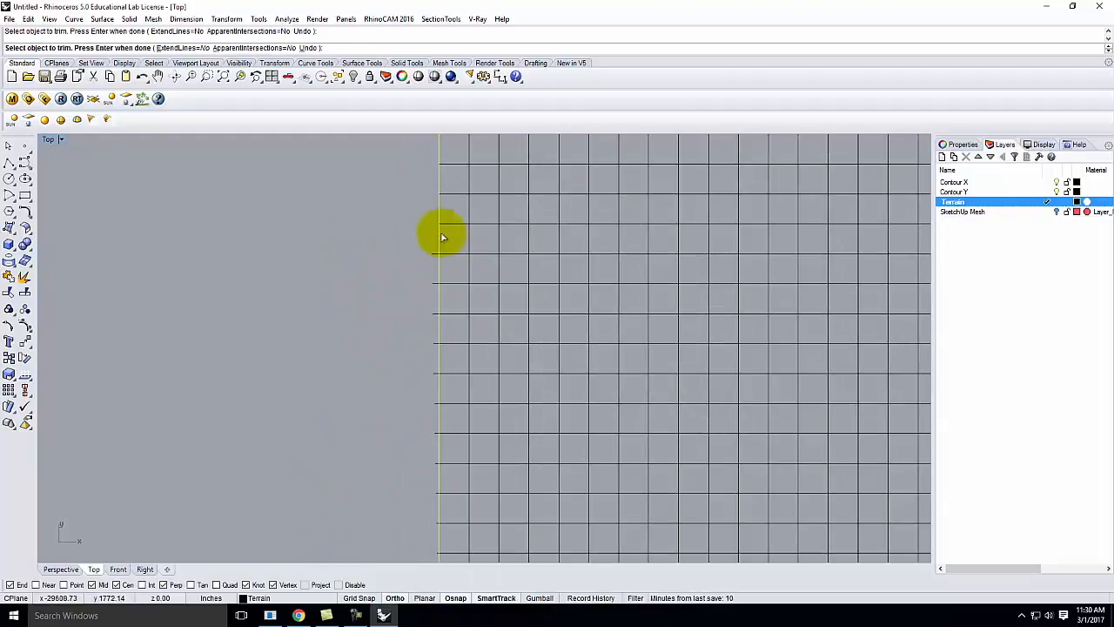
mouse_move(439, 315)
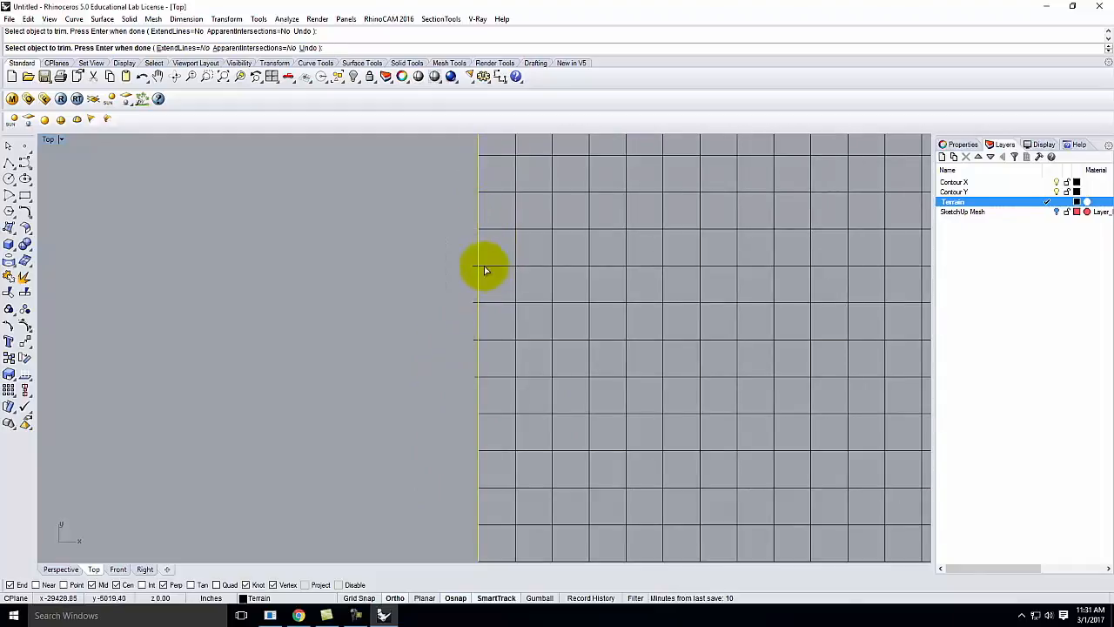
mouse_move(470, 339)
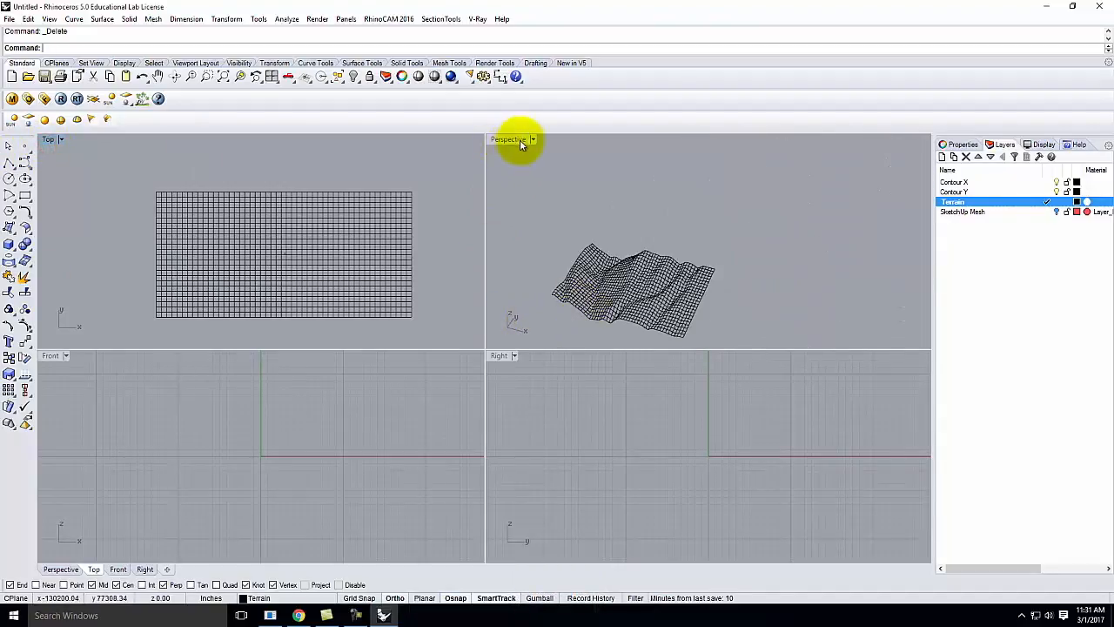
Maximize Perspective and create a Curve Network surface from the grid curves at 0.01 edge tolerance.
double_click(509, 139)
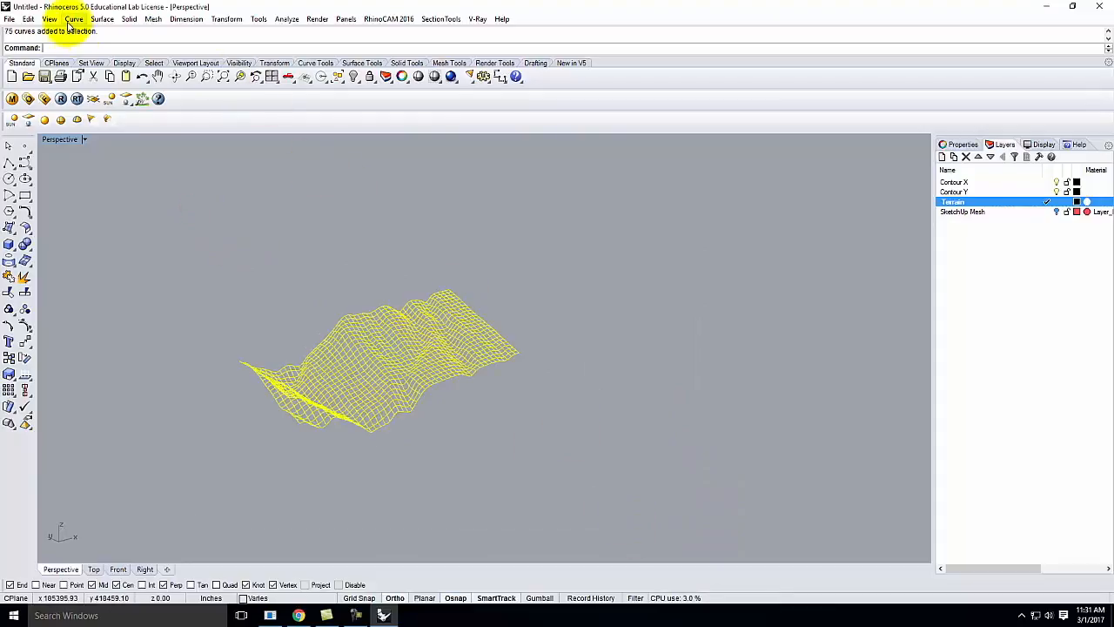
click(101, 17)
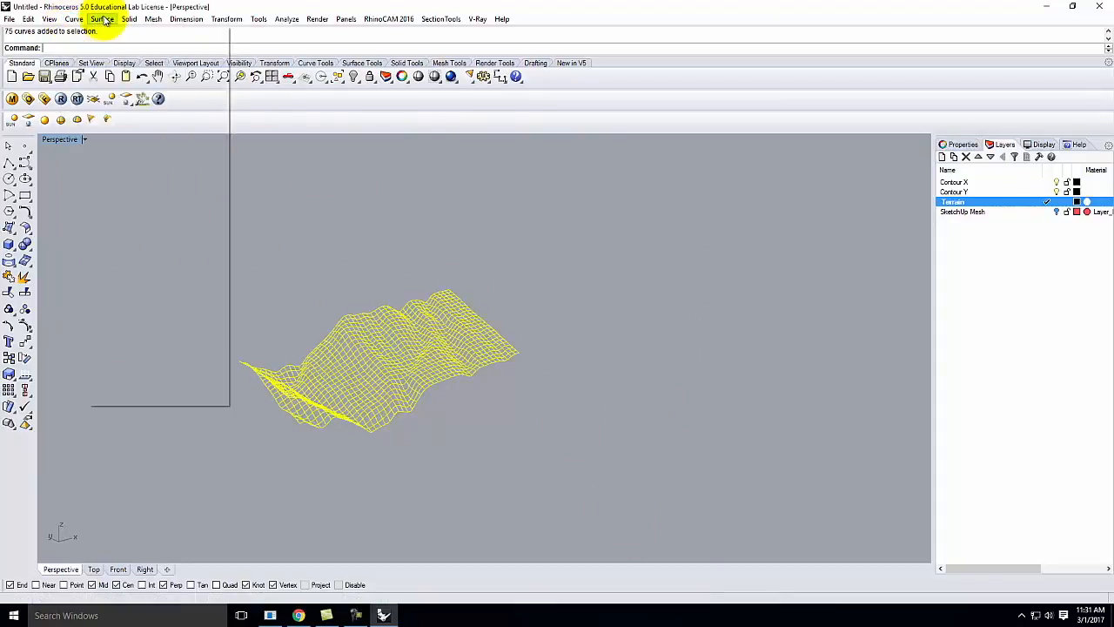
click(103, 19)
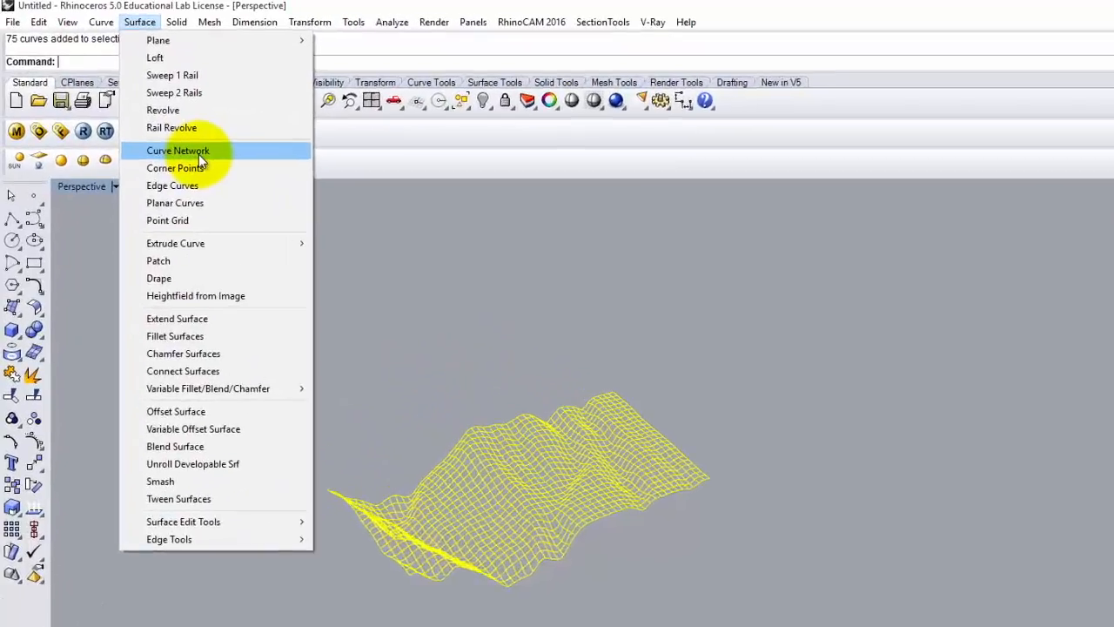
click(177, 149)
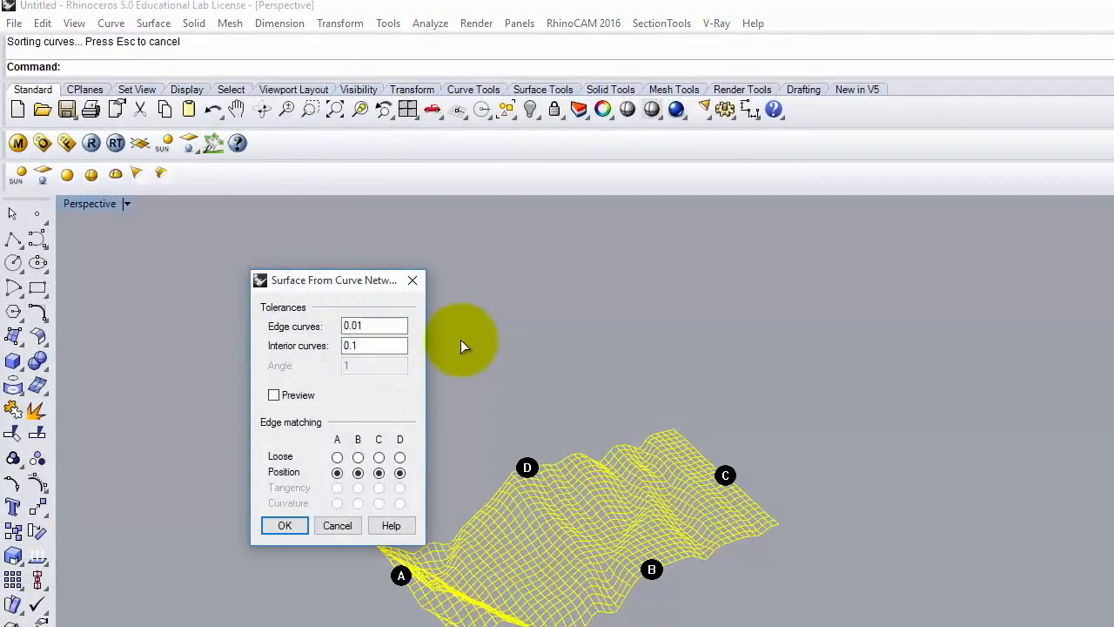
drag(334, 278, 250, 247)
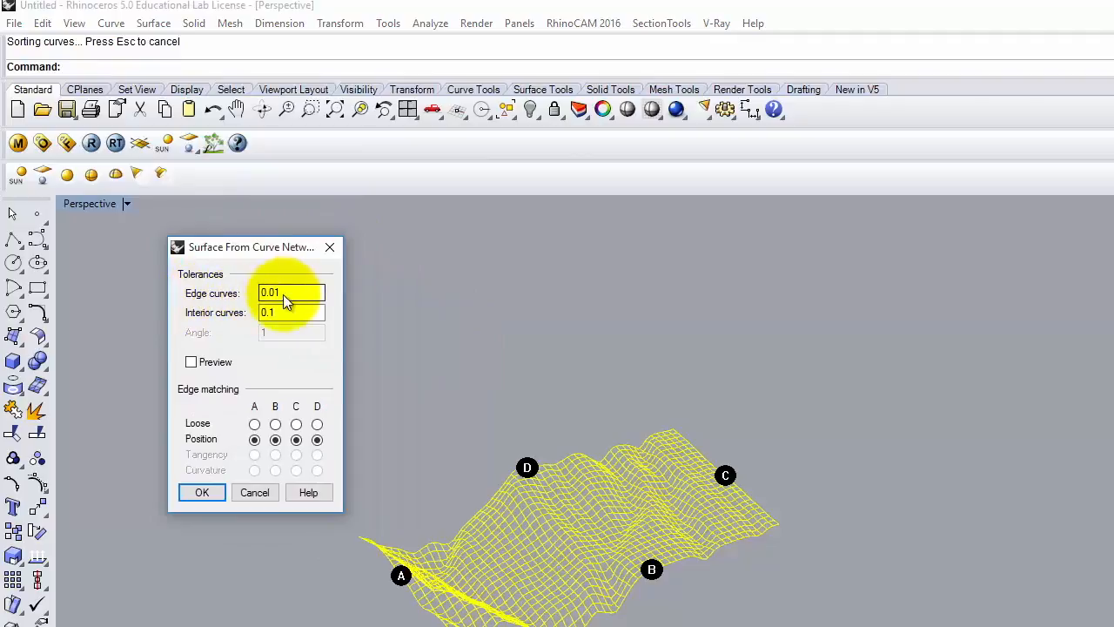
mouse_move(362, 459)
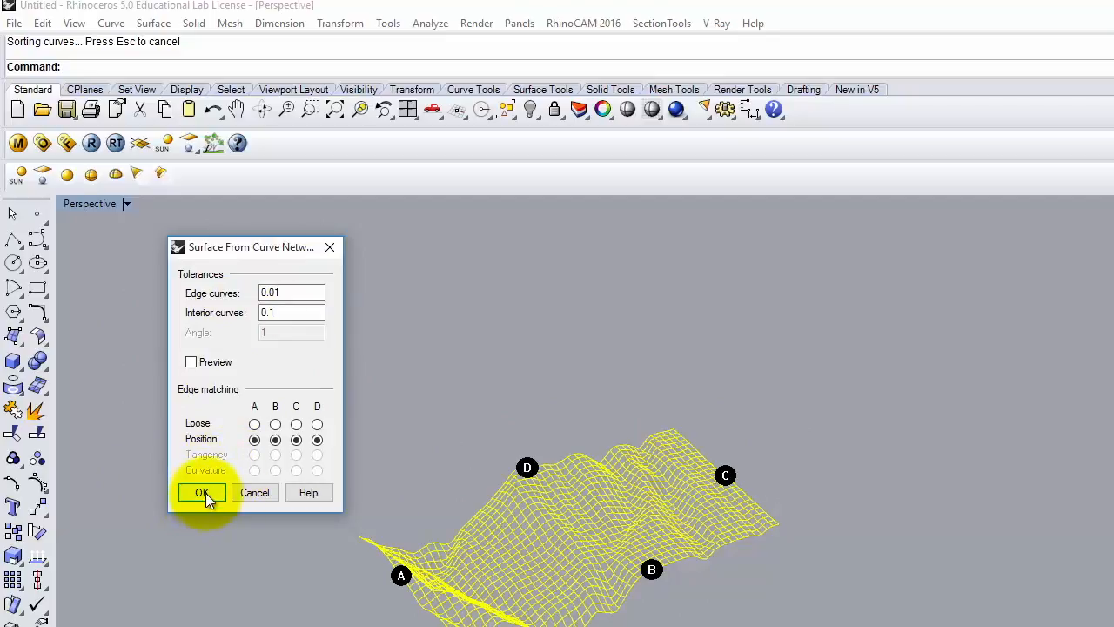
click(202, 491)
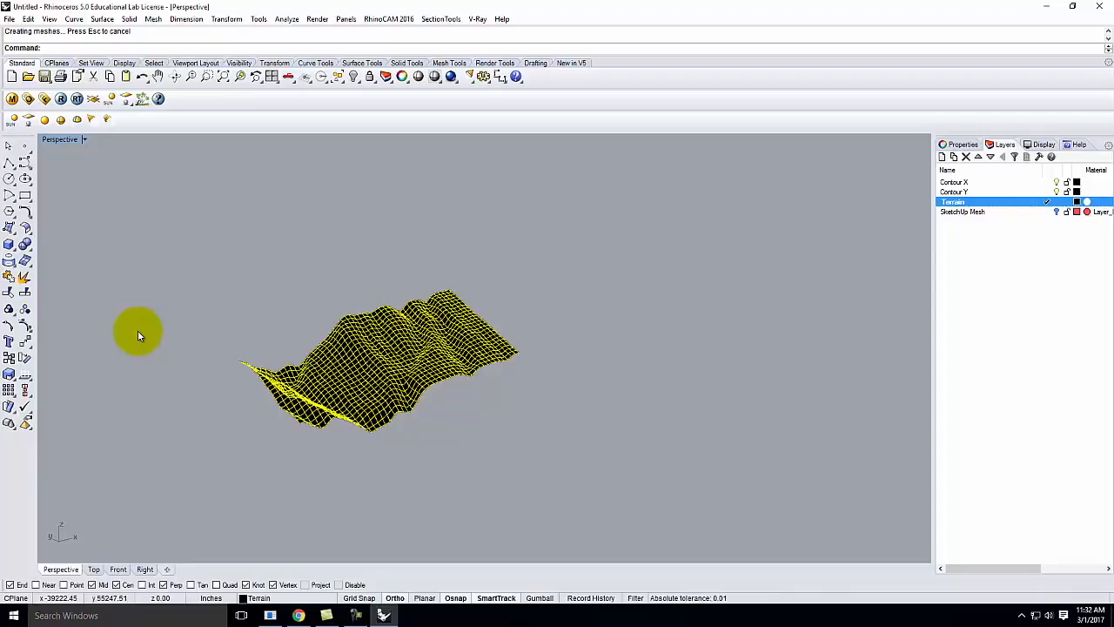
mouse_move(365, 387)
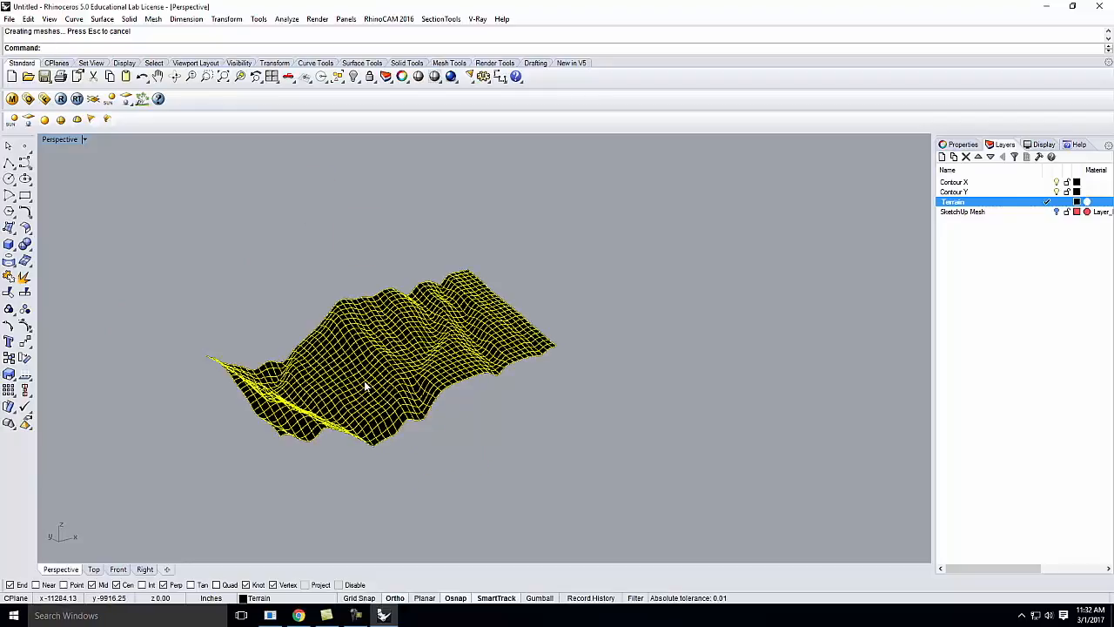
Inspect the newly computed network surface and select it for rebuilding.
drag(365, 383, 357, 386)
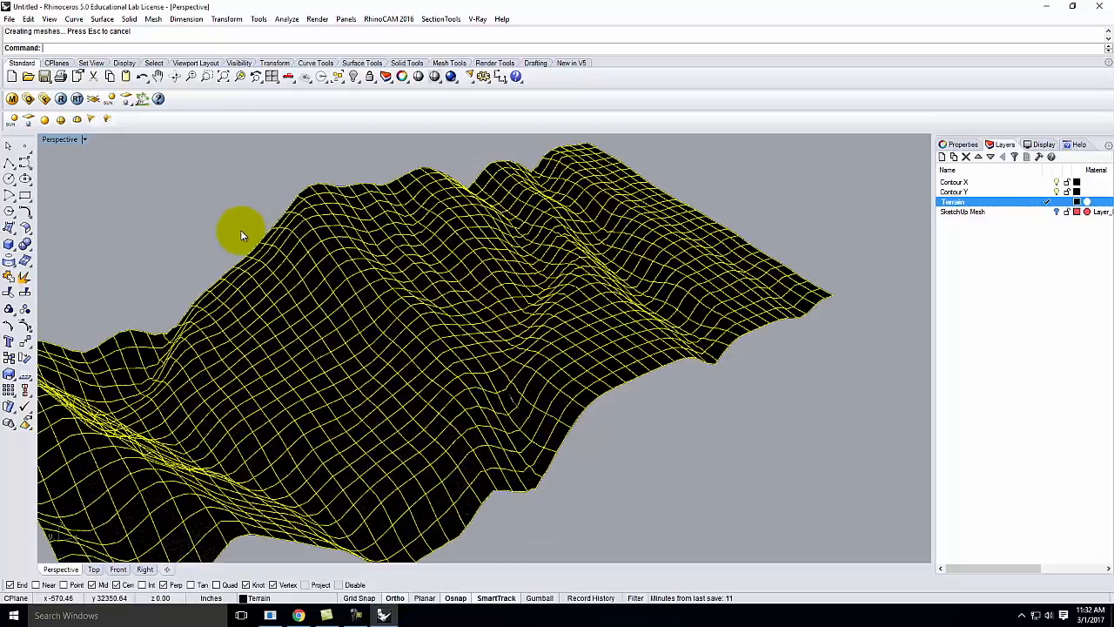
mouse_move(240, 216)
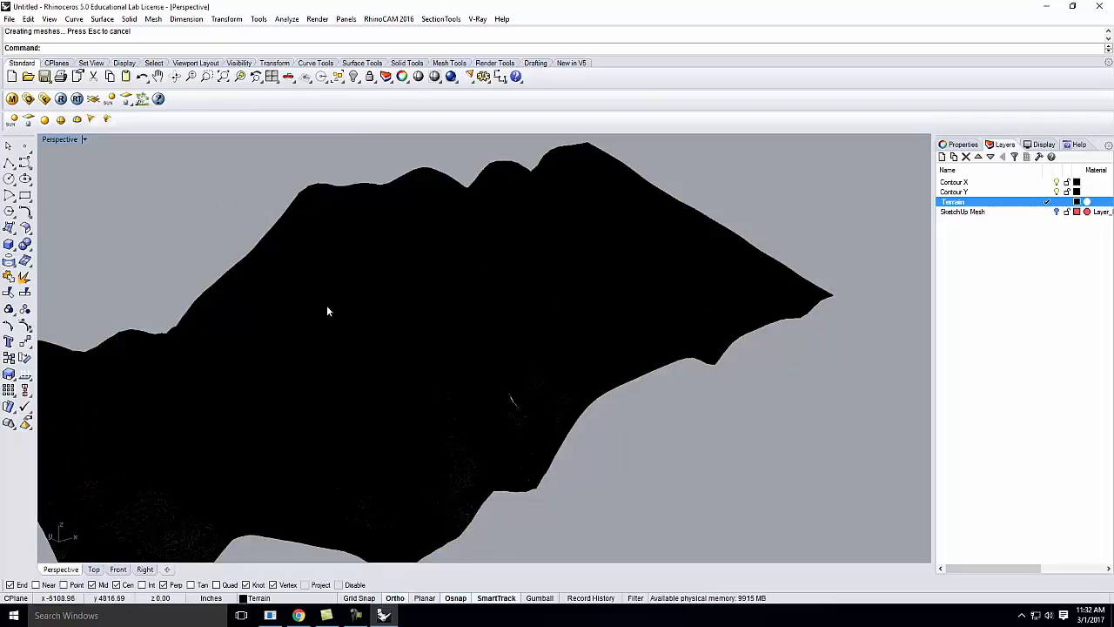
click(329, 311)
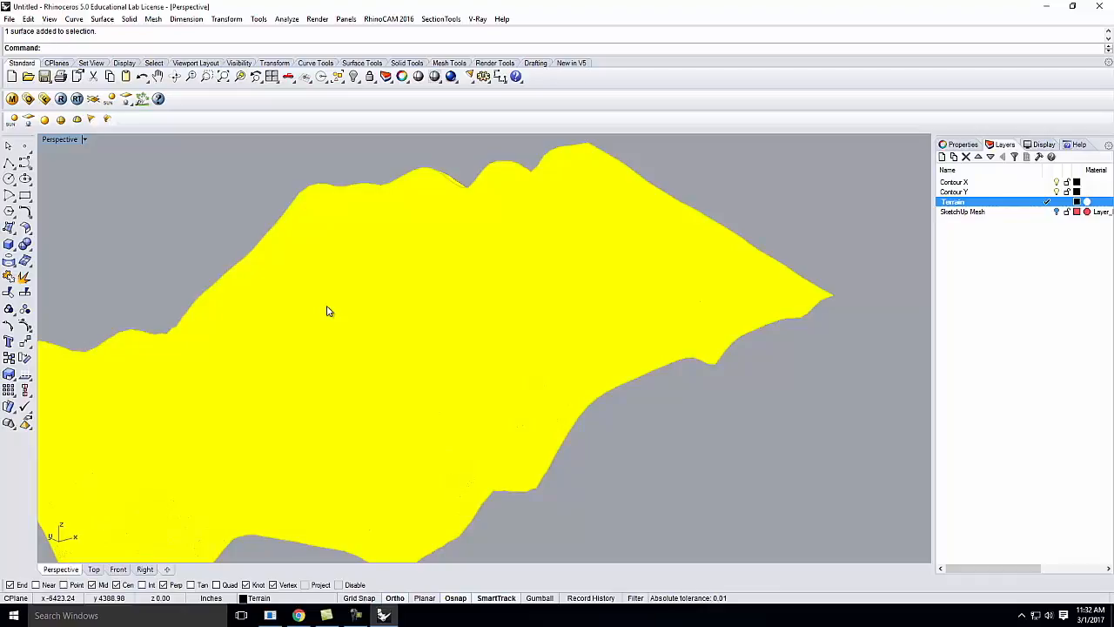
mouse_move(361, 340)
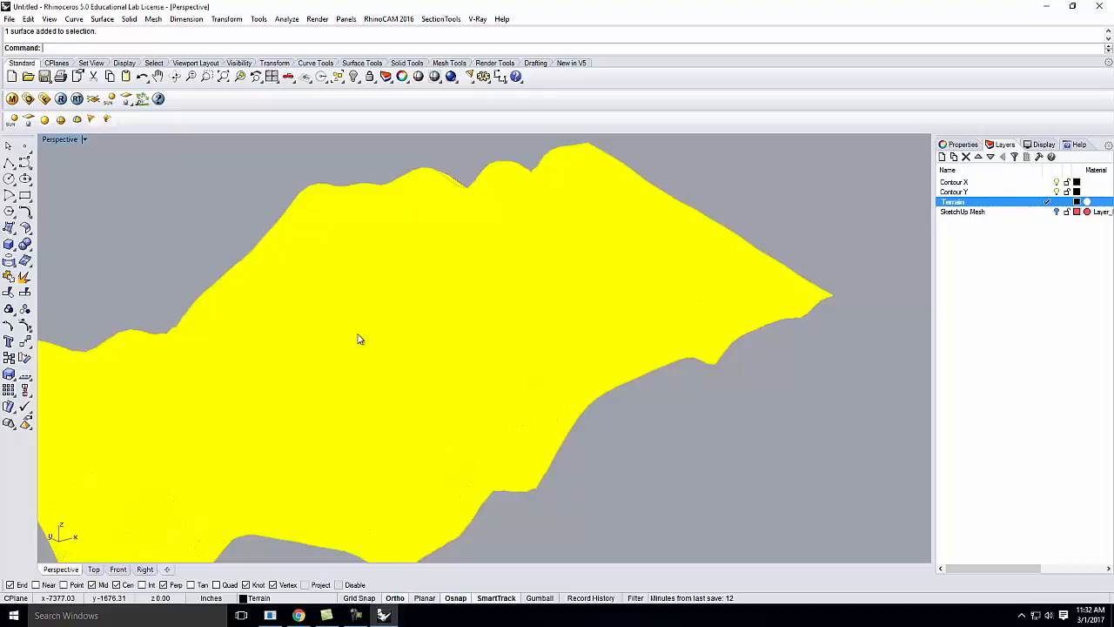
scroll(up, 3)
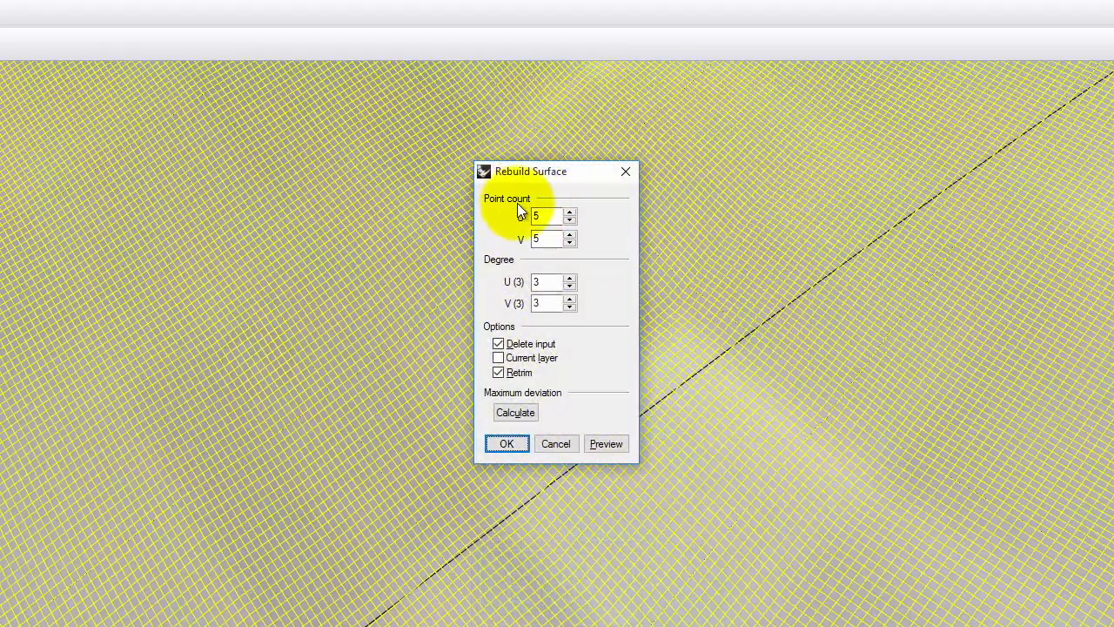
Rebuild the terrain surface with a 100 by 100 point count at degree 3.
triple_click(548, 216)
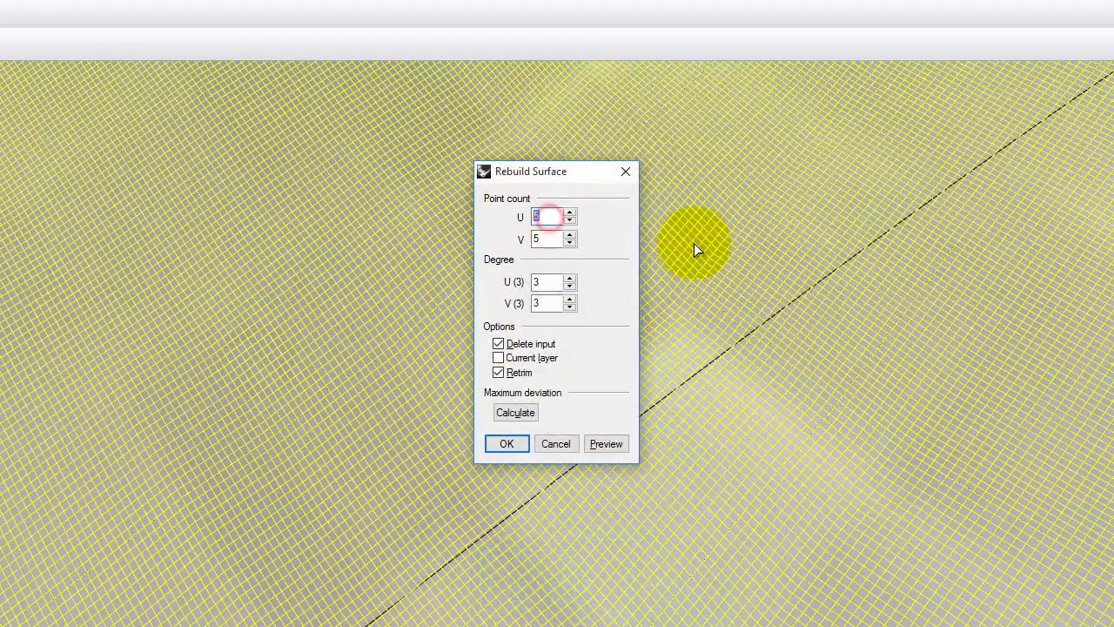
text(100)
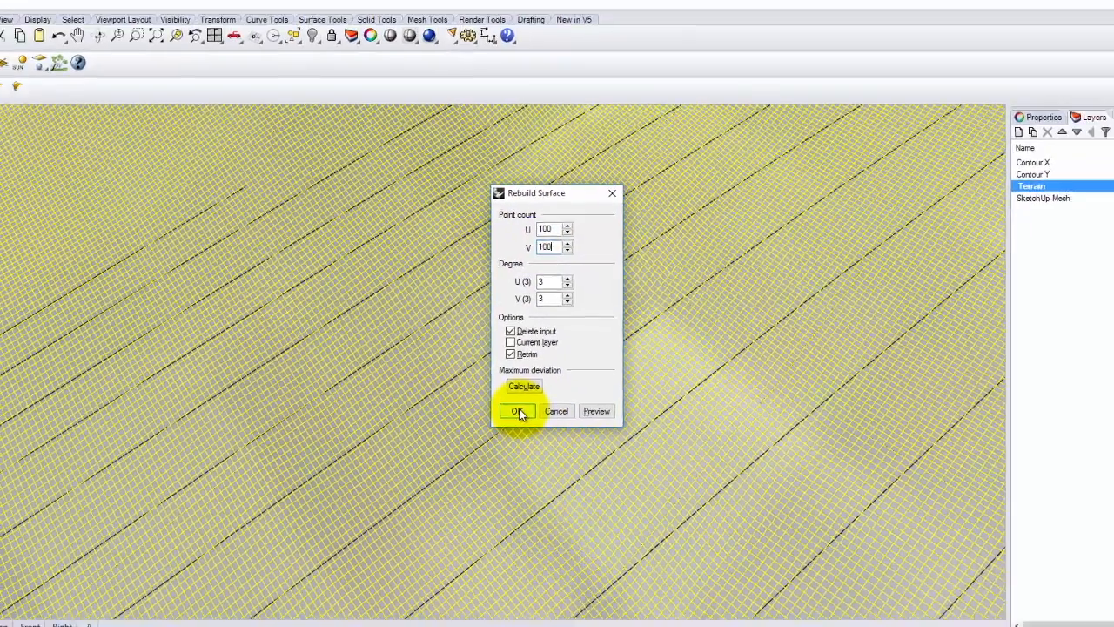
click(519, 411)
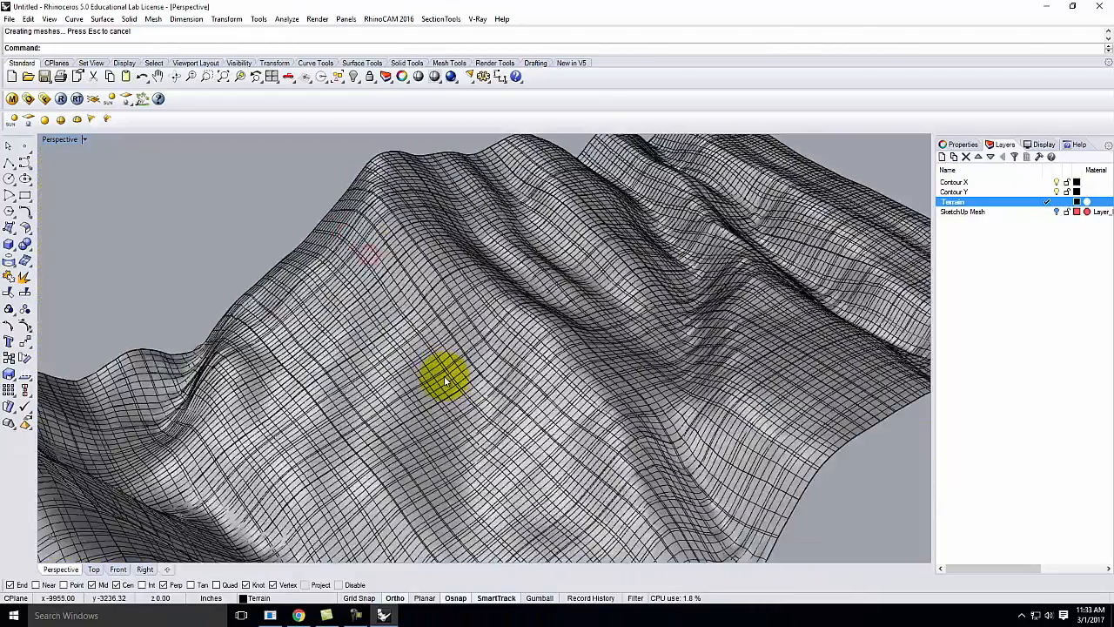
scroll(up, 3)
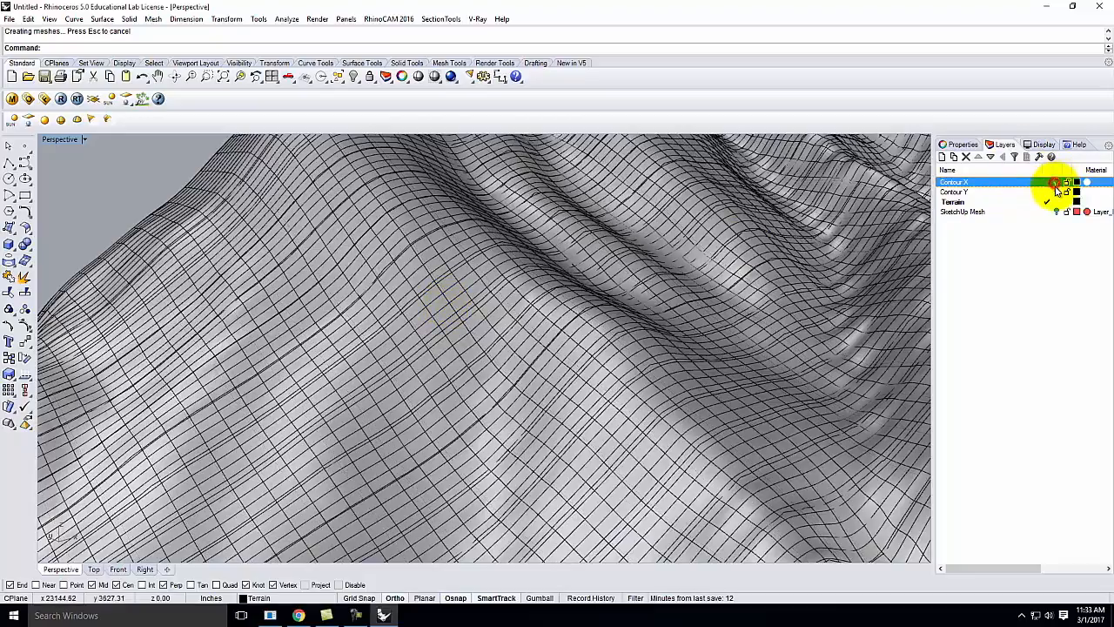
Hide the Contour X and Contour Y layers and orbit to view the rebuilt surface alone.
click(954, 192)
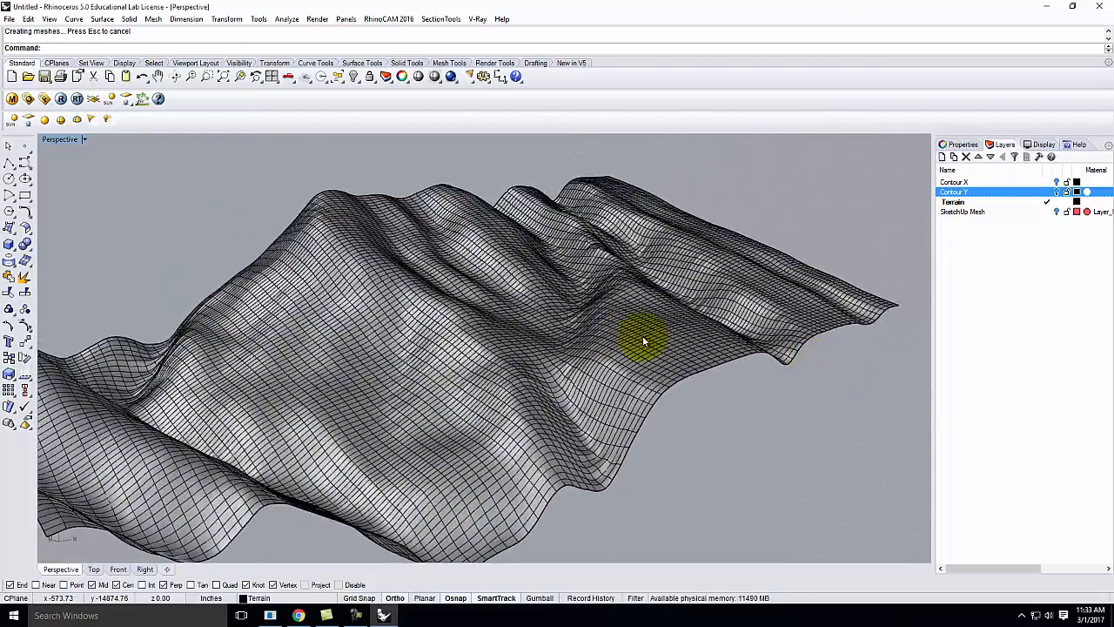
click(644, 340)
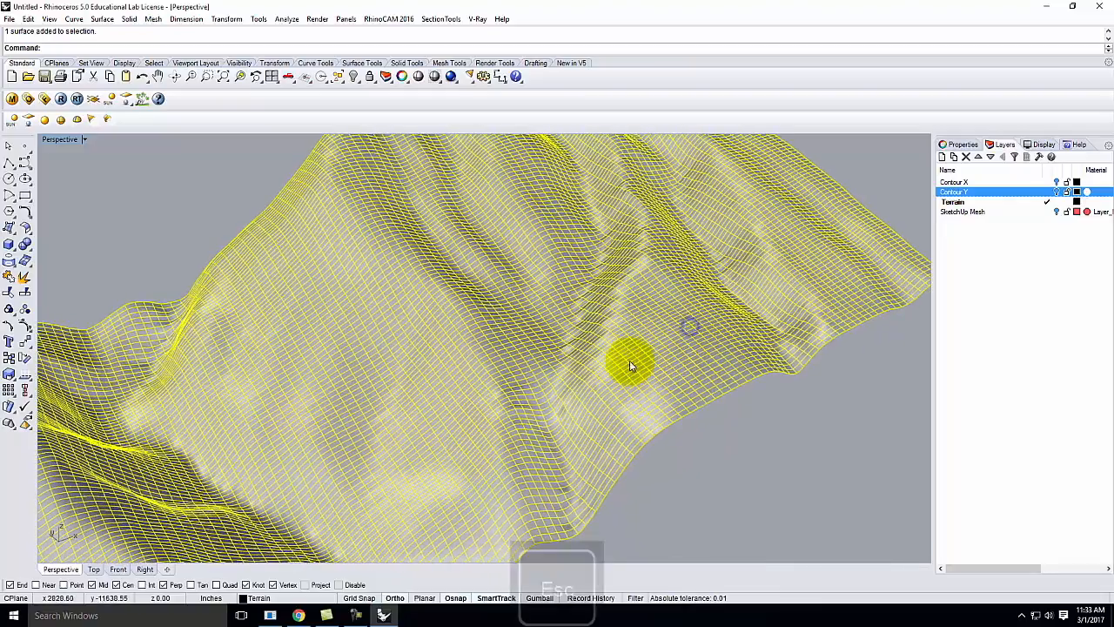
key(Escape)
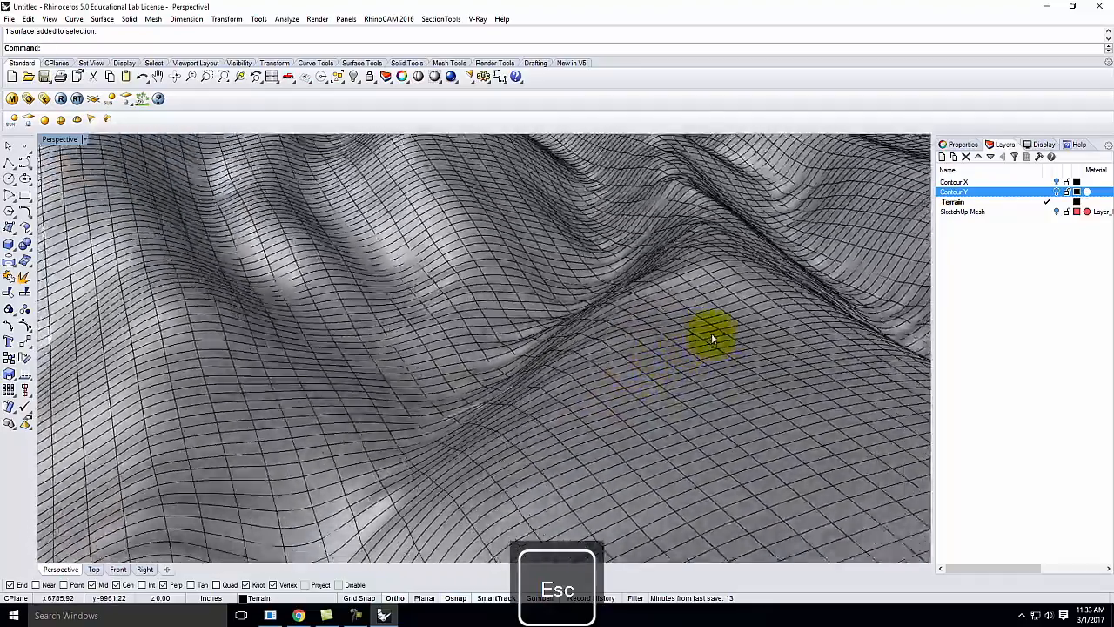
drag(714, 339, 602, 242)
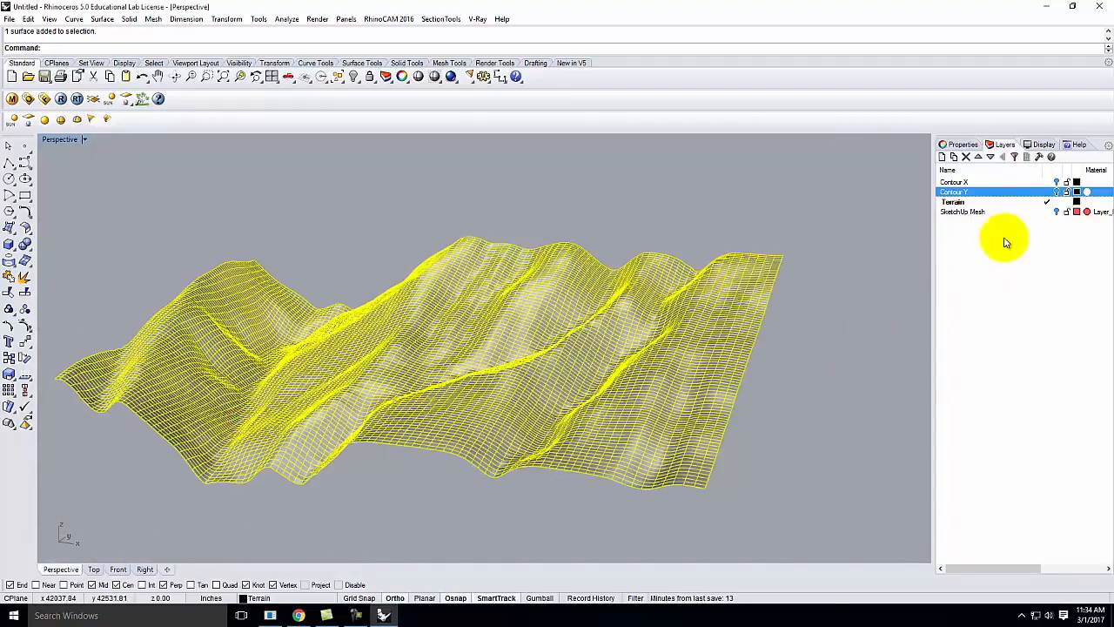
Create a Terrain 2 layer and move the selected surface onto it.
key(c)
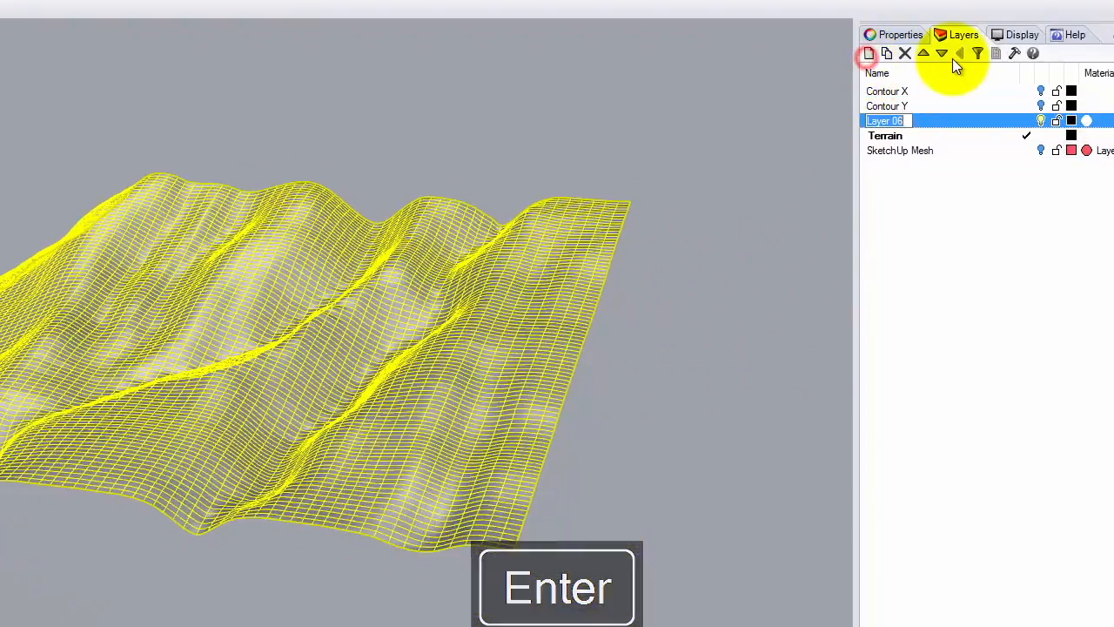
key(Backspace)
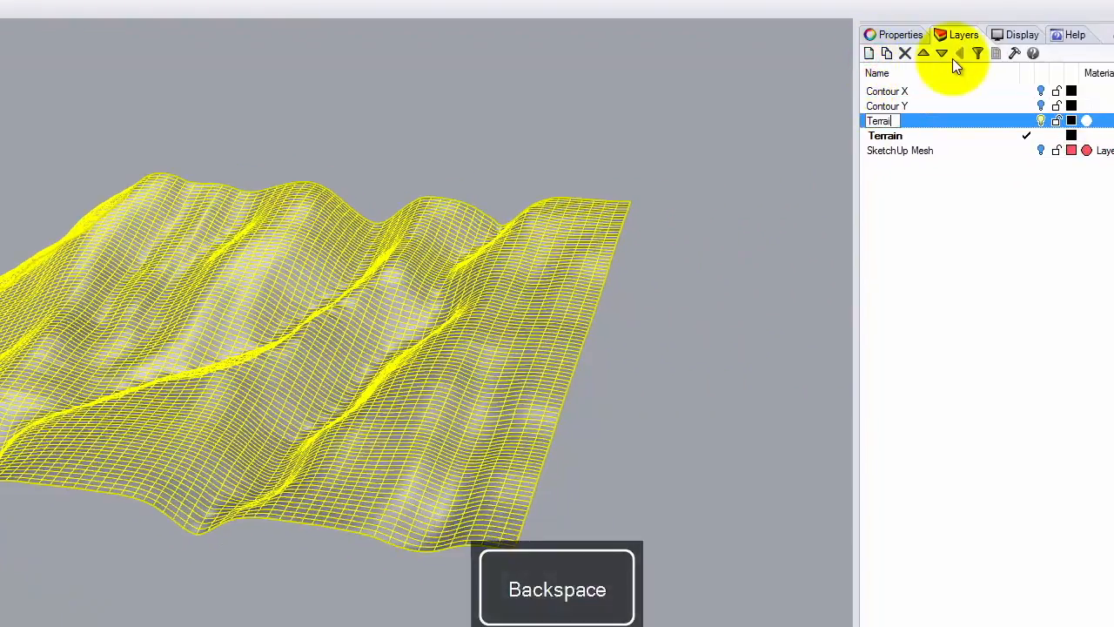
text(n 2)
key(Enter)
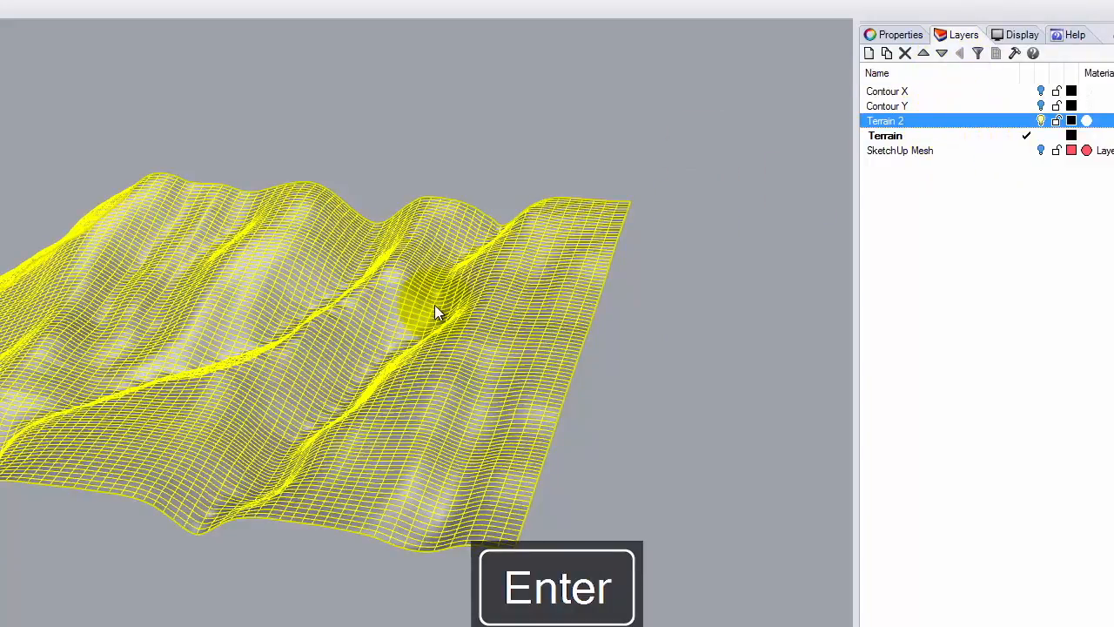
right_click(884, 120)
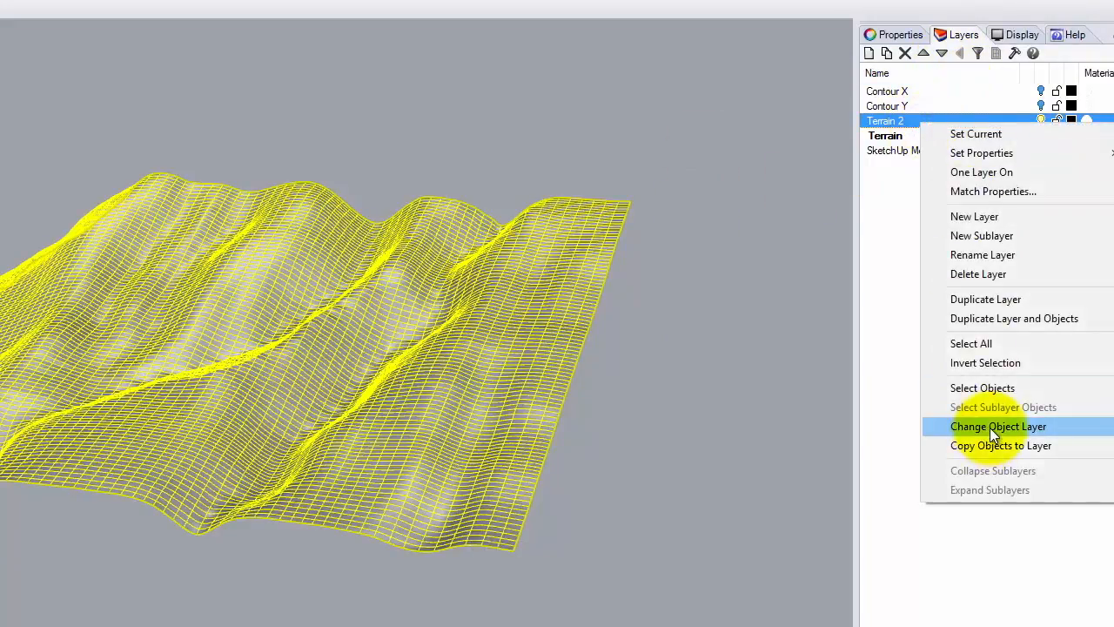
click(999, 424)
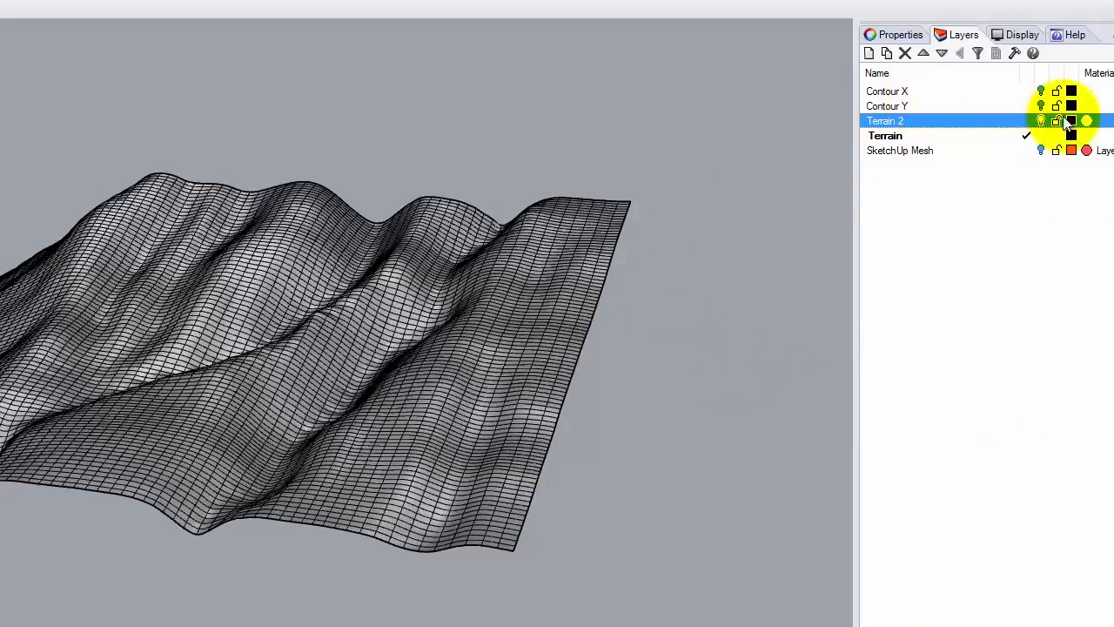
click(1072, 120)
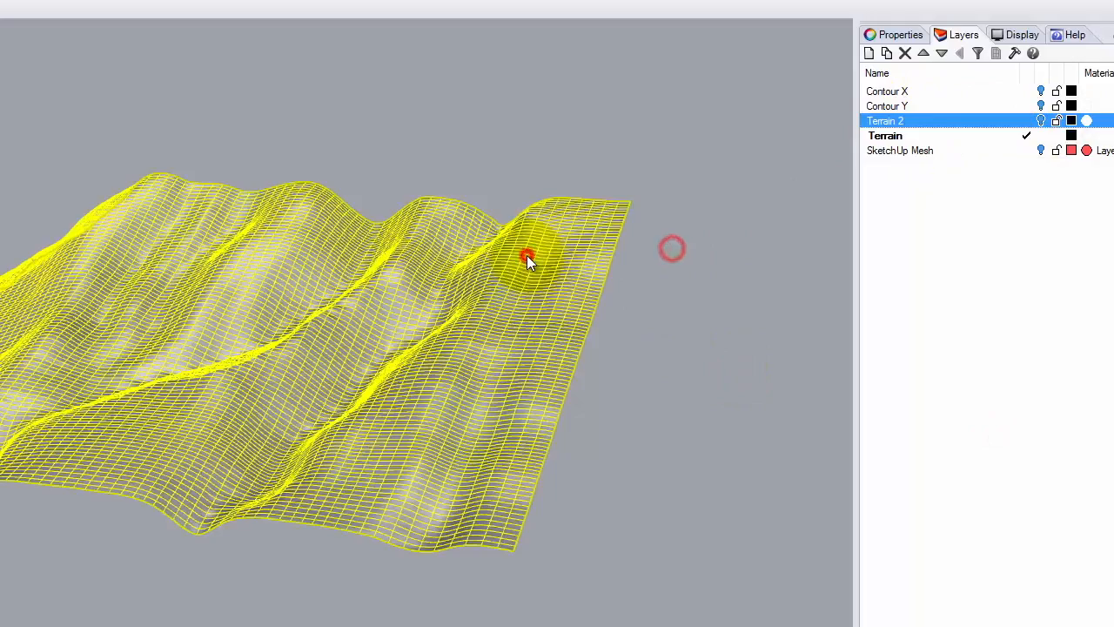
key(Enter)
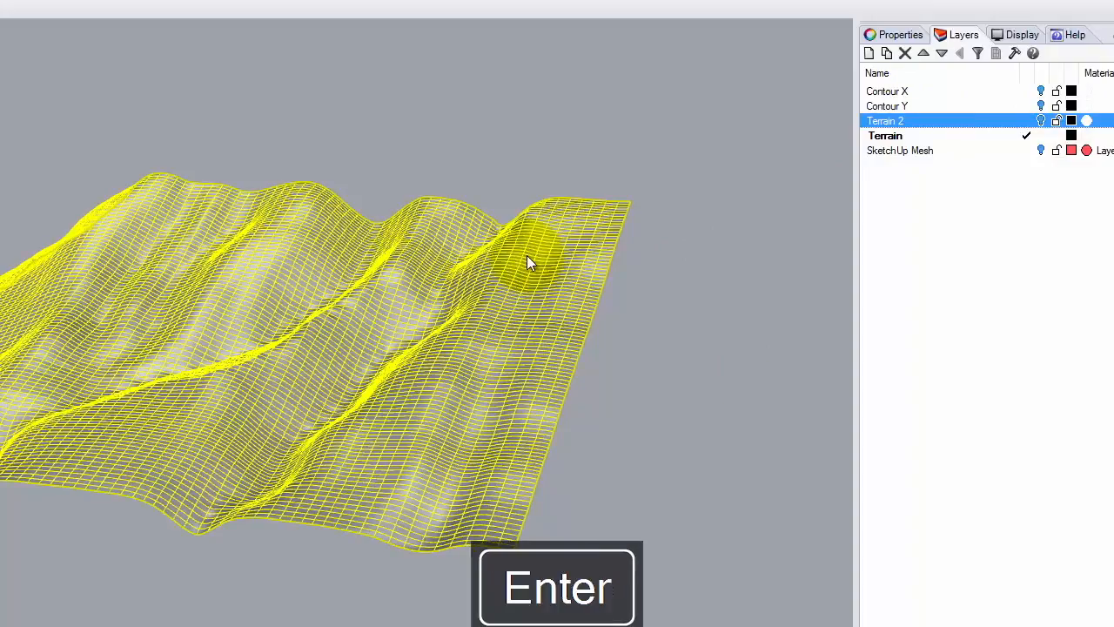
Create a Terrain 3 layer, move the terrain surface onto it and begin choosing its colour.
click(868, 52)
text(Terrain)
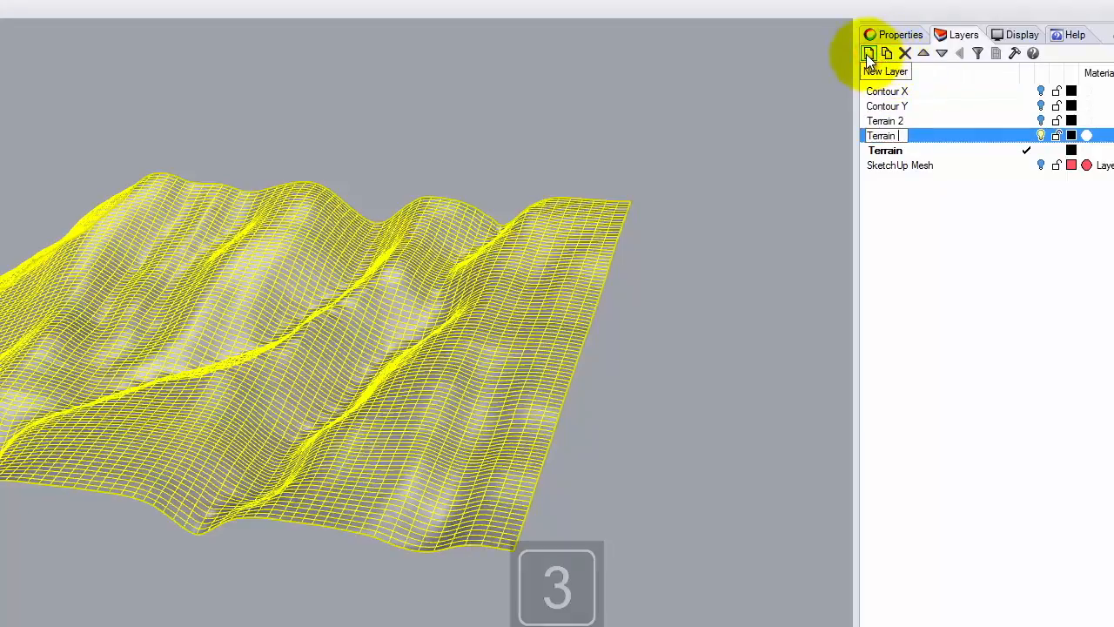
right_click(943, 143)
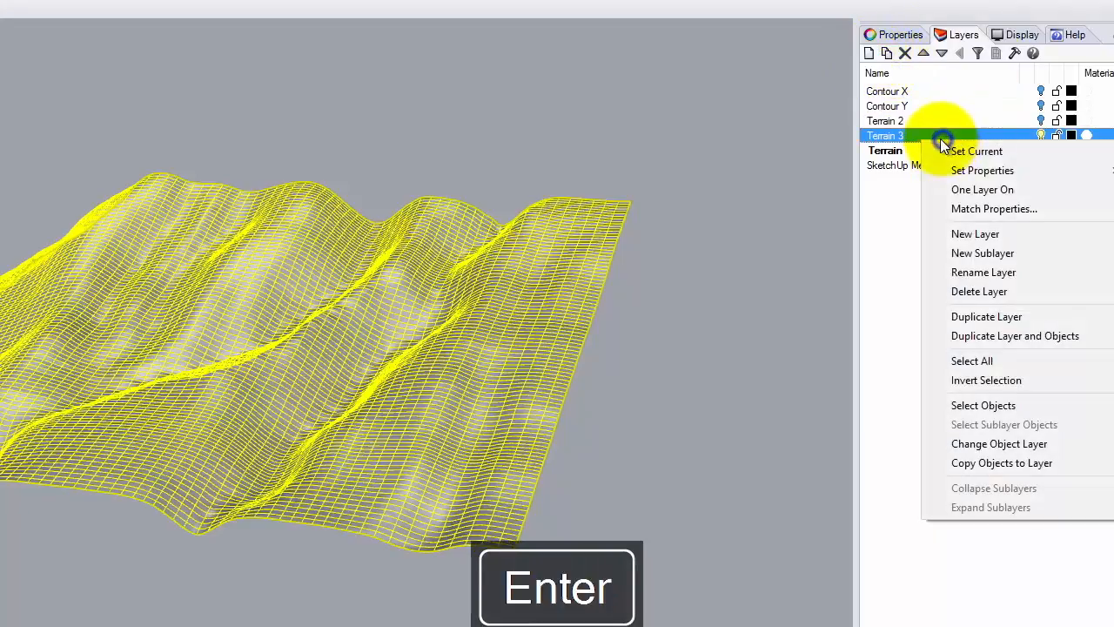
click(974, 149)
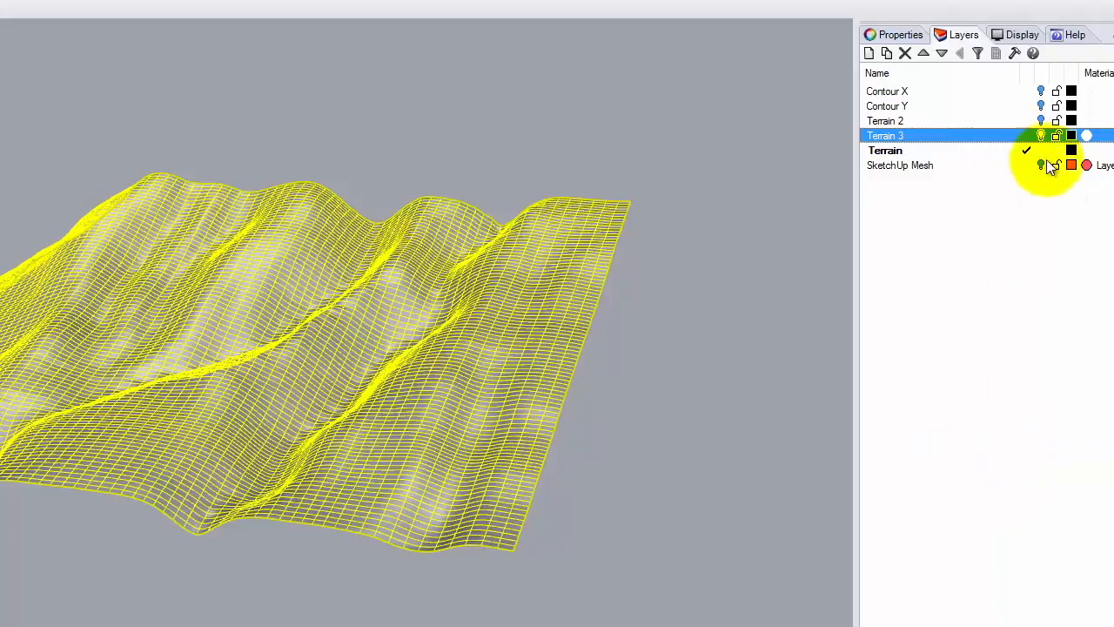
click(1072, 136)
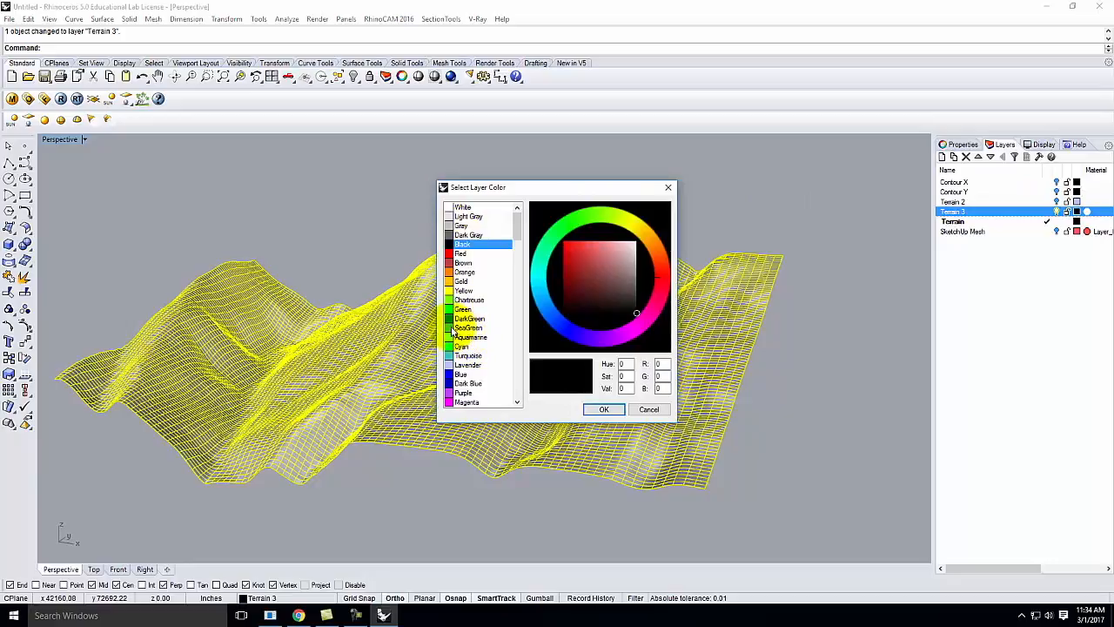
Set the Terrain 3 layer colour and rebuild its surface again at 100 by 100 points.
click(602, 409)
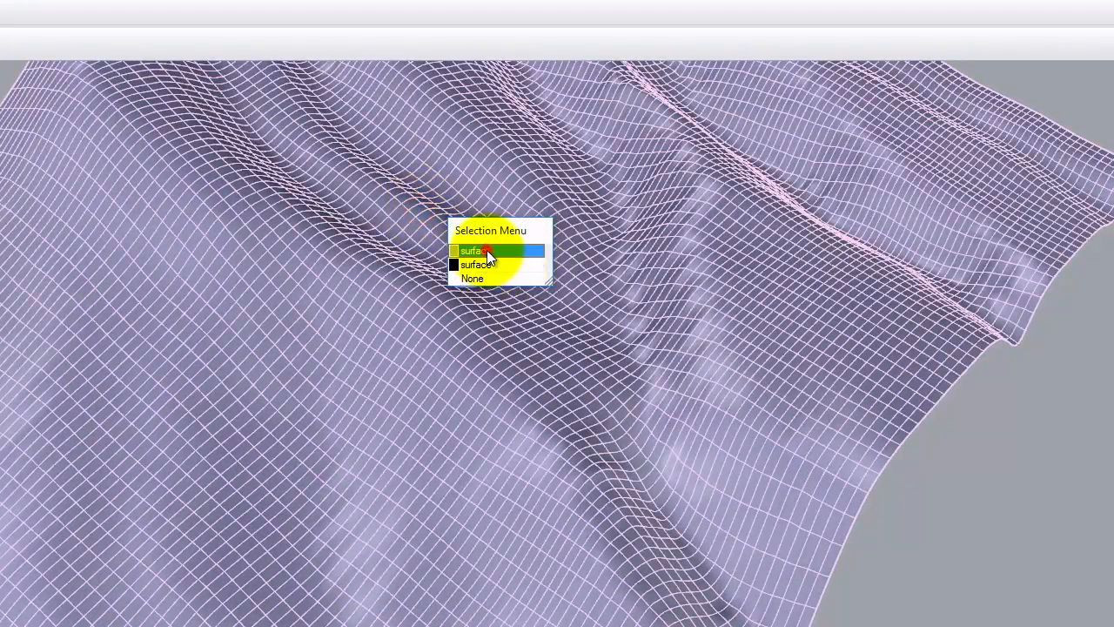
click(474, 251)
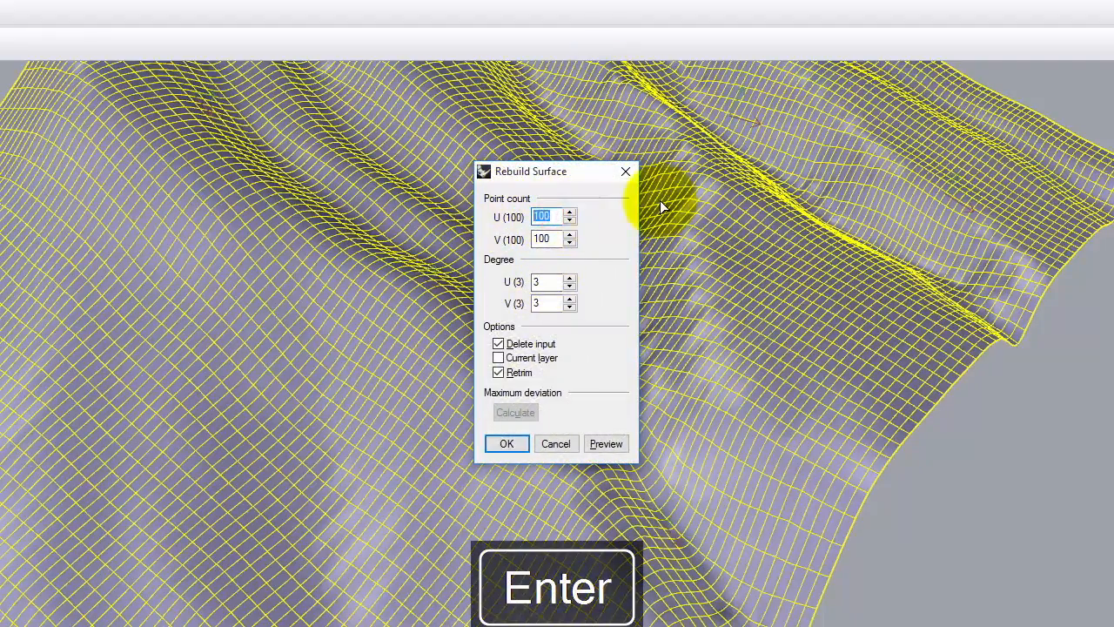
key(Tab)
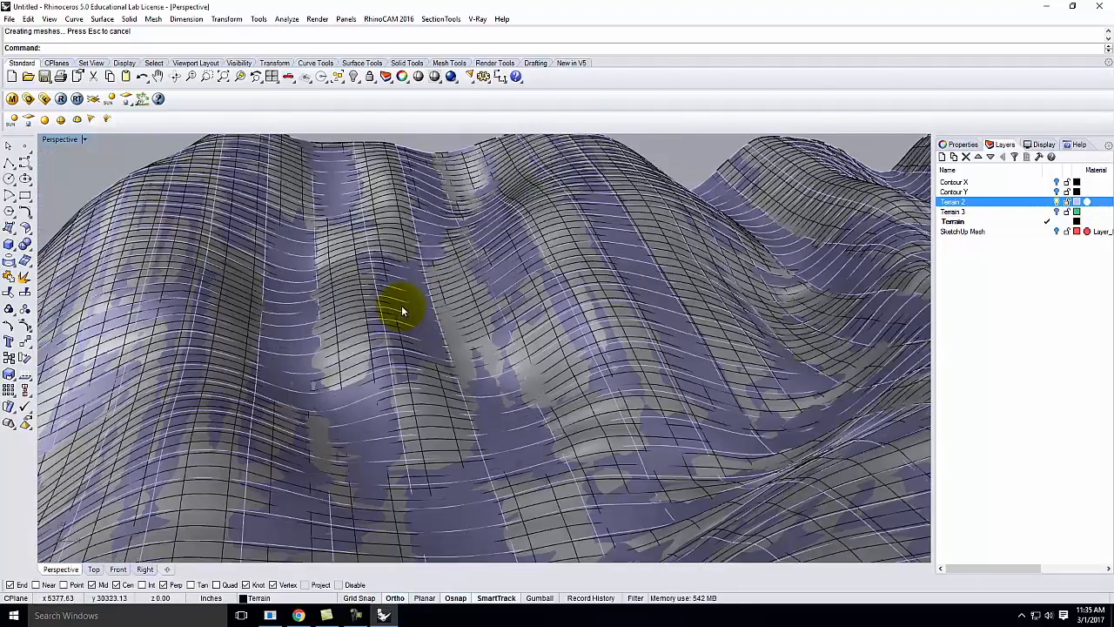
Hide a terrain layer and orbit to compare the rebuilt surface against the original.
drag(403, 310, 456, 327)
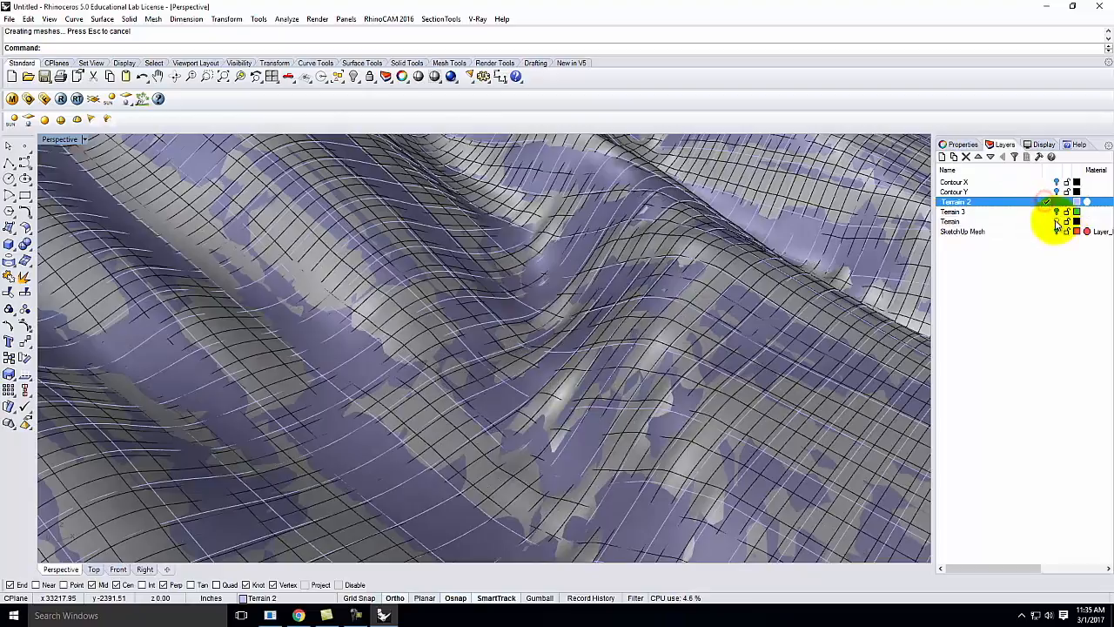
click(950, 221)
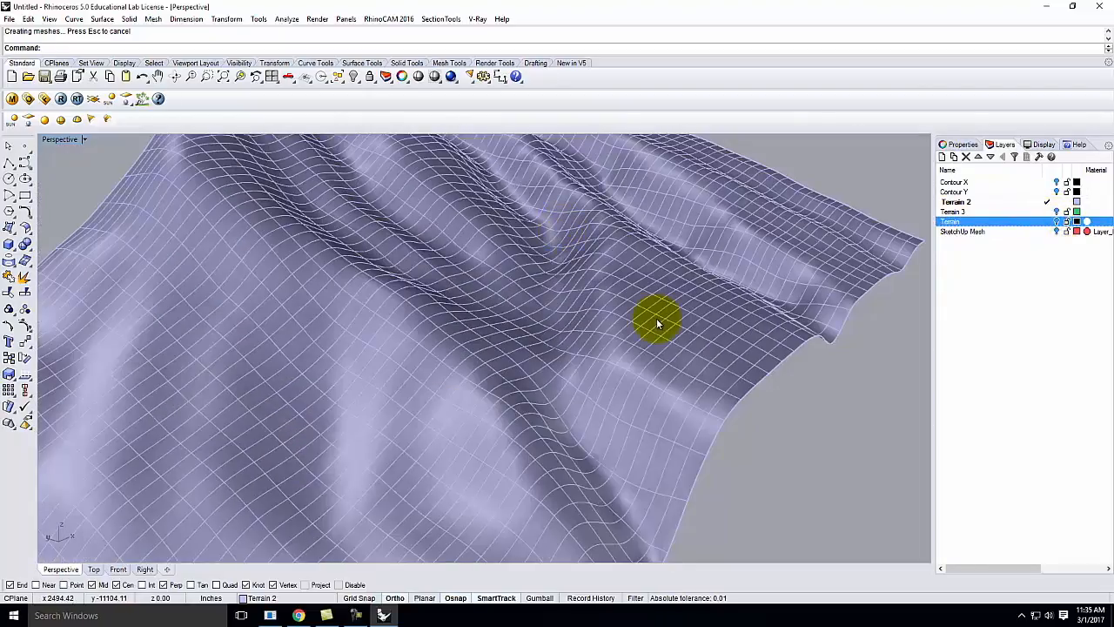
drag(658, 322, 543, 234)
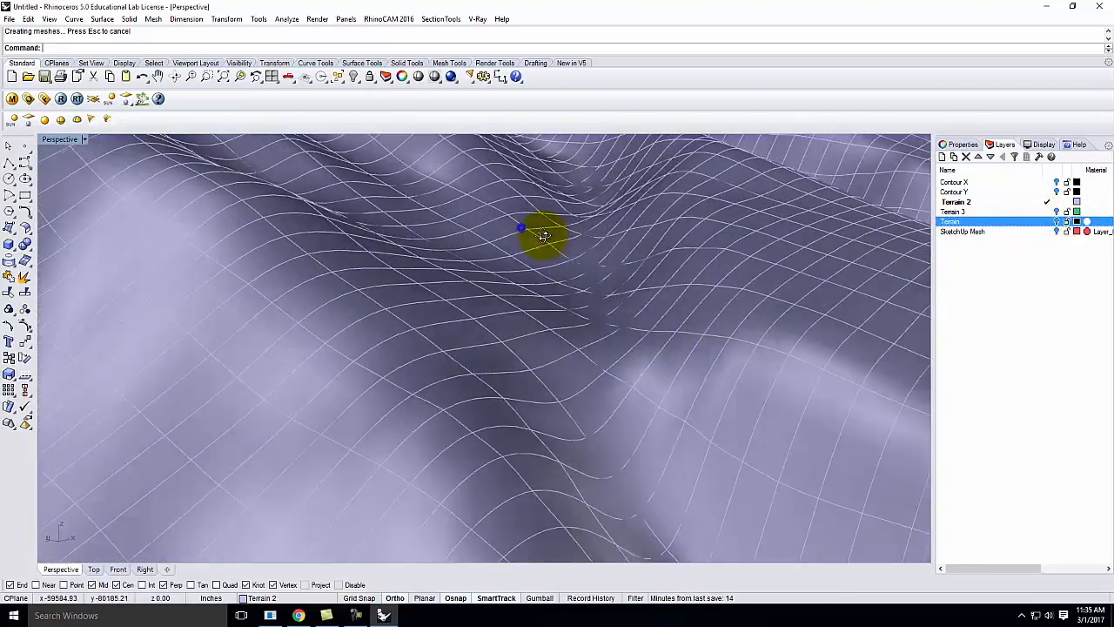
drag(543, 235, 498, 272)
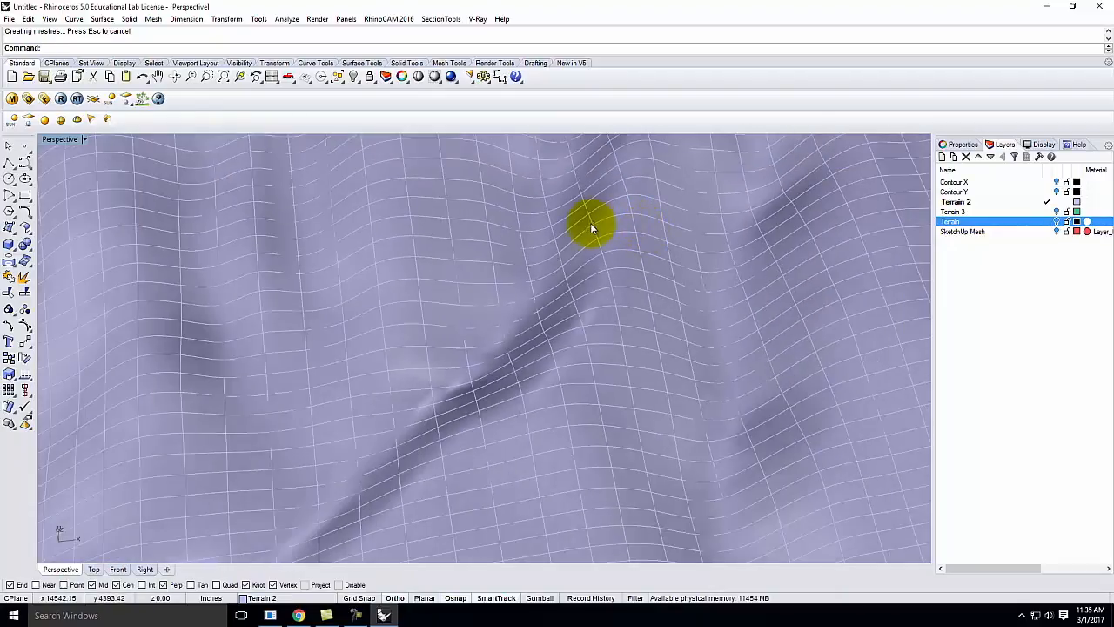
drag(592, 227, 450, 252)
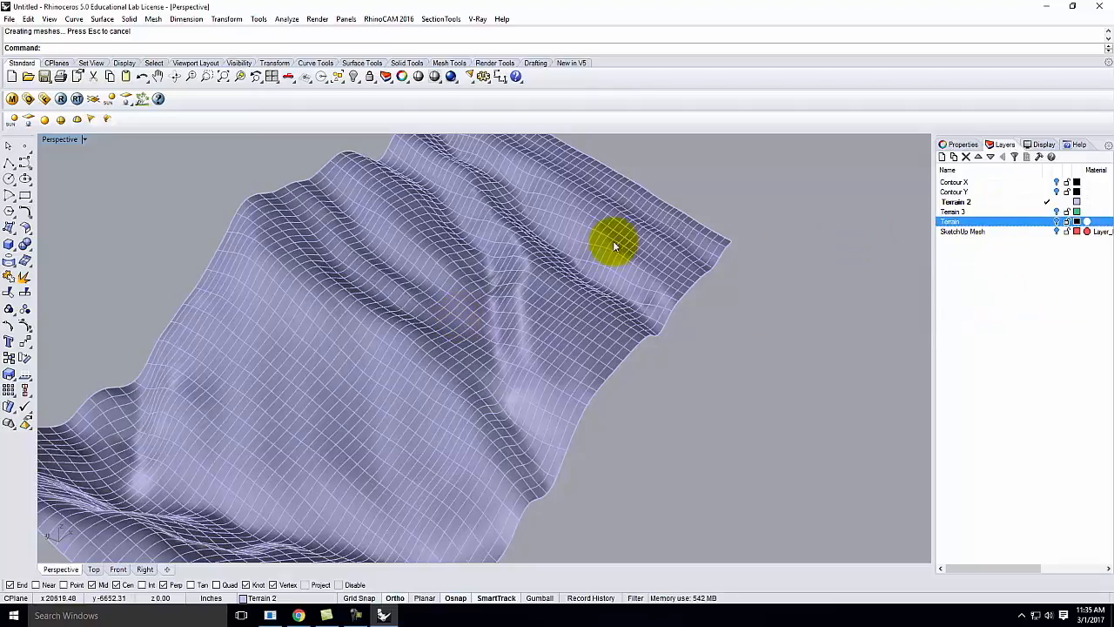
Show Terrain 3 again and rebuild its surface to a coarse 10 by 10 point count.
click(1057, 221)
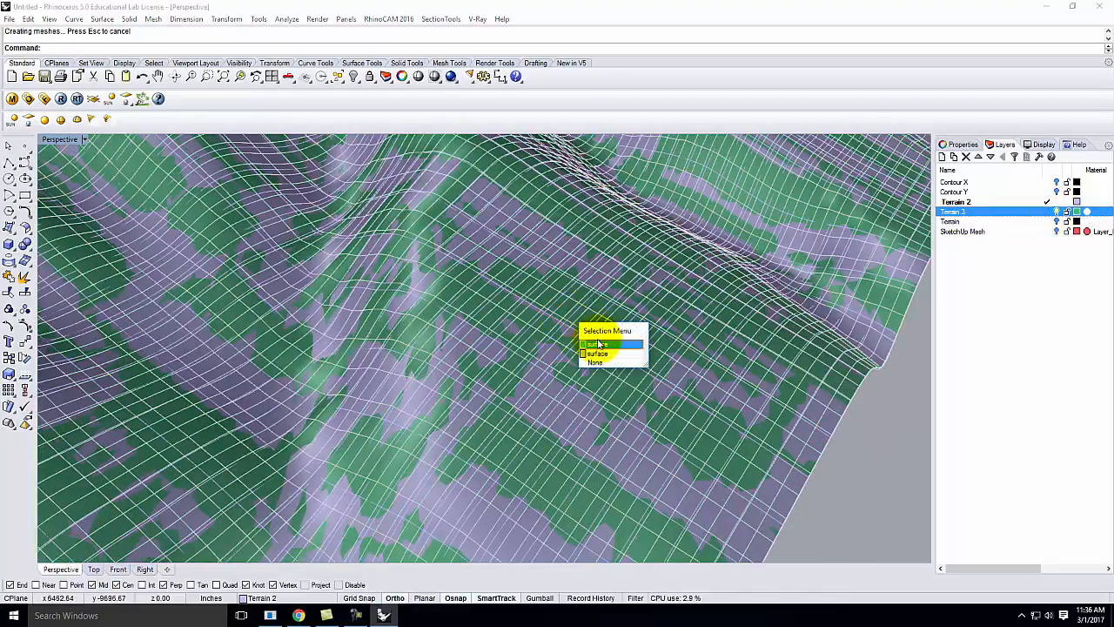
click(597, 352)
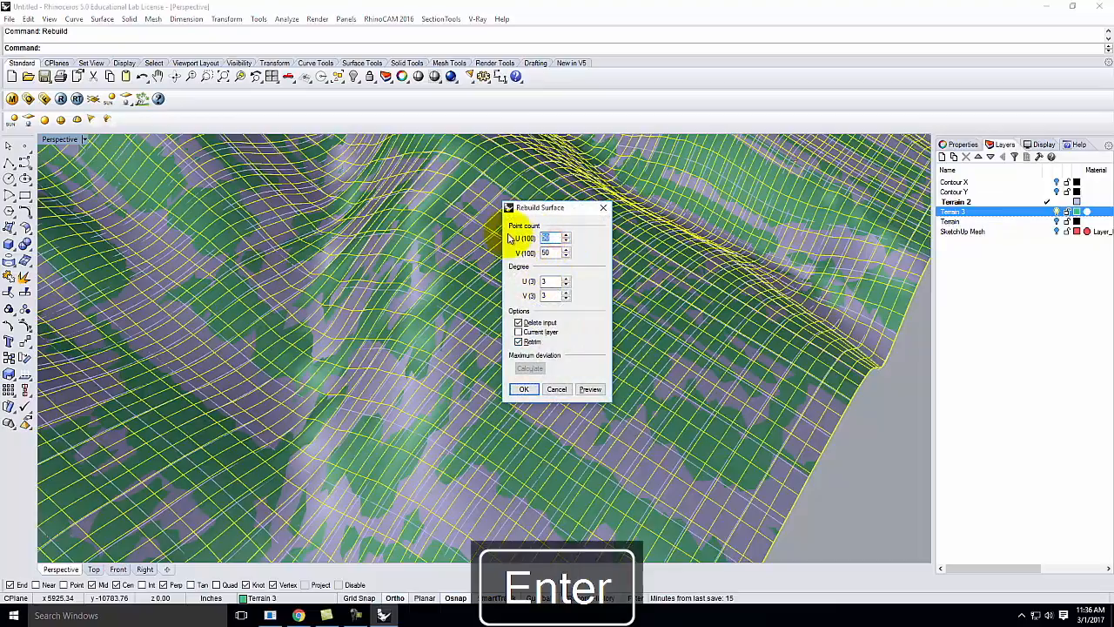
text(10)
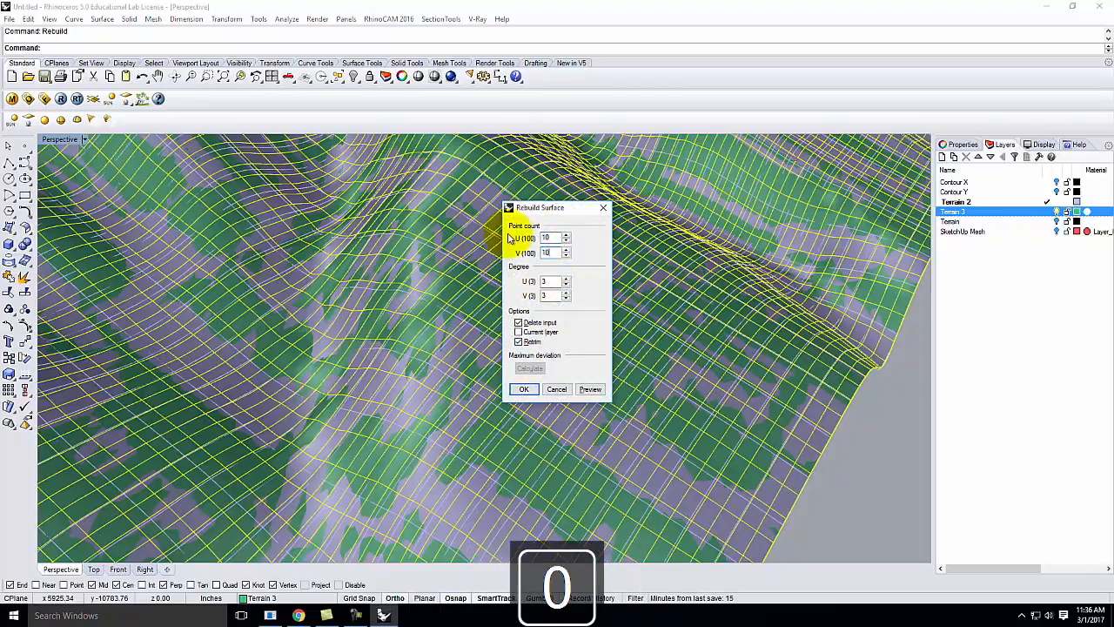
click(522, 389)
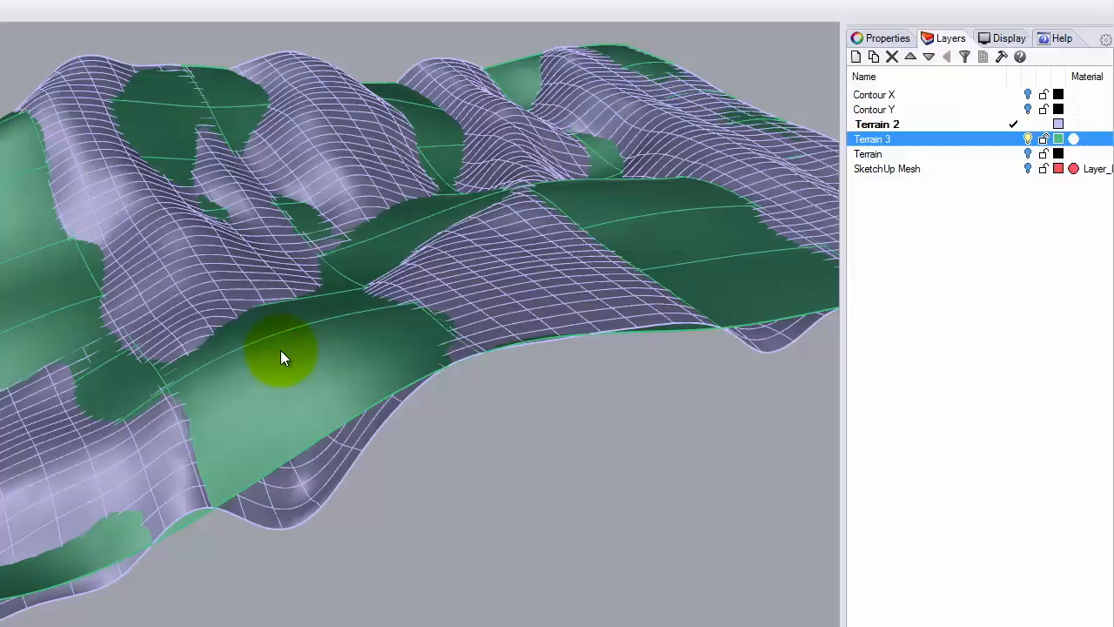
mouse_move(542, 432)
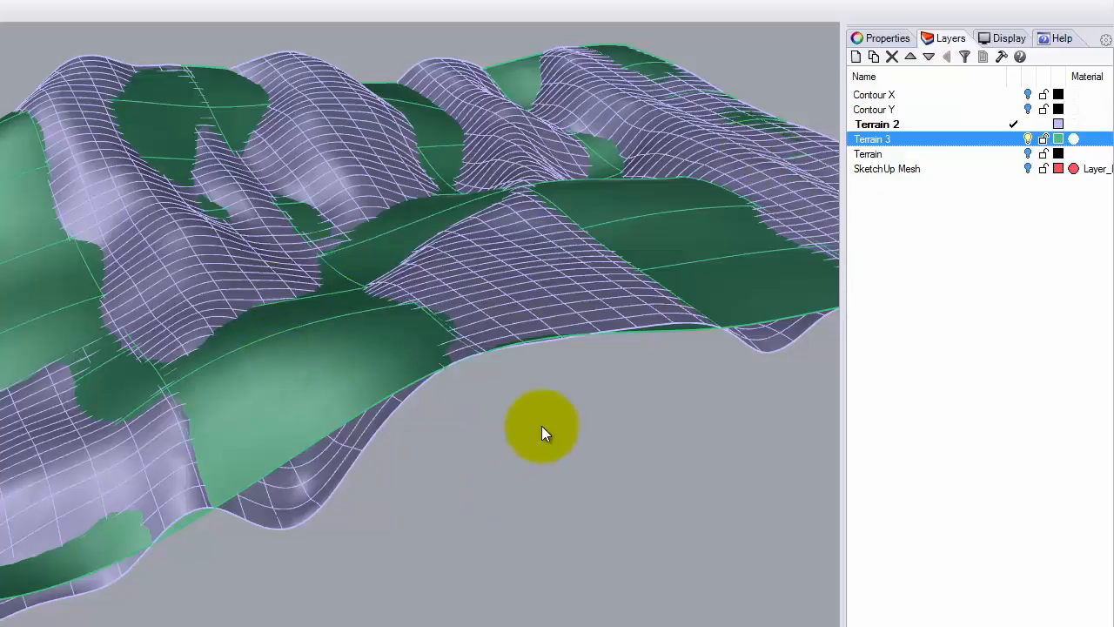
mouse_move(653, 411)
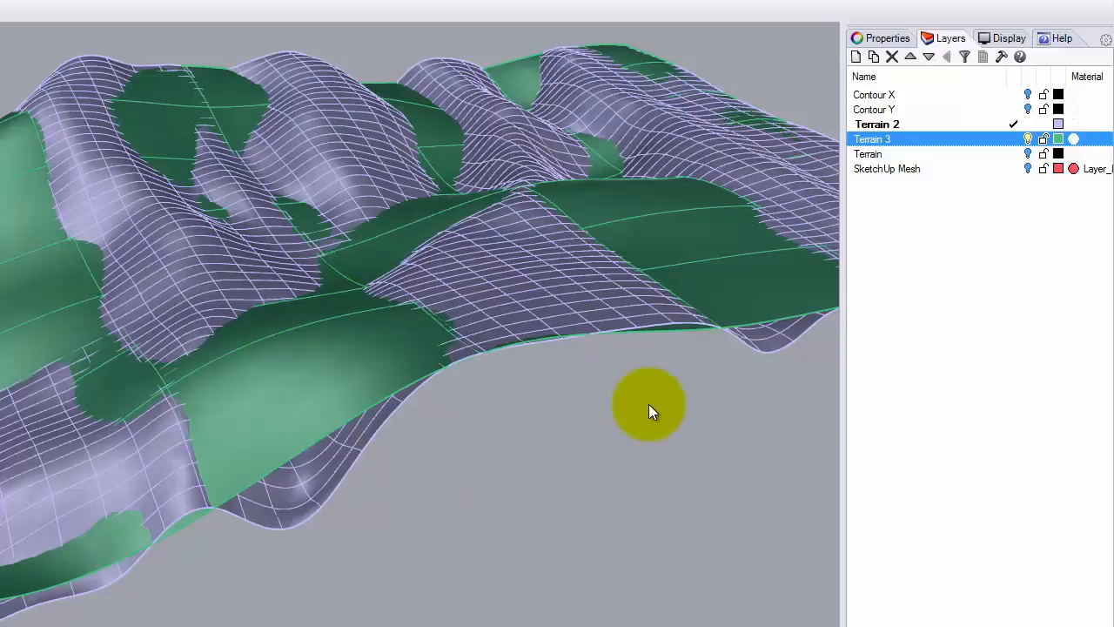
mouse_move(867, 270)
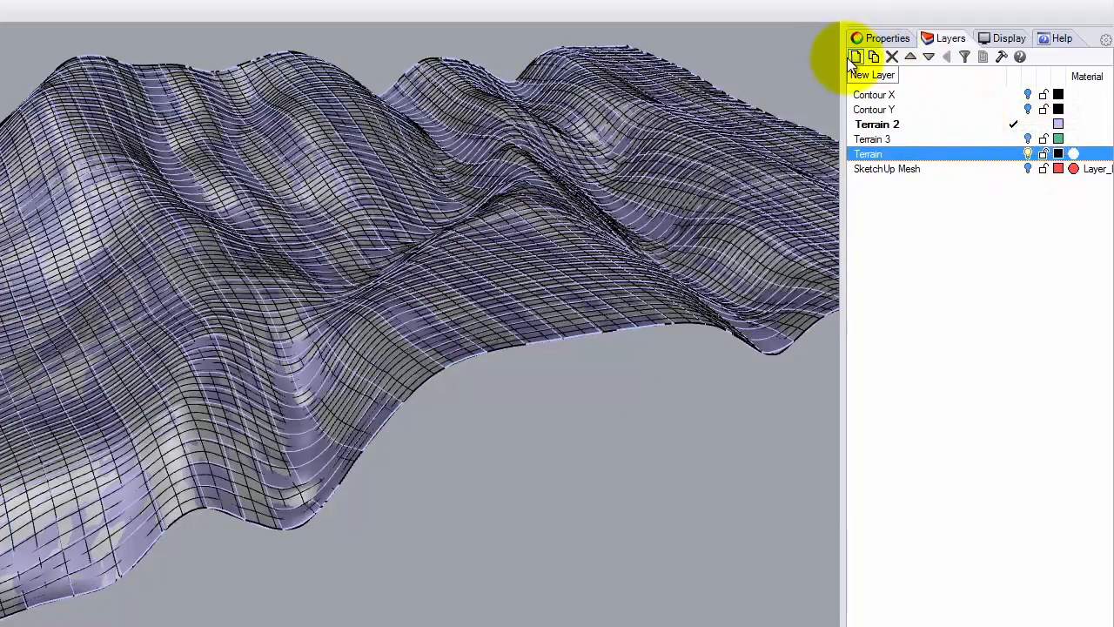
Add Layer 06 as current and toggle terrain layers to view each surface version on its own.
click(856, 56)
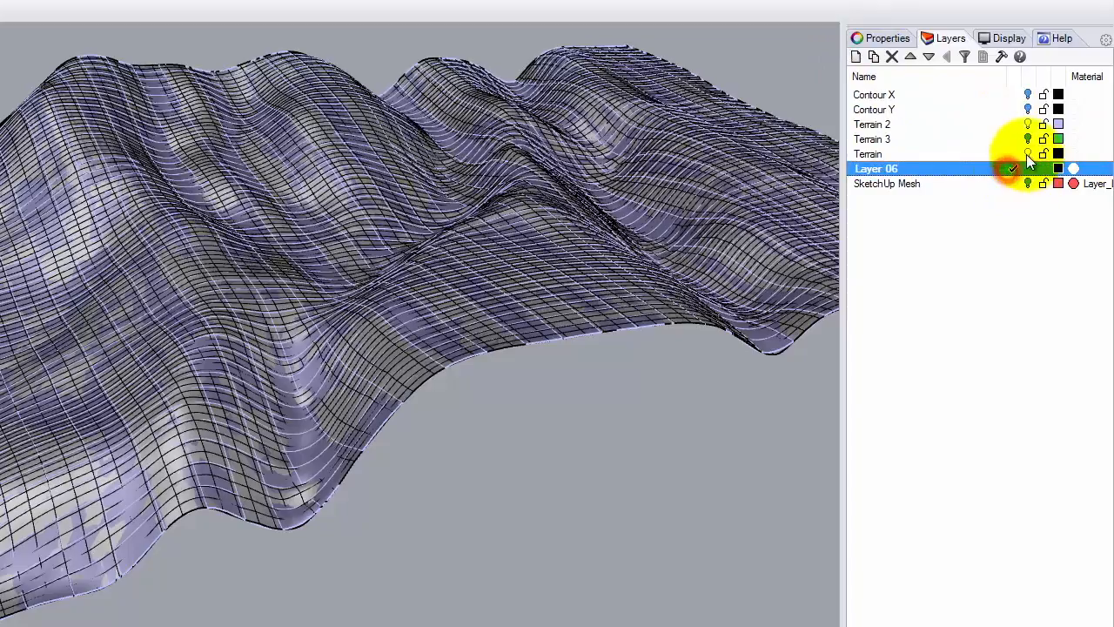
click(1027, 124)
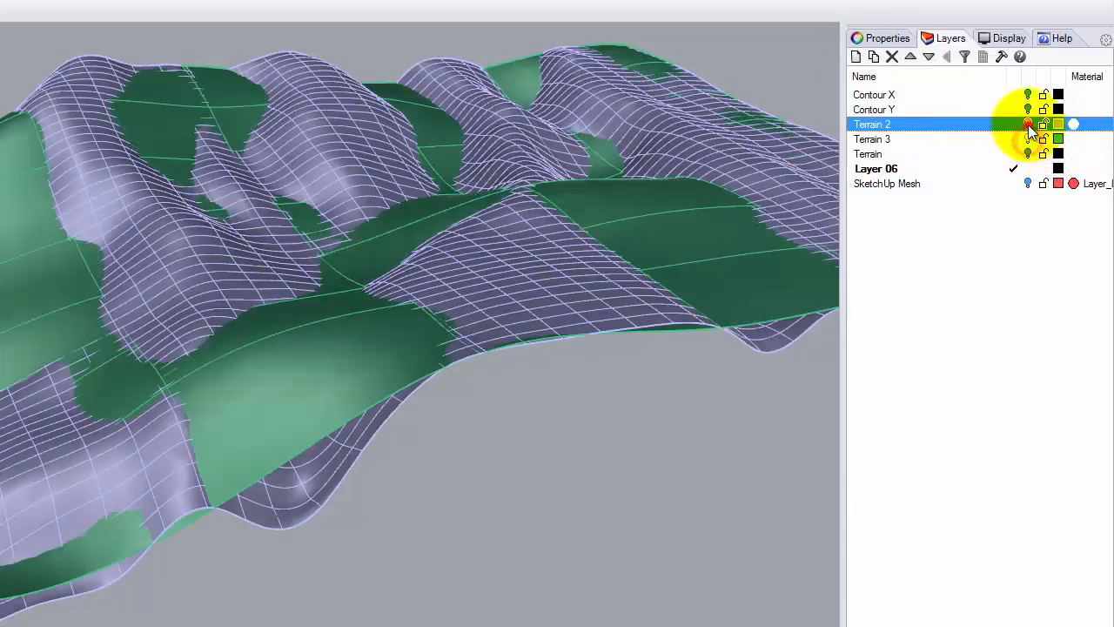
click(1026, 123)
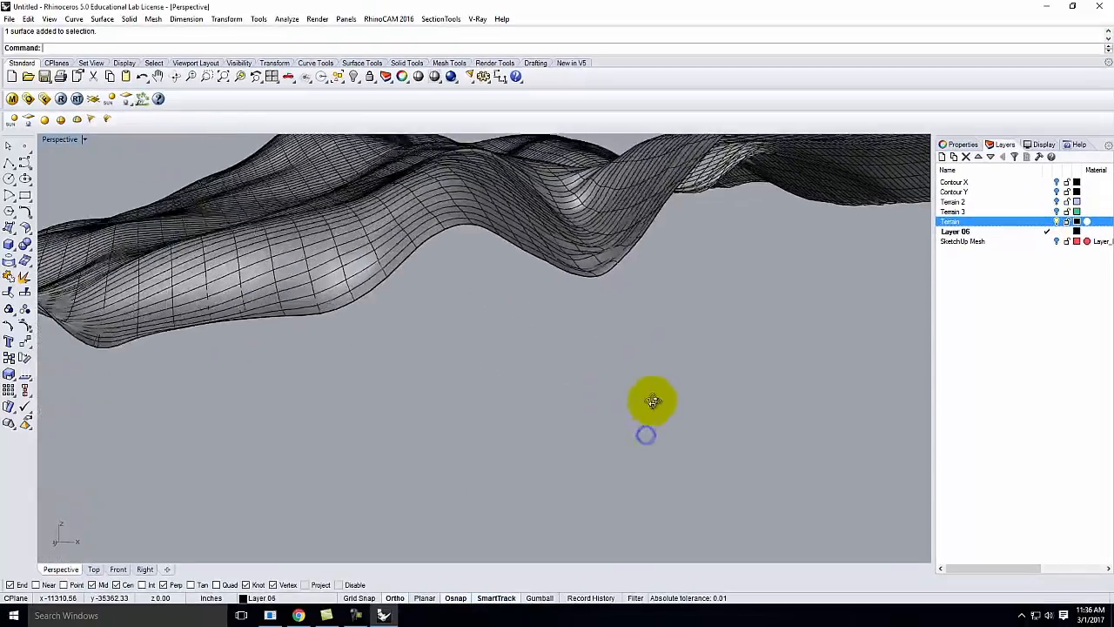
drag(653, 401, 548, 304)
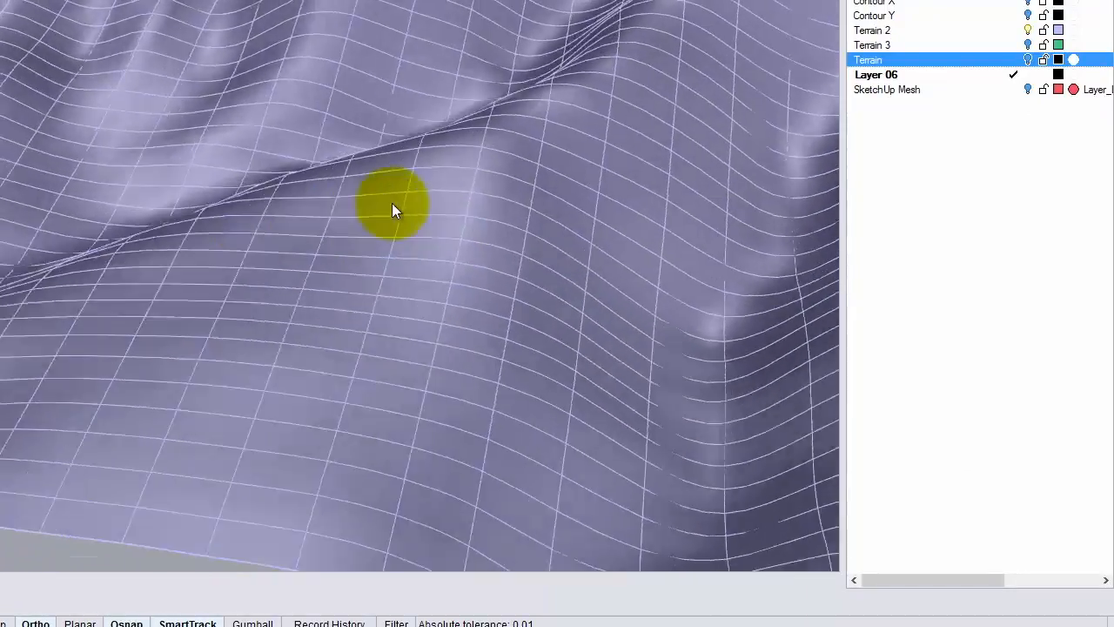
click(1026, 59)
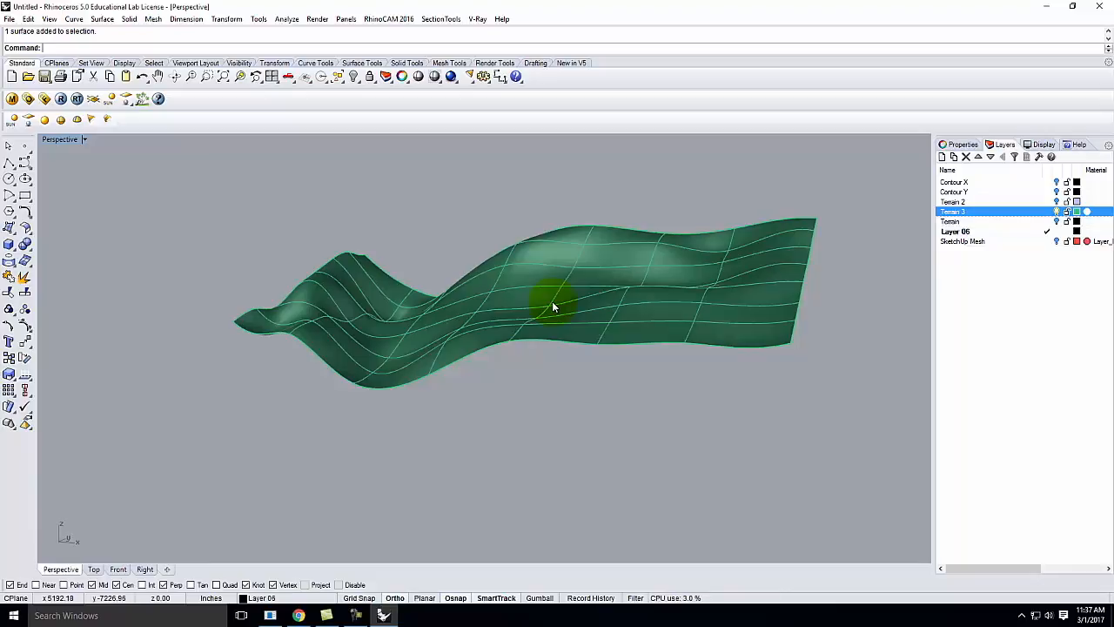
mouse_move(553, 298)
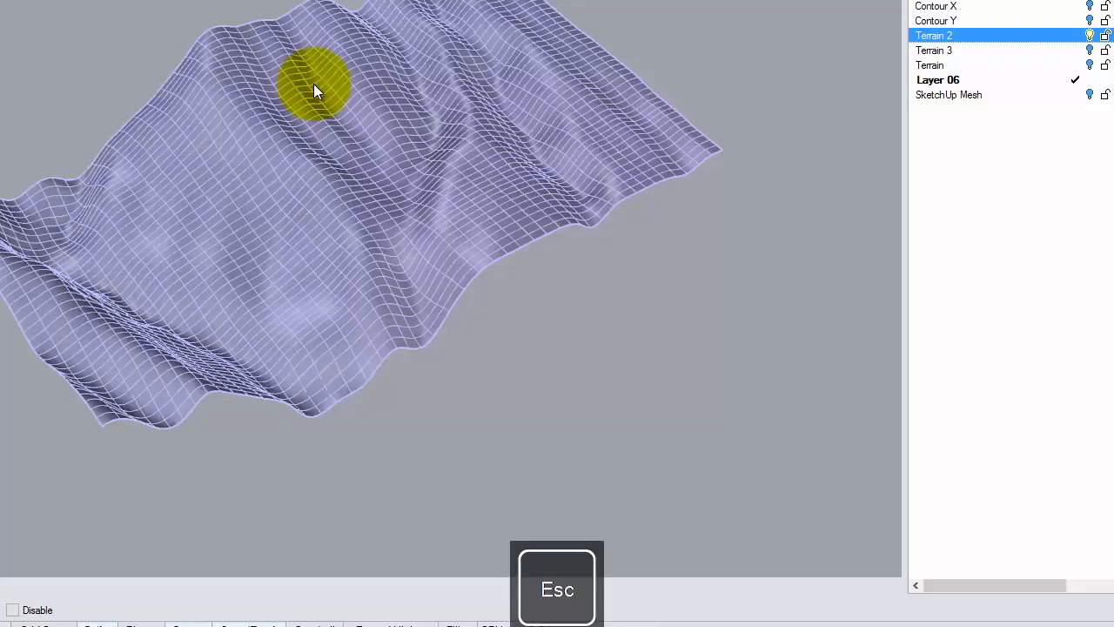
key(Escape)
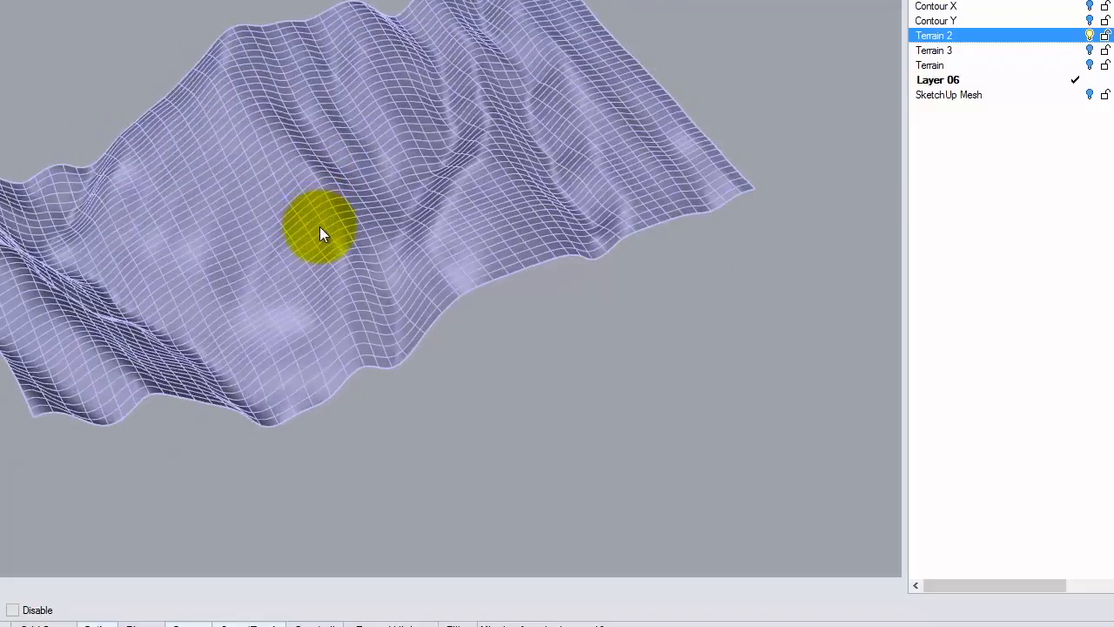
drag(322, 230, 278, 21)
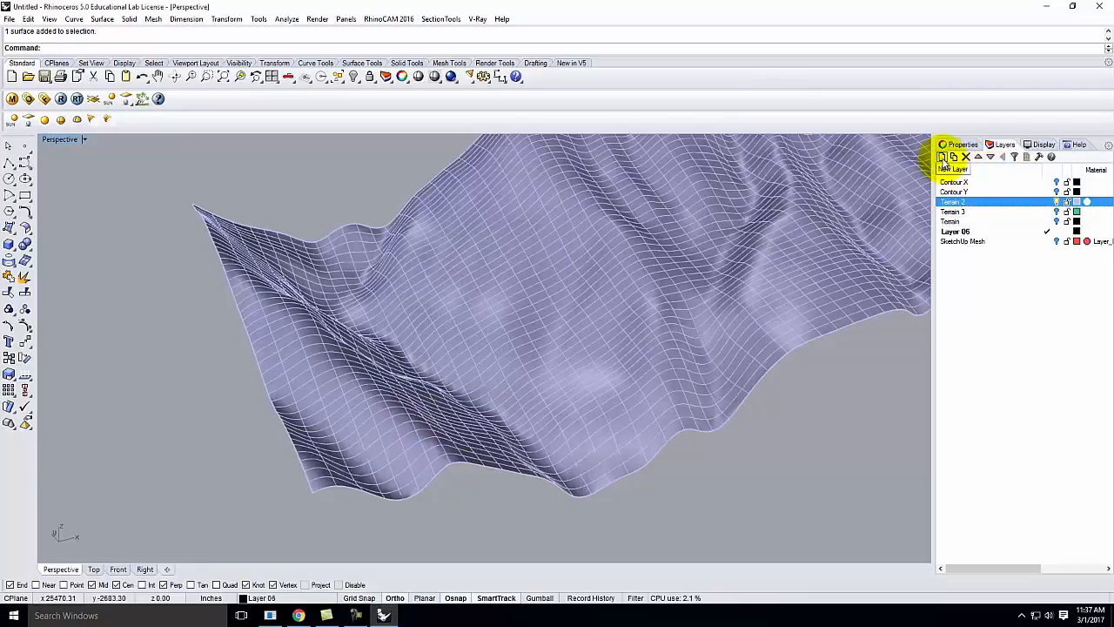
Add a new contour layer and run Contour on the terrain at 5 ft spacing.
click(942, 157)
text(Cont)
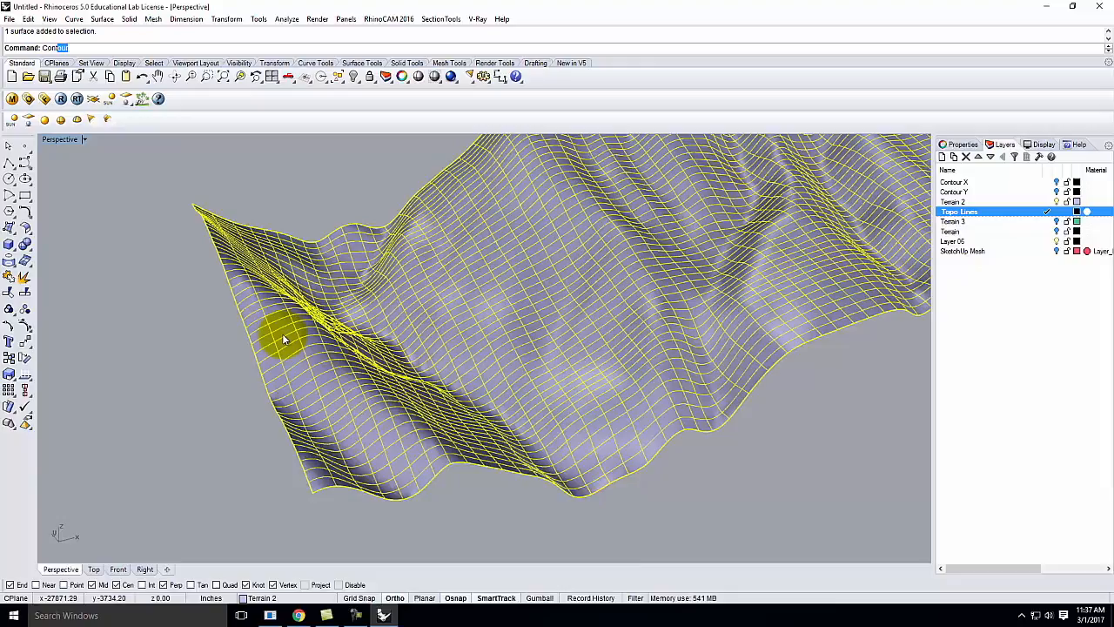
key(Enter)
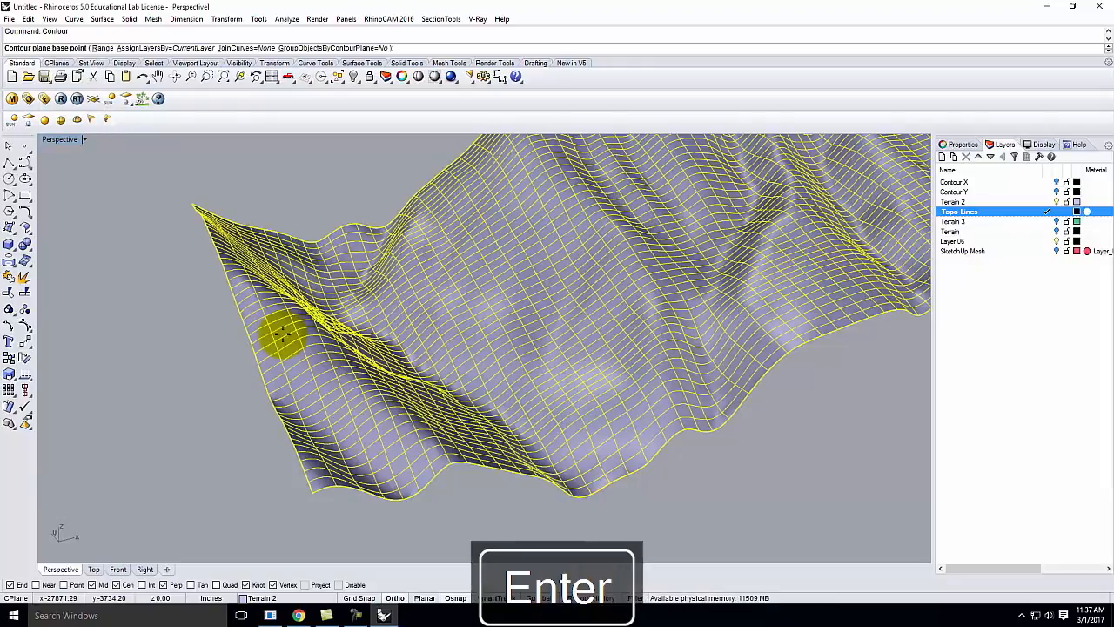
mouse_move(310, 491)
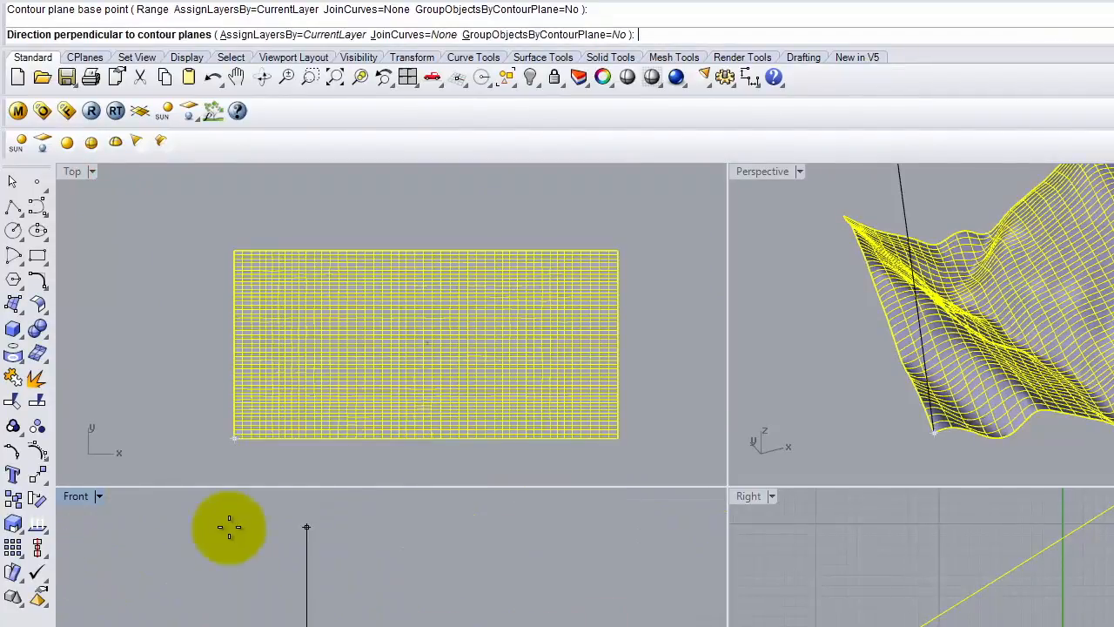
mouse_move(344, 560)
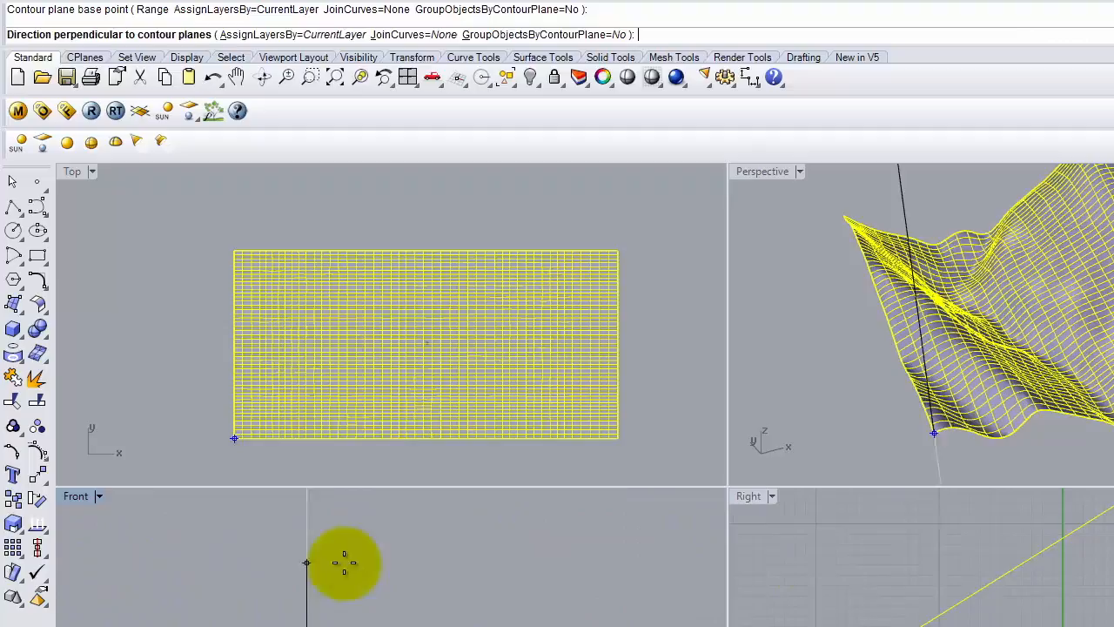
mouse_move(254, 543)
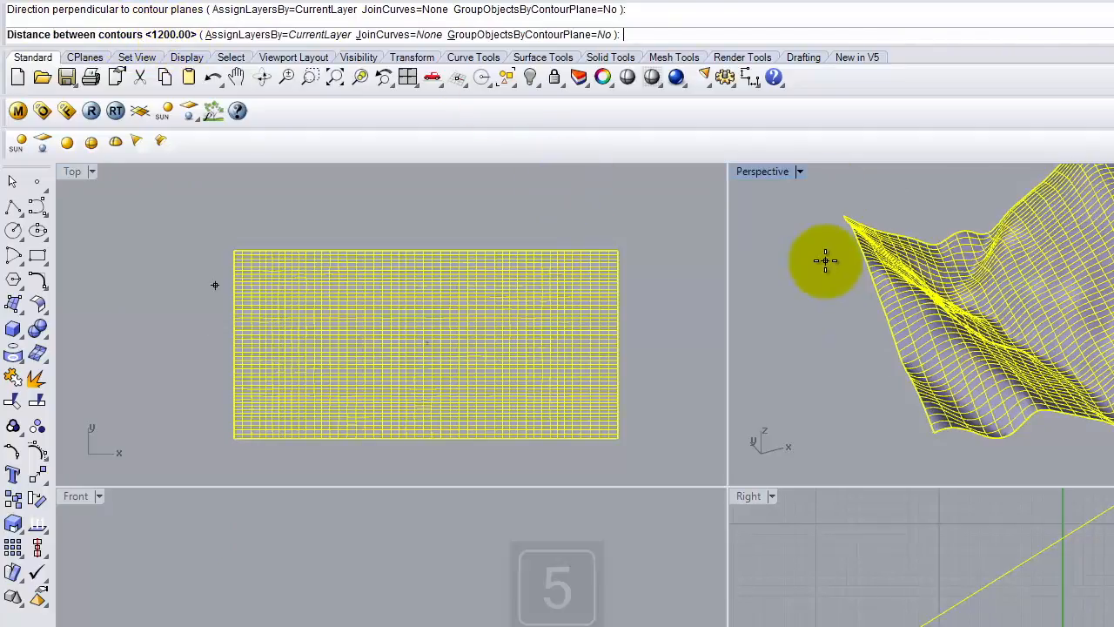
text(5)
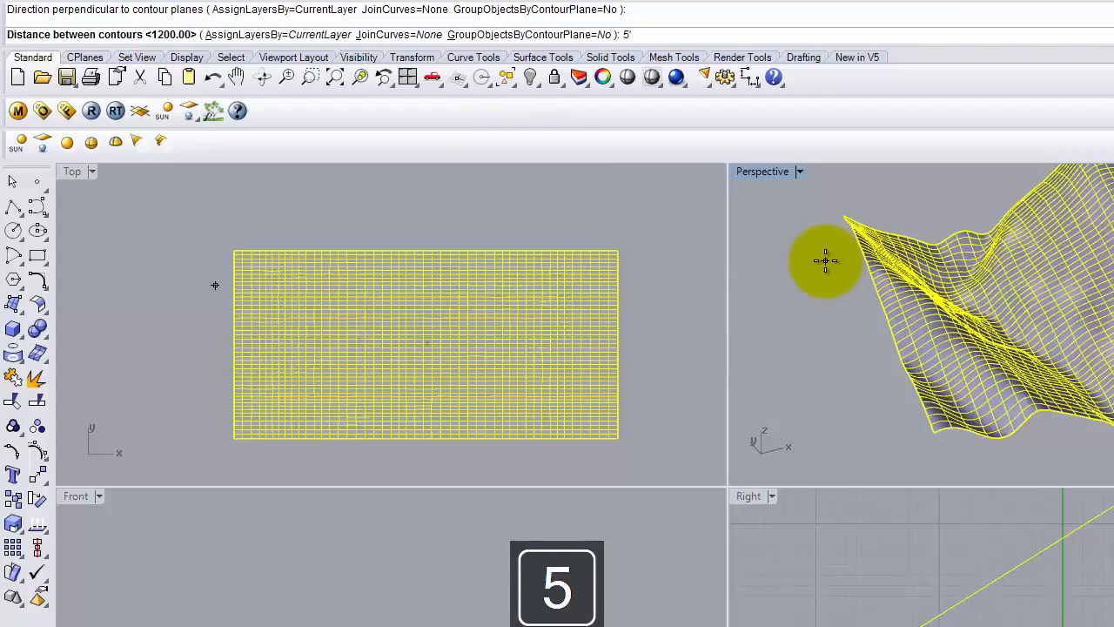
key(Enter)
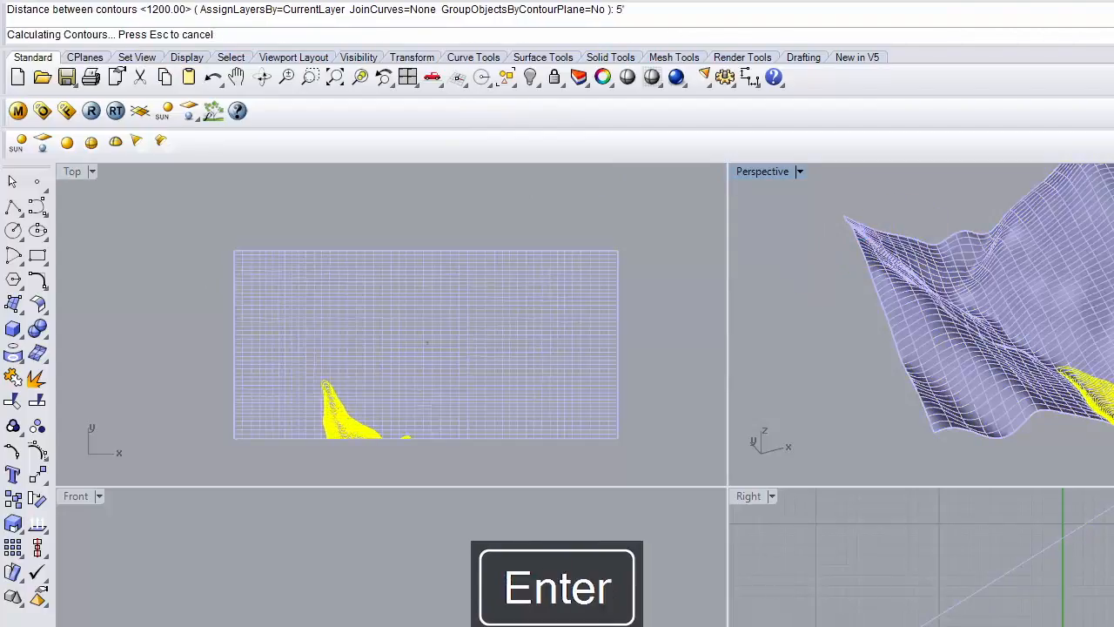
Accept the contour options and let Rhino generate the 5 ft contours.
key(Enter)
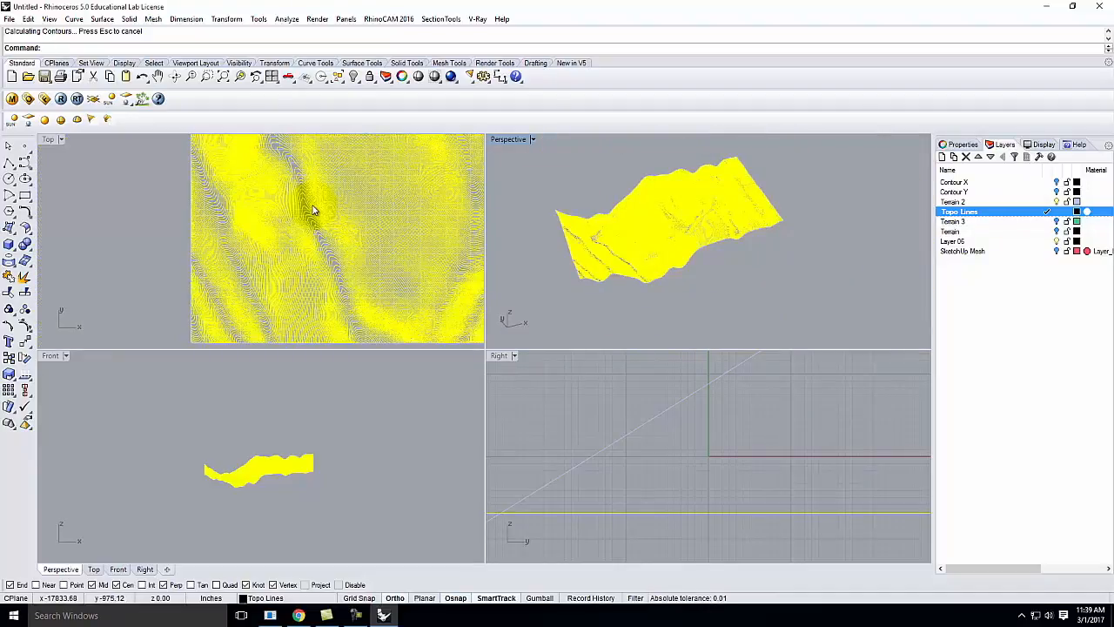
mouse_move(376, 168)
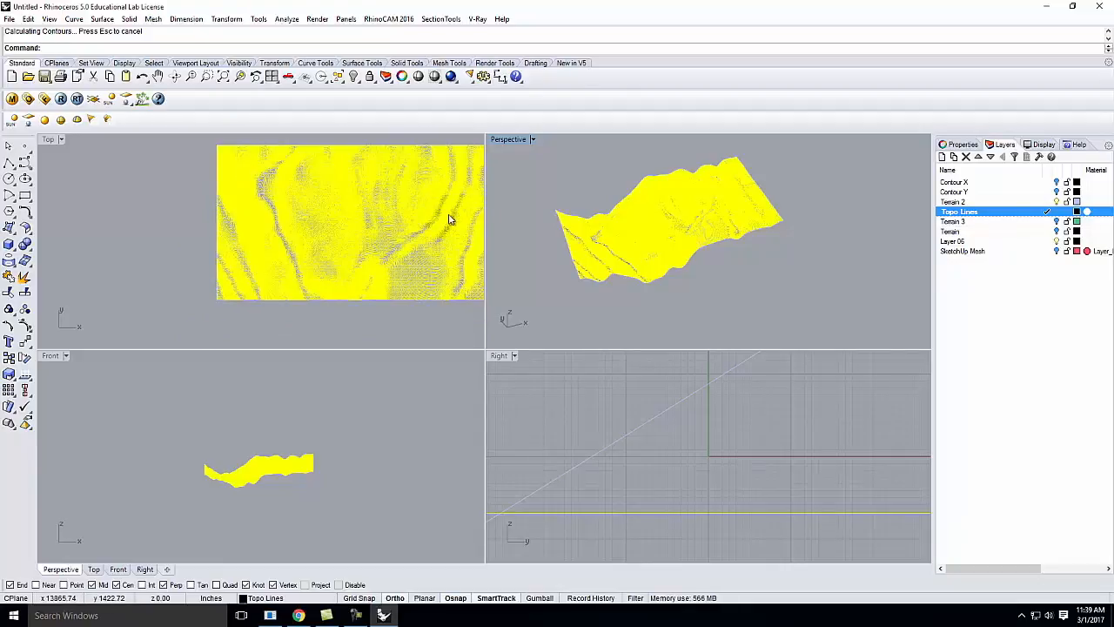
Delete the dense contours and rerun Contour on the terrain at 20 ft spacing.
key(Delete)
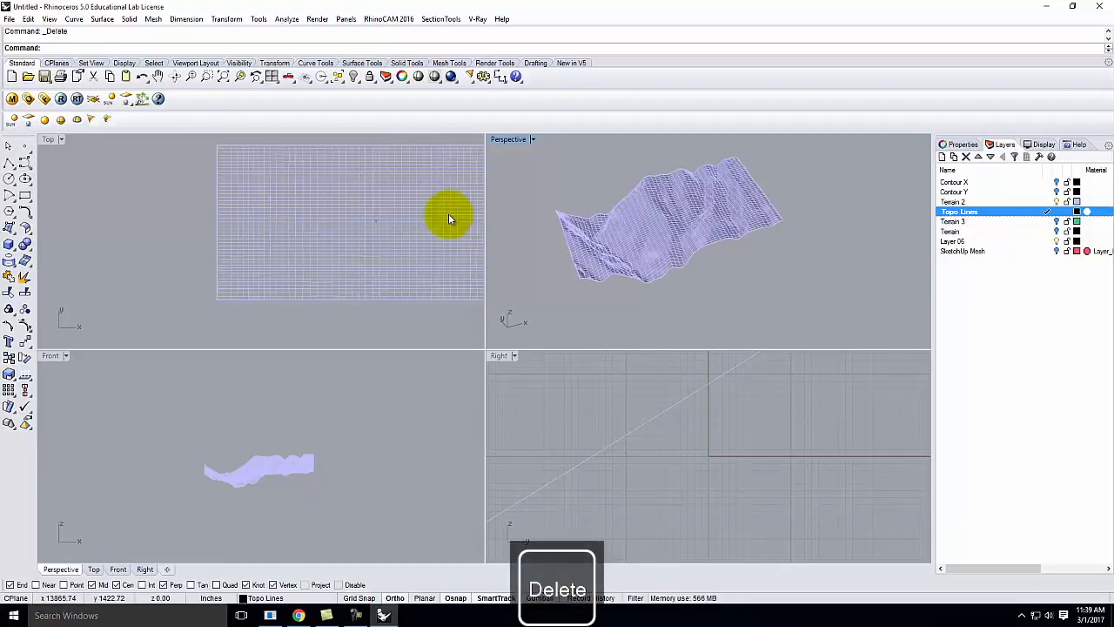
key(Return)
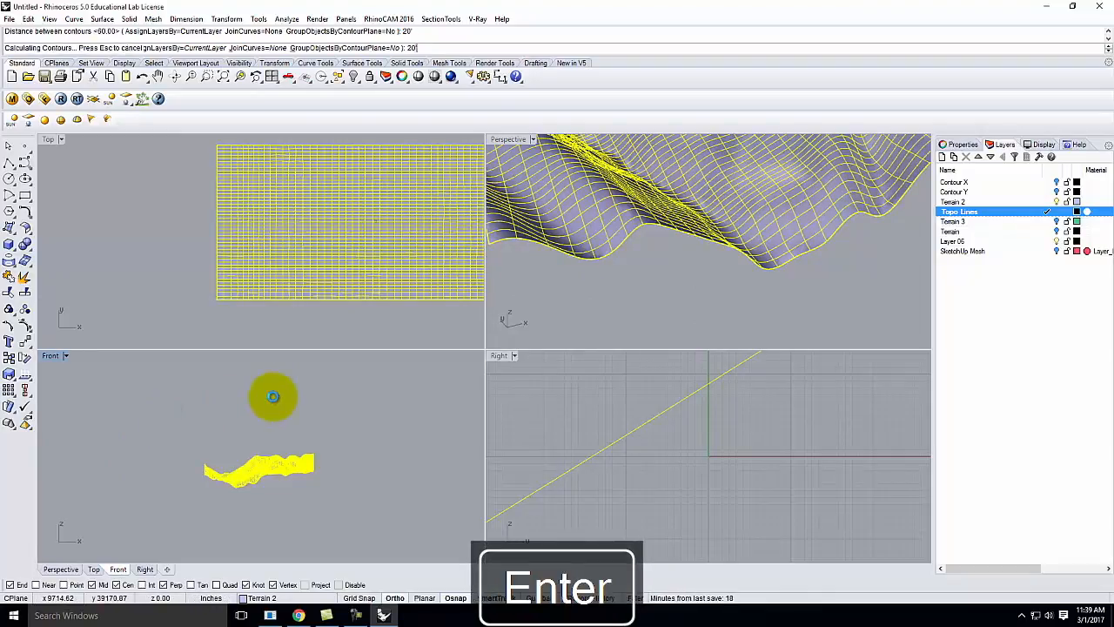
key(Return)
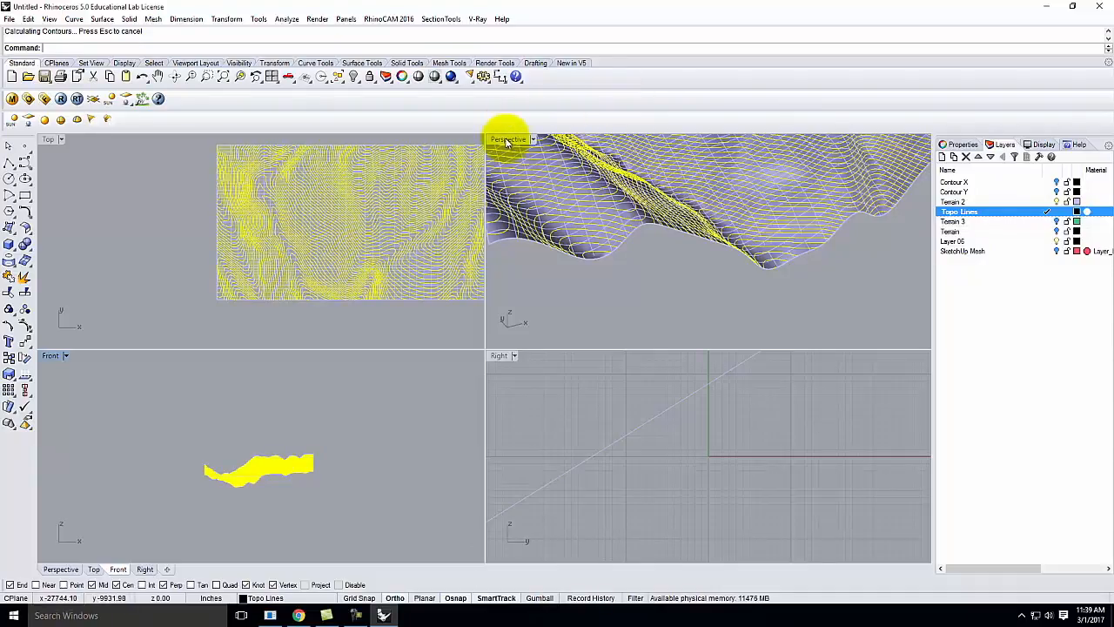
Orbit the enlarged Perspective view to check the new contours, then restore four views.
double_click(508, 139)
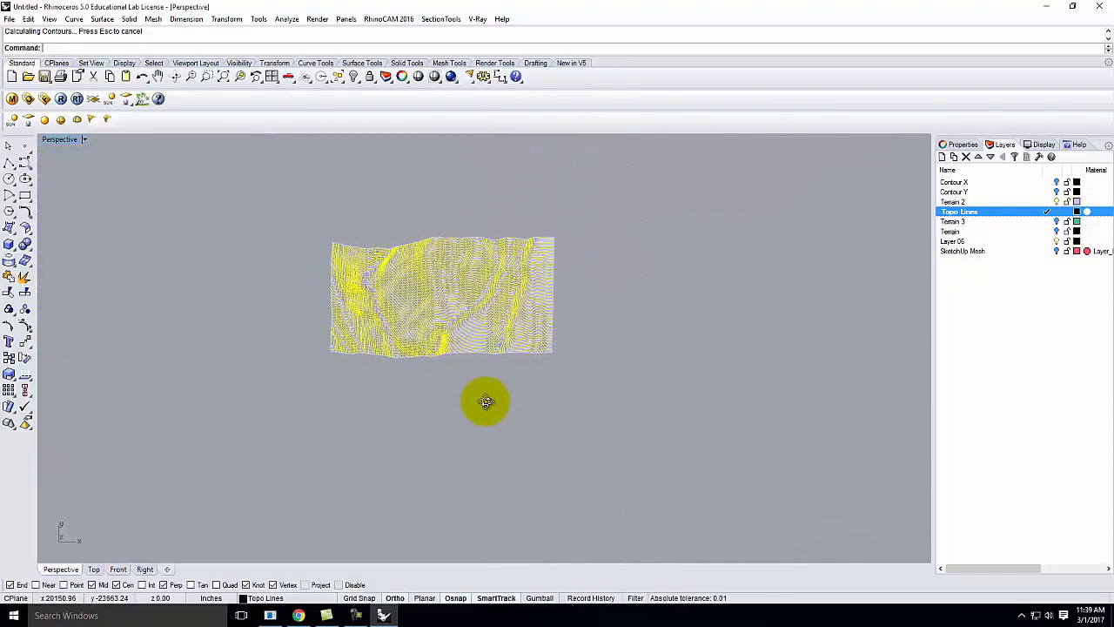
drag(486, 400, 620, 190)
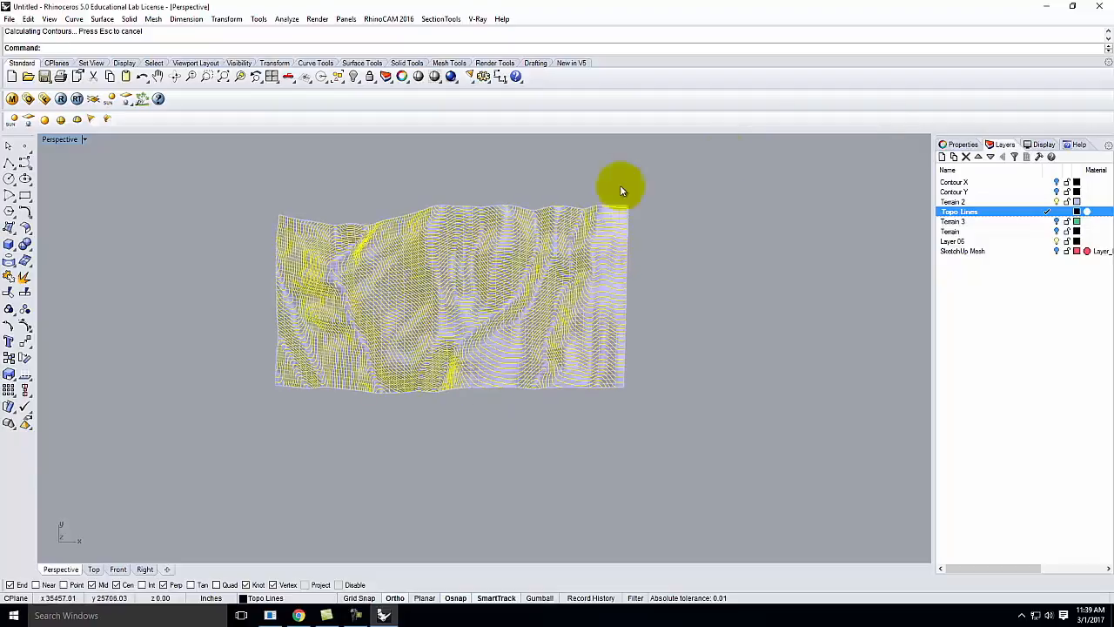
click(957, 221)
text(Topo Flat)
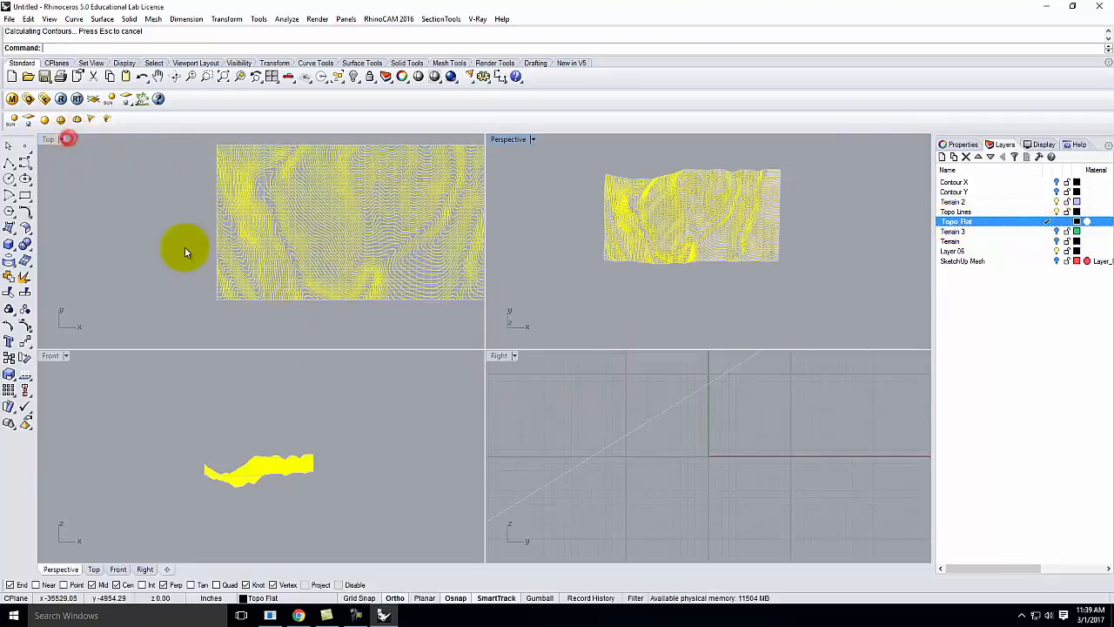
Draw a rectangular plane corner-to-corner around the terrain in Top view.
click(10, 230)
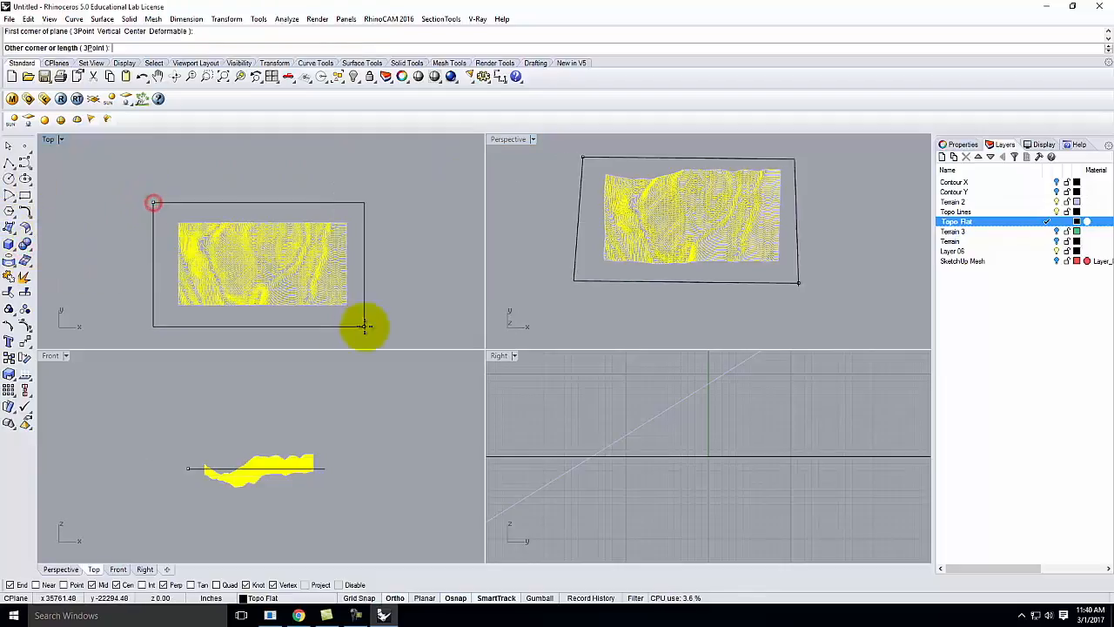
click(270, 240)
text(Pr)
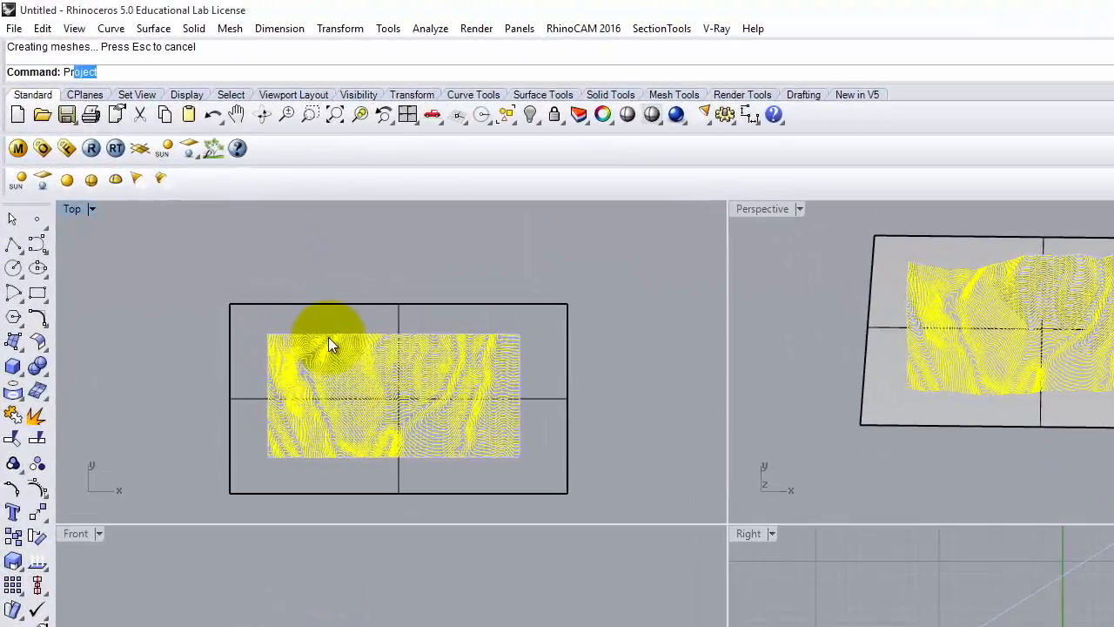
Project the 20 ft contours flat onto the plane and orbit to view them from the side.
key(Enter)
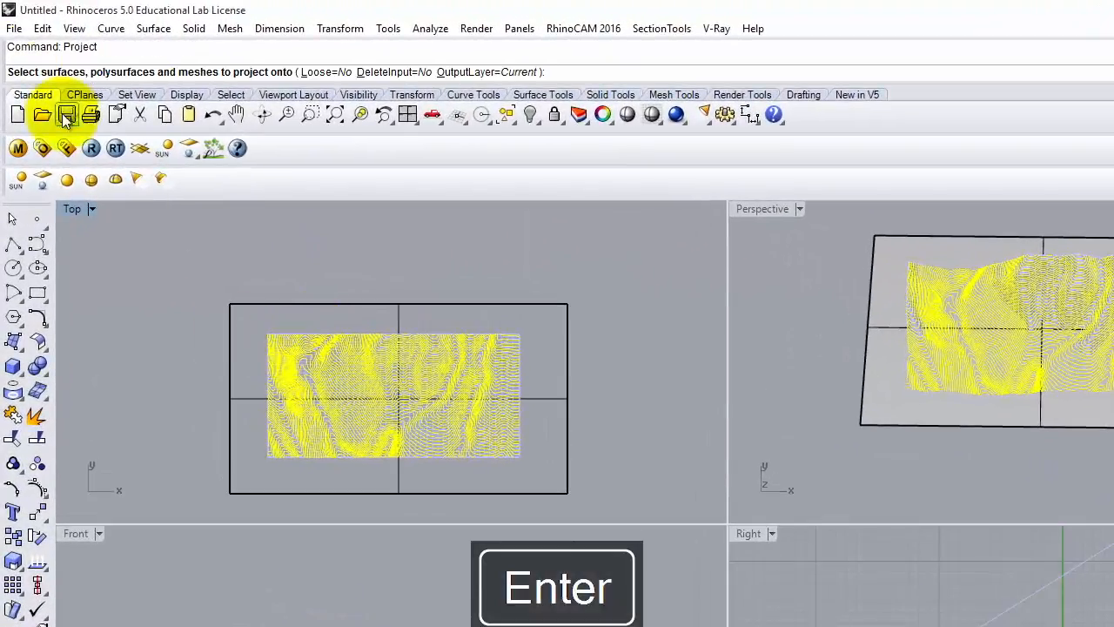
click(533, 393)
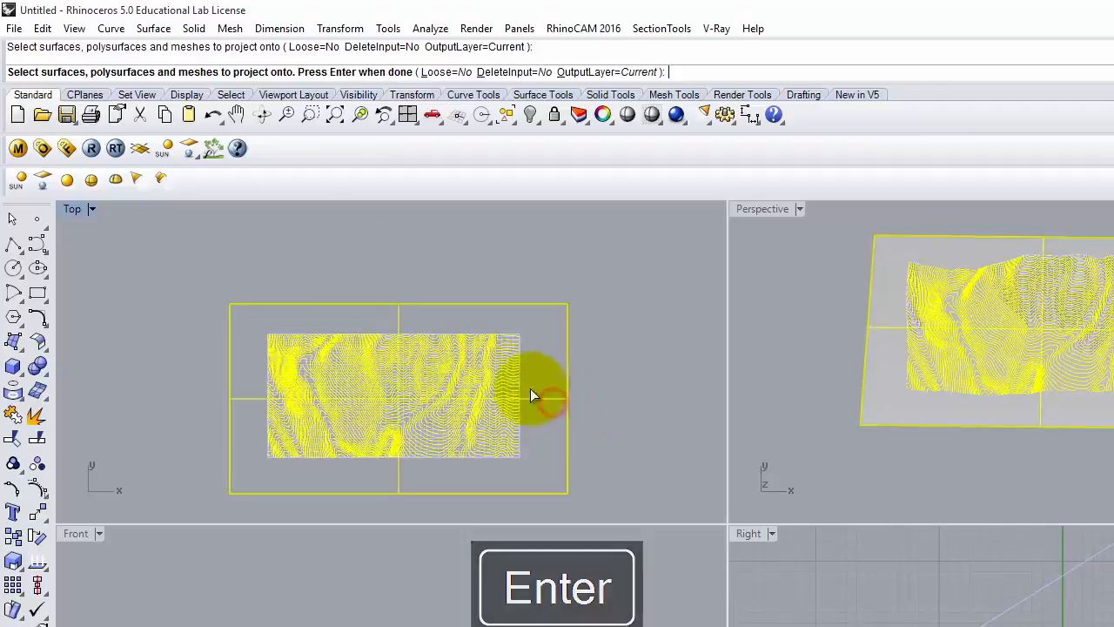
key(Return)
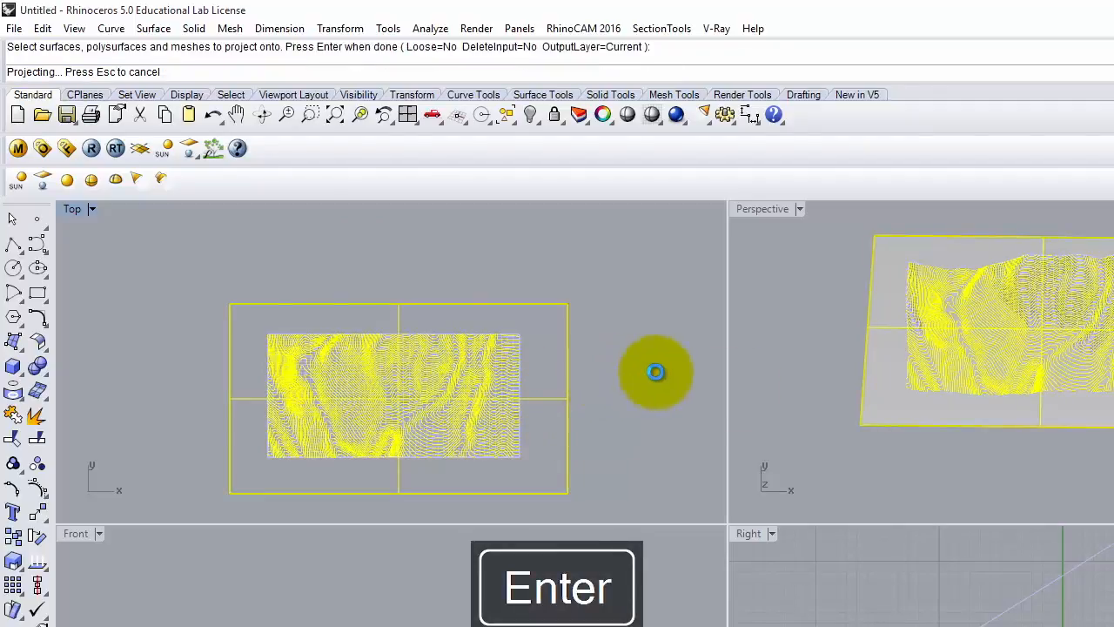
key(Return)
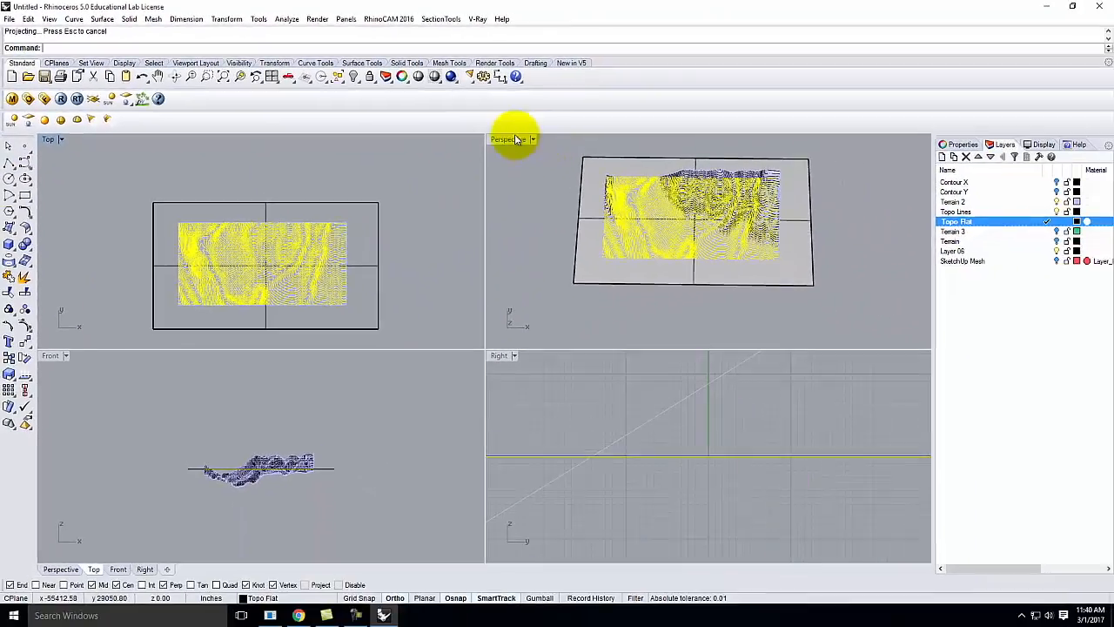
double_click(502, 139)
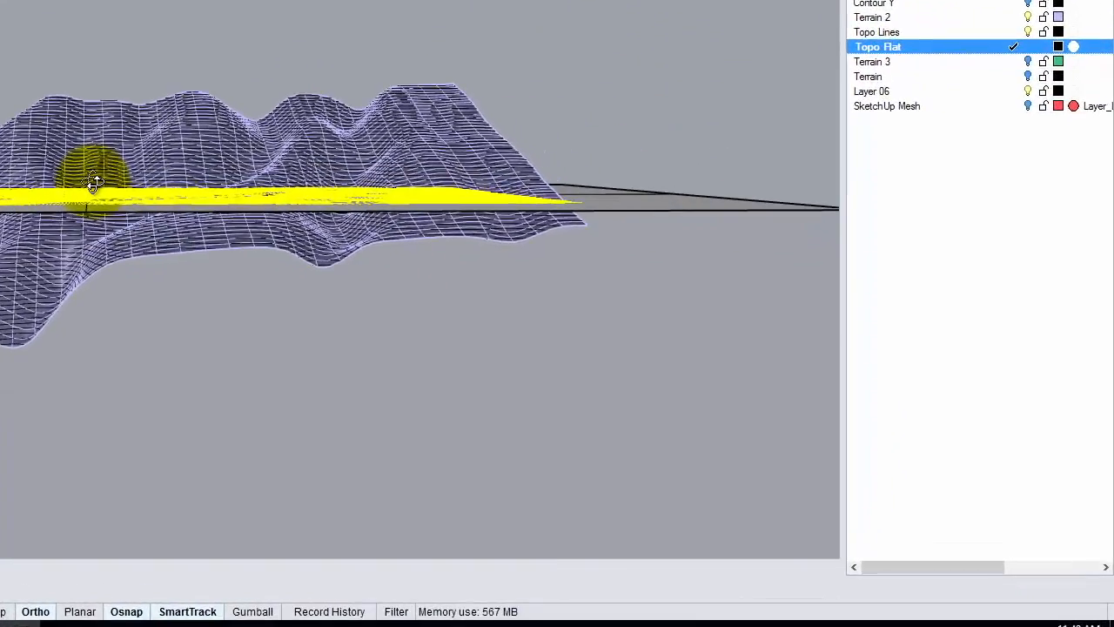
drag(96, 183, 148, 296)
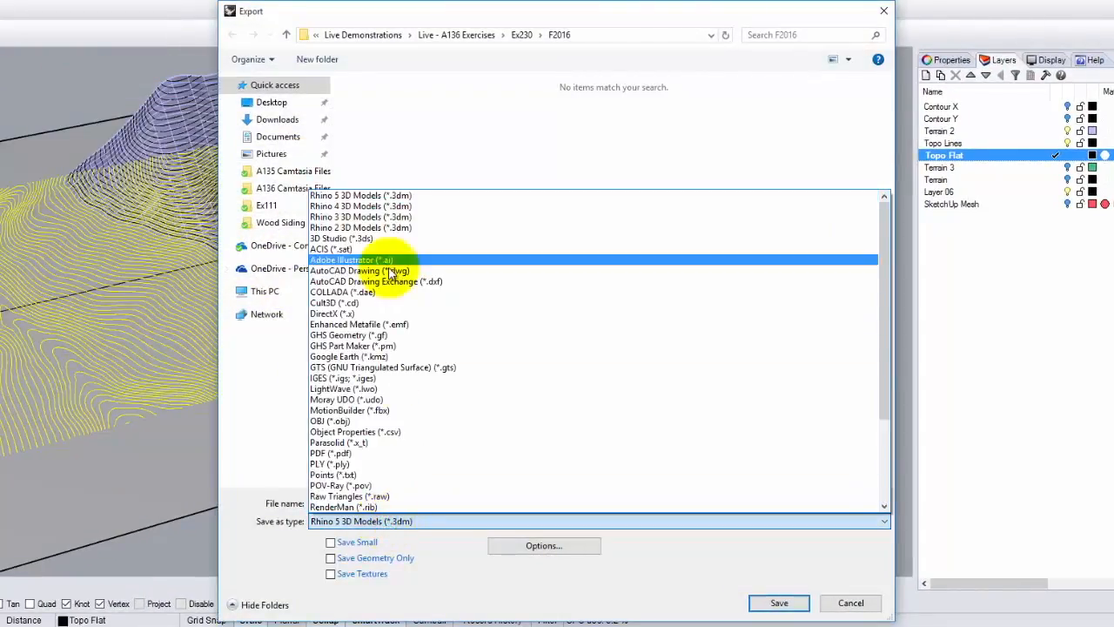
Export the contours as AutoCAD DWG named 'Hawaii Topo' into the exercise folder.
click(359, 270)
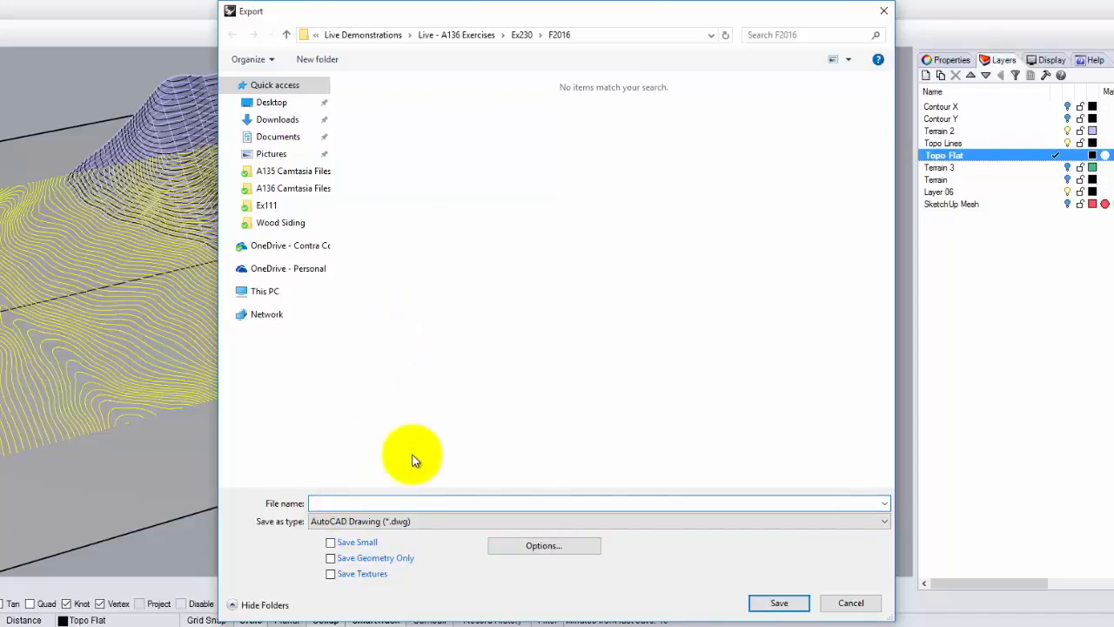
text(Hawaii Topo)
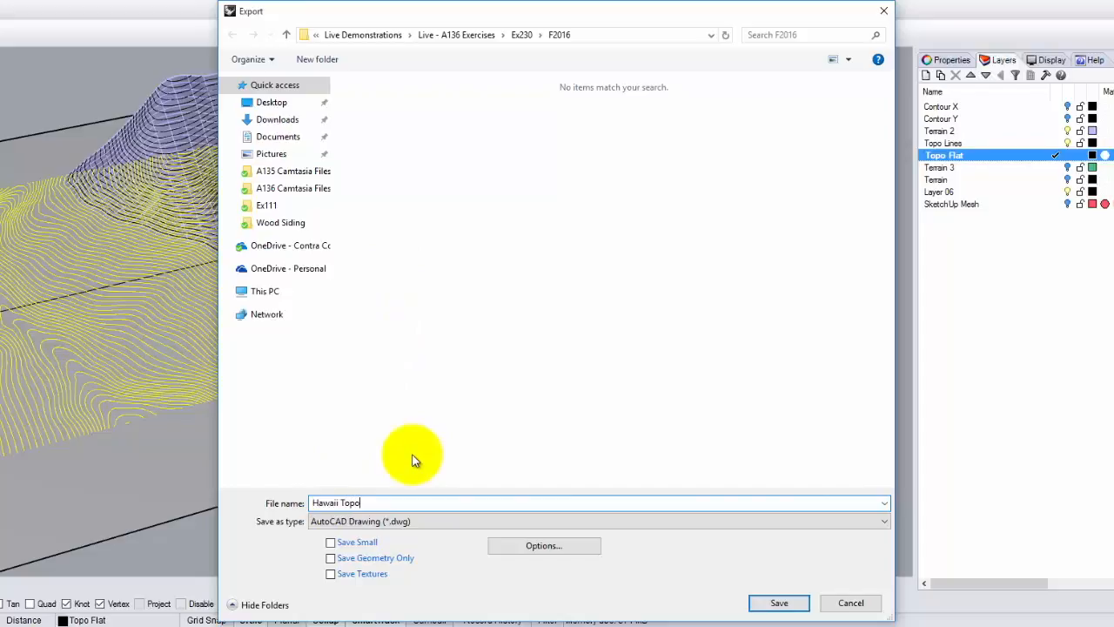
mouse_move(460, 435)
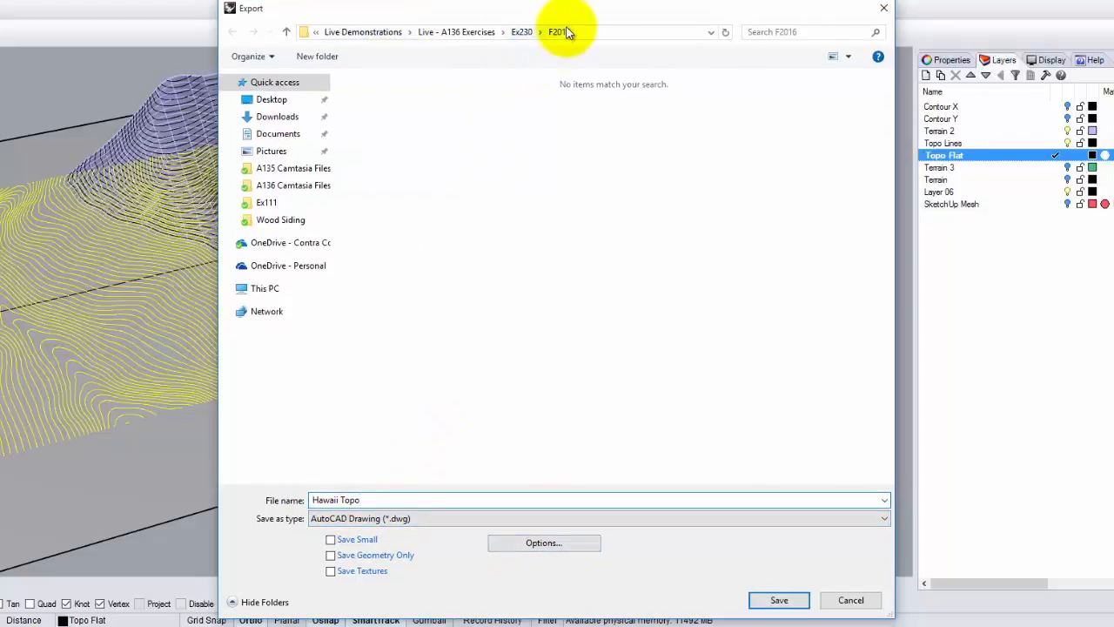
click(456, 31)
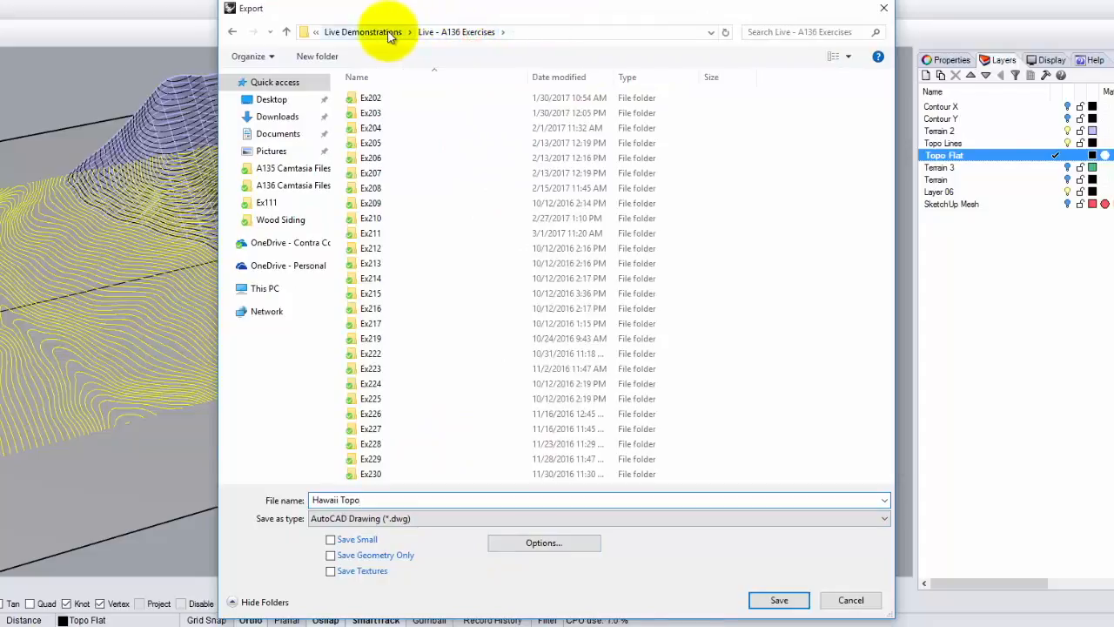
double_click(371, 233)
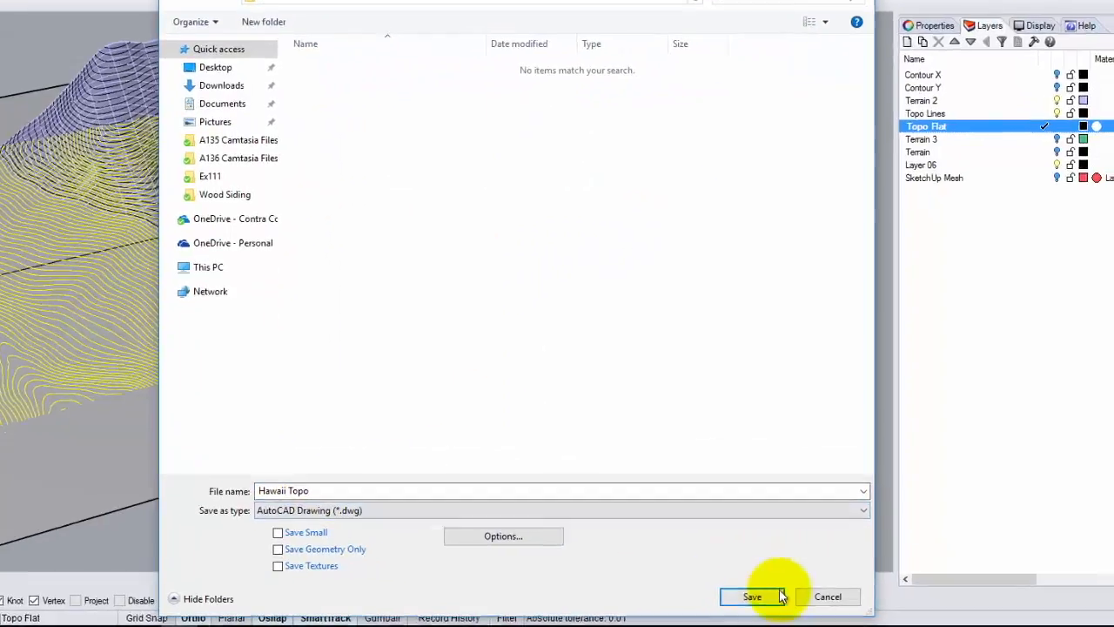
click(752, 595)
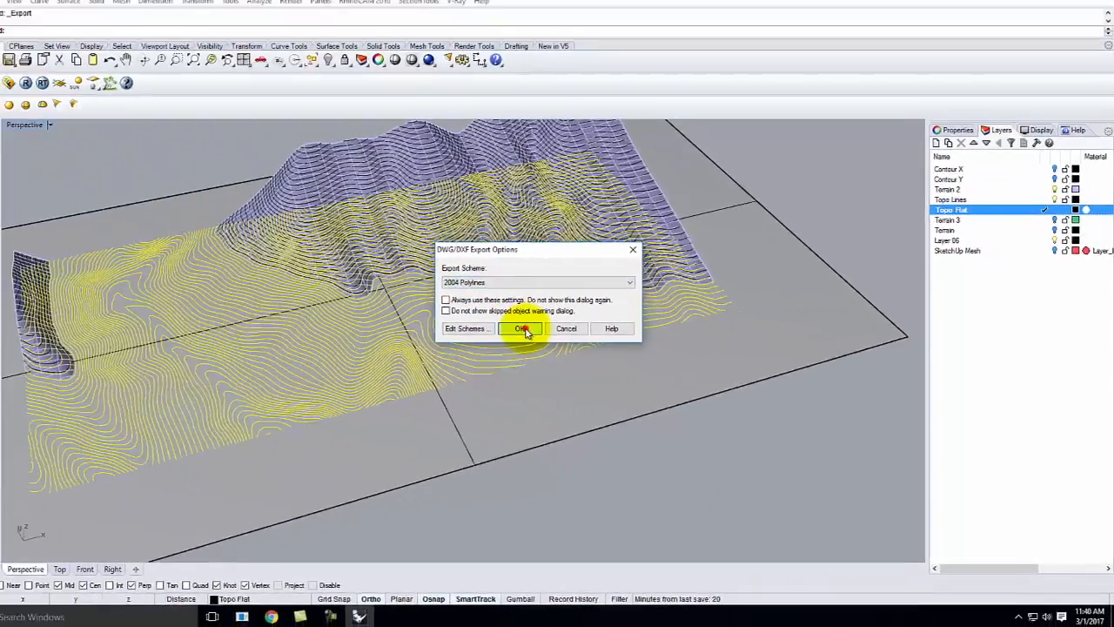
click(522, 327)
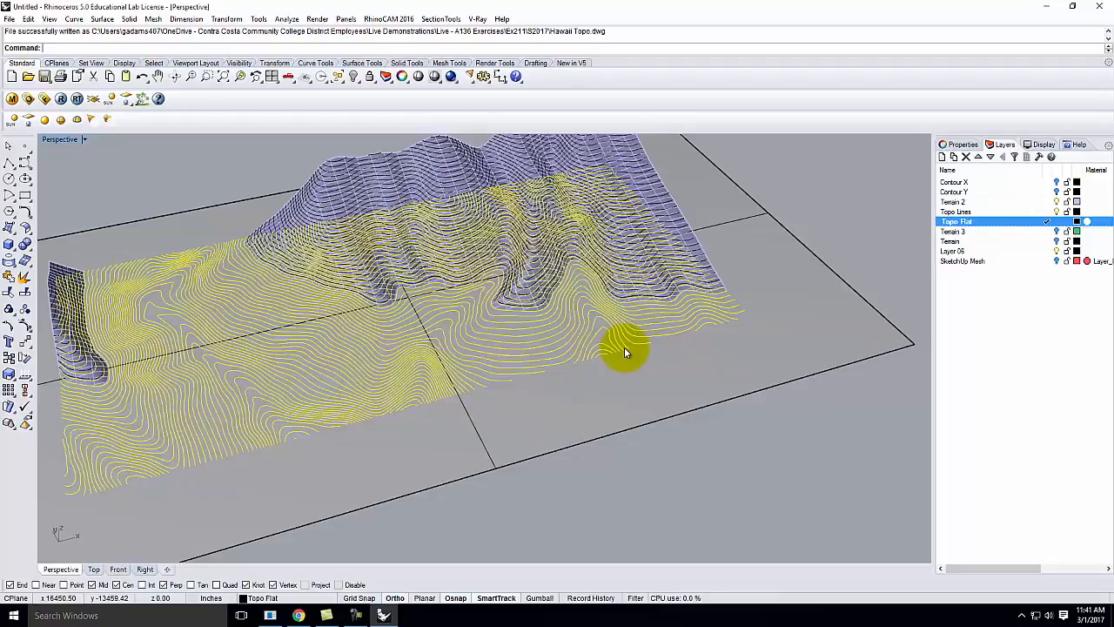
mouse_move(526, 282)
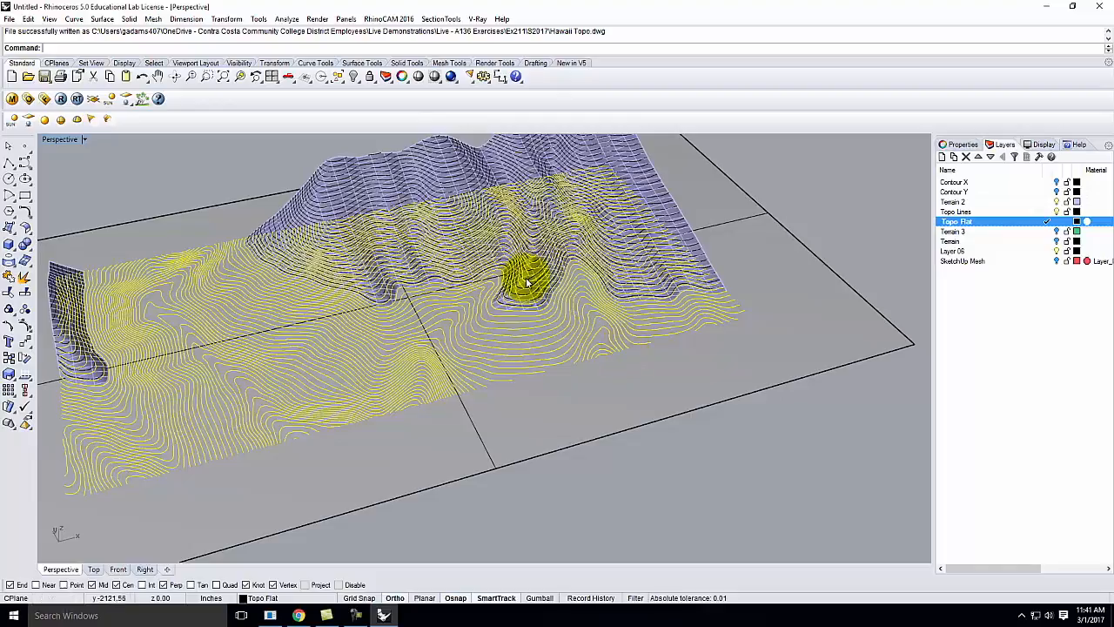
mouse_move(536, 258)
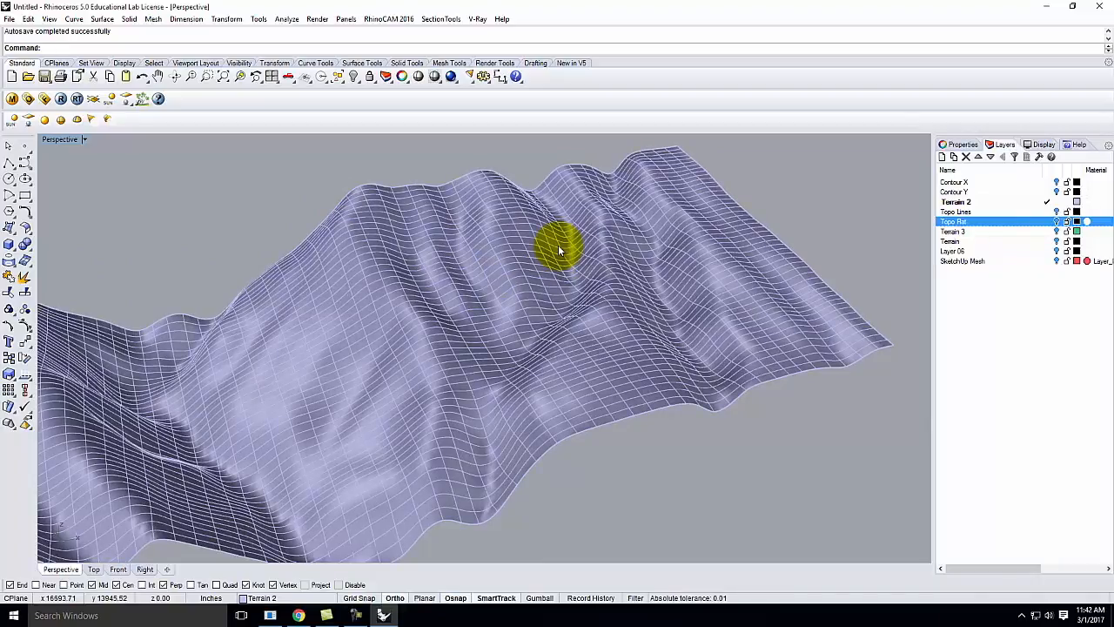
Orbit the Perspective view in close to inspect the terrain surface and SketchUp mesh.
drag(557, 252, 557, 275)
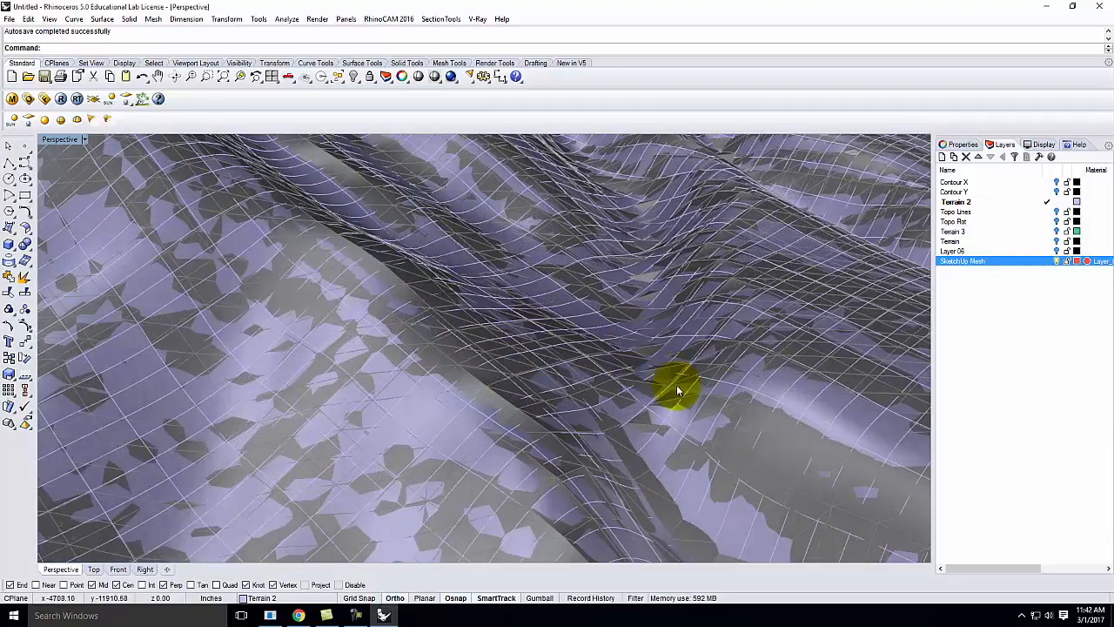
drag(679, 390, 547, 355)
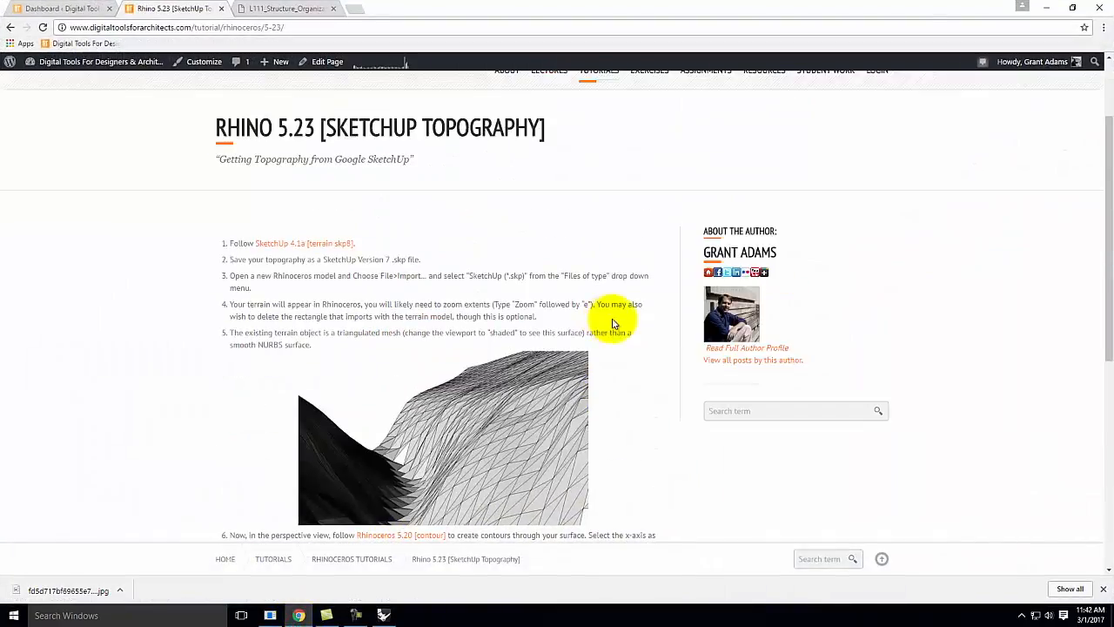
Scroll the tutorial page down to the advice on 50 to 100 ft contour spacing.
scroll(down, 3)
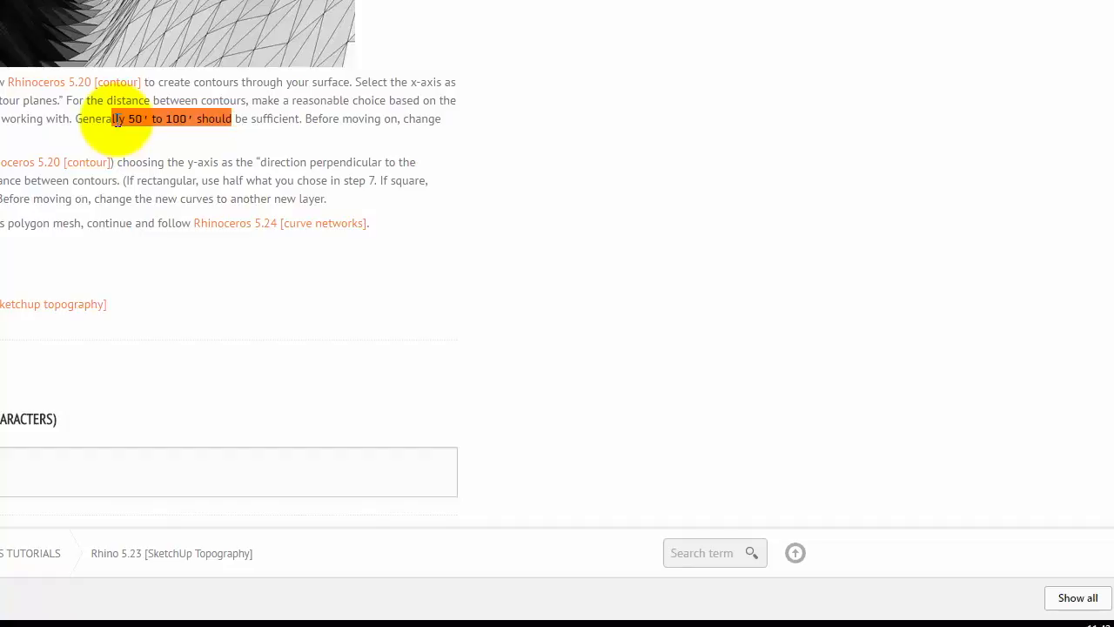
mouse_move(4, 592)
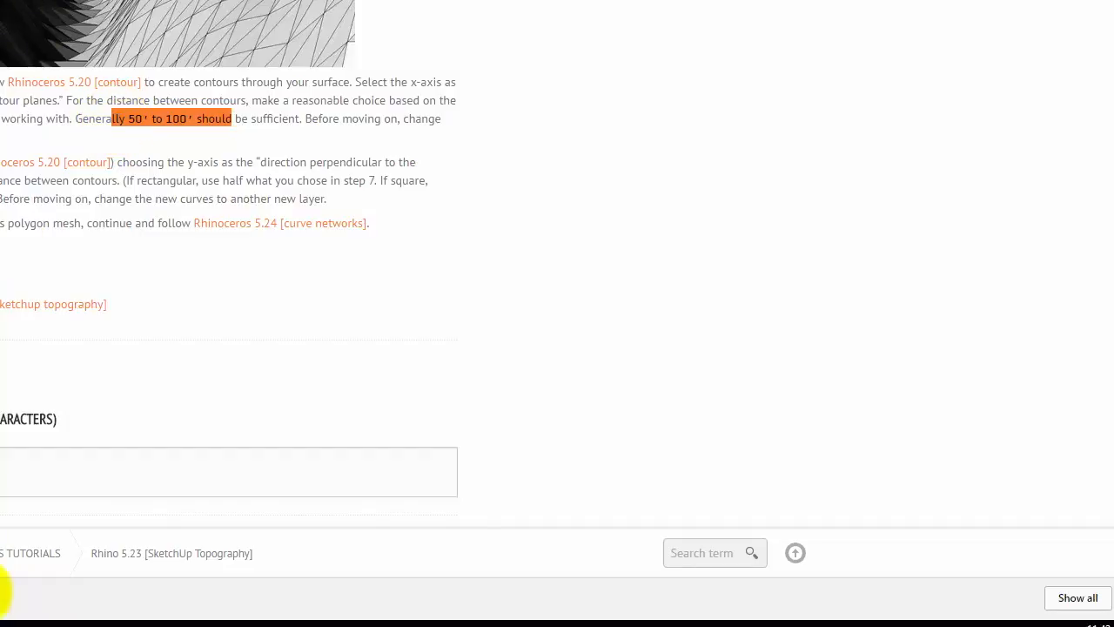